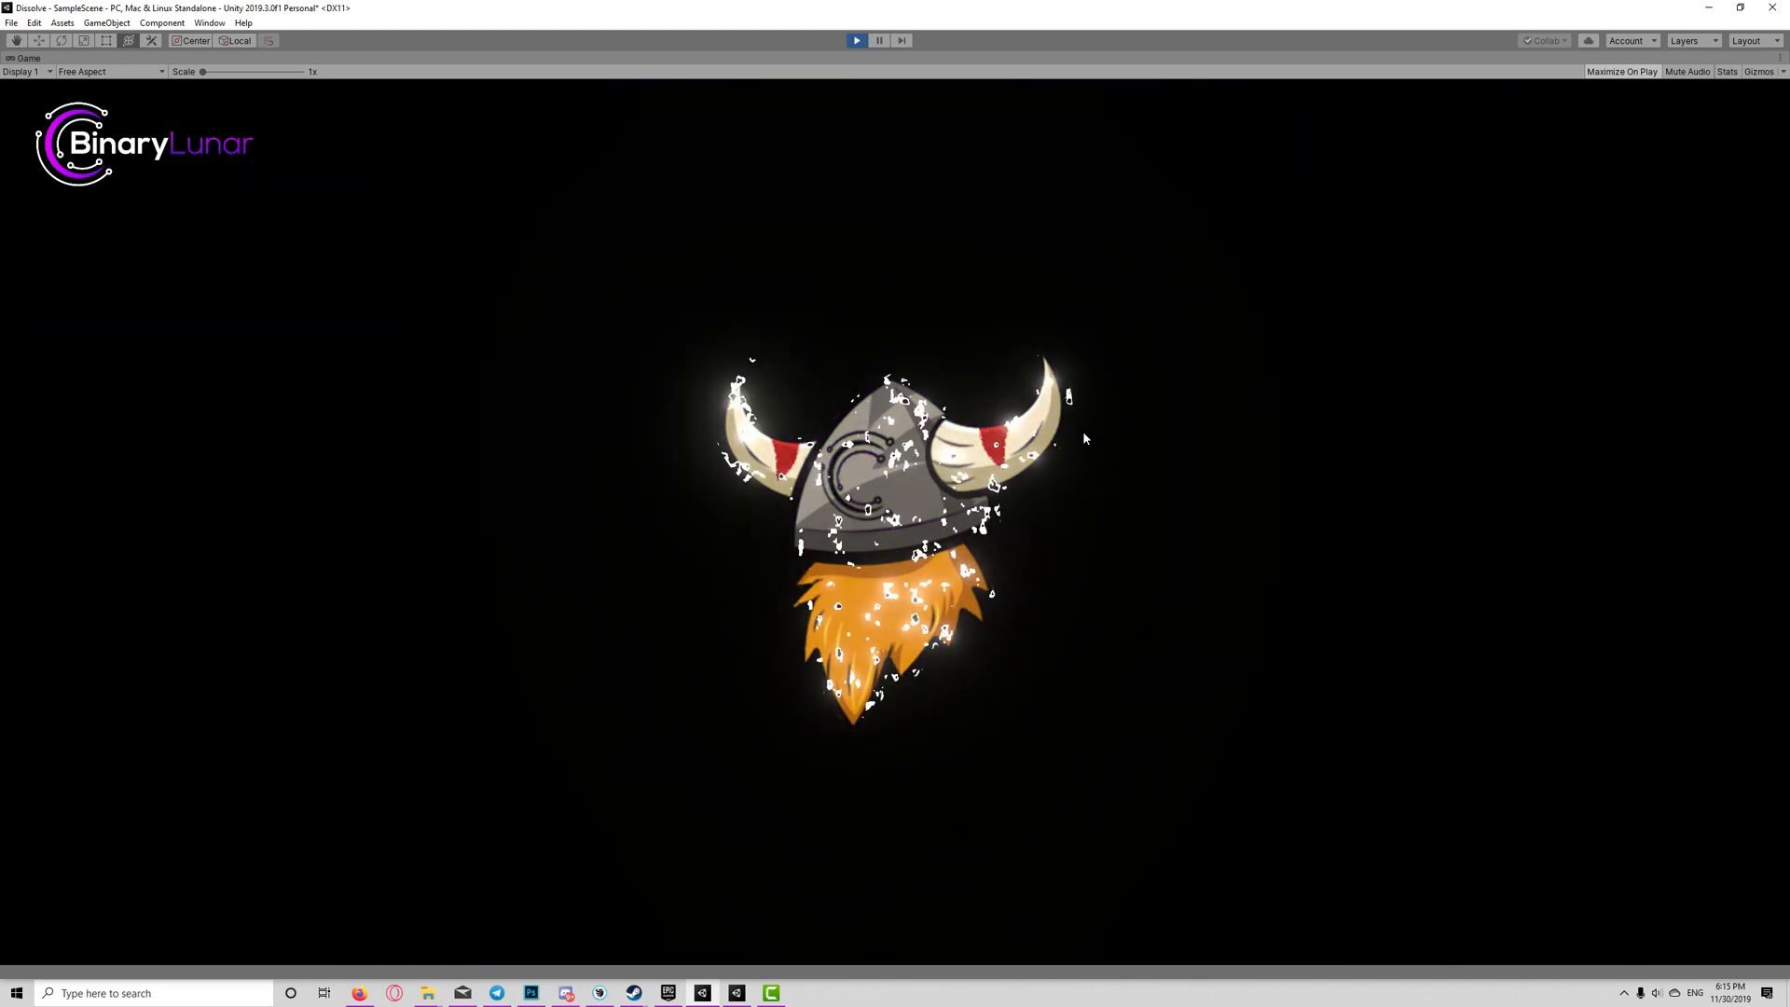
# Step: Bring up the Package Manager and scroll to the Universal RP package entry
pyautogui.click(209, 22)
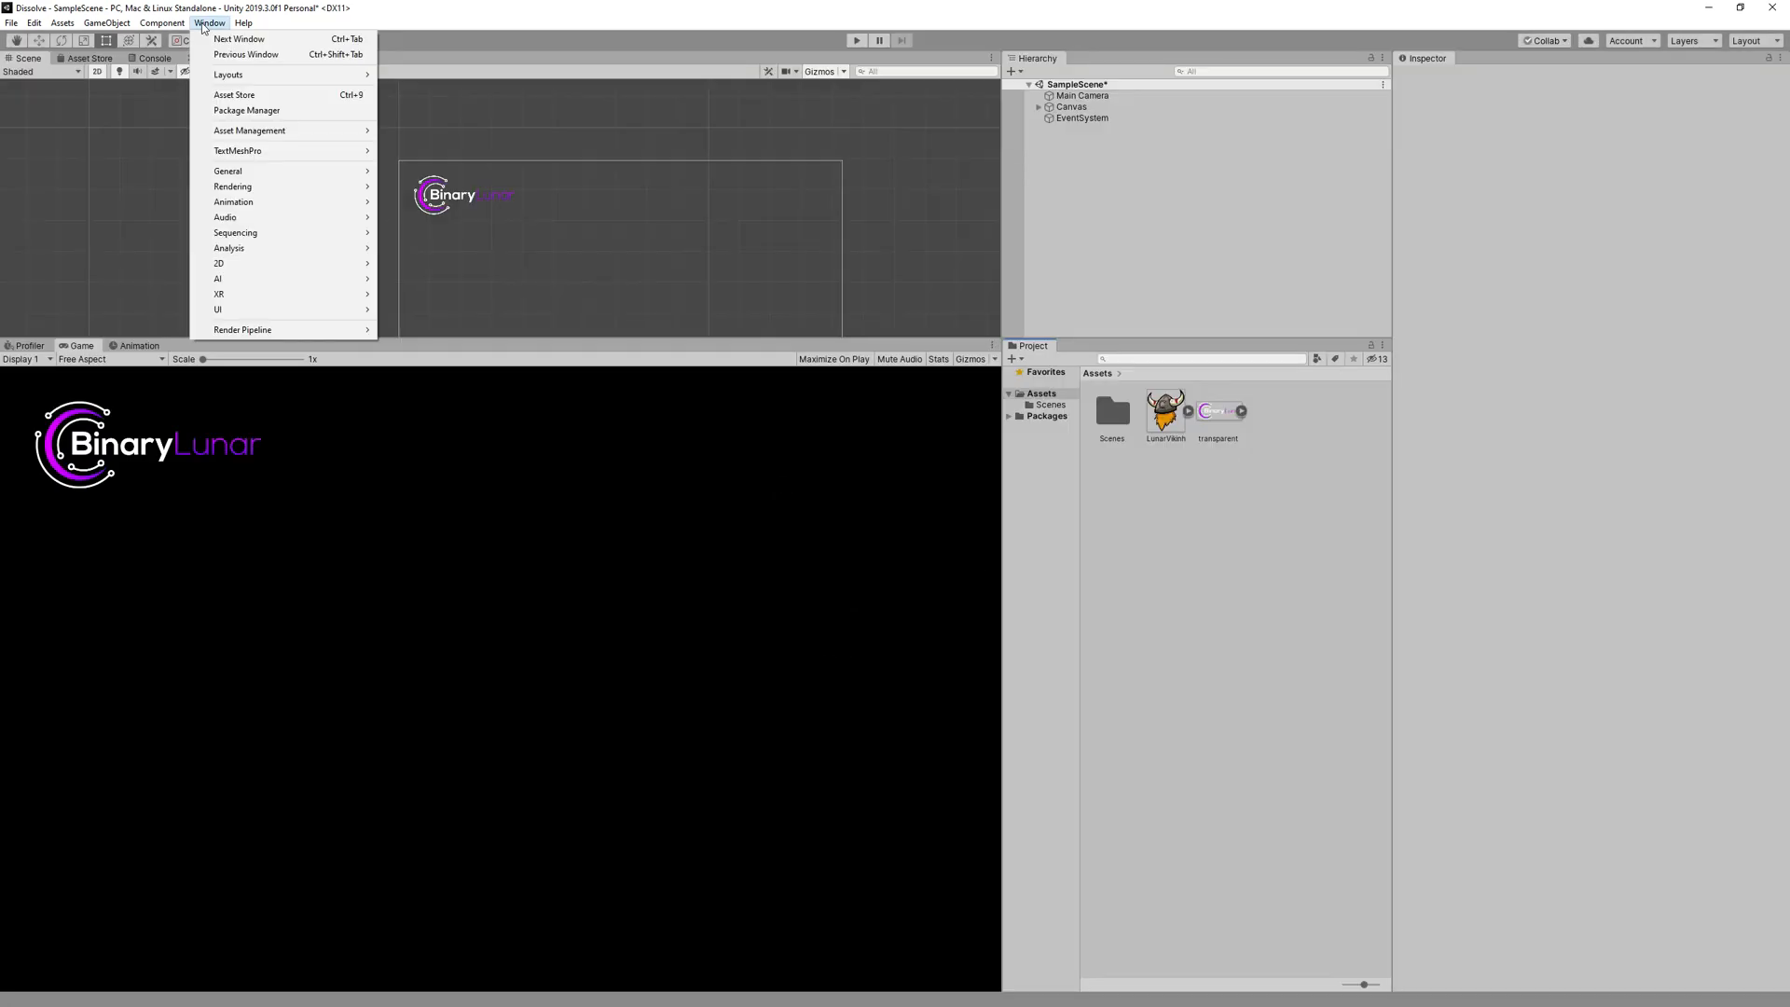
pyautogui.click(246, 110)
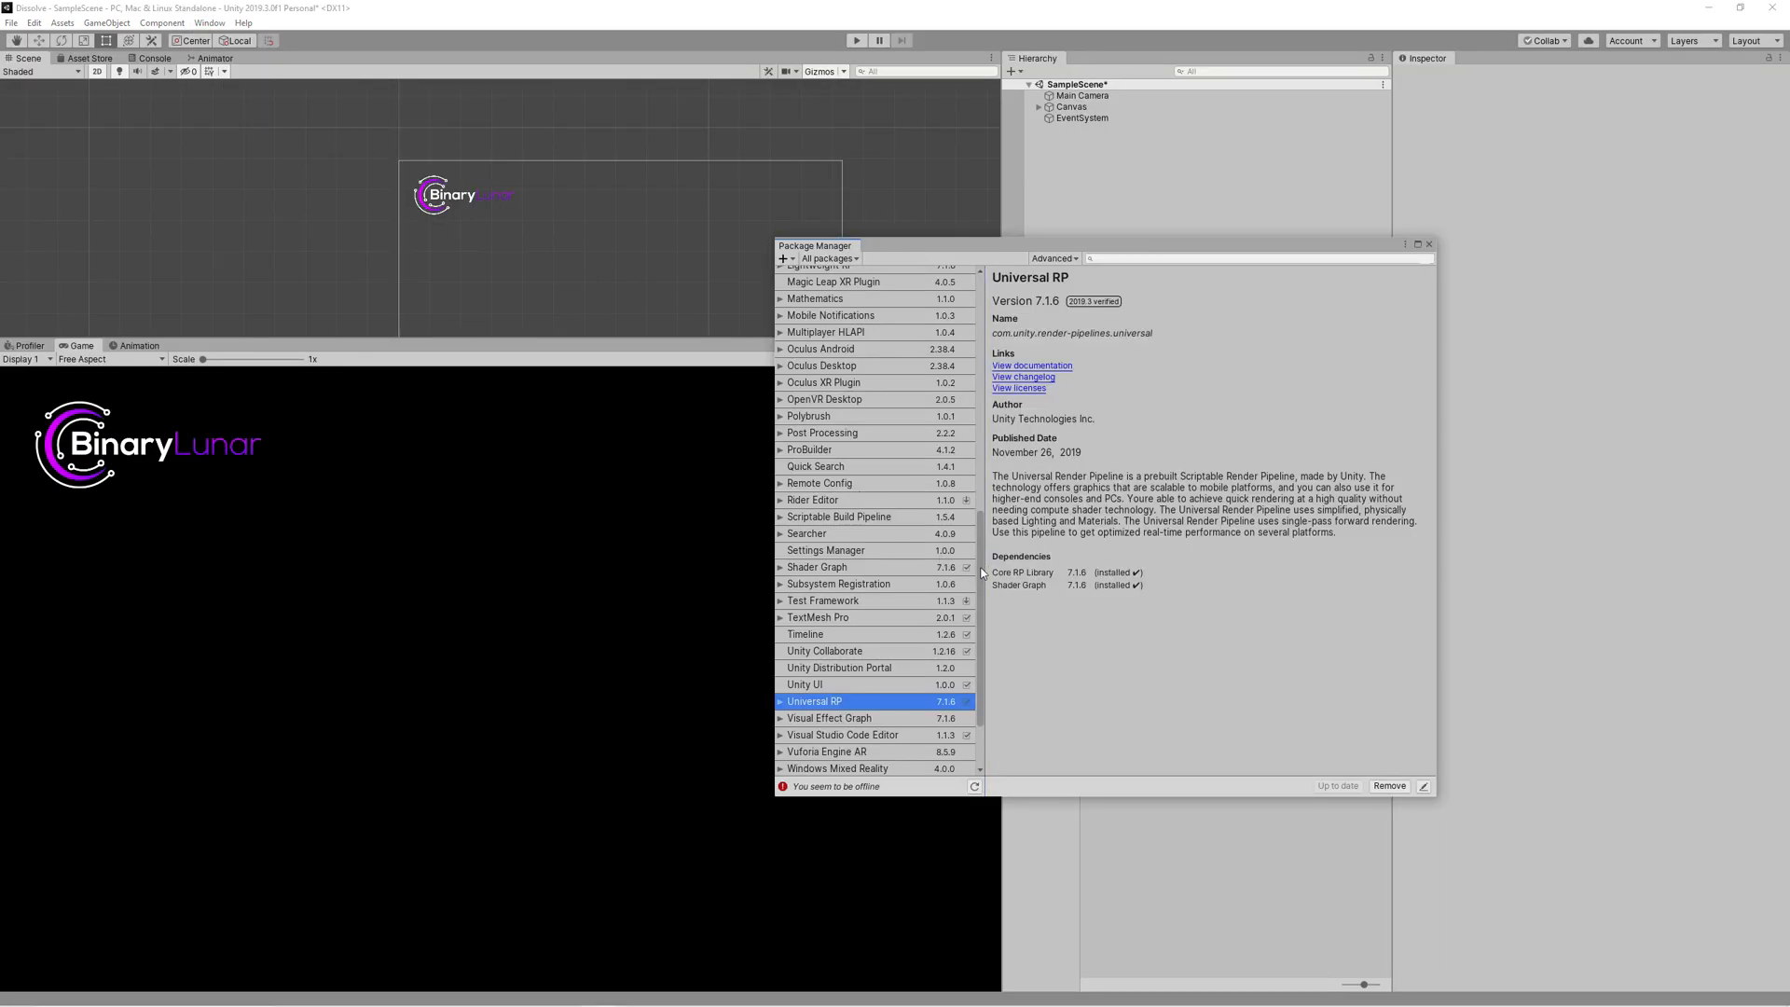
pyautogui.scroll(-3)
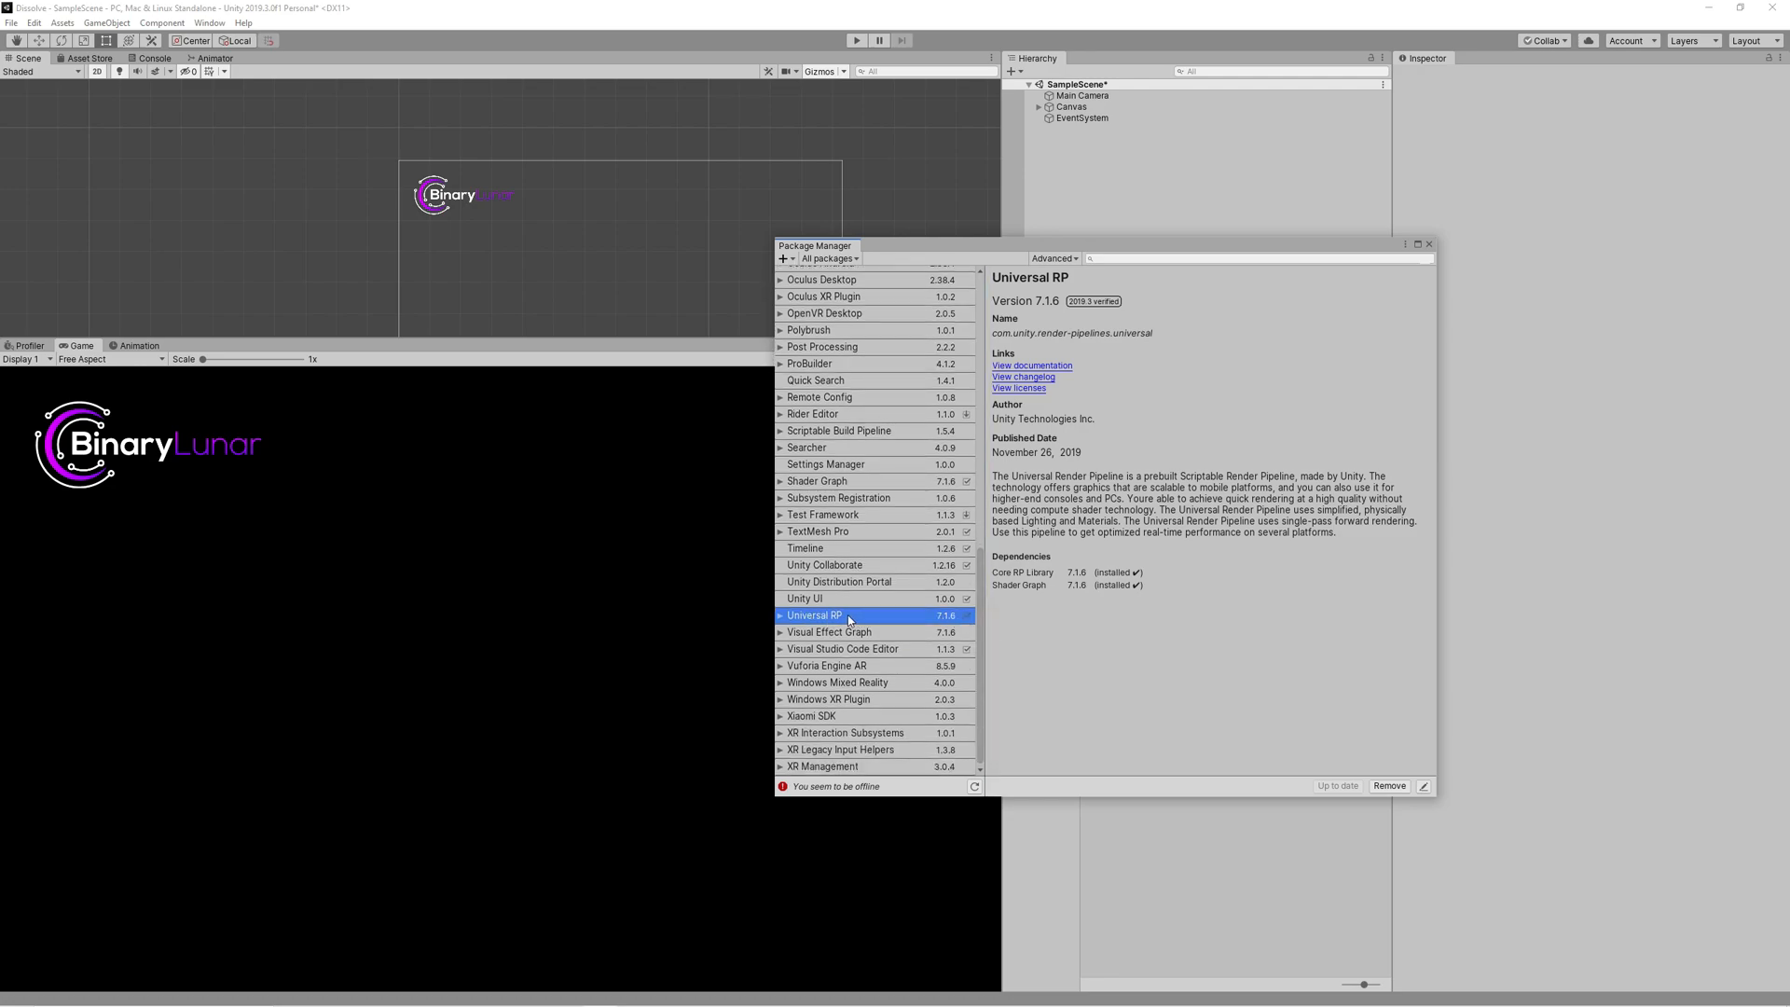
pyautogui.moveTo(843, 618)
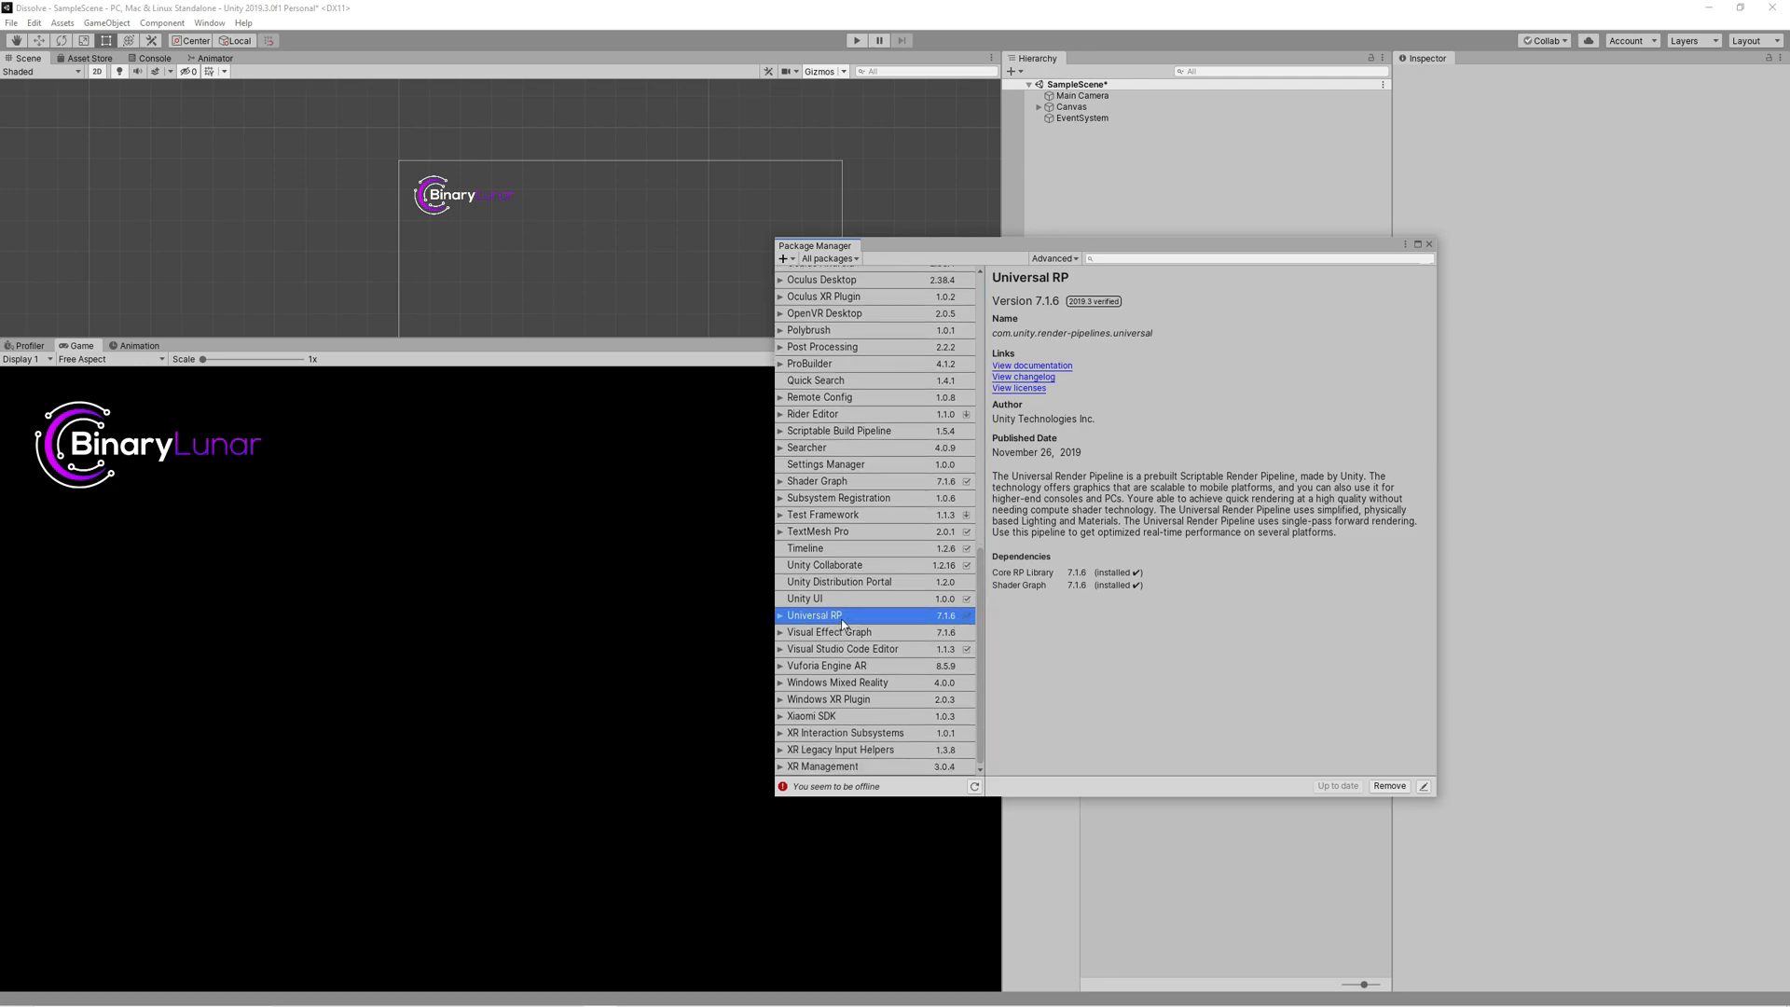
# Step: Create a new 2D Renderer pipeline asset in the project Assets folder
pyautogui.click(1430, 243)
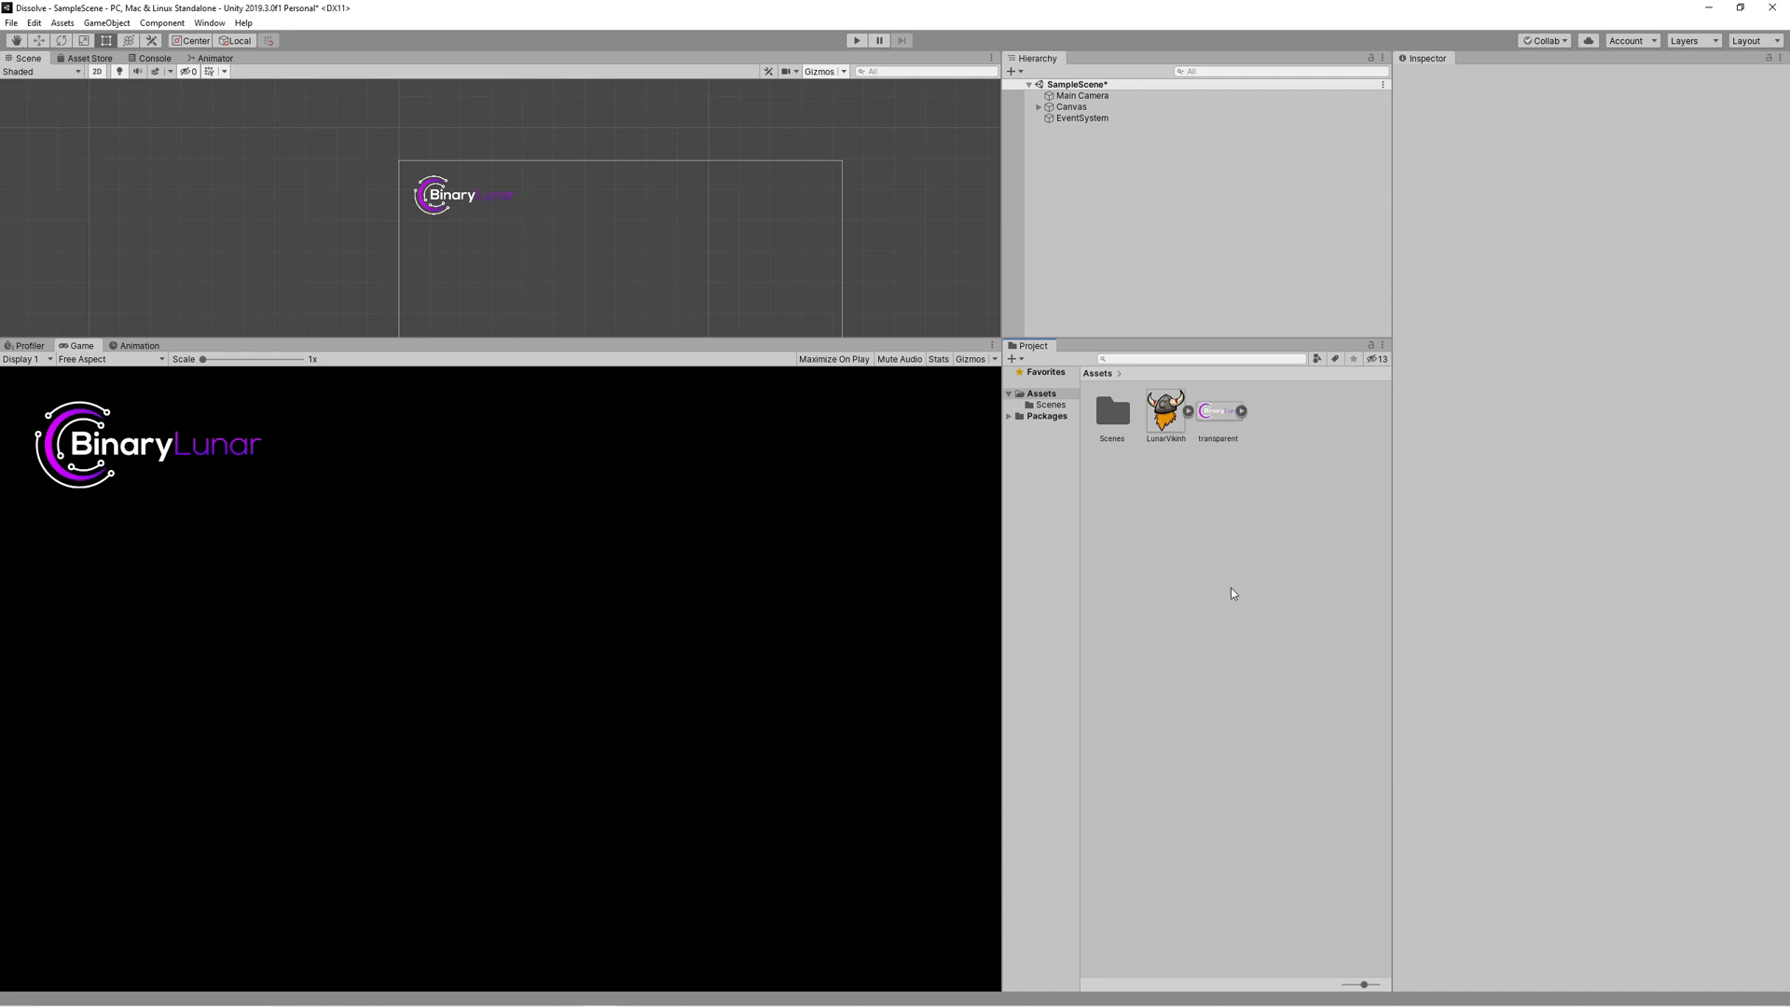
pyautogui.rightClick(1232, 593)
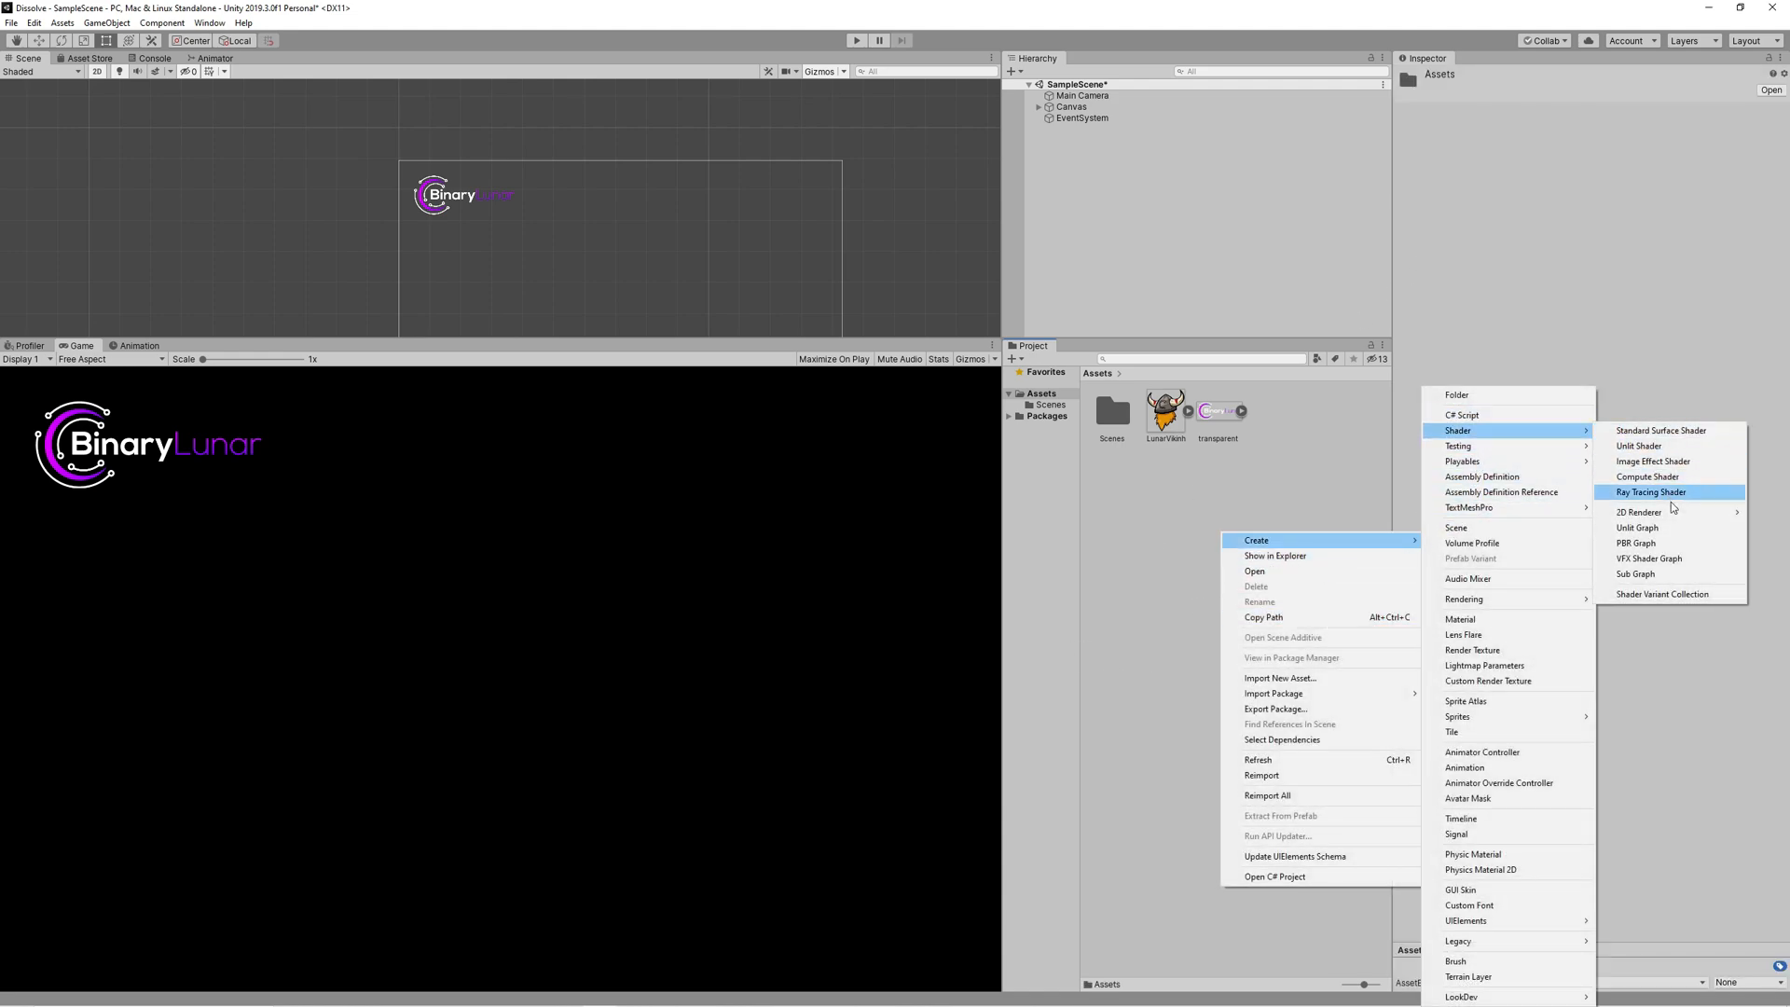
pyautogui.moveTo(1639, 511)
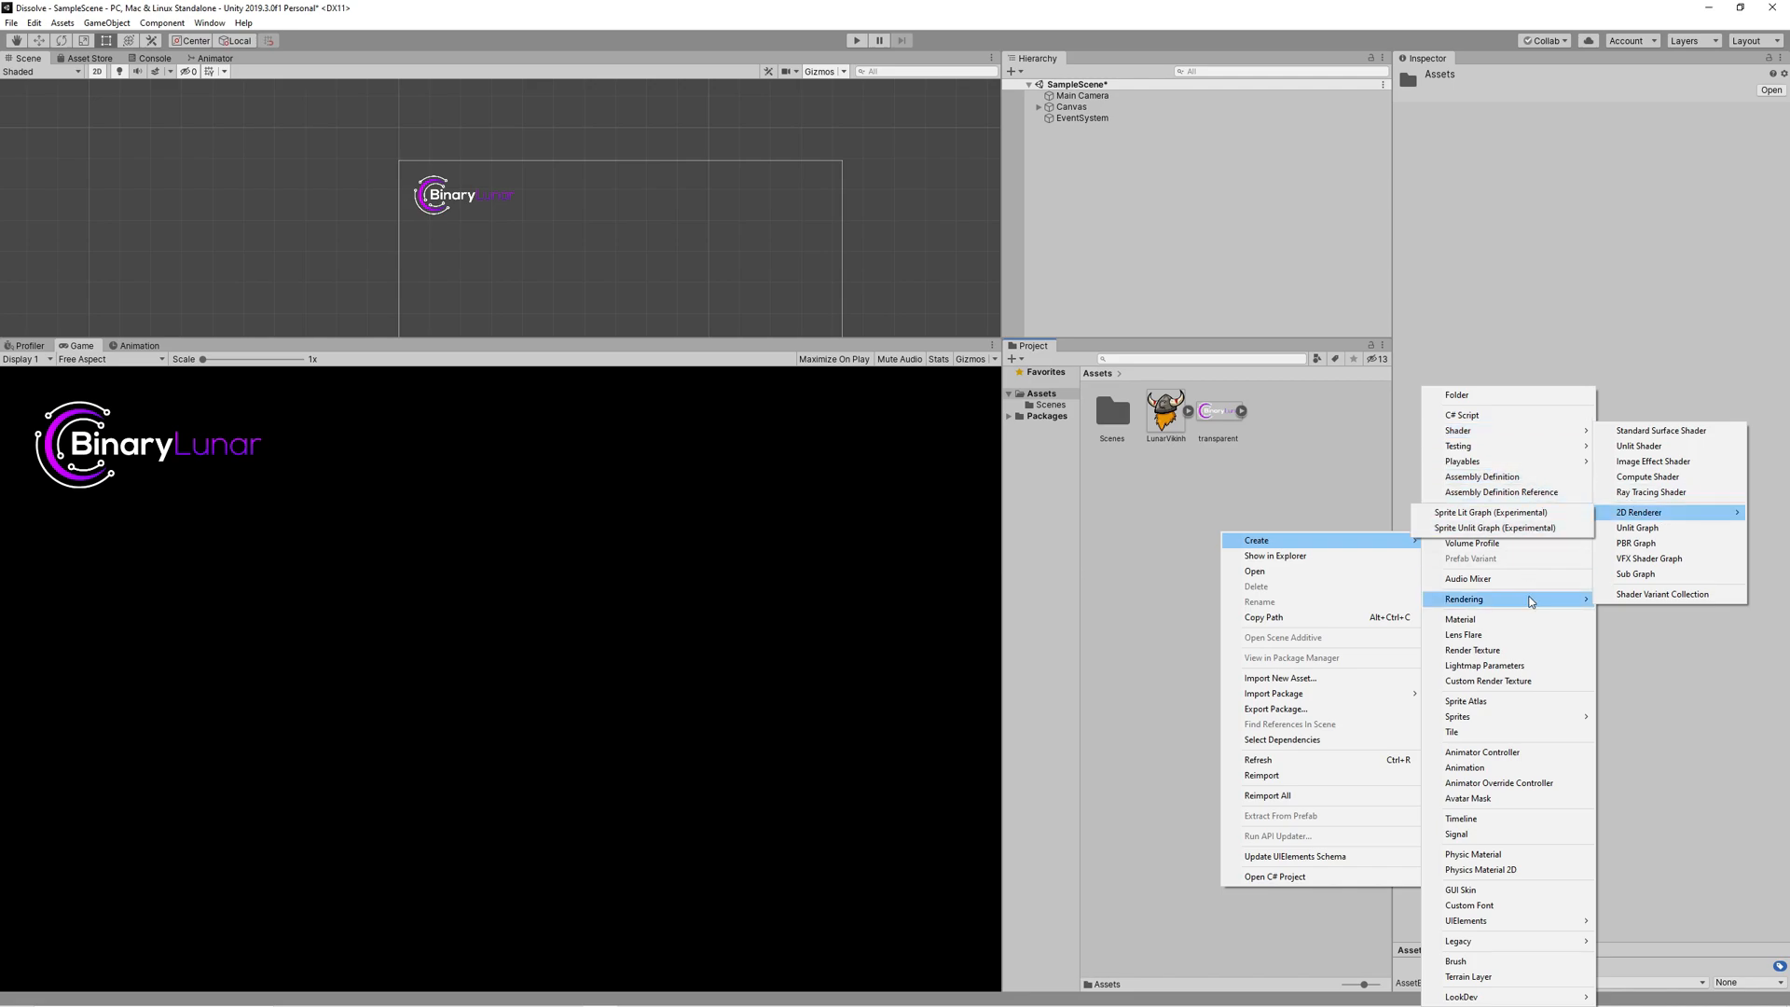
pyautogui.click(1639, 511)
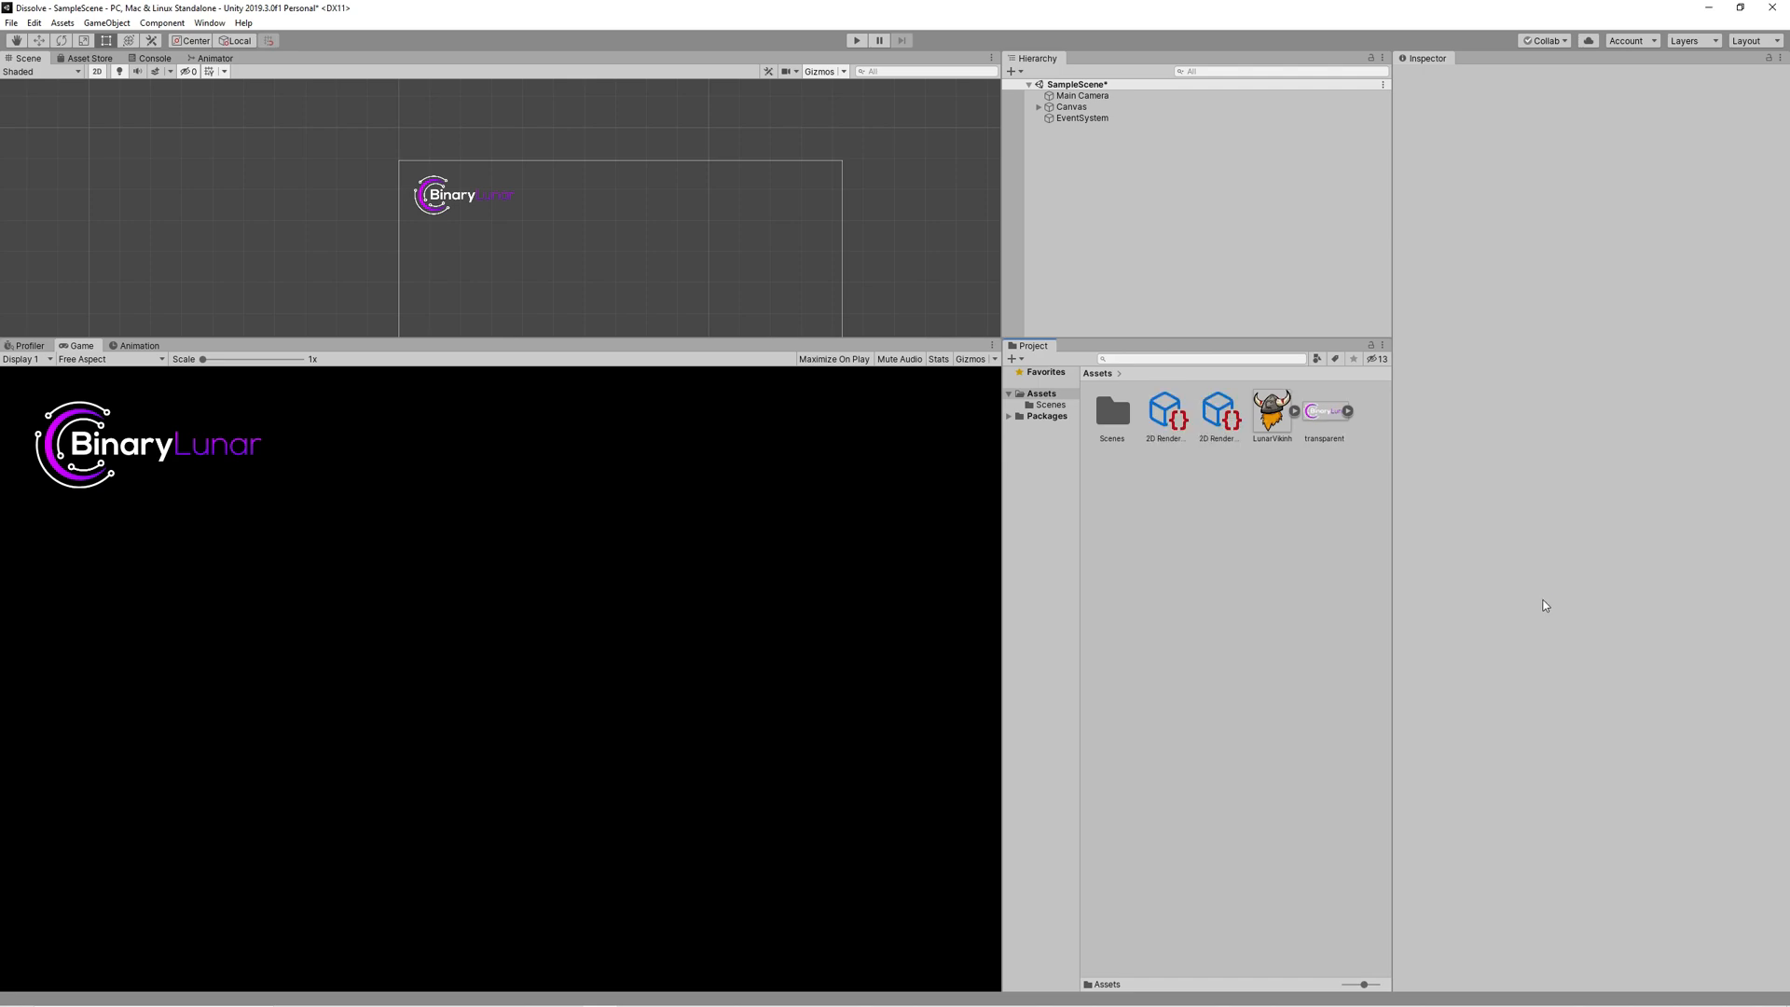
pyautogui.moveTo(107, 23)
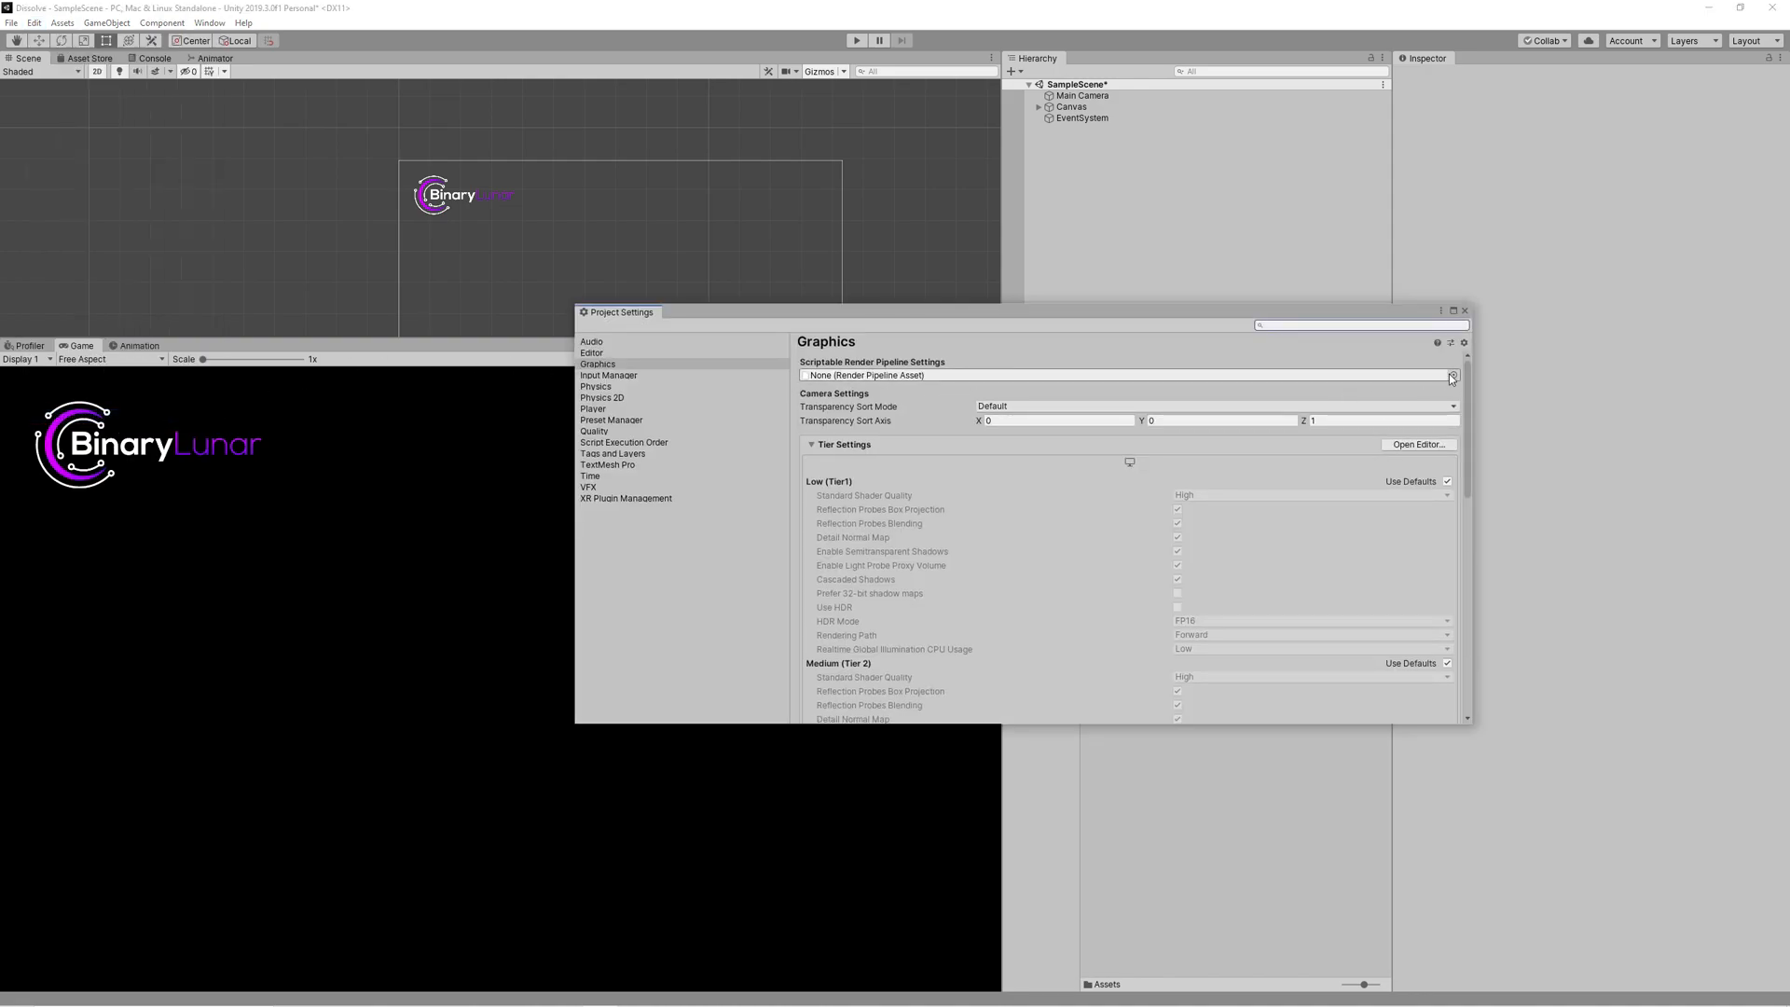
# Step: Assign the 2D Renderer asset as the render pipeline under Graphics and Quality
pyautogui.click(1452, 375)
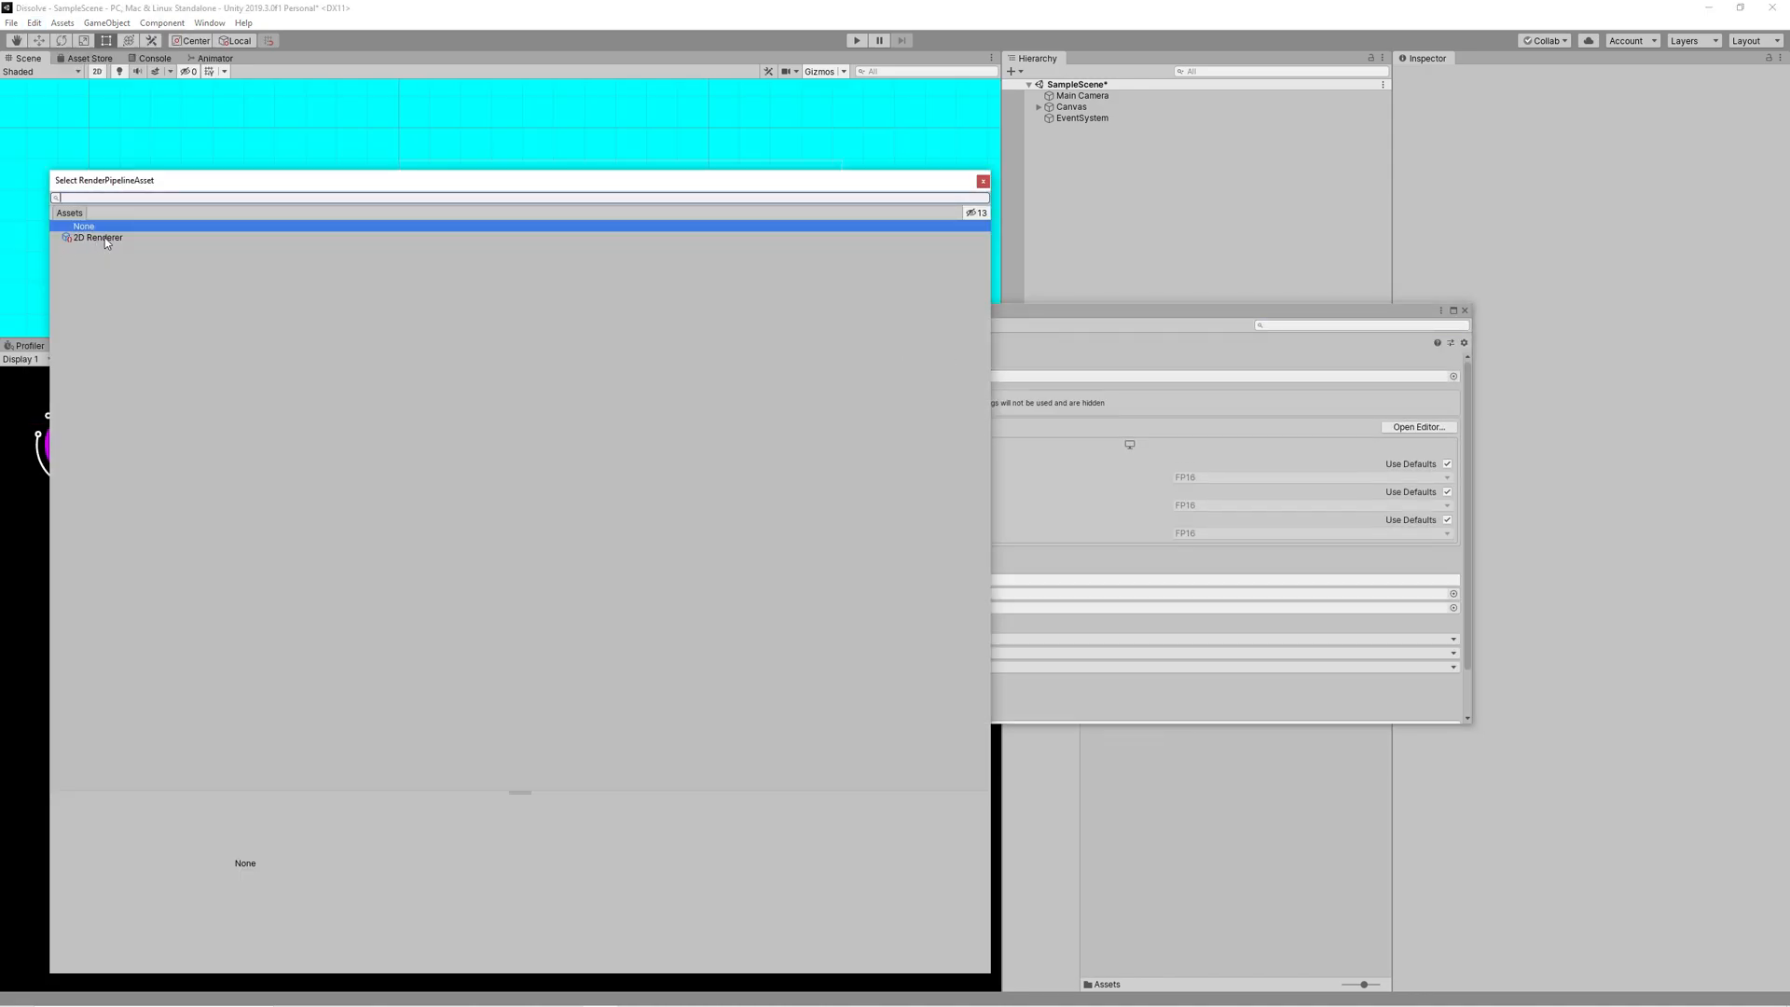
pyautogui.click(98, 236)
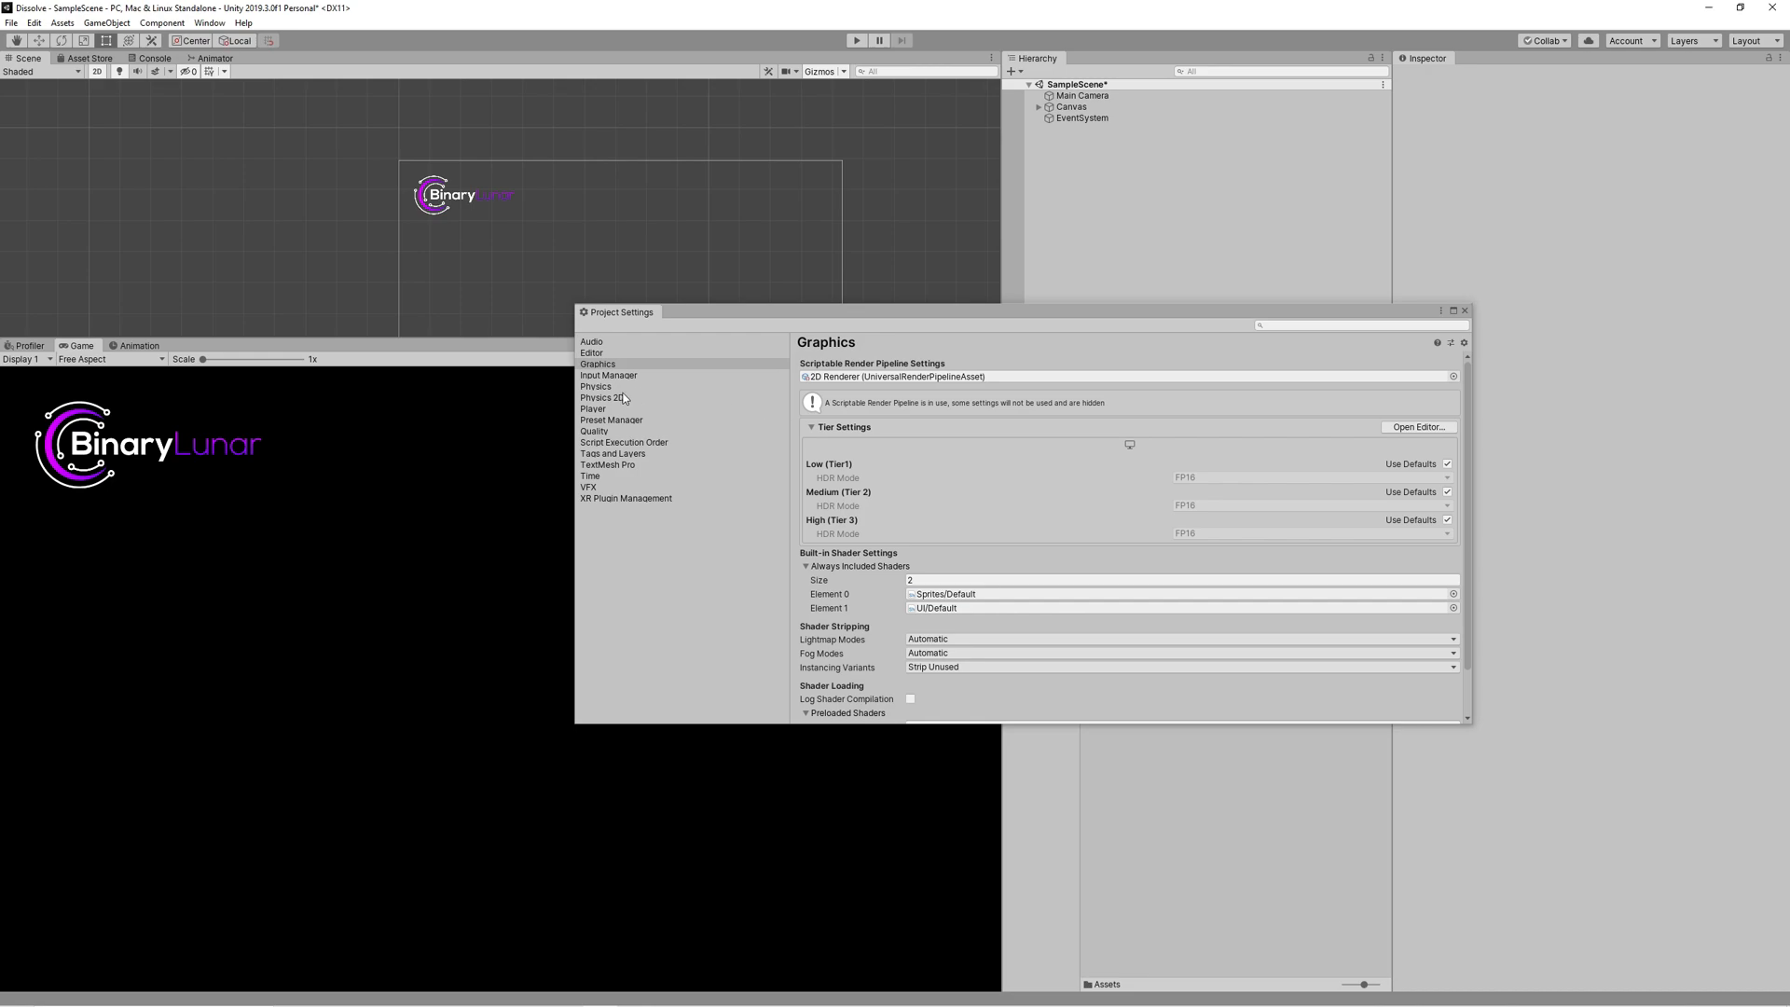
pyautogui.click(1452, 377)
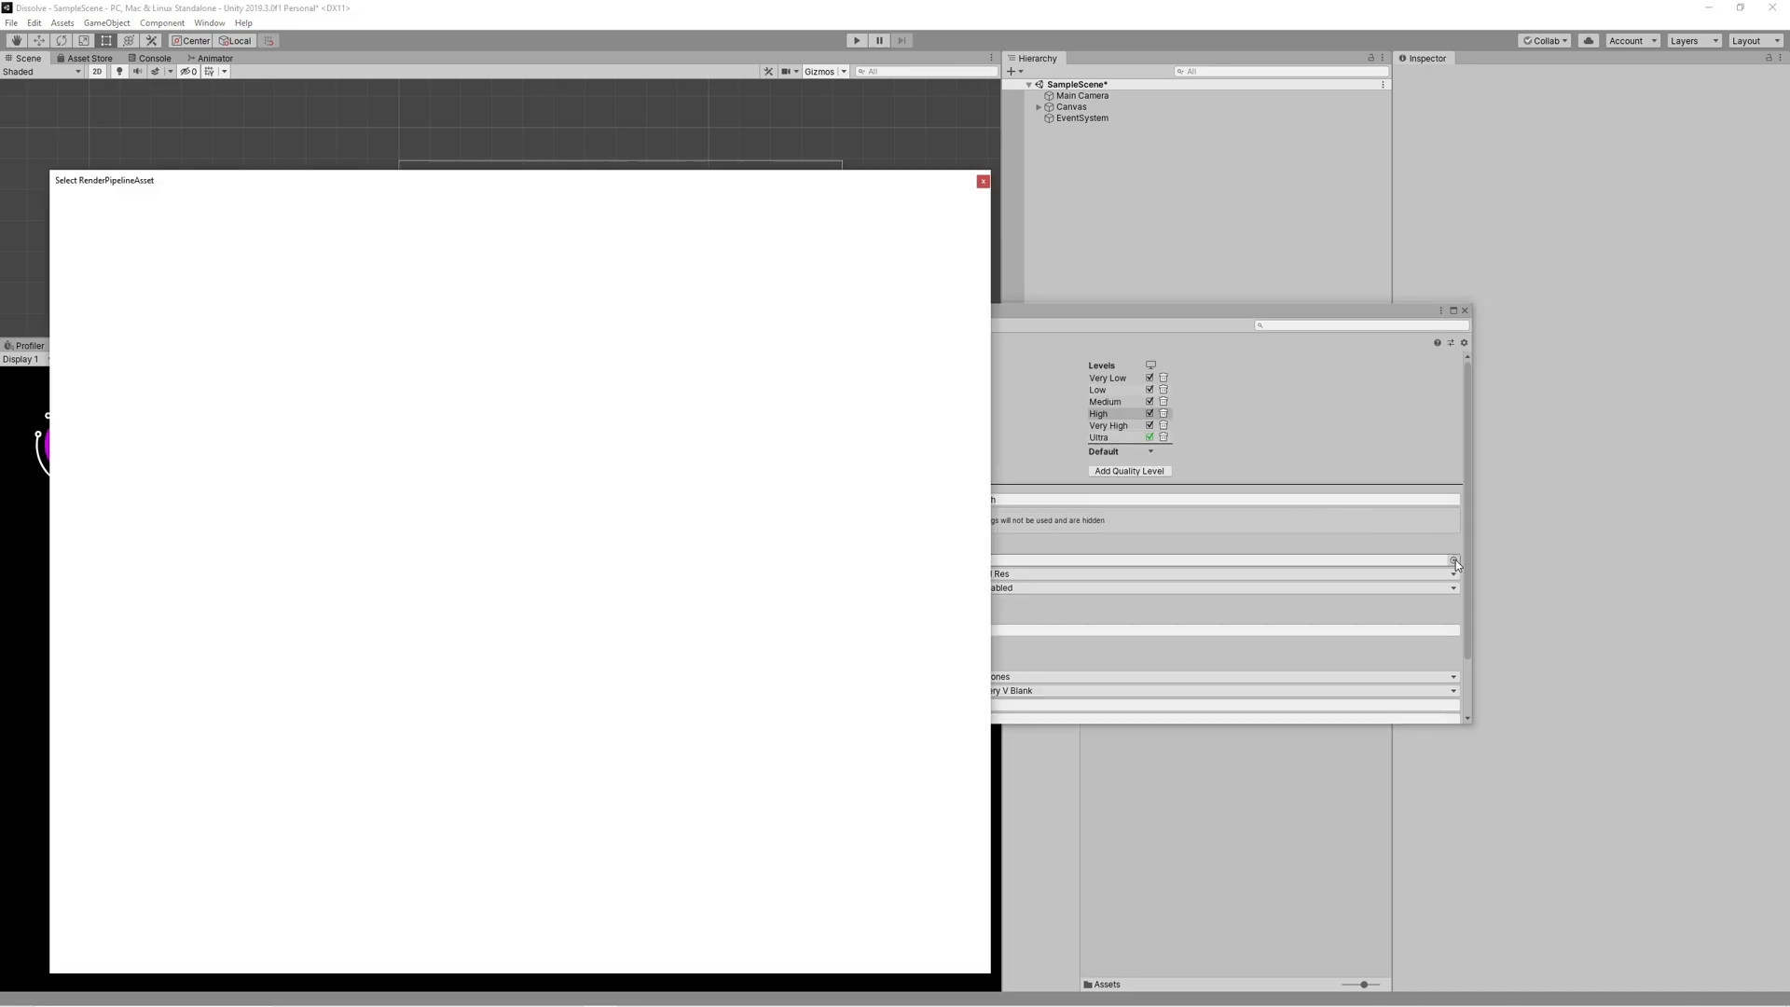
pyautogui.click(983, 181)
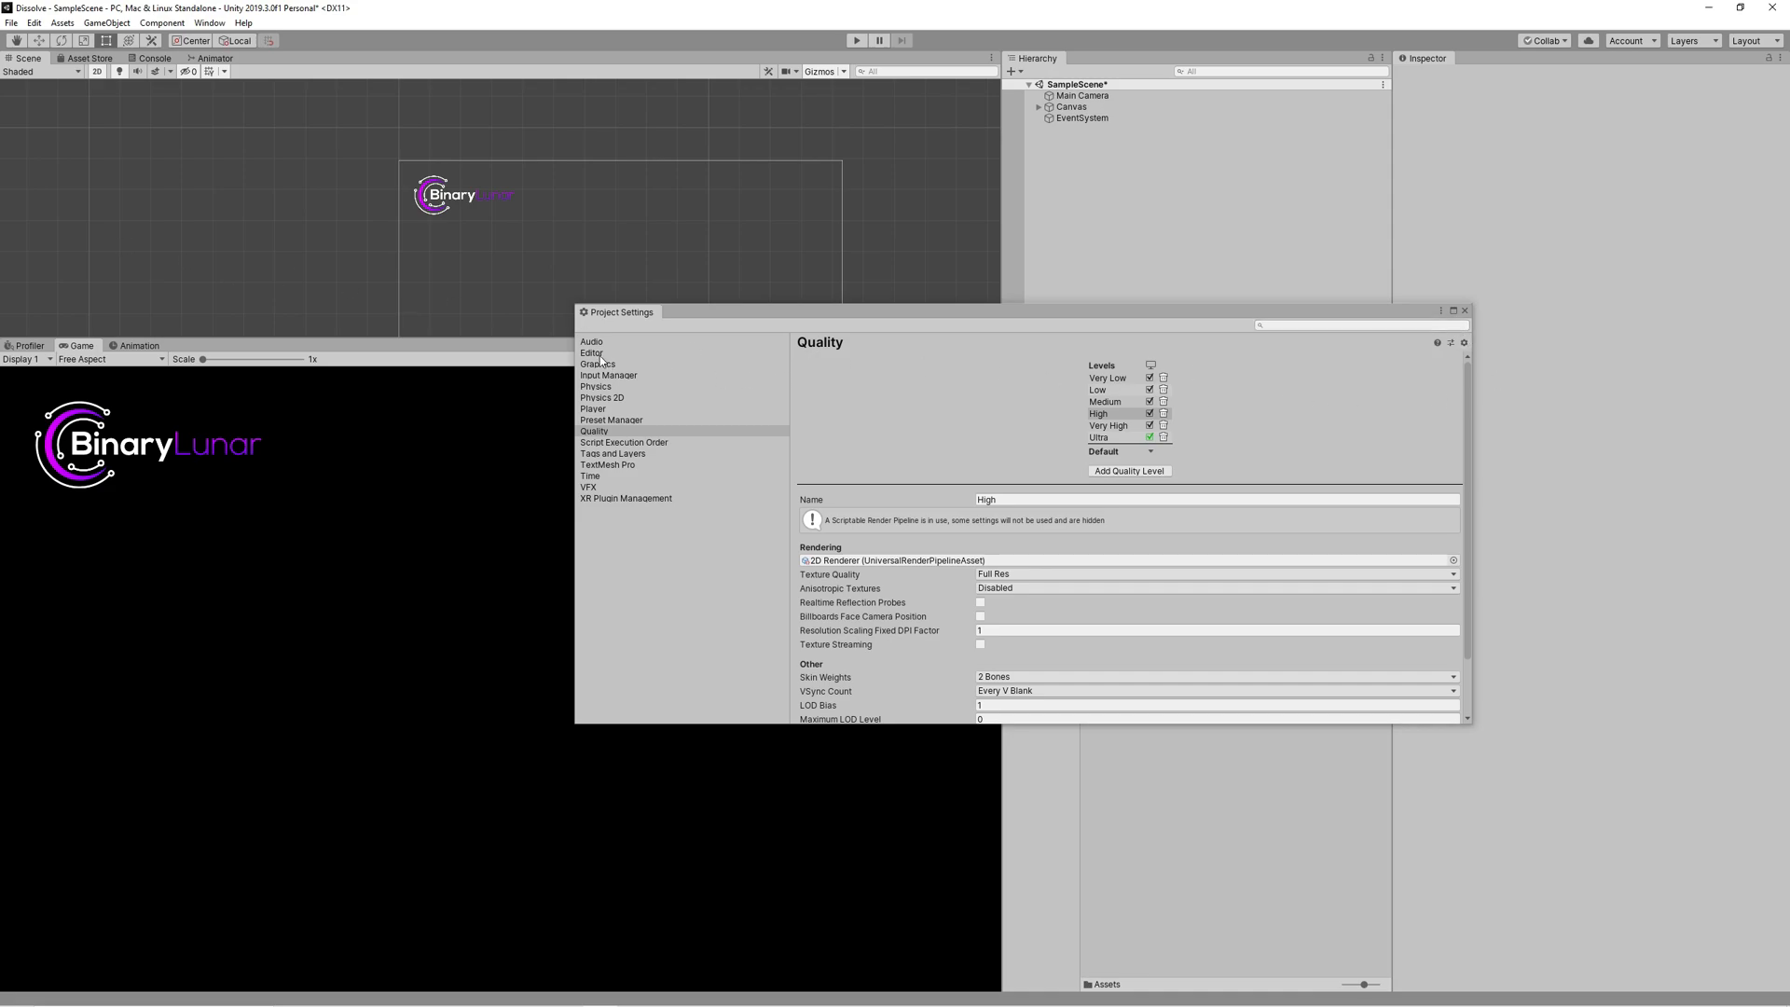
pyautogui.moveTo(602, 375)
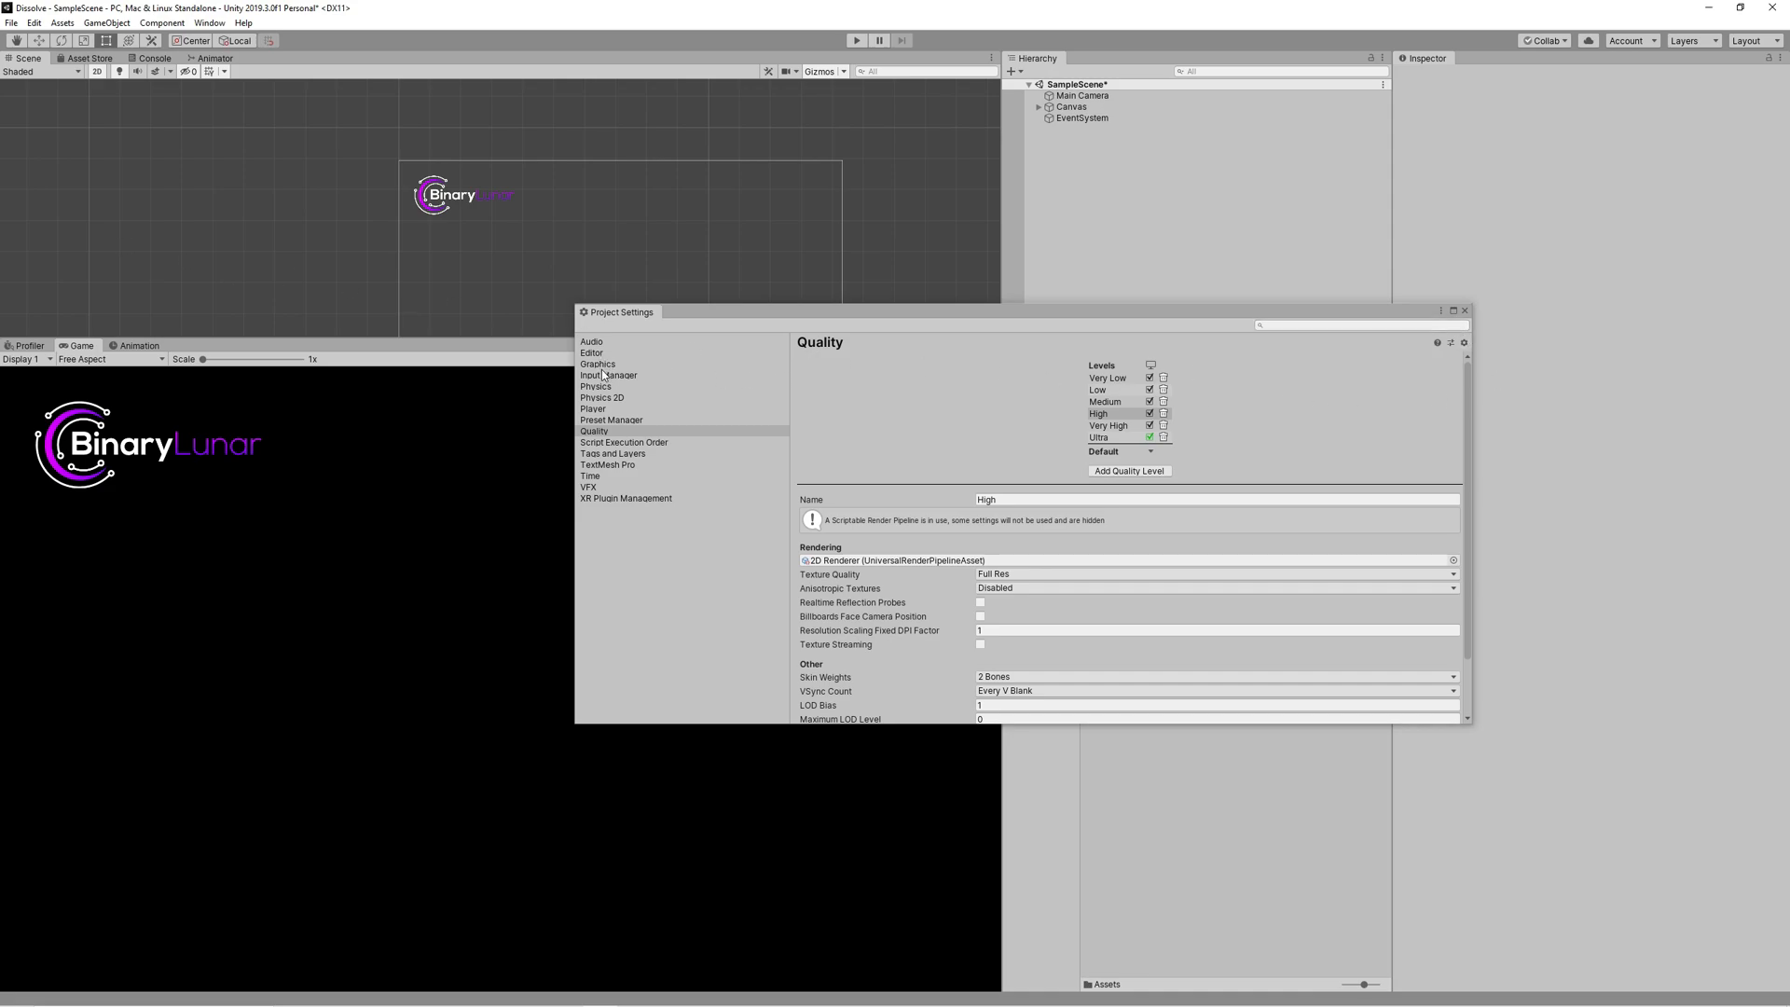
# Step: Enable HDR on the 2D Renderer asset and leave the project settings
pyautogui.click(597, 364)
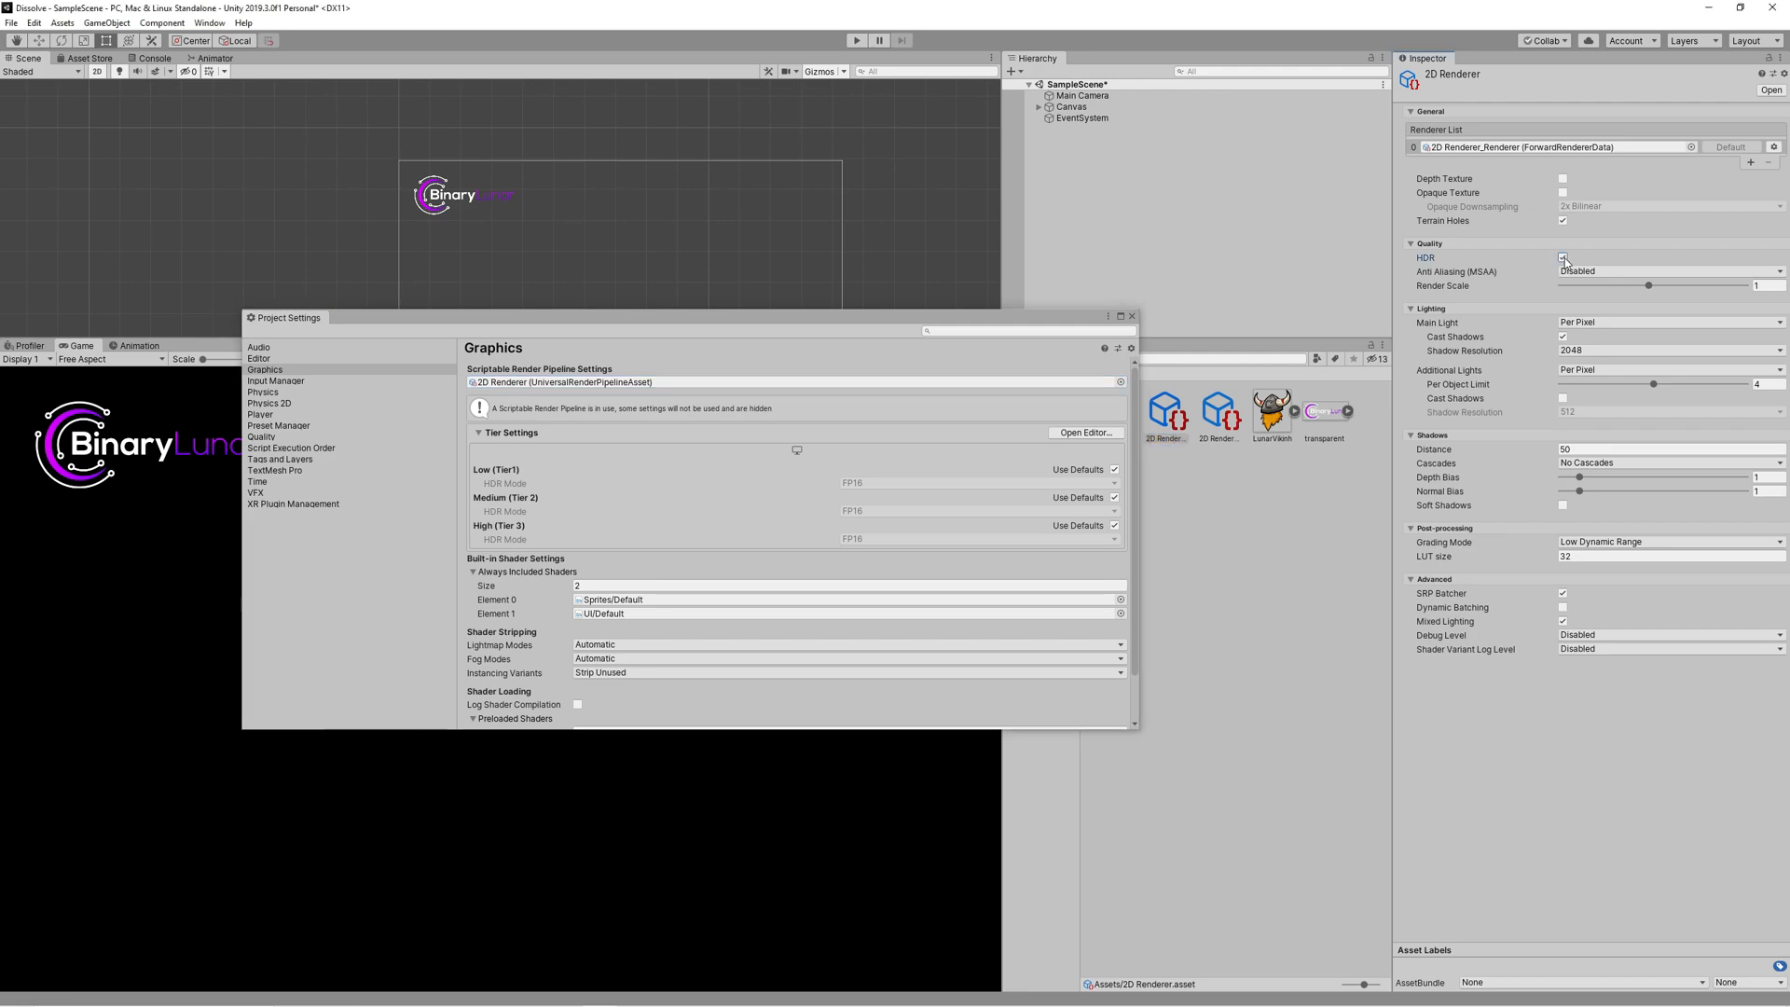
pyautogui.click(1562, 258)
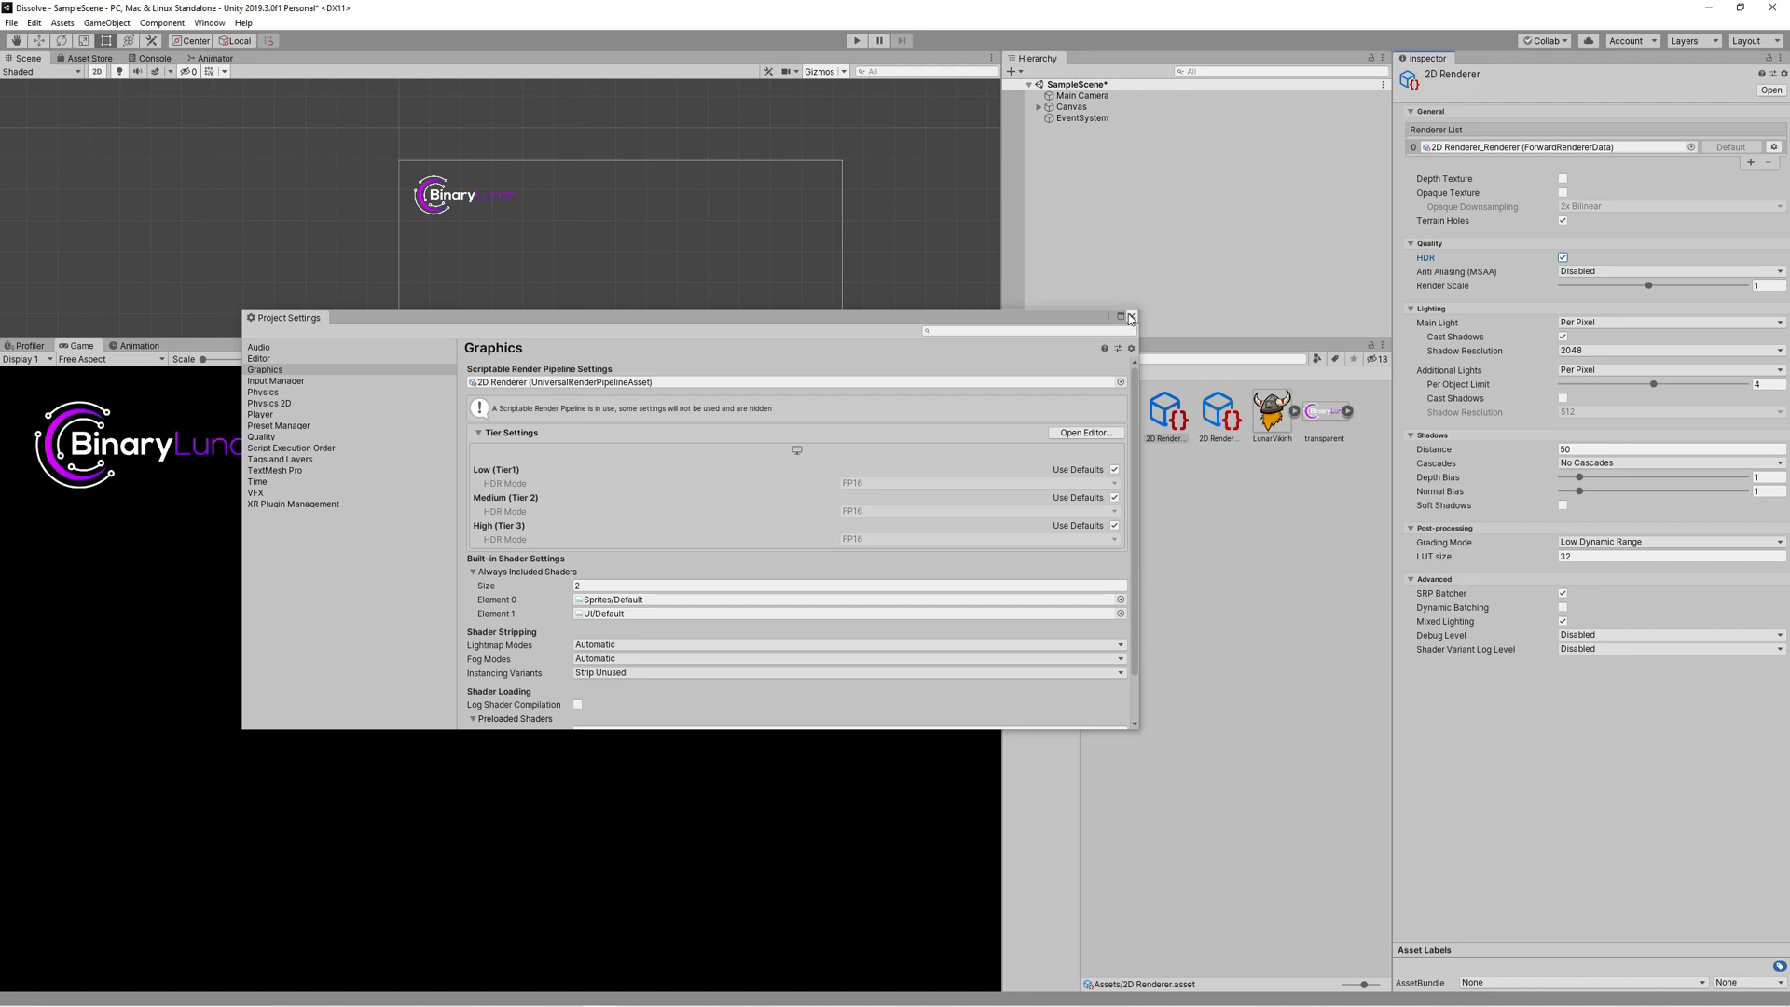
pyautogui.rightClick(1199, 514)
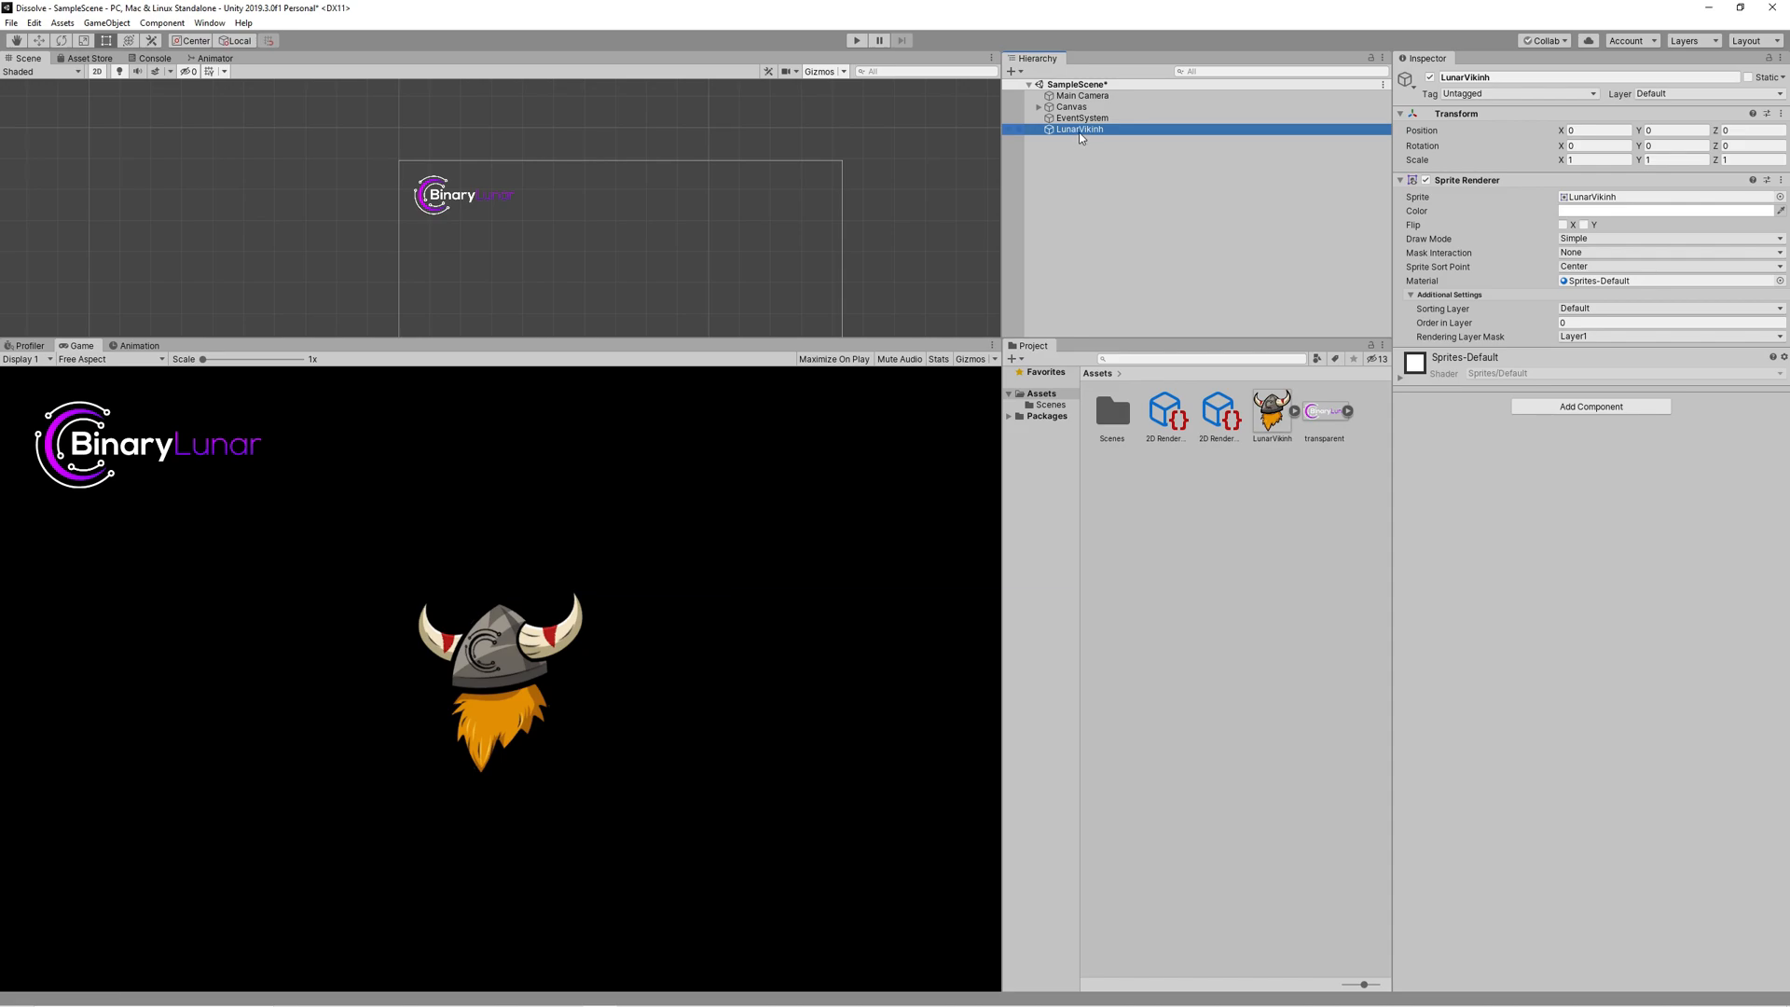
# Step: Bring up the asset creation options in the project Assets folder
pyautogui.rightClick(1187, 479)
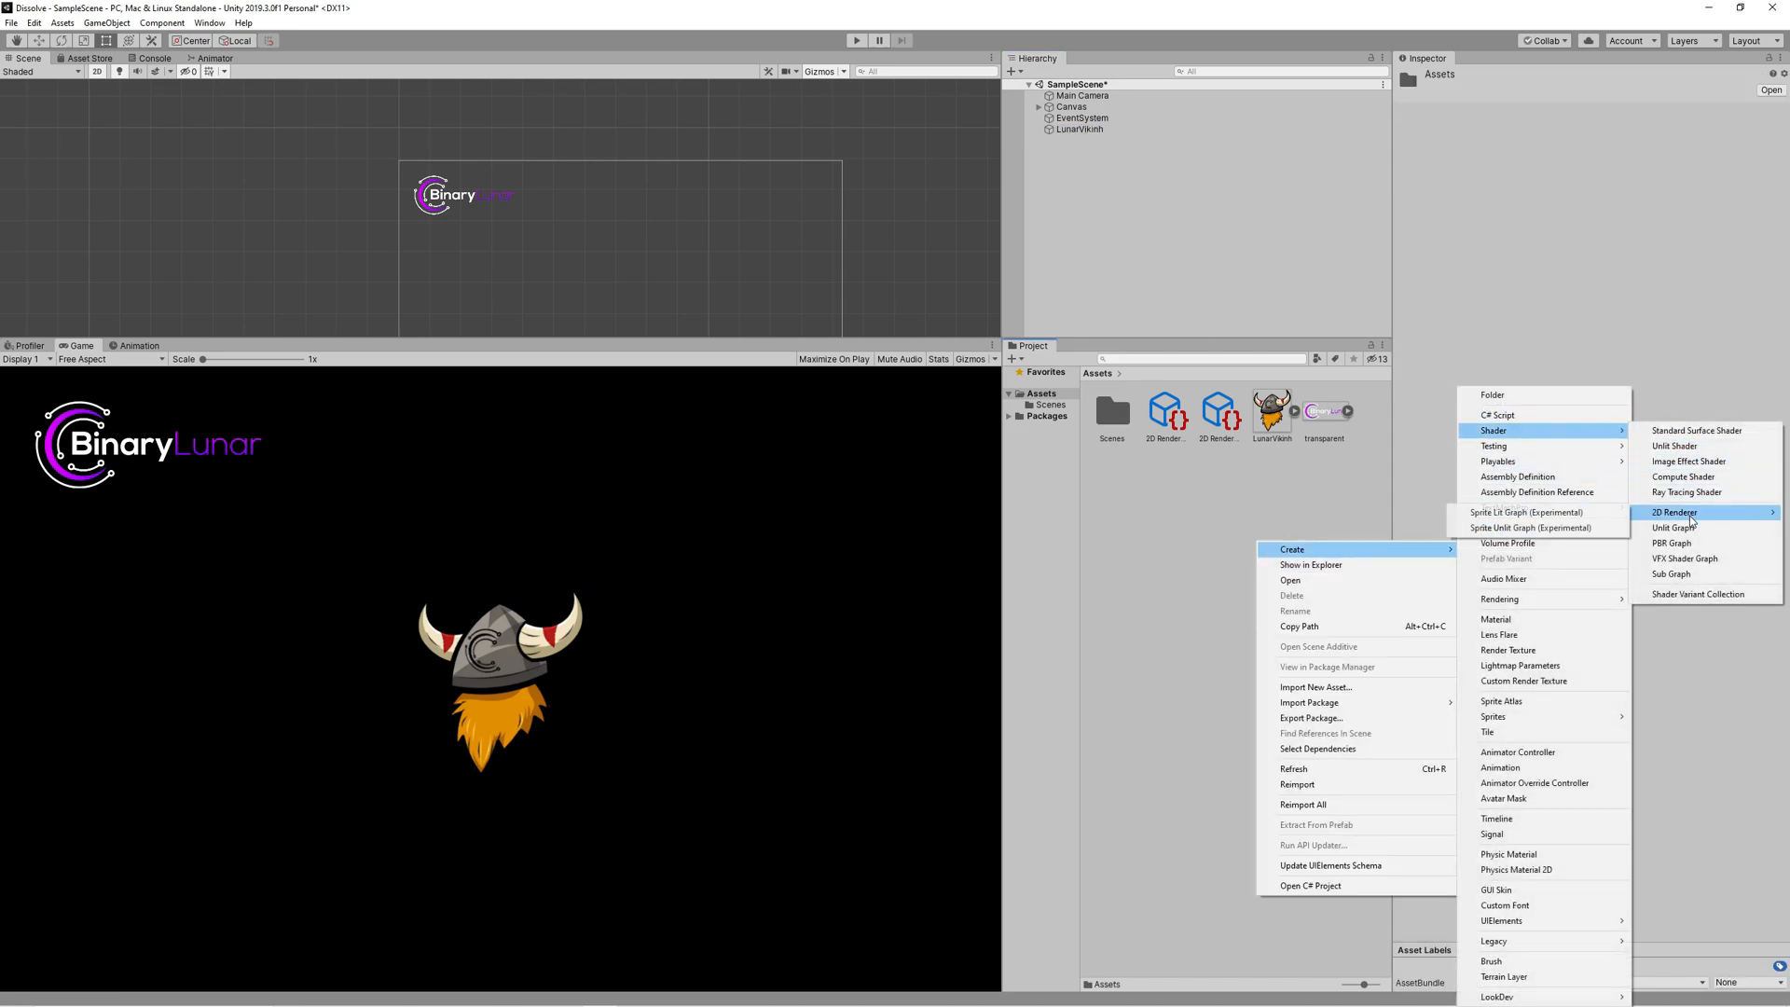
# Step: Create the Dissolve sprite shader graph and a new DissolveMat material asset
pyautogui.click(1672, 526)
pyautogui.write('Dissolve')
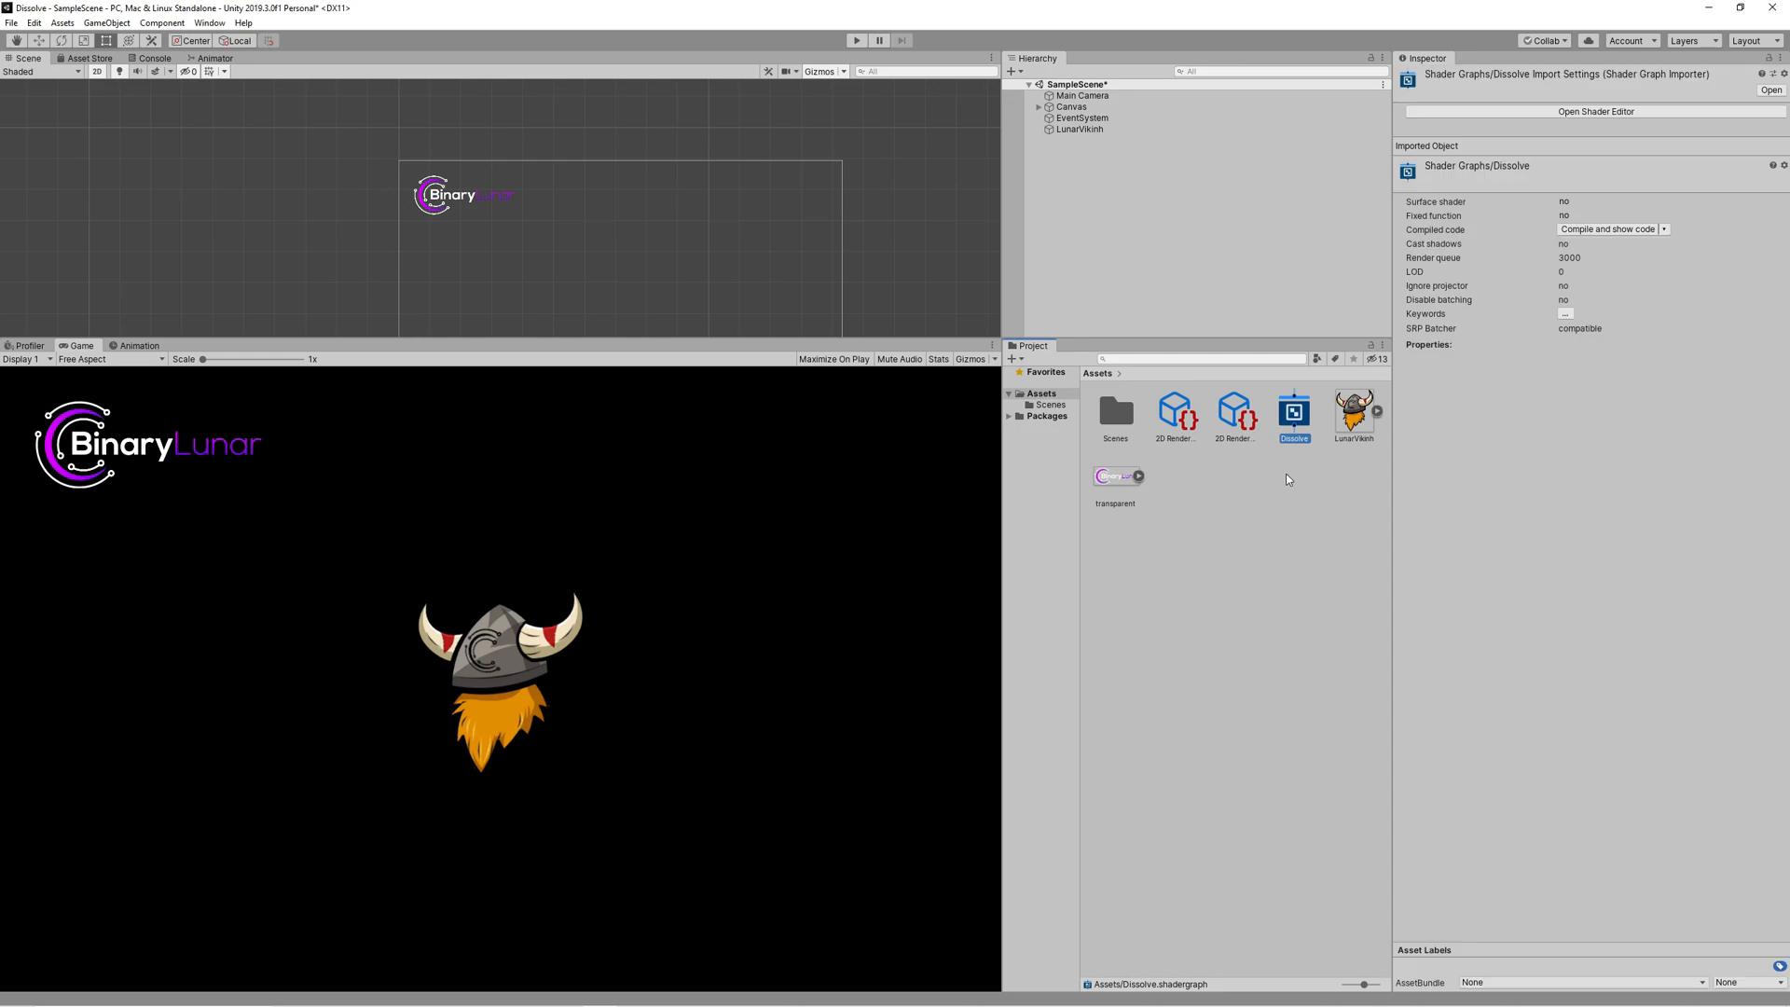
pyautogui.rightClick(1287, 479)
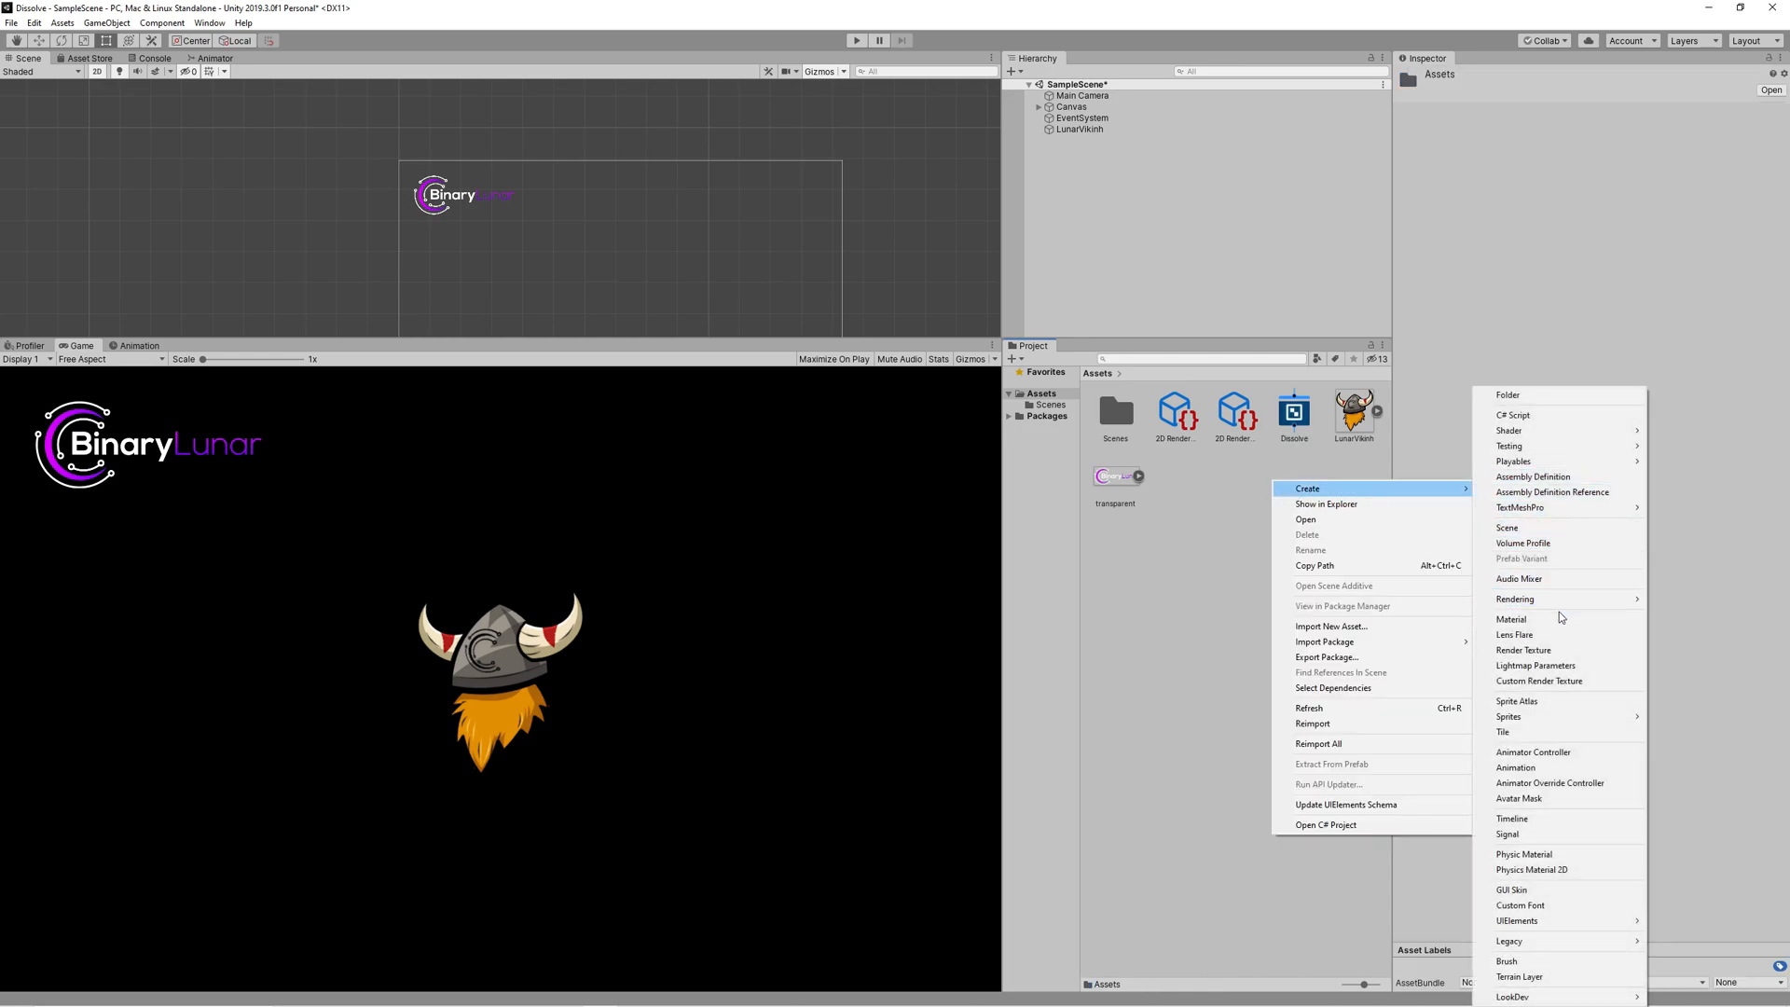
pyautogui.click(1512, 619)
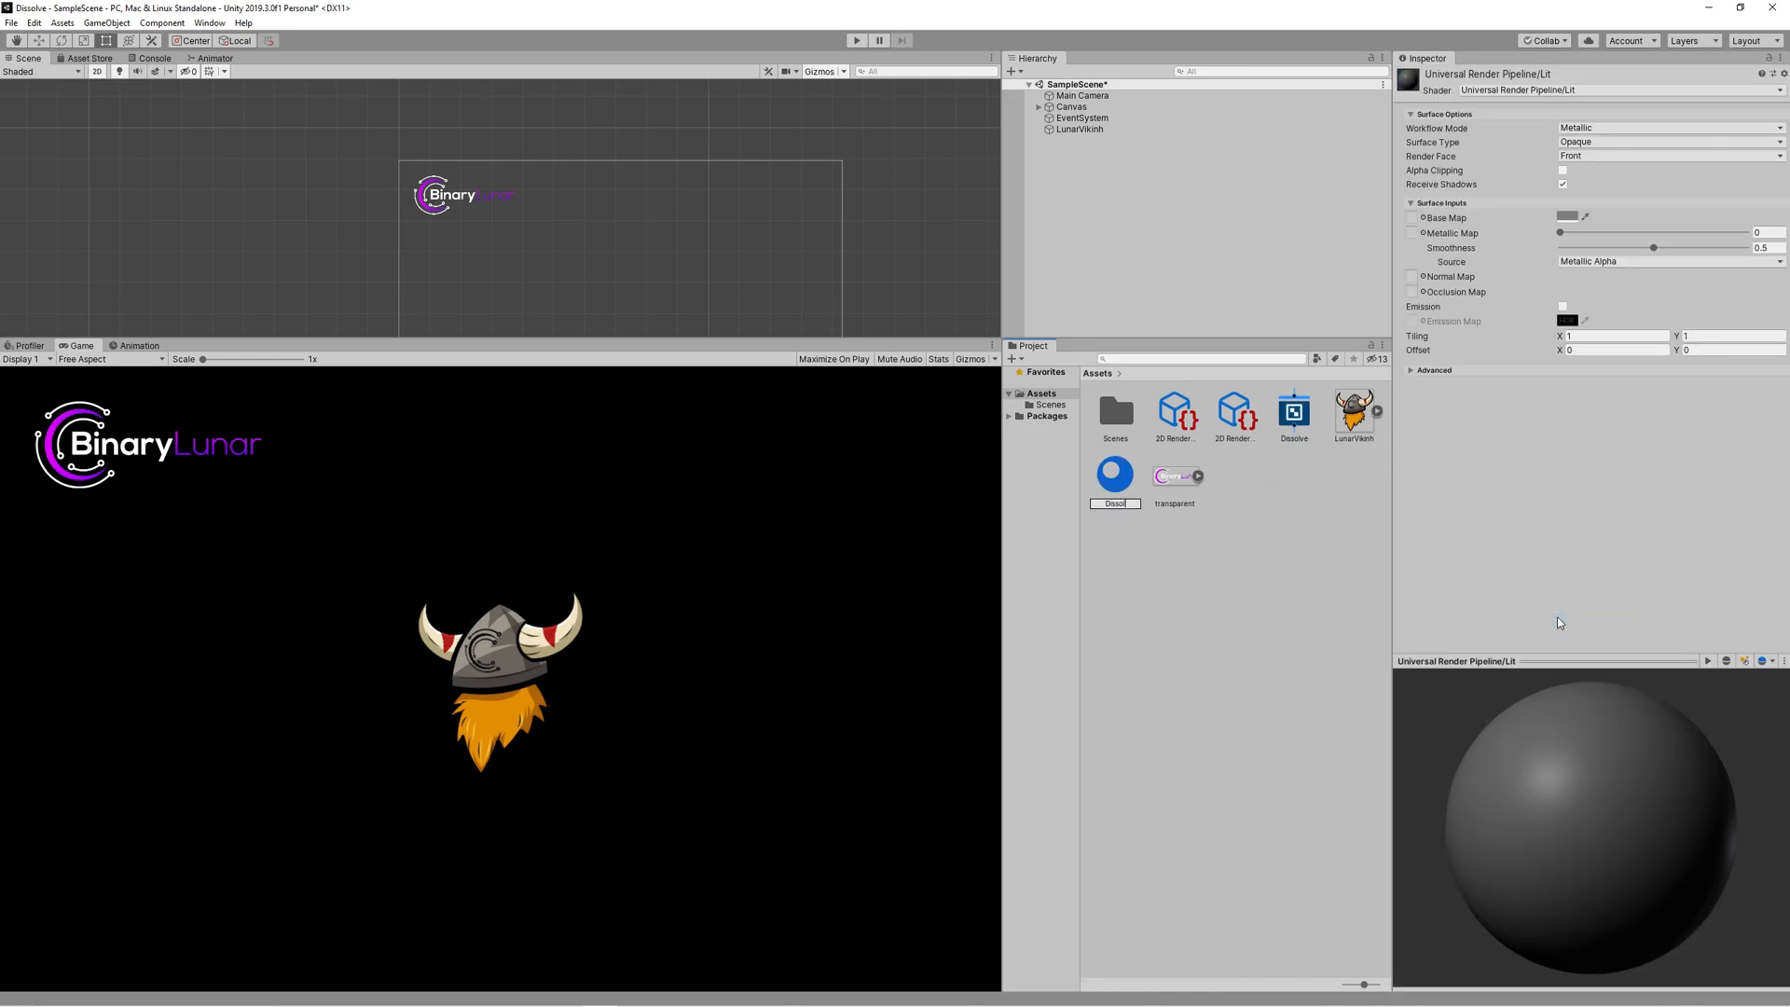
pyautogui.click(1292, 410)
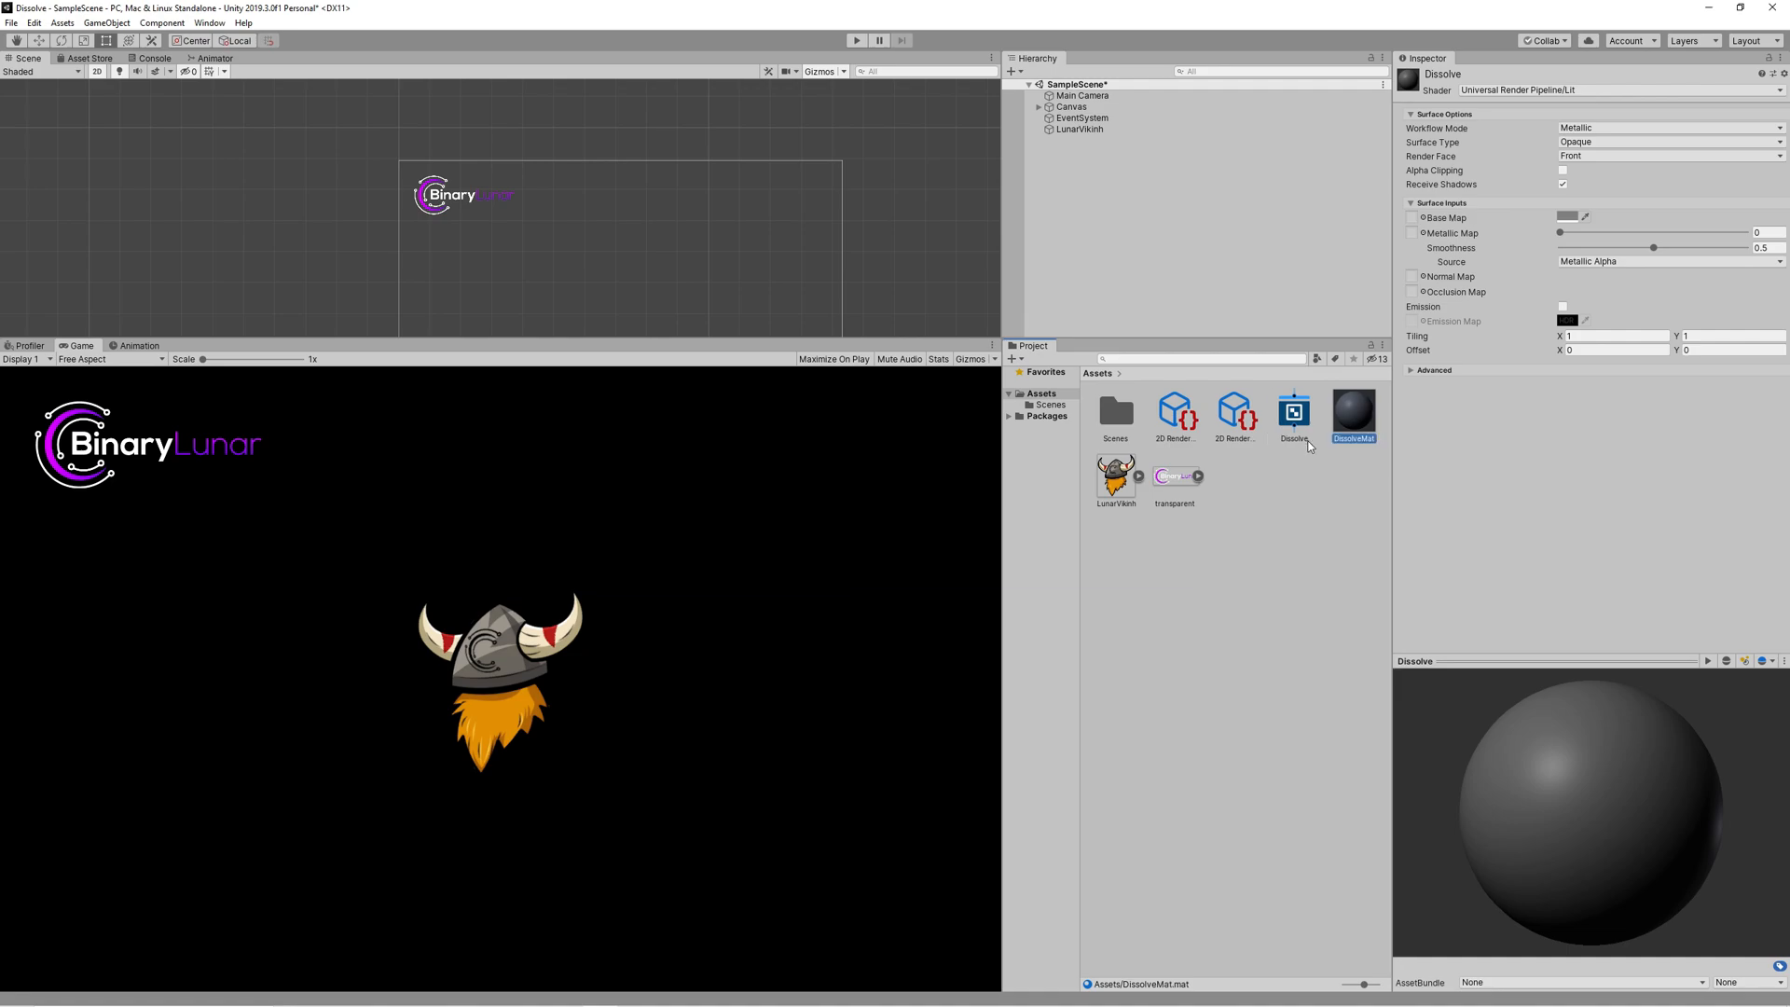
# Step: Give DissolveMat the Dissolve shader and assign it to the LunarViking sprite
pyautogui.click(1354, 411)
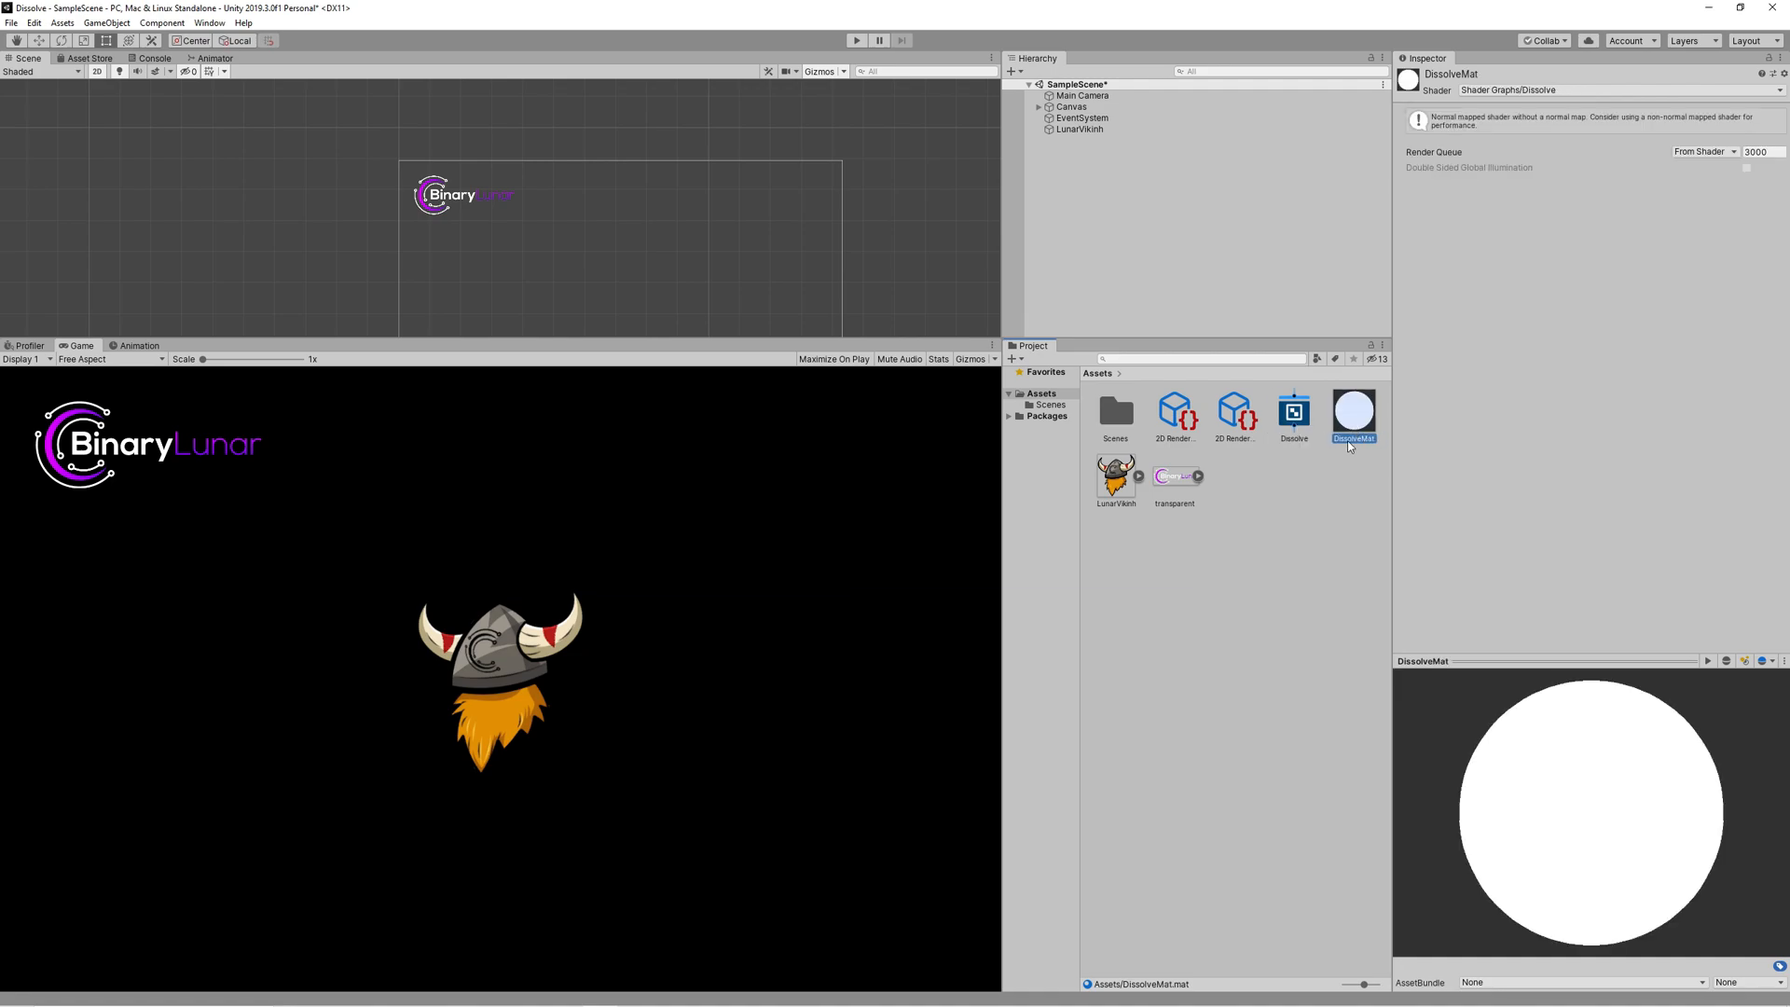
pyautogui.click(1076, 128)
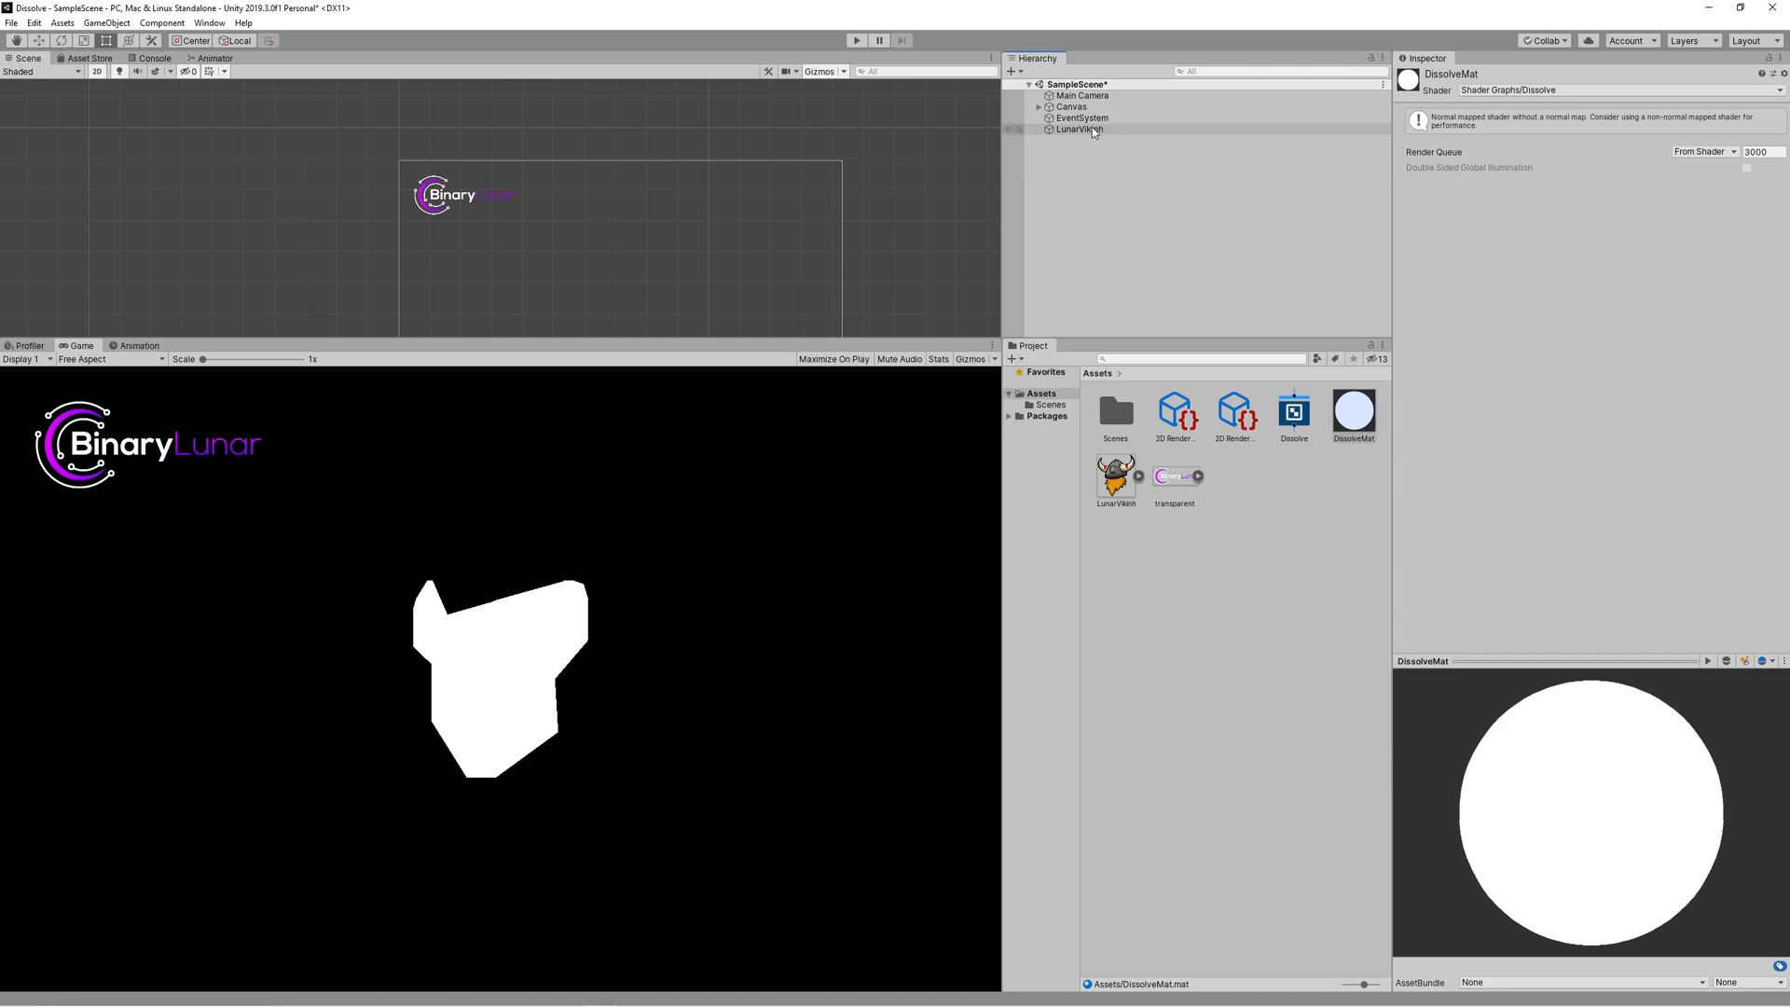
pyautogui.click(1076, 129)
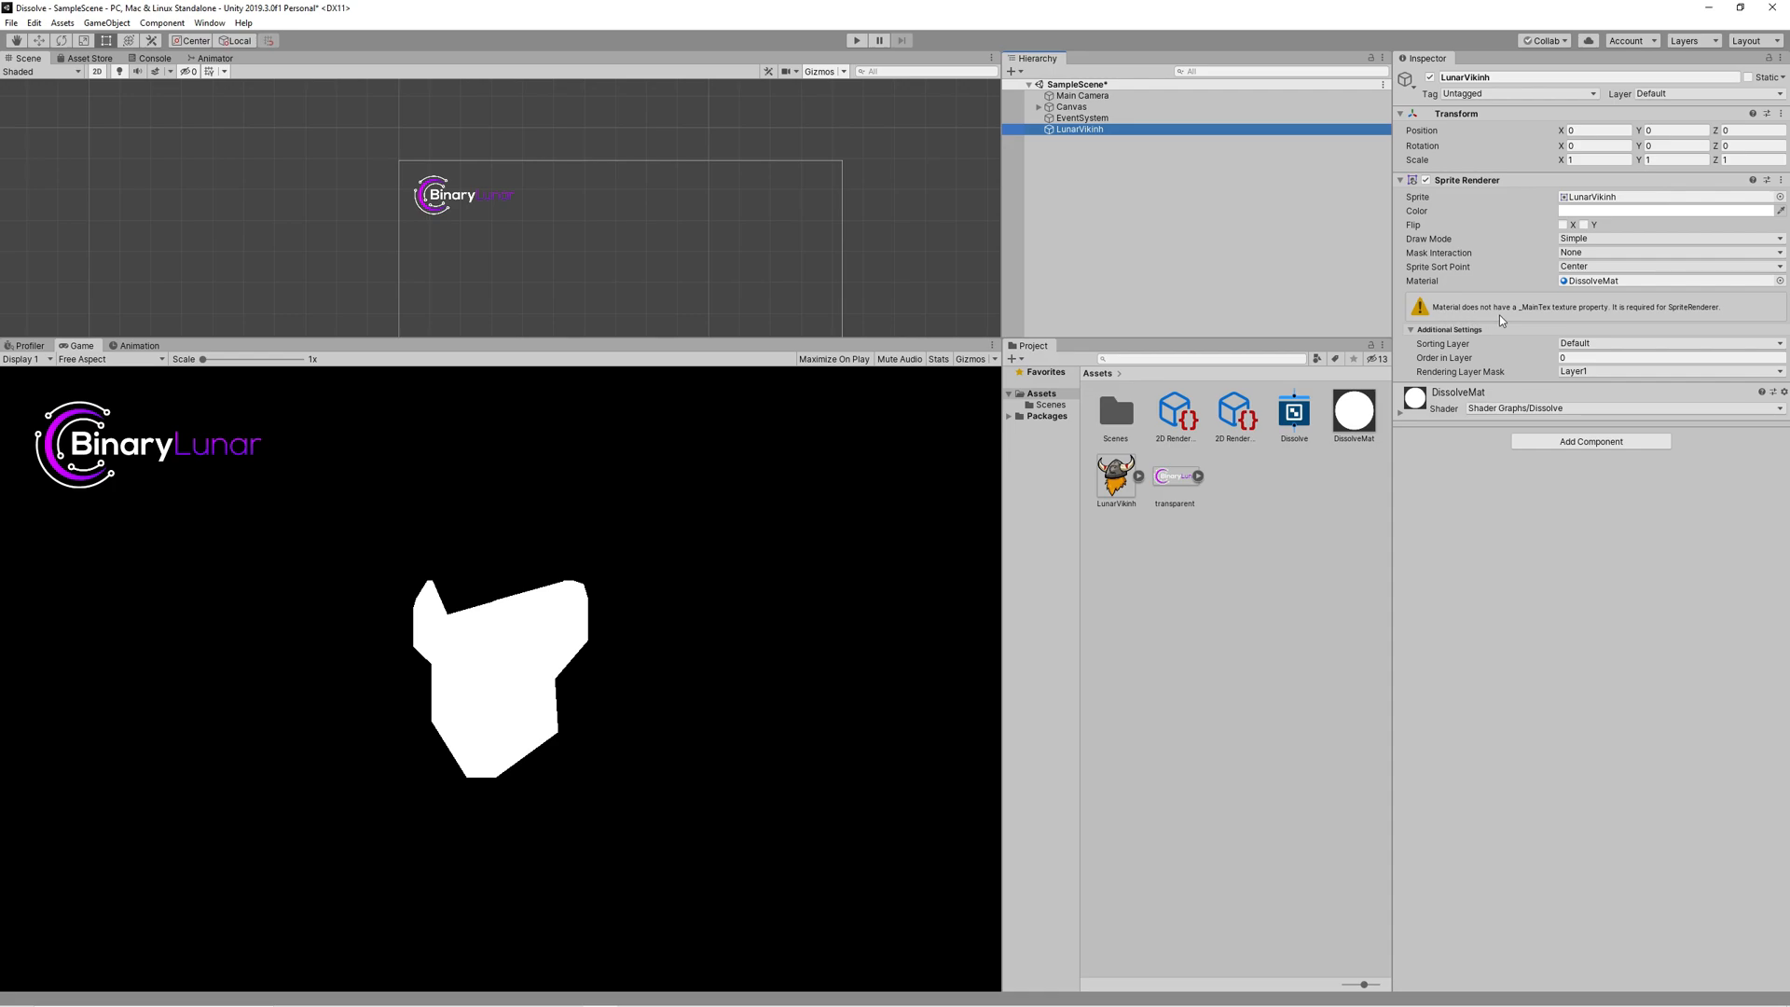
pyautogui.moveTo(1434, 295)
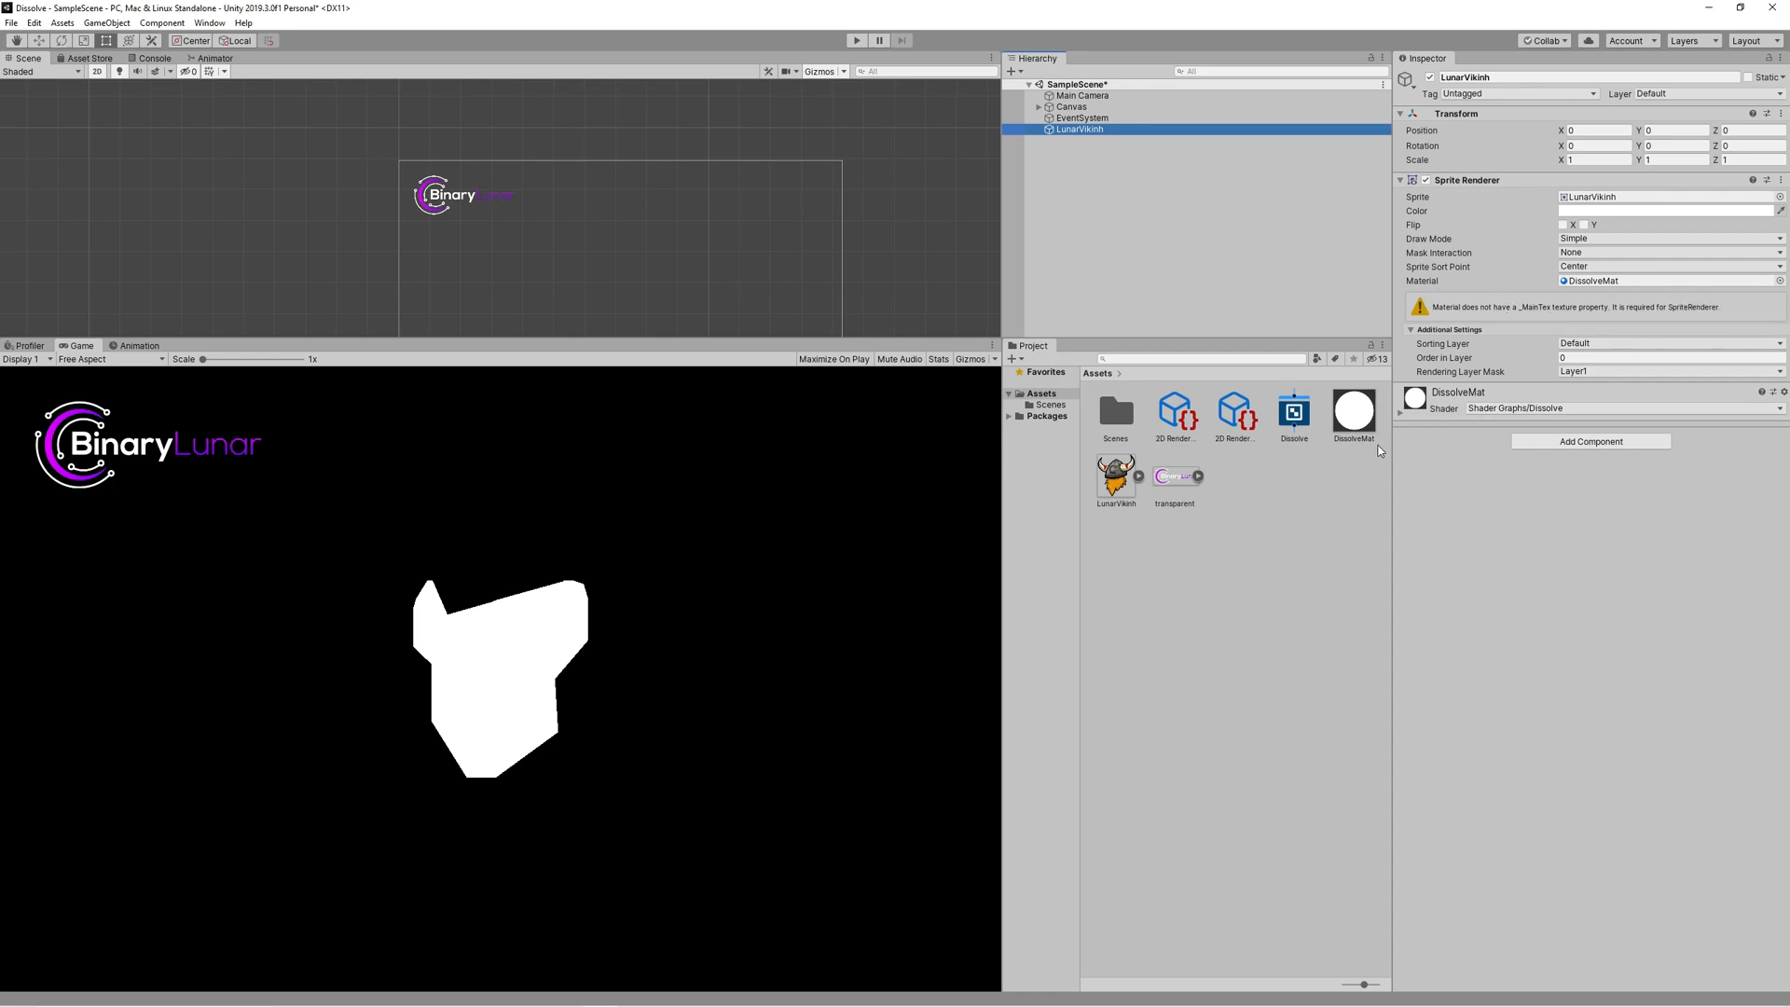
# Step: Edit the Dissolve shader graph and bring up its node creation menu
pyautogui.doubleClick(1294, 410)
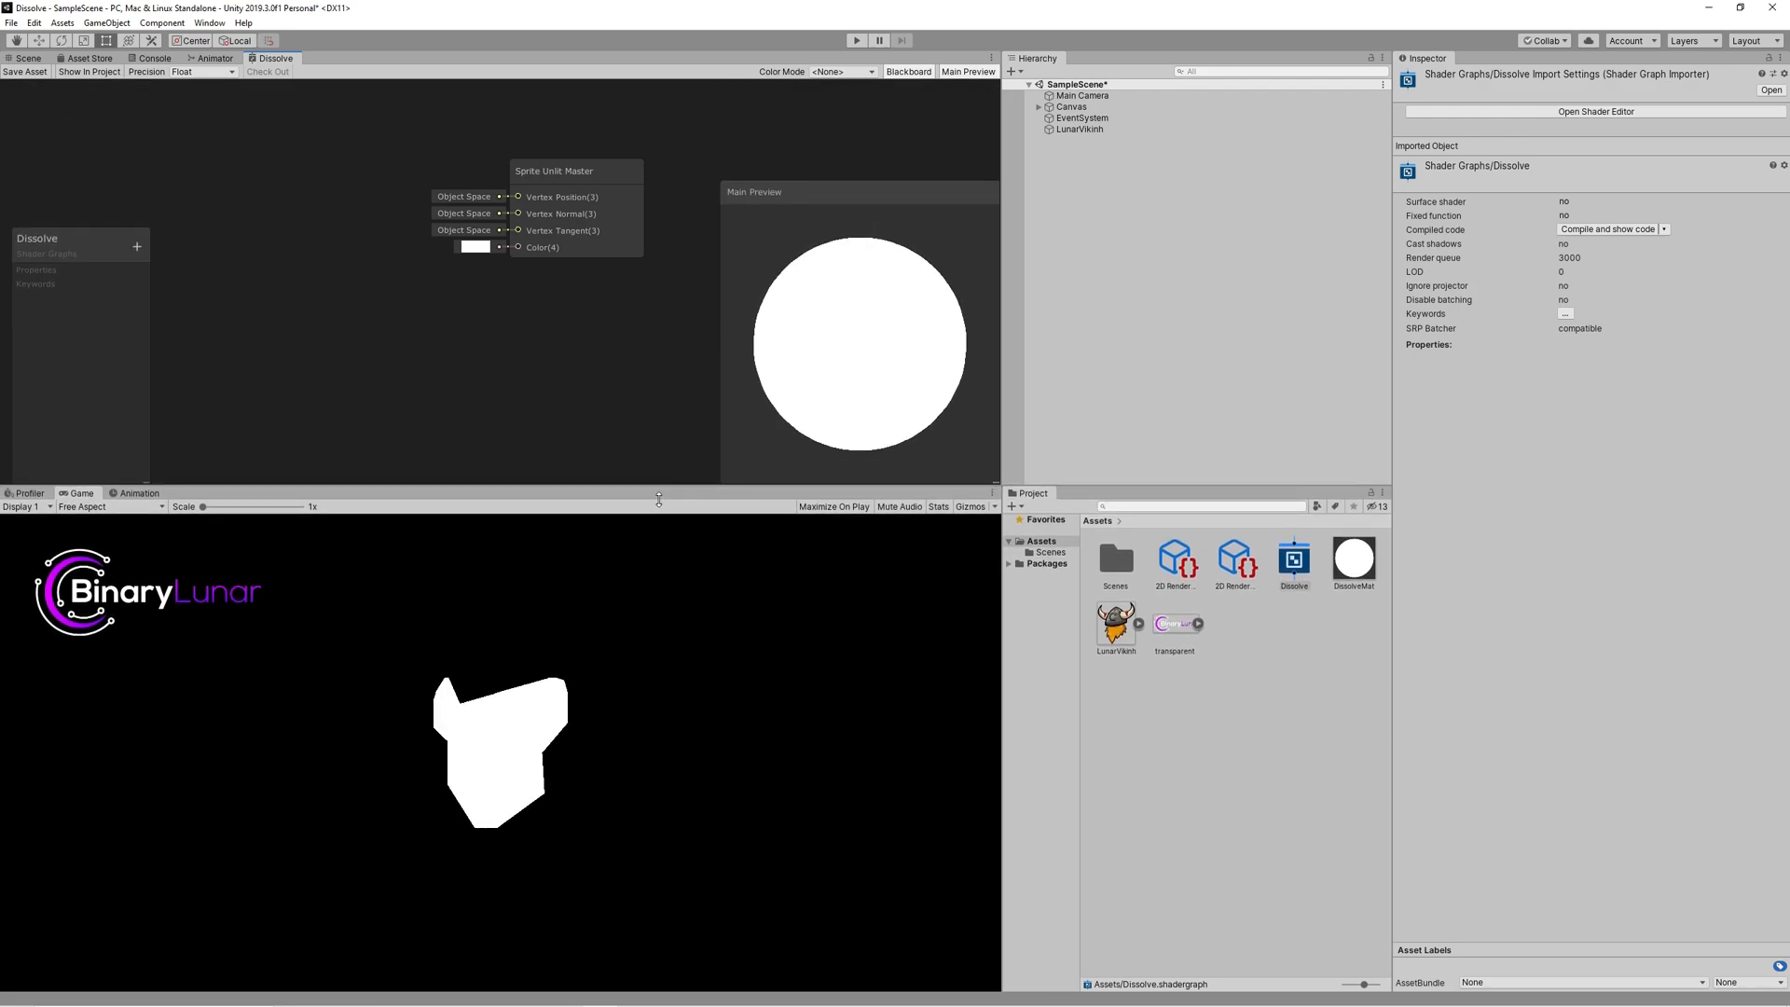
pyautogui.rightClick(324, 332)
pyautogui.write('2d')
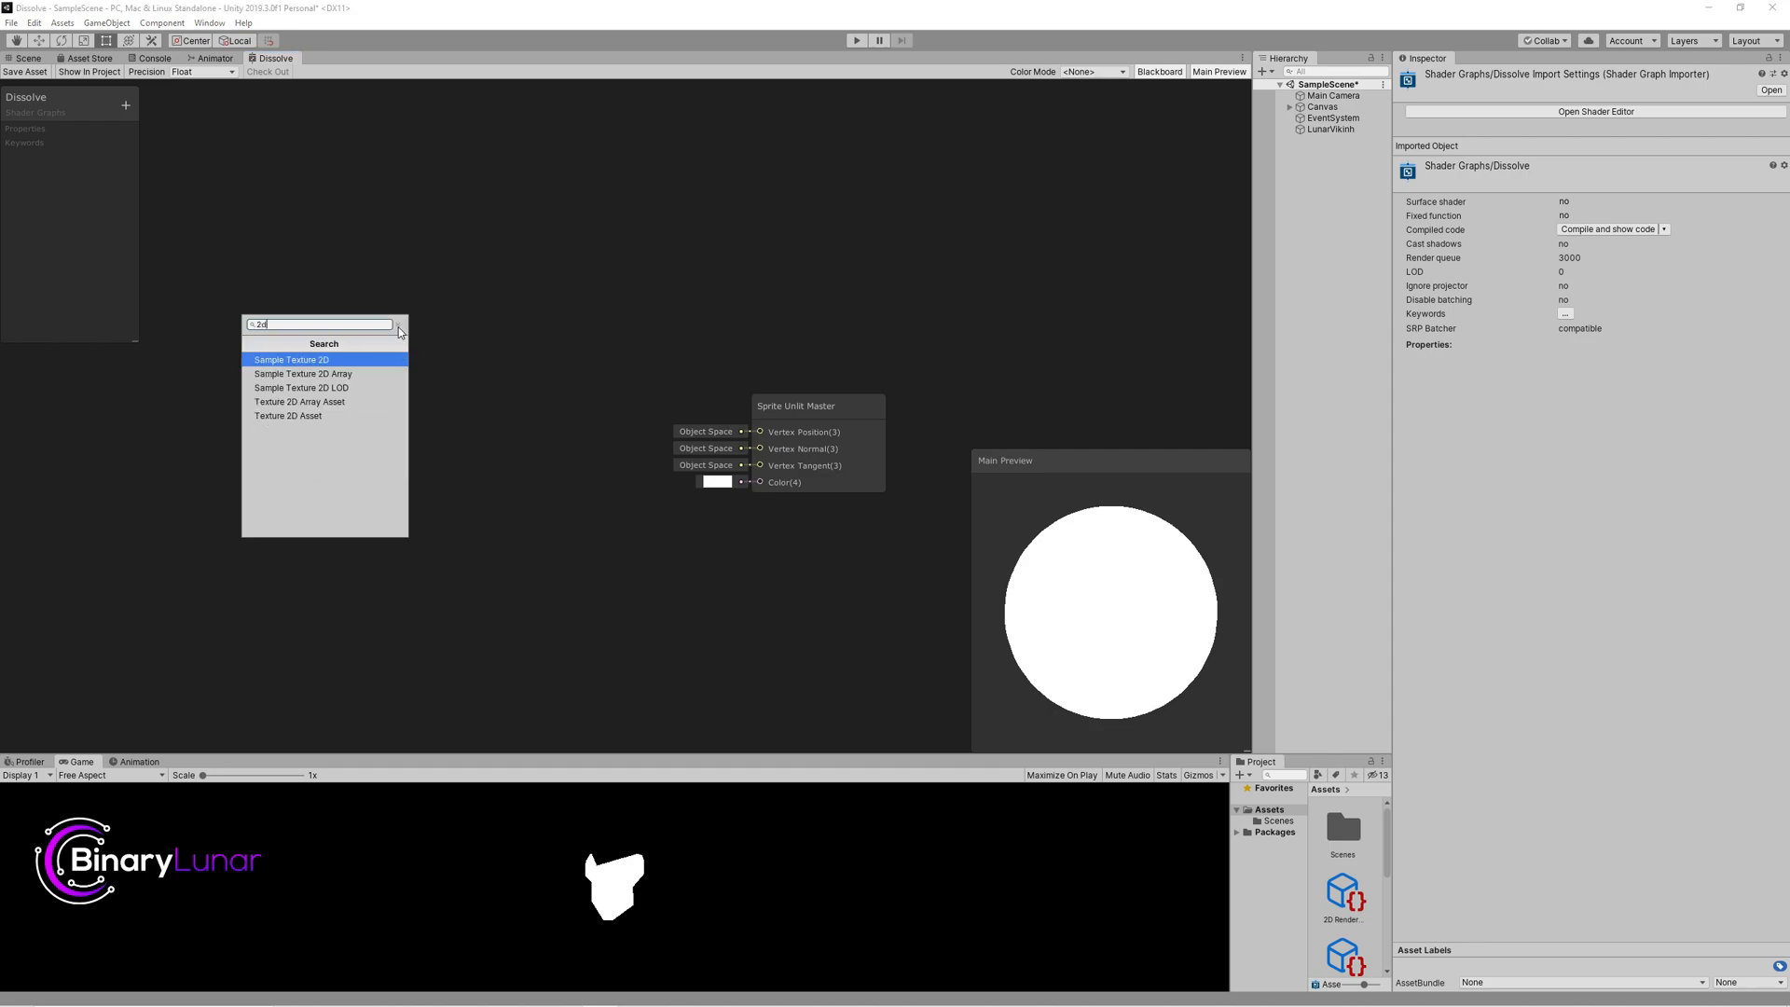
# Step: Add a Sample Texture 2D node and a Texture2D property referenced _MainTex
pyautogui.click(291, 360)
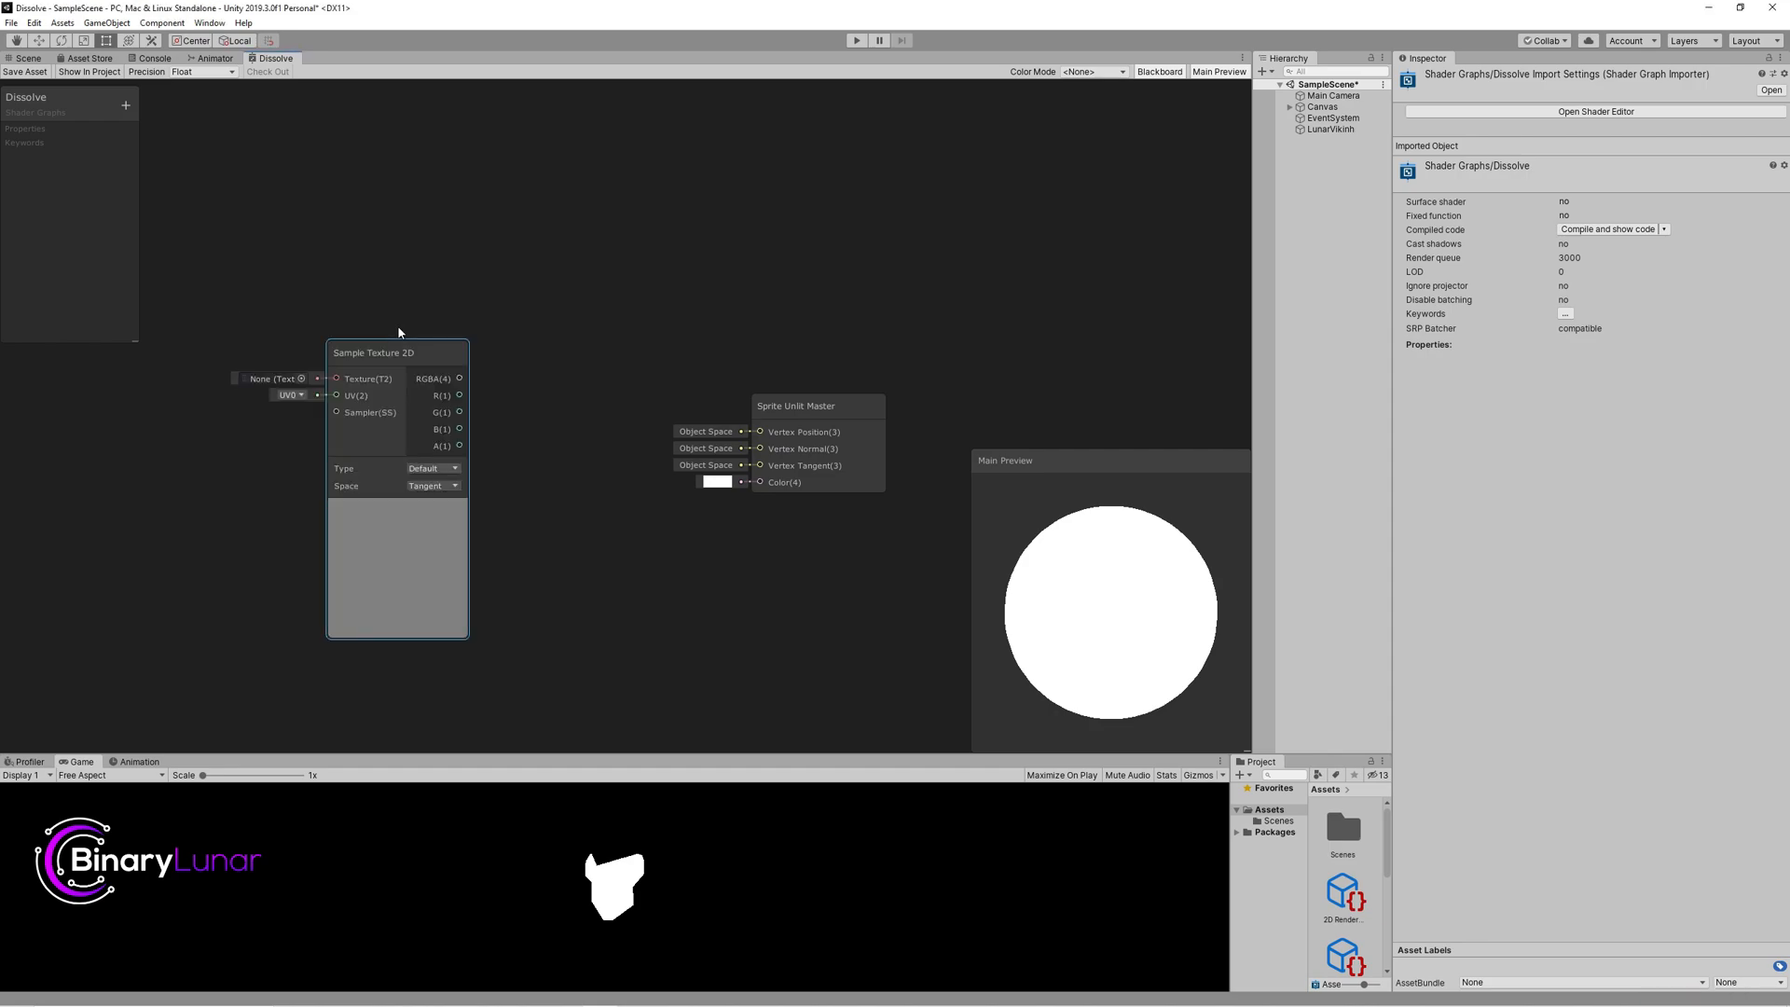
pyautogui.click(125, 105)
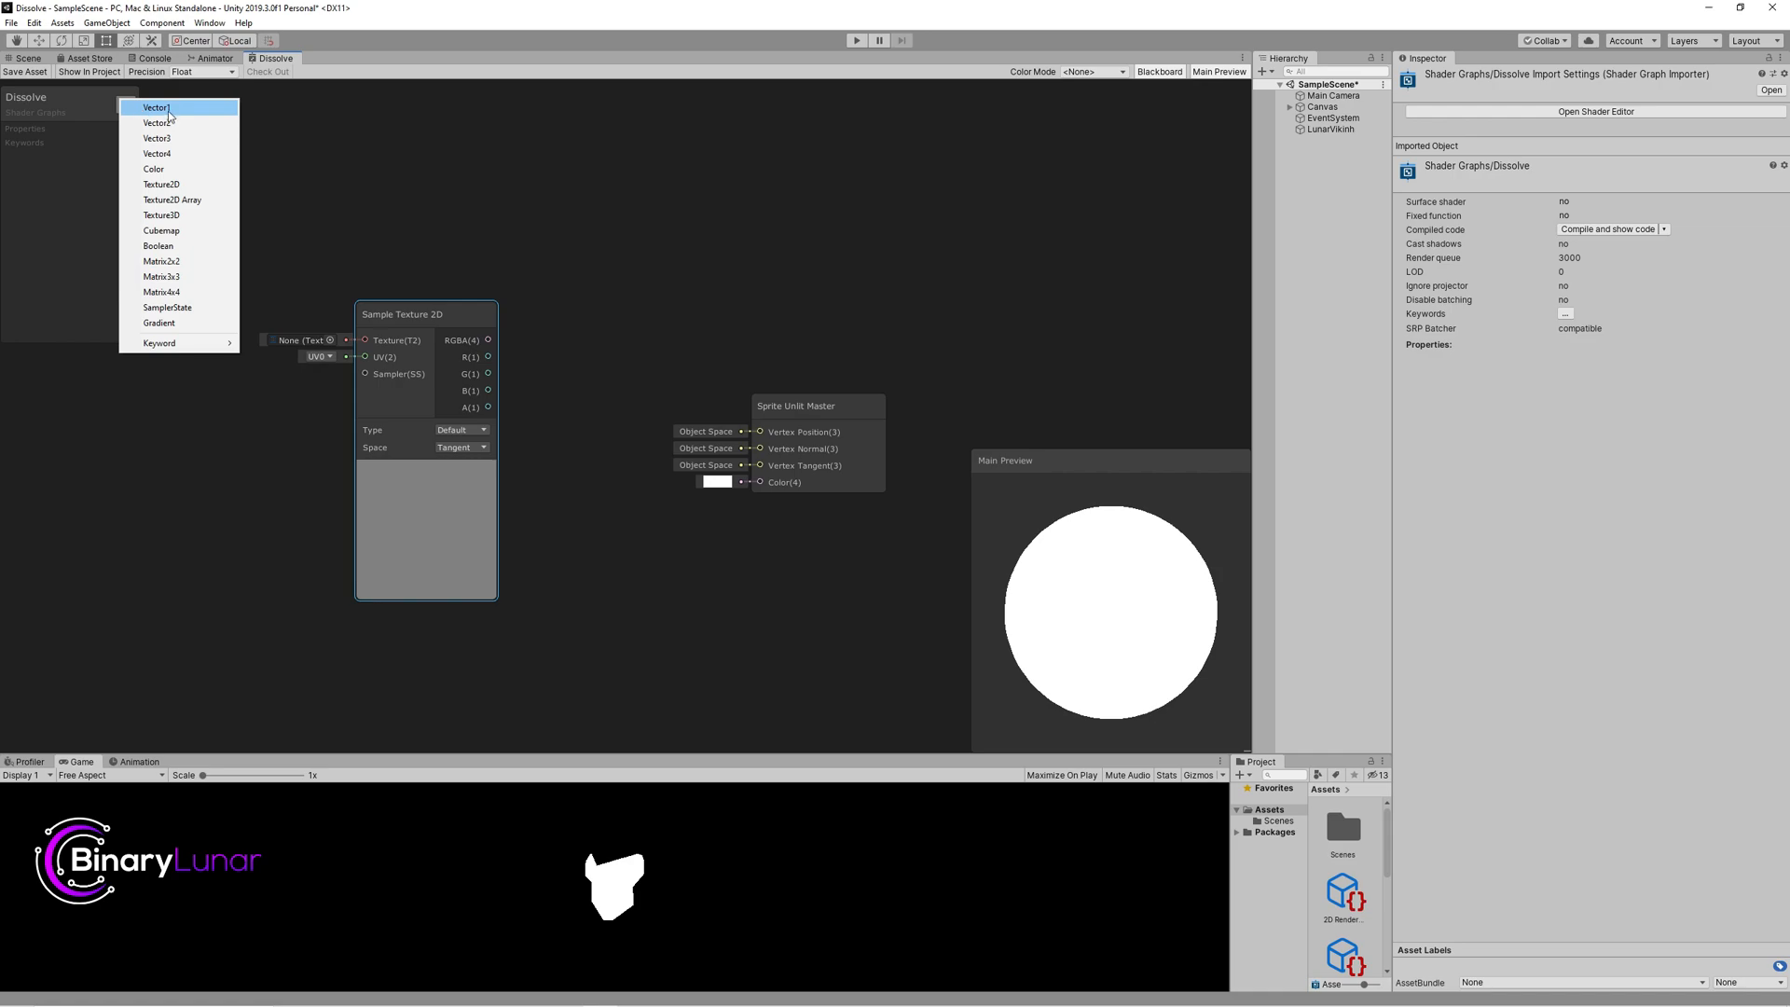
pyautogui.click(160, 185)
pyautogui.write('_MainTex')
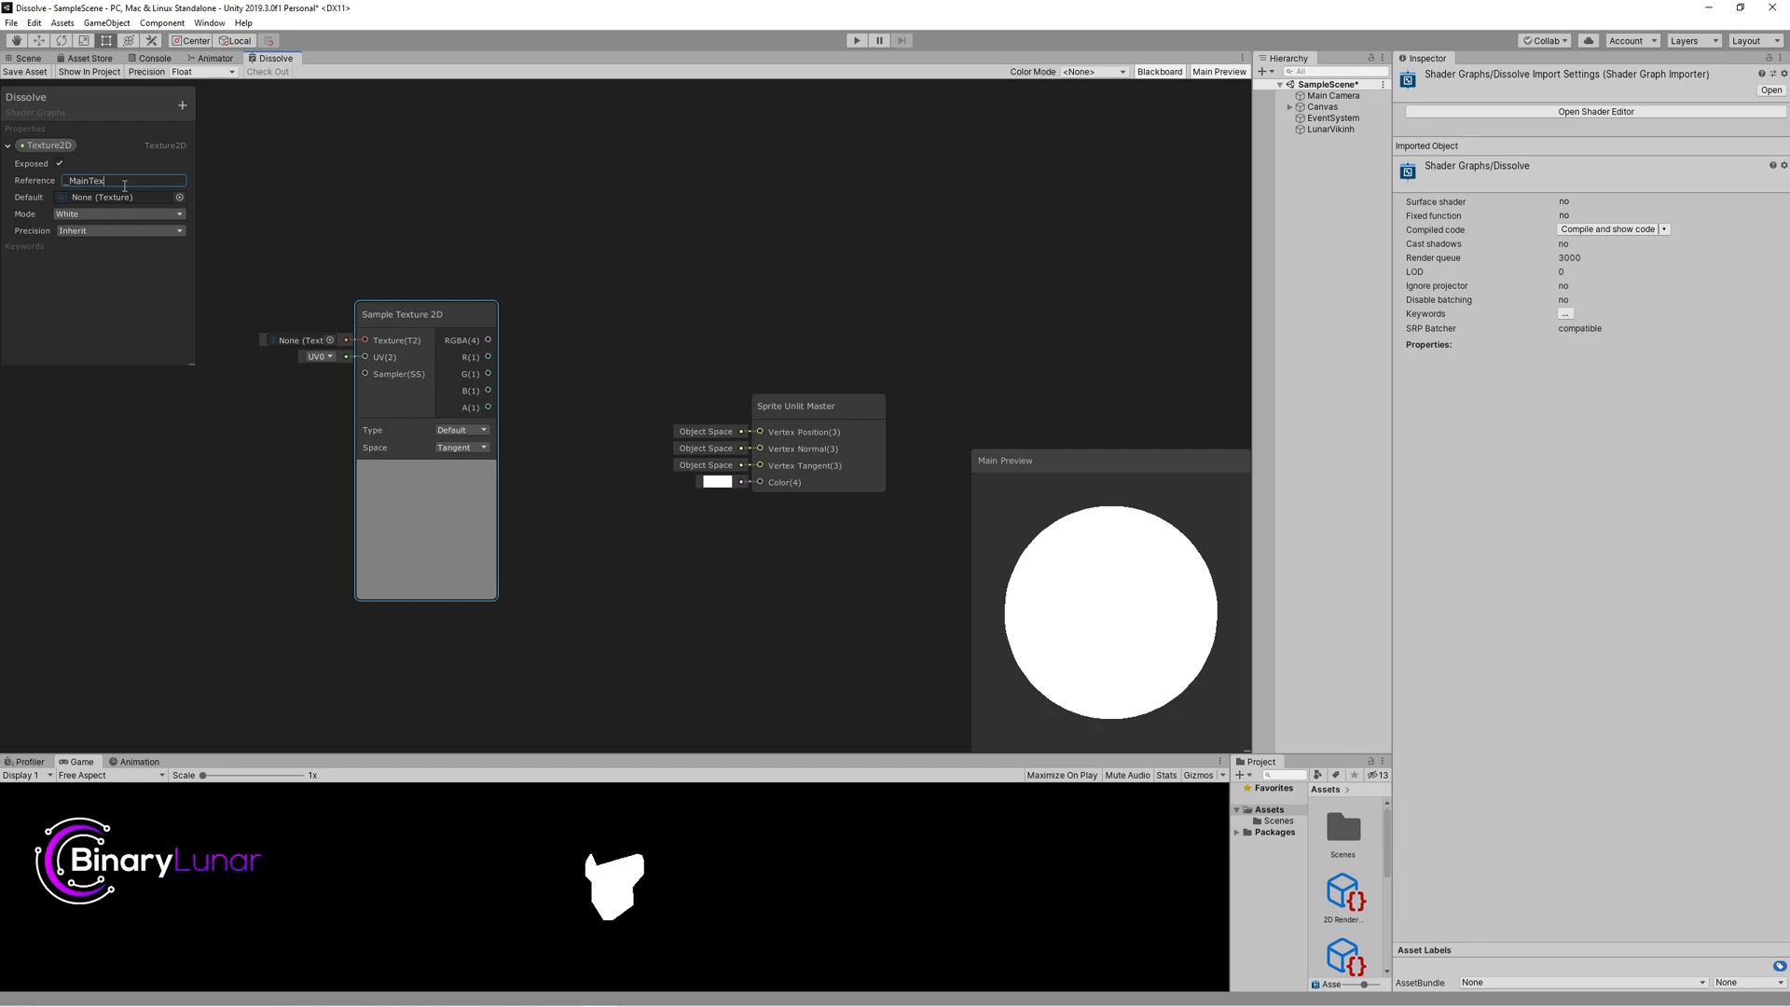
pyautogui.click(179, 196)
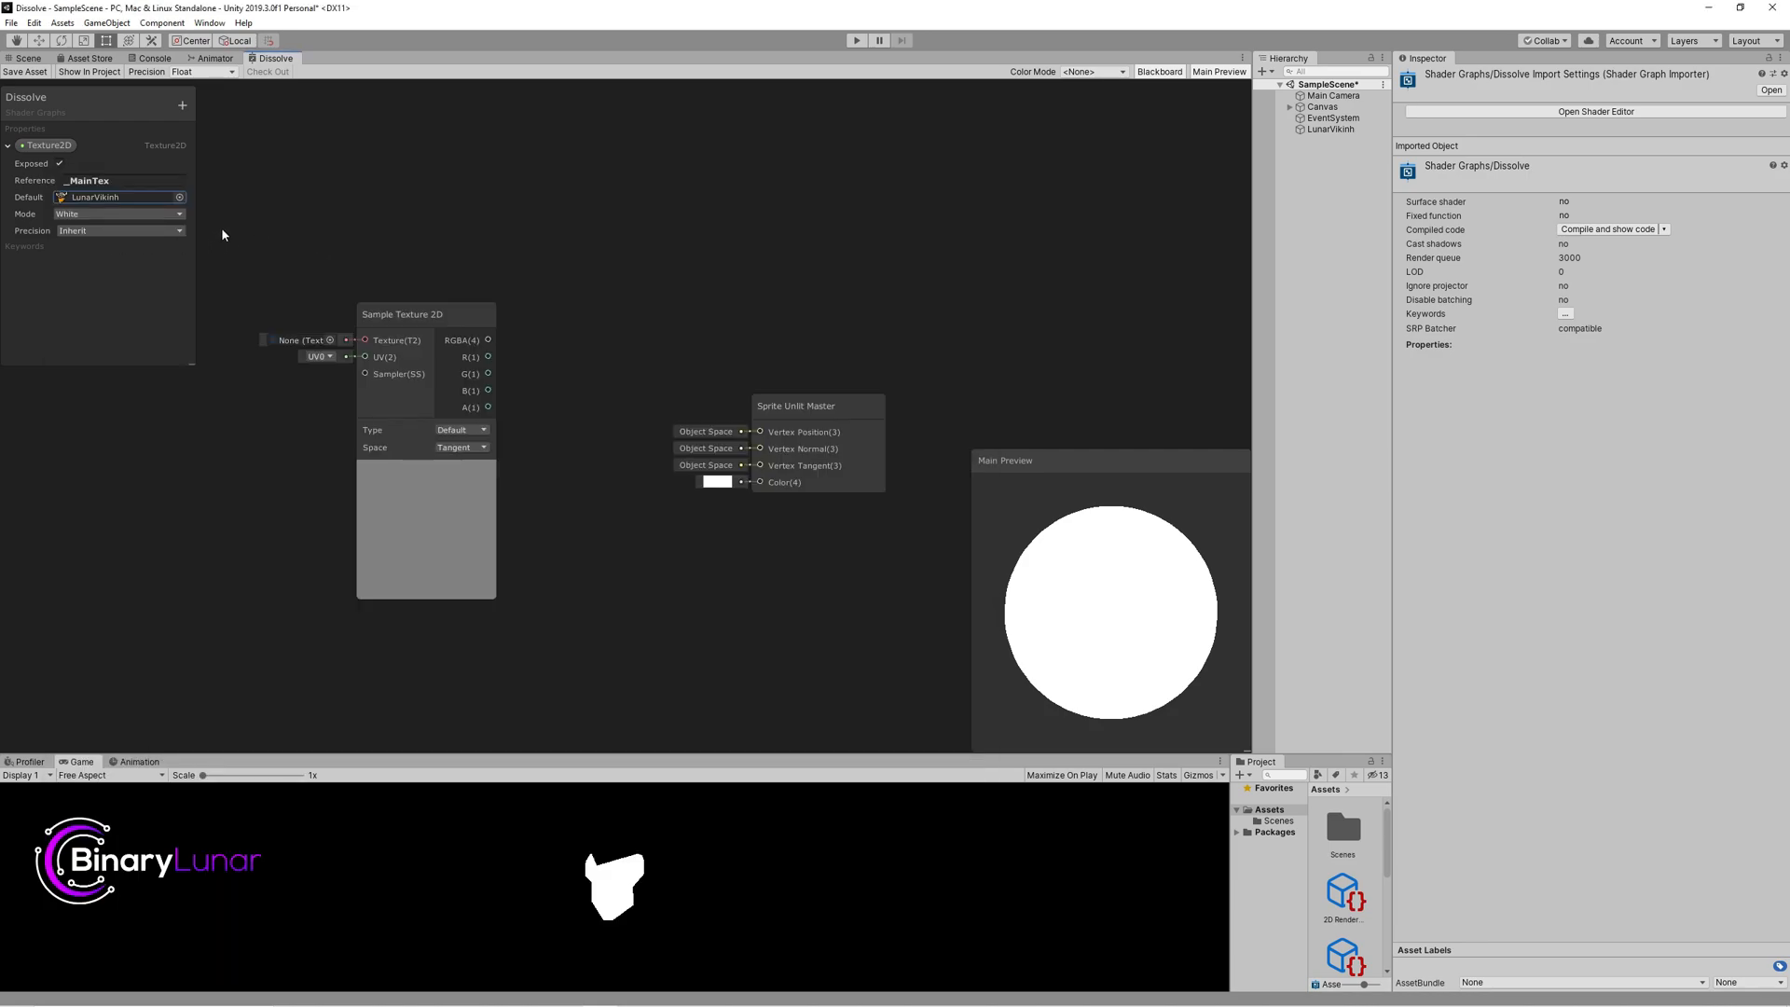
pyautogui.moveTo(188, 207)
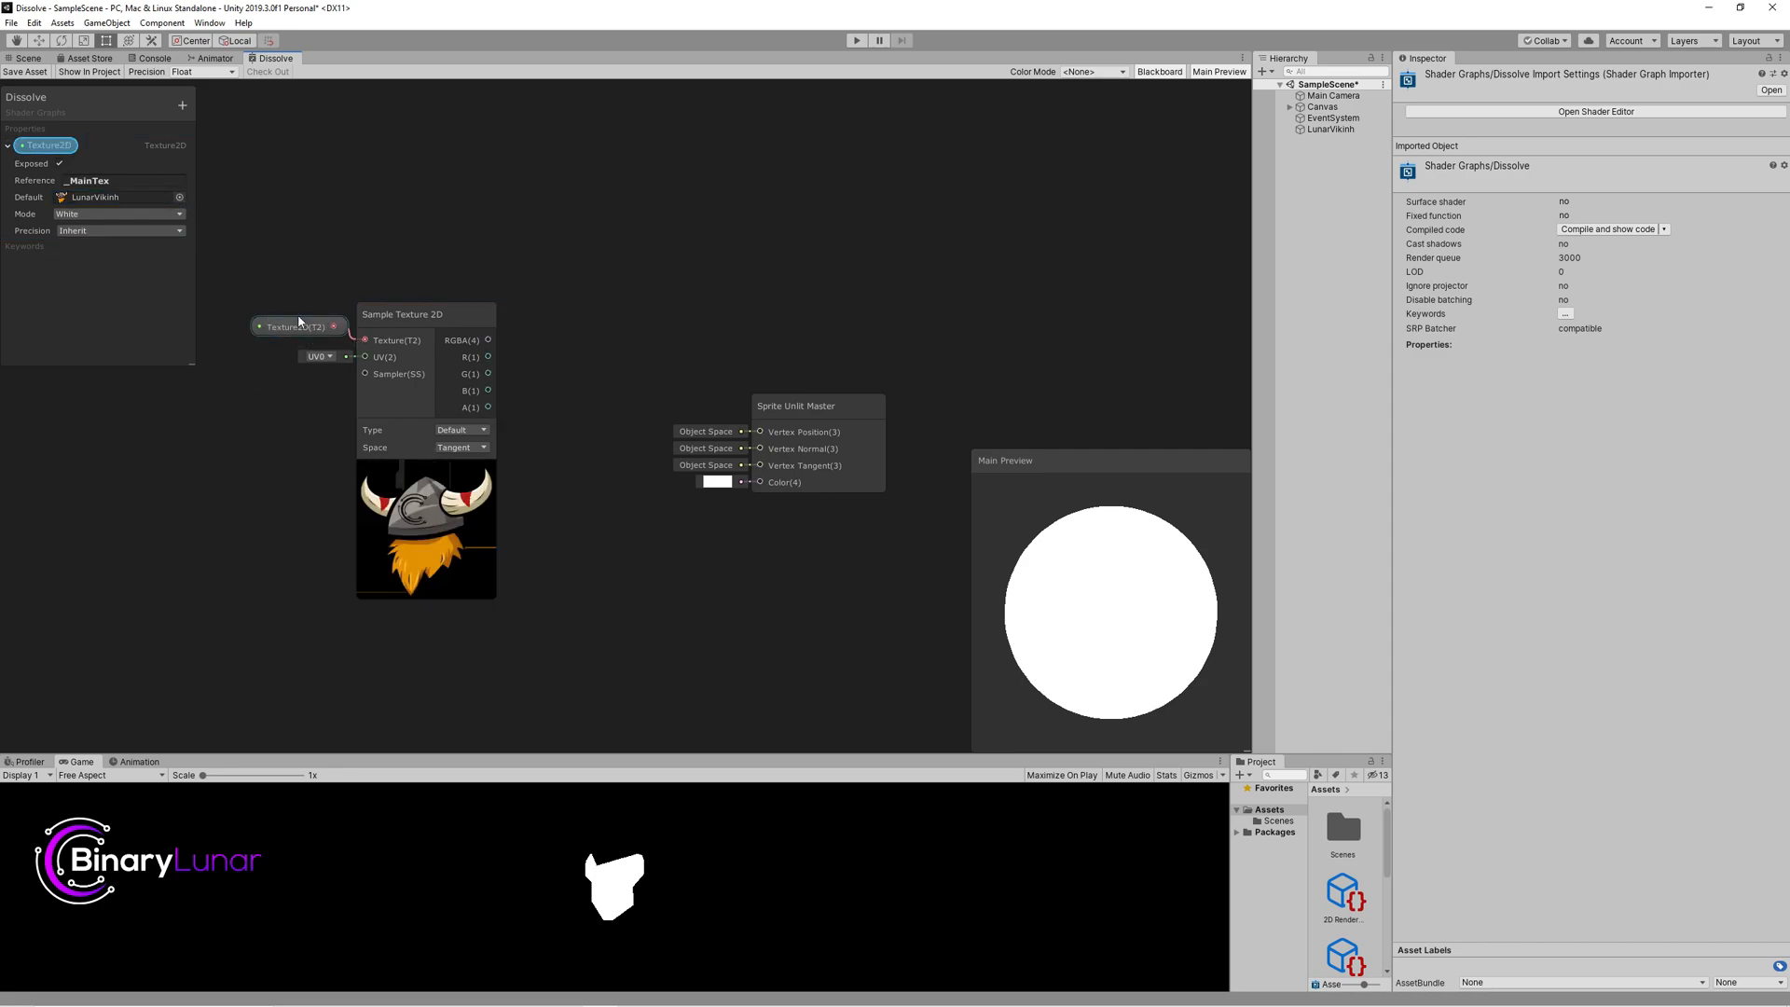
# Step: Wire _MainTex into the sampler and master colour, previewed on a quad
pyautogui.moveTo(296, 324); pyautogui.dragTo(278, 338)
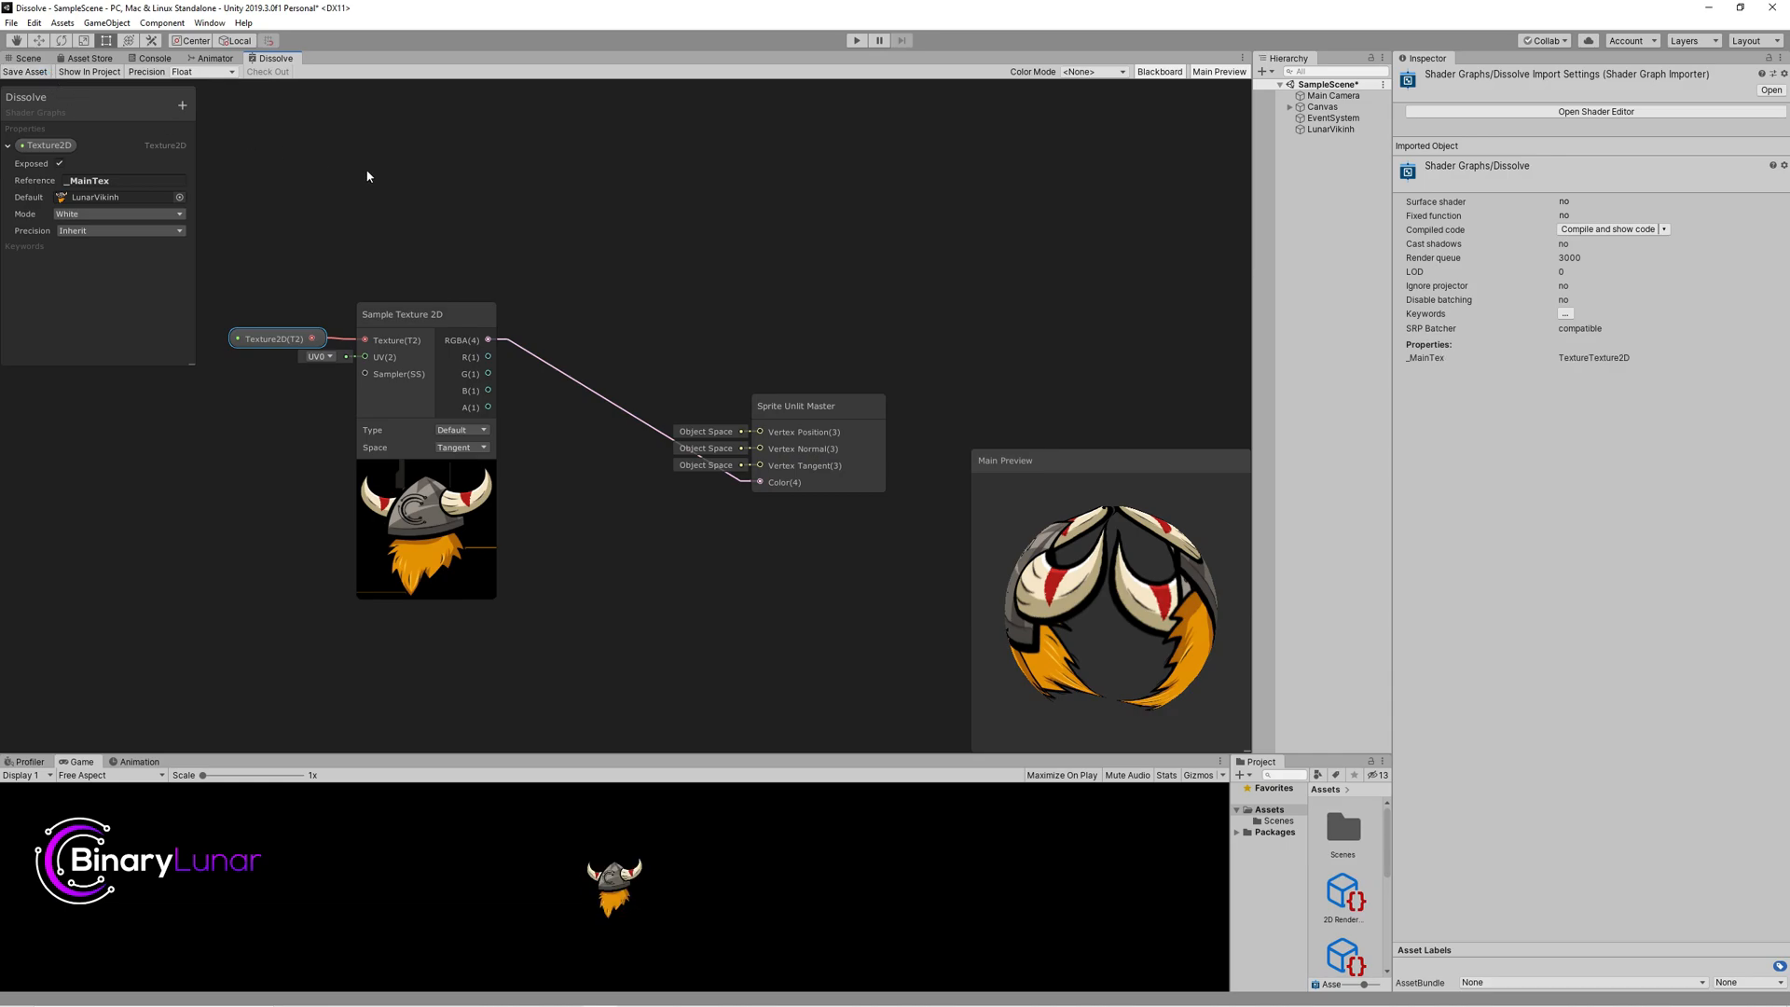
pyautogui.click(1330, 129)
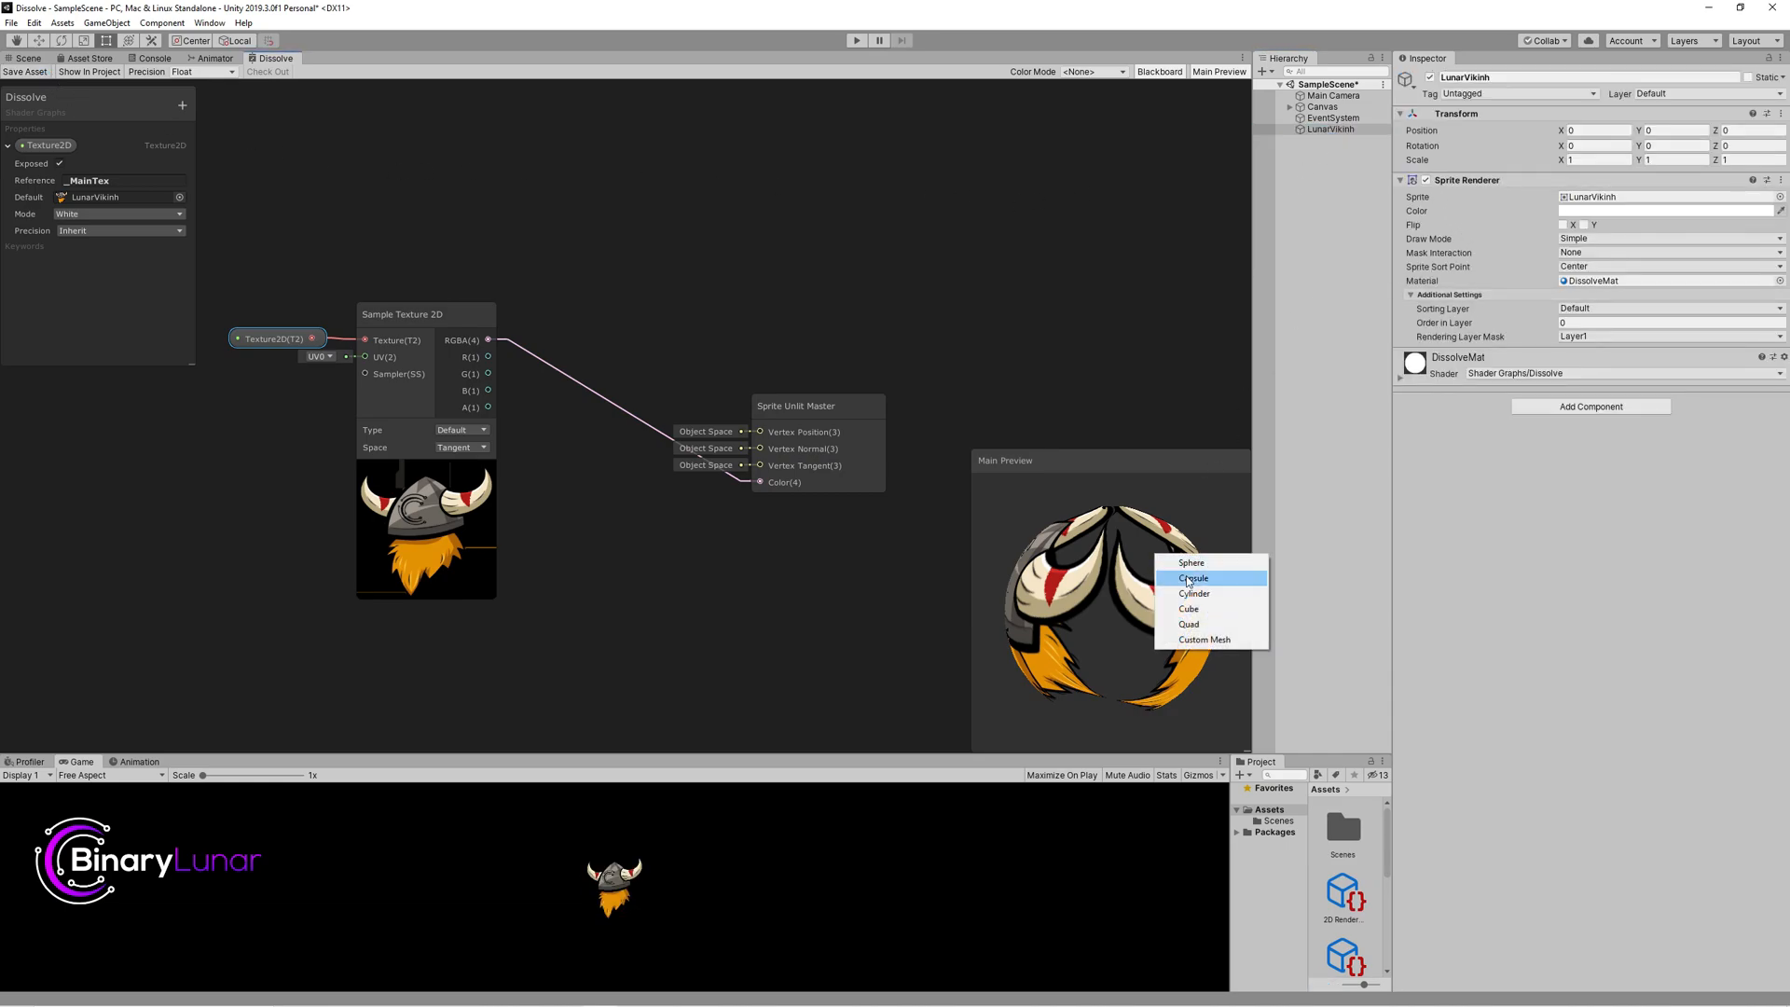
pyautogui.click(1187, 622)
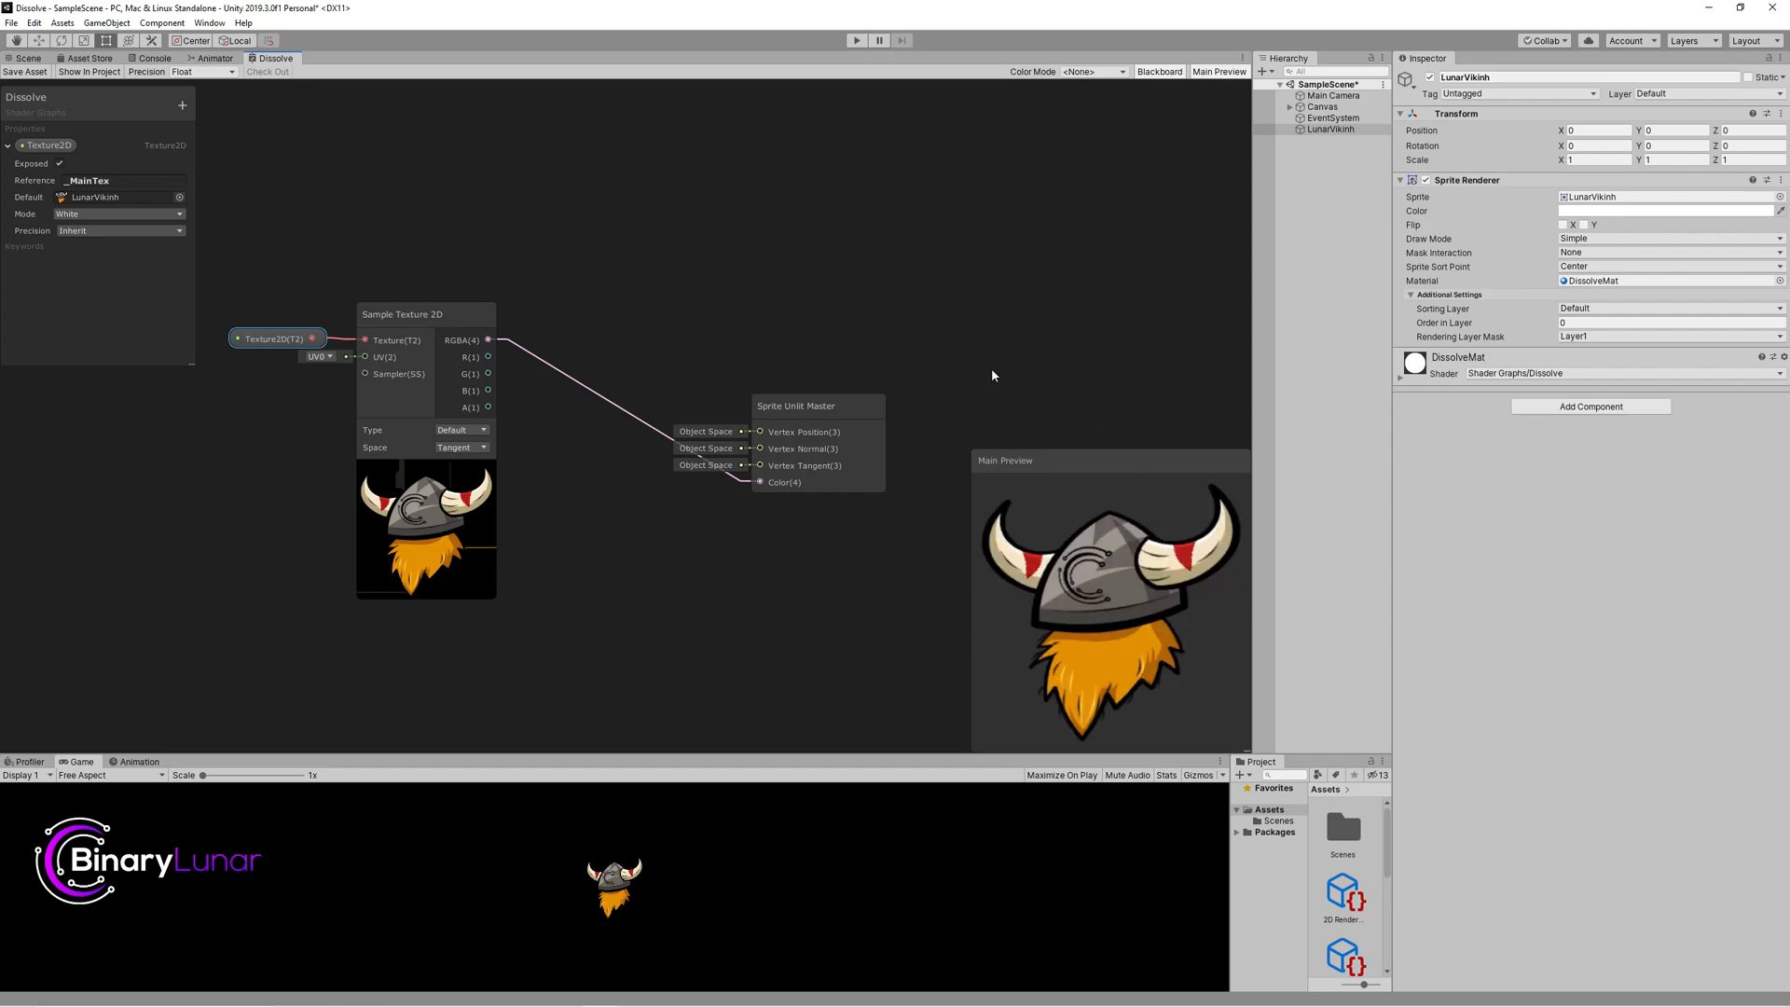
pyautogui.moveTo(562, 537)
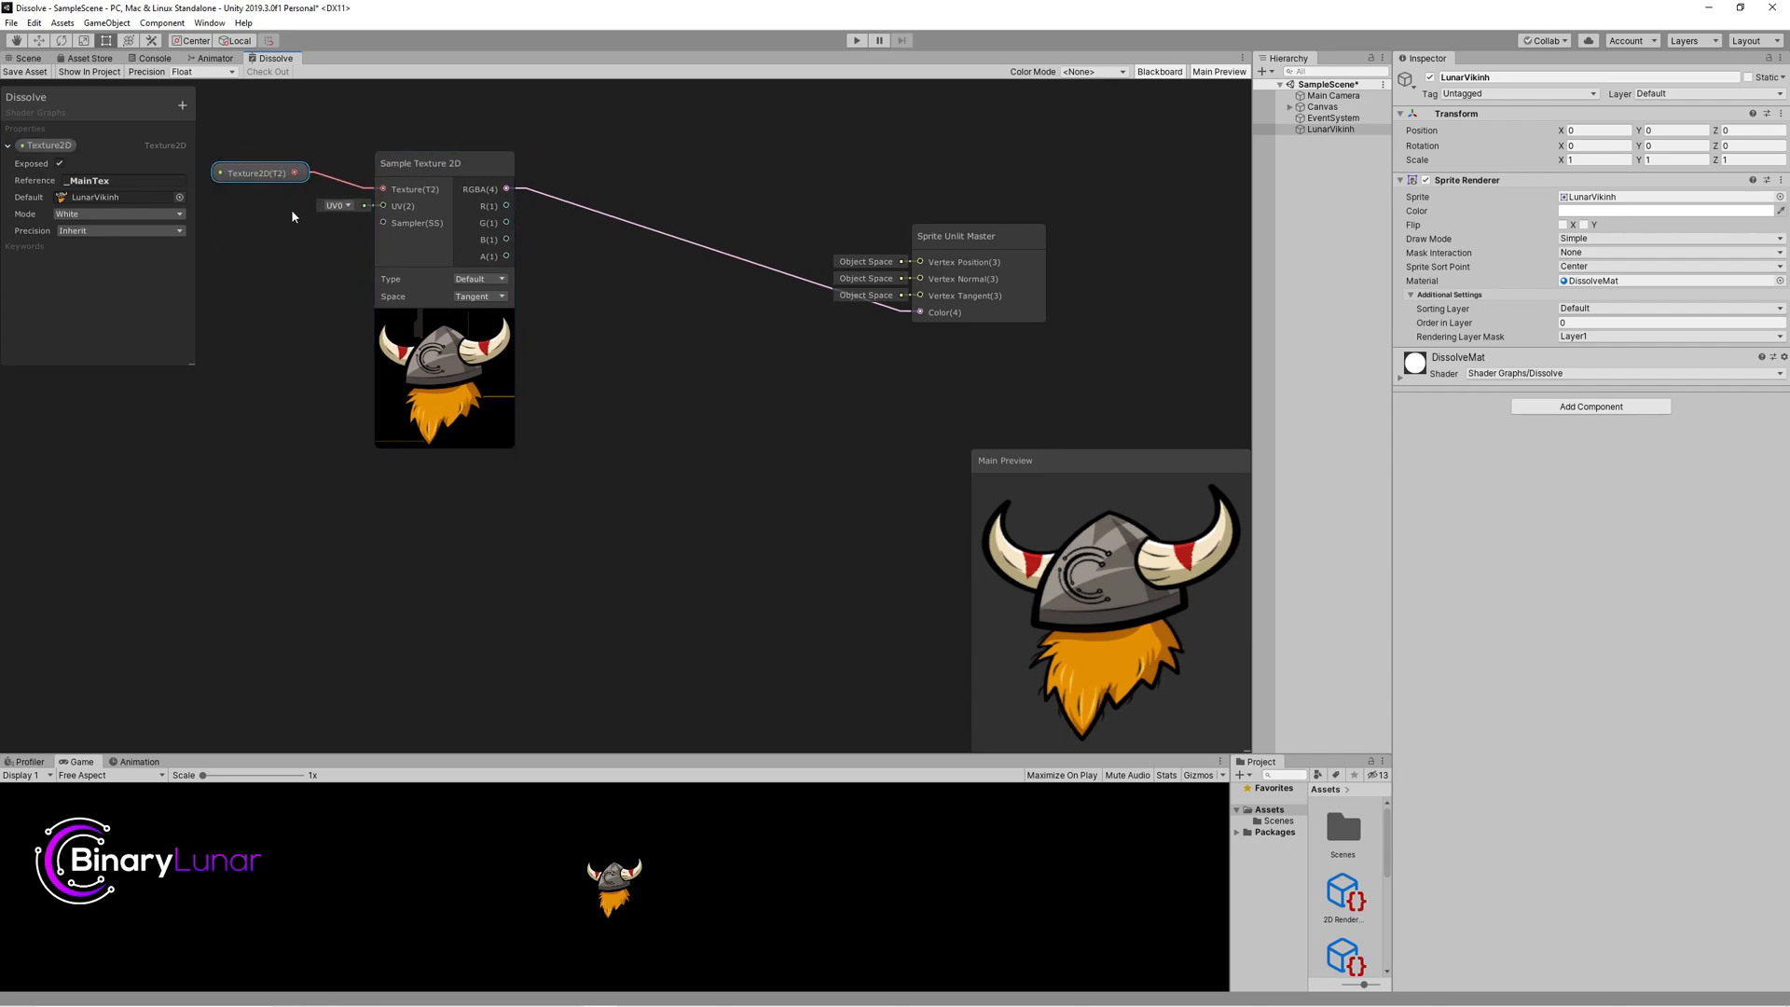
# Step: Add Simple Noise and Multiply nodes combining noise with the texture alpha into Color
pyautogui.rightClick(291, 217)
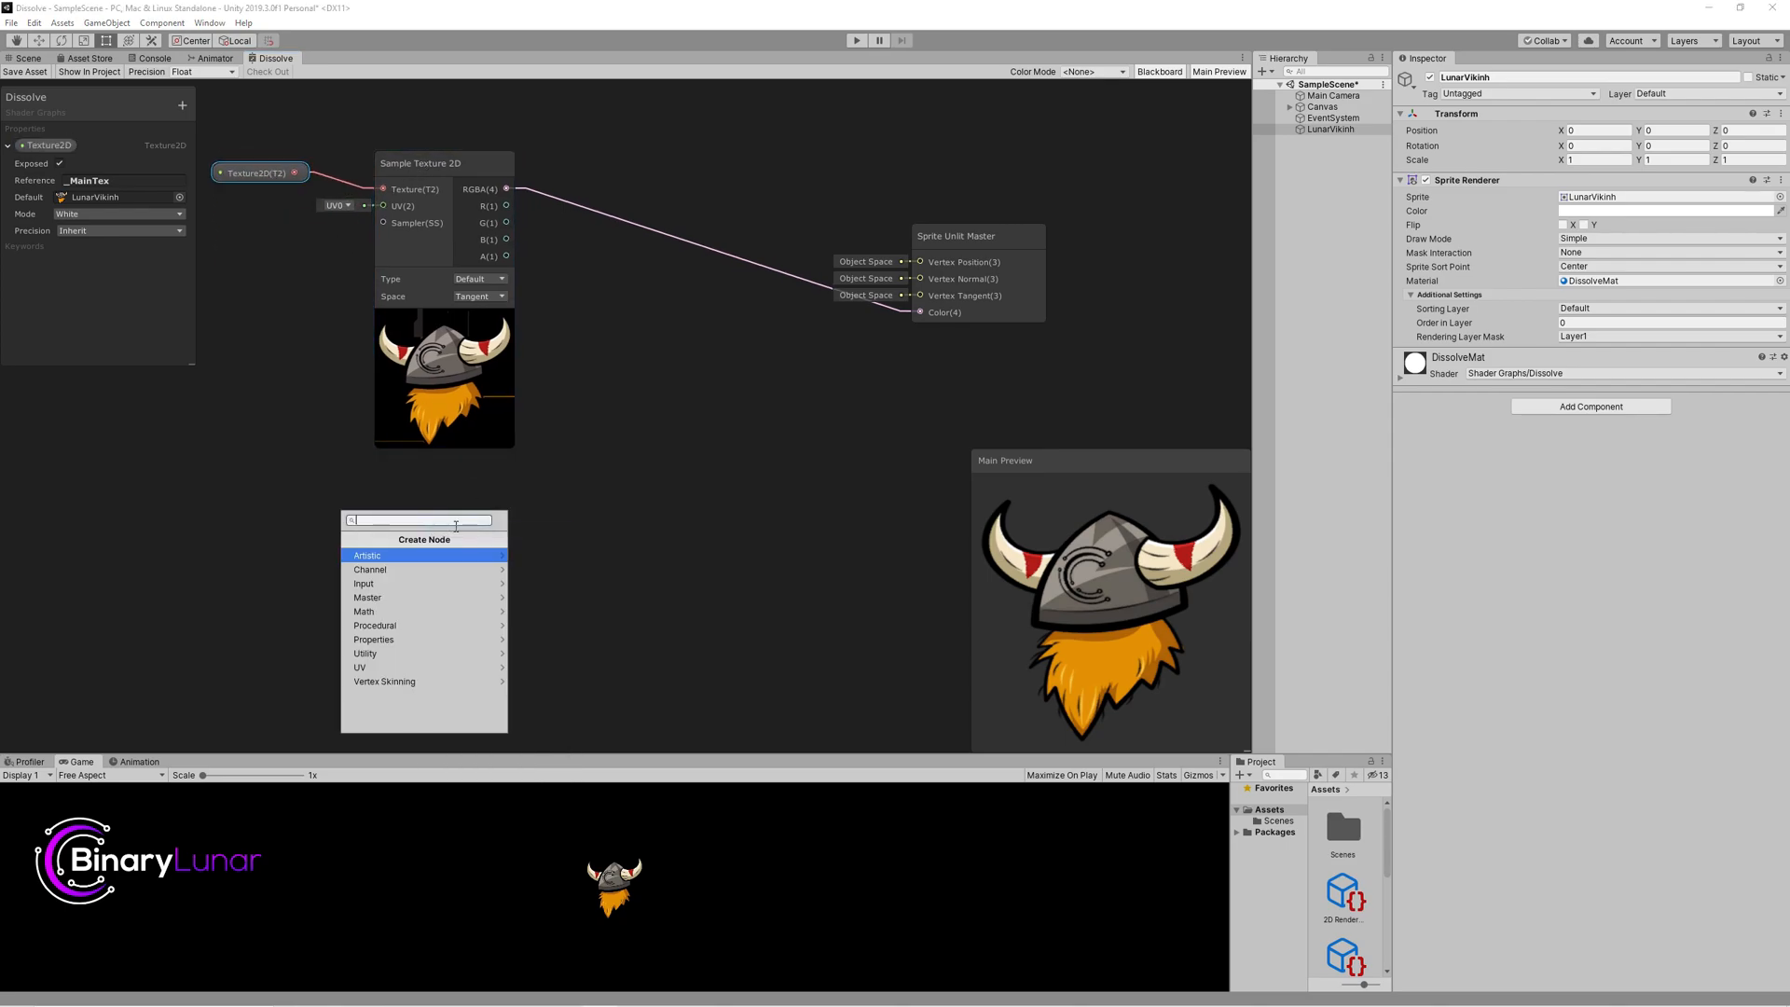
pyautogui.write('noi')
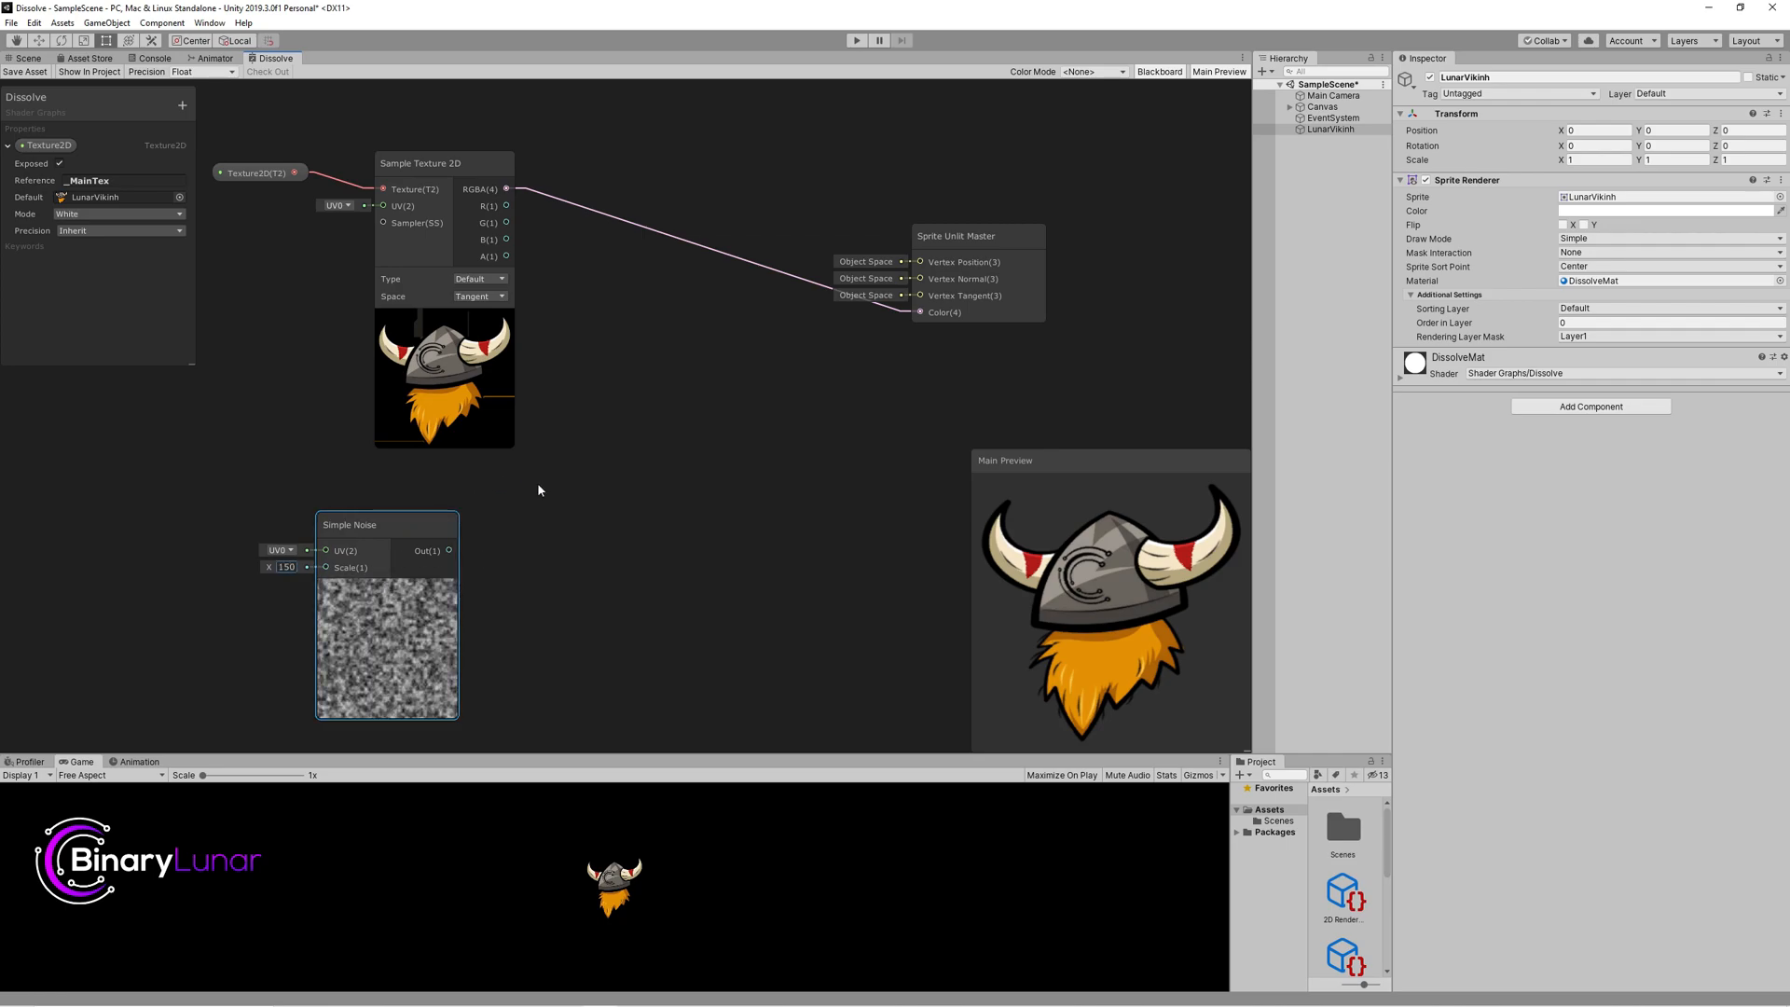
pyautogui.rightClick(537, 491)
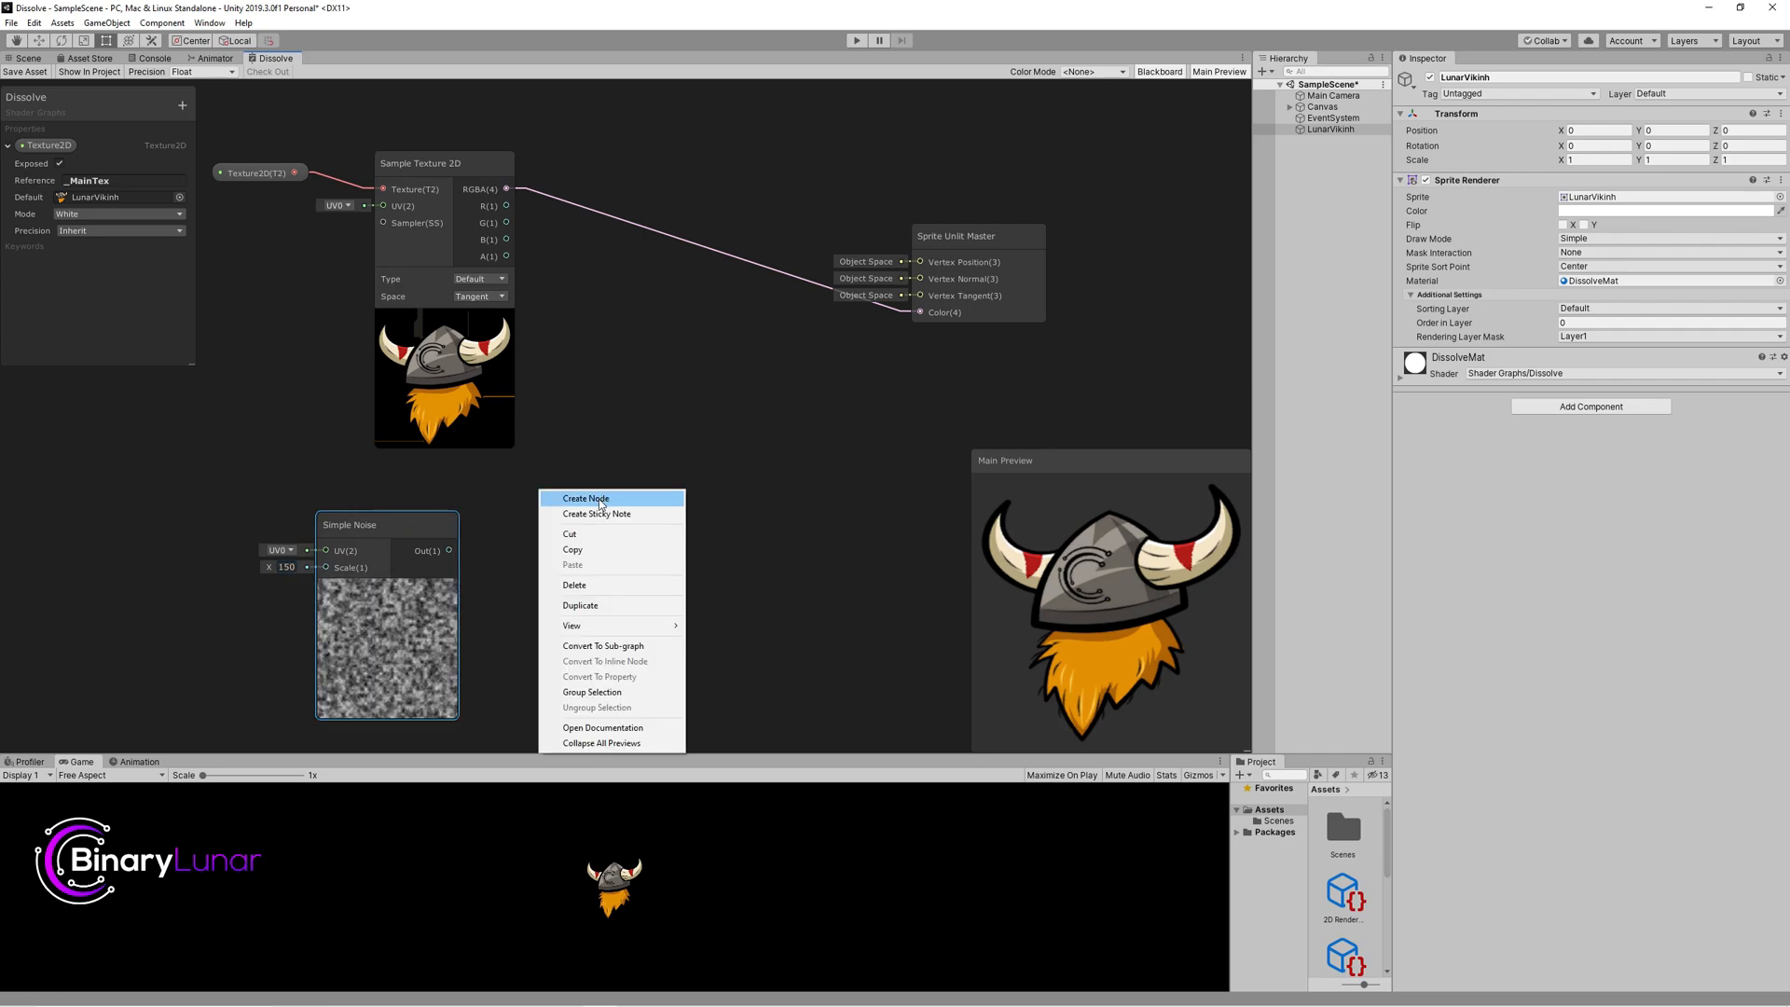
pyautogui.click(585, 498)
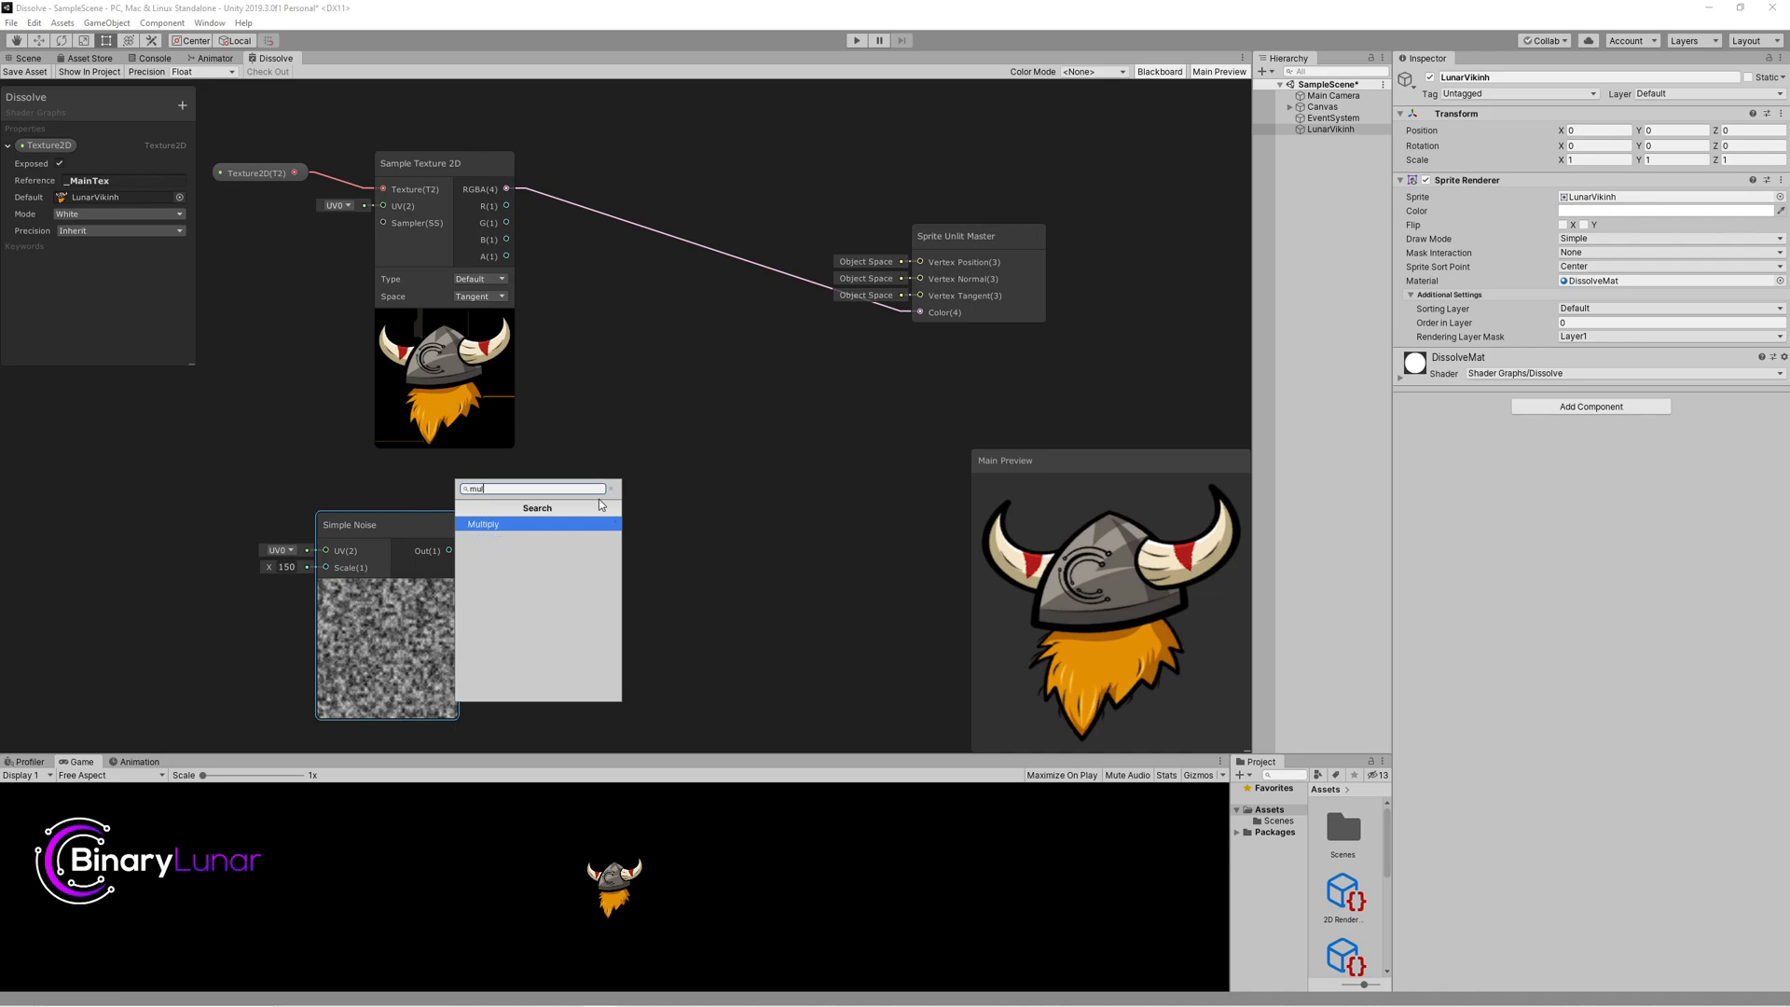
pyautogui.click(483, 524)
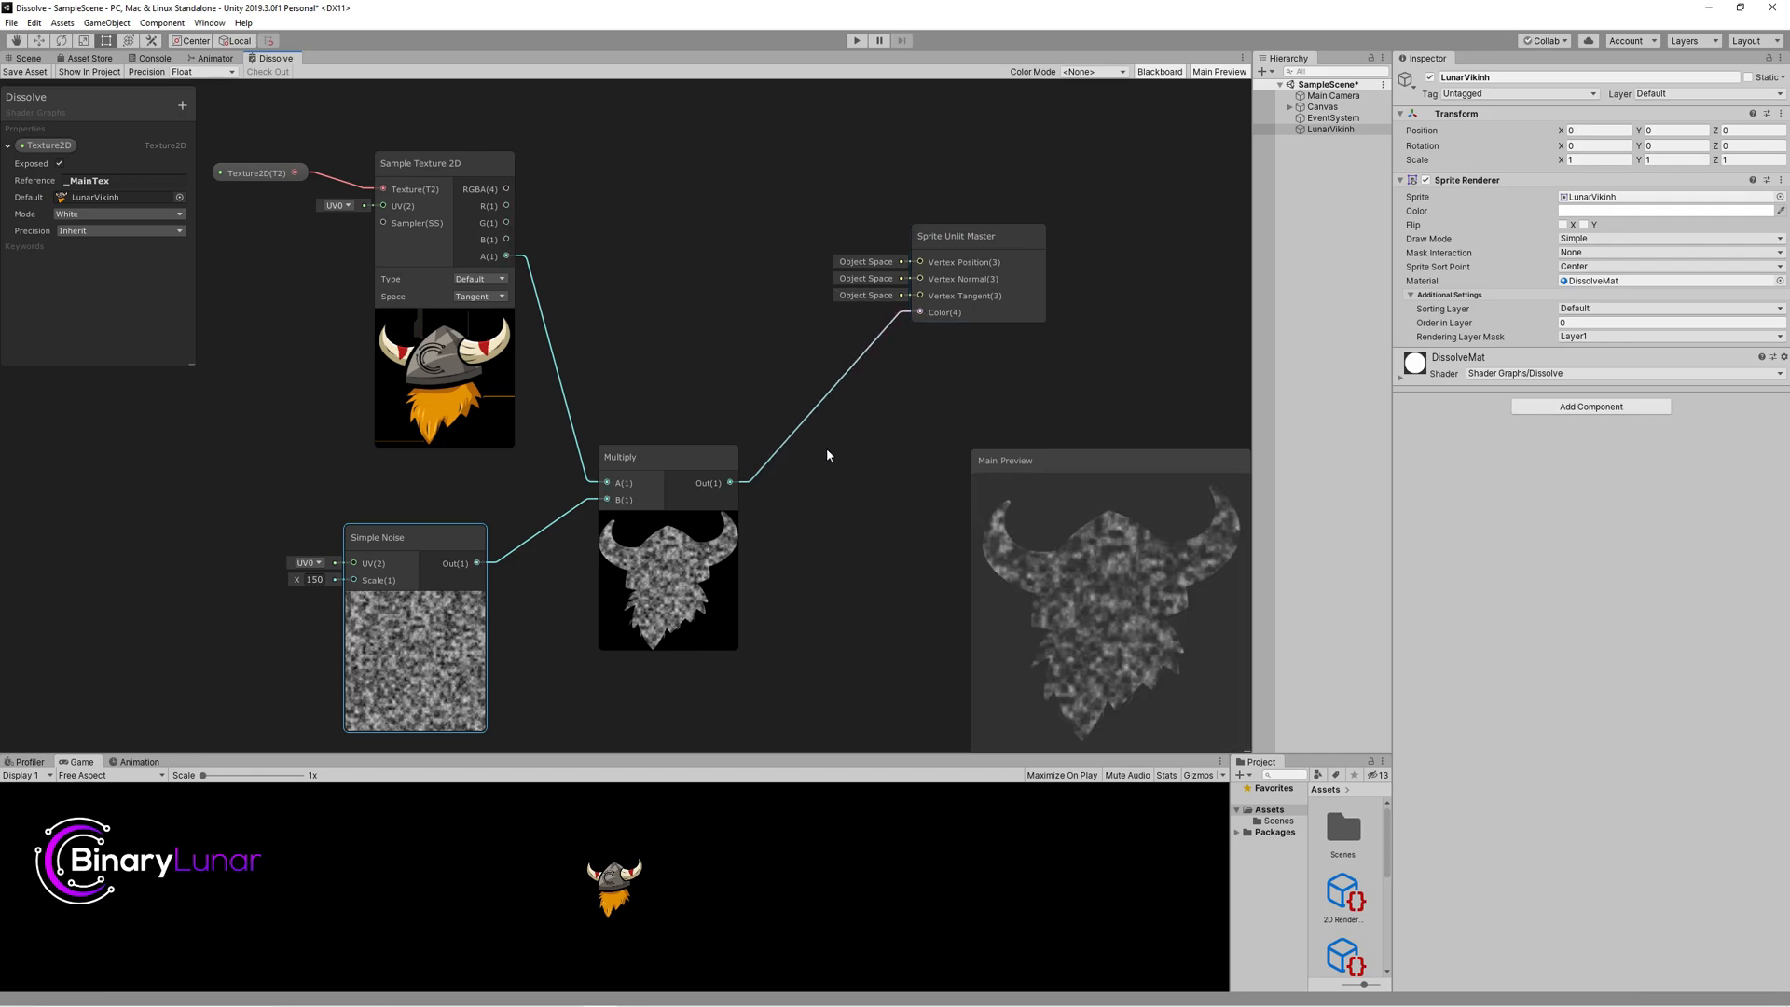
pyautogui.moveTo(1082, 605)
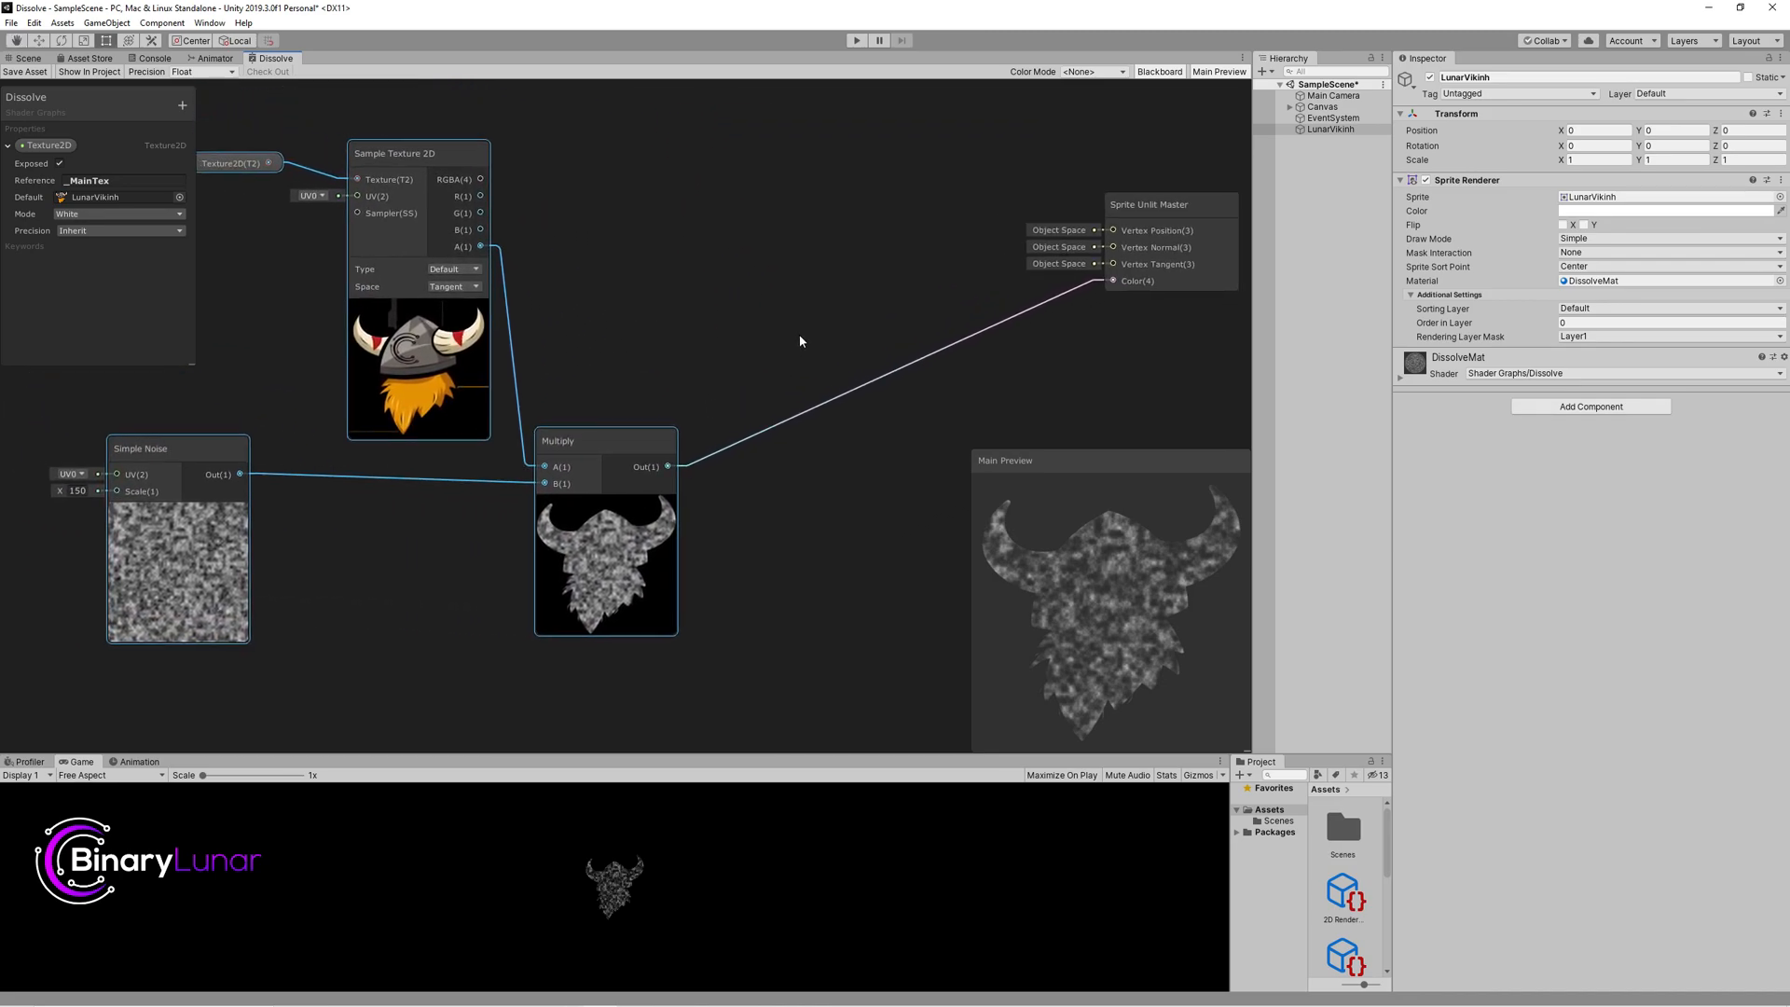
# Step: Add a Step node feeding the Multiply and start a new Dissolve Amount property
pyautogui.rightClick(800, 339)
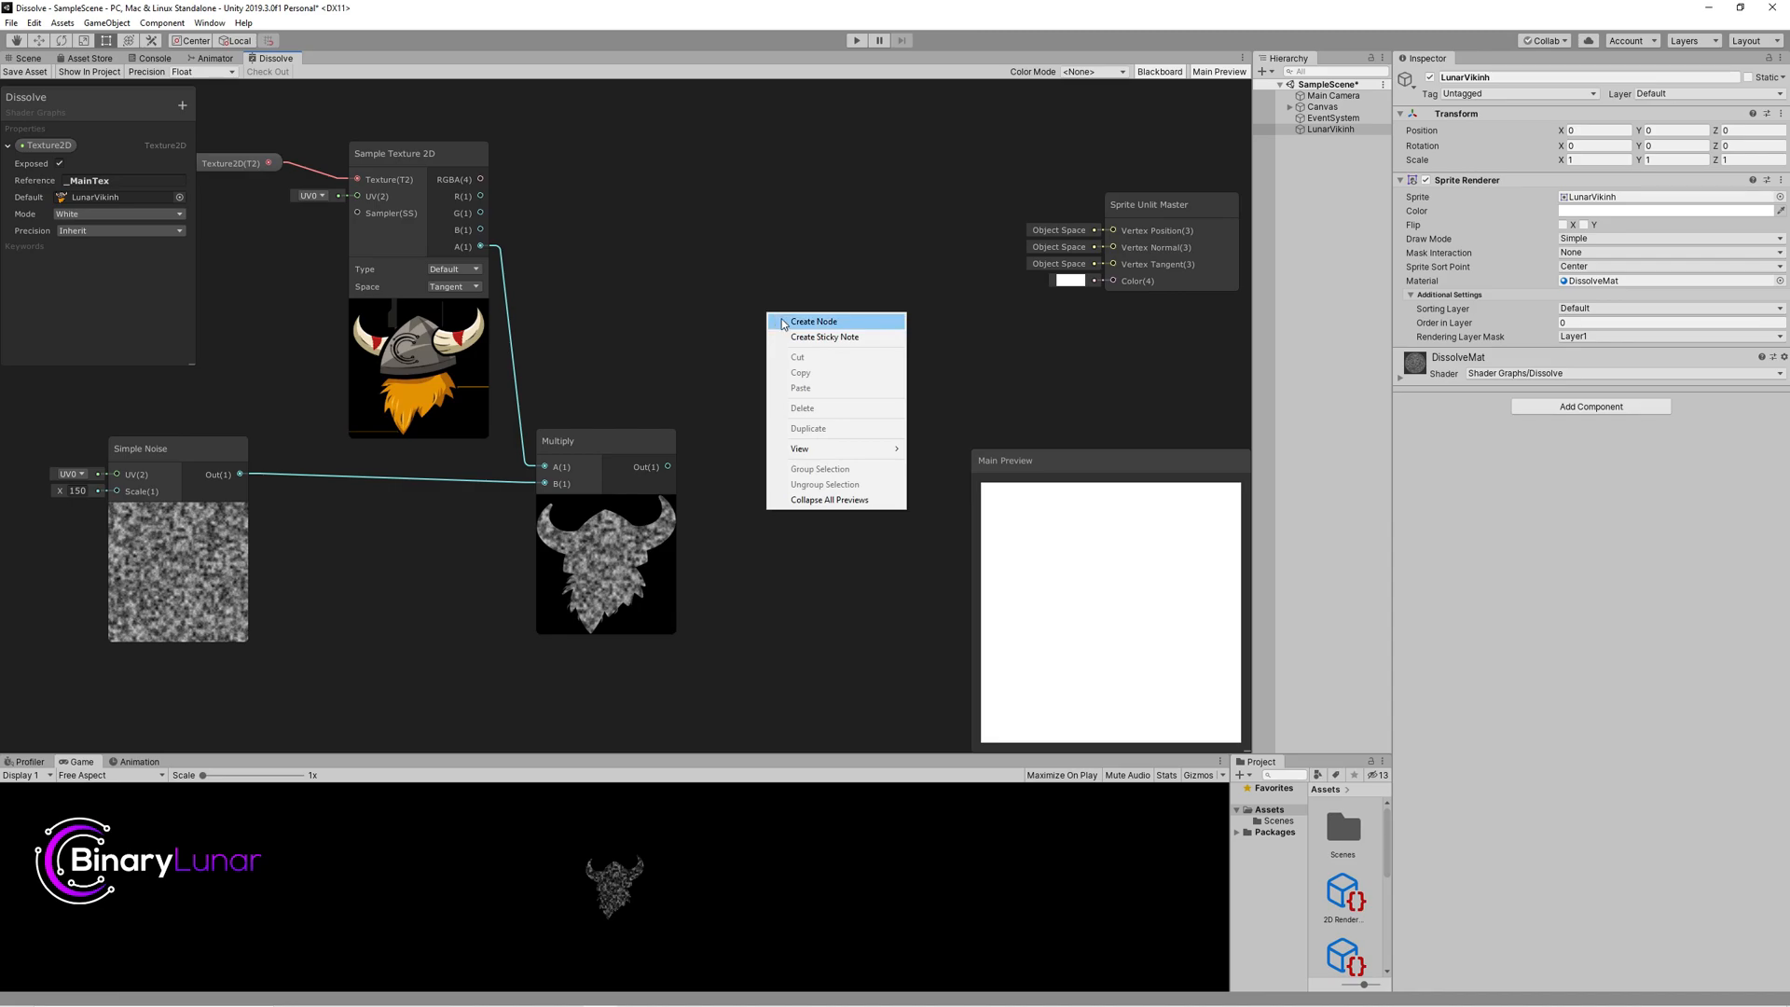
pyautogui.click(815, 321)
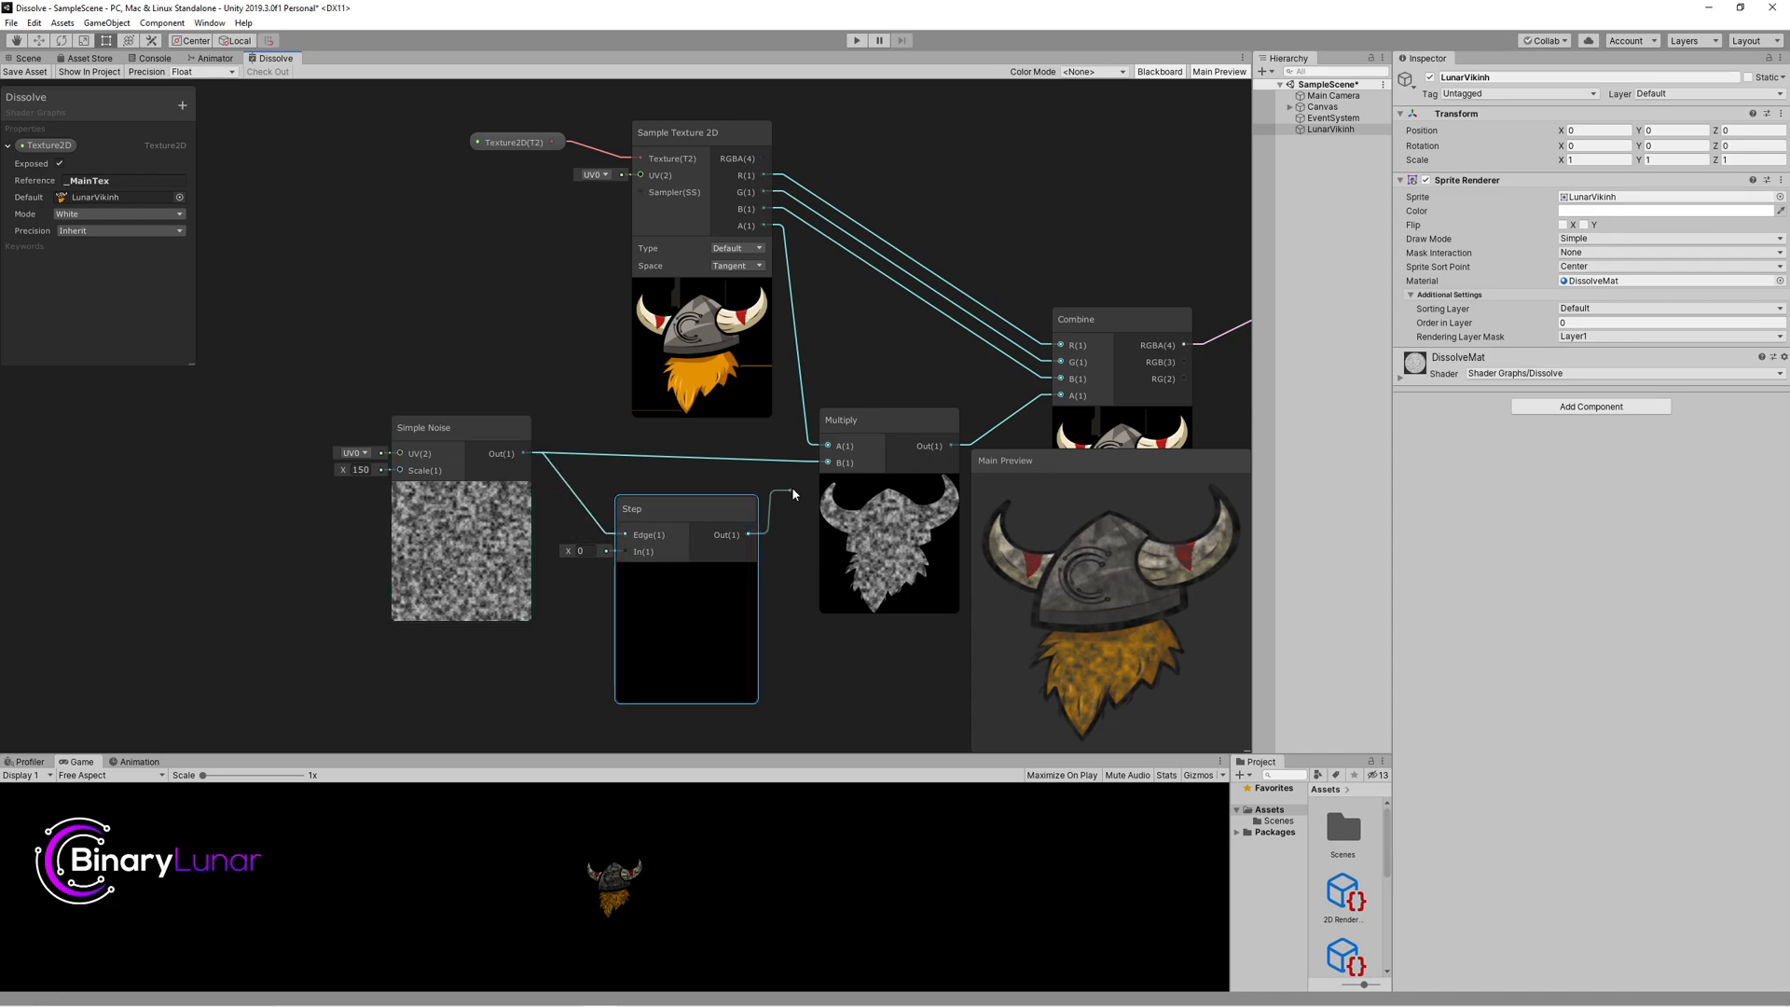
pyautogui.moveTo(684, 507); pyautogui.dragTo(693, 478)
pyautogui.write('.5')
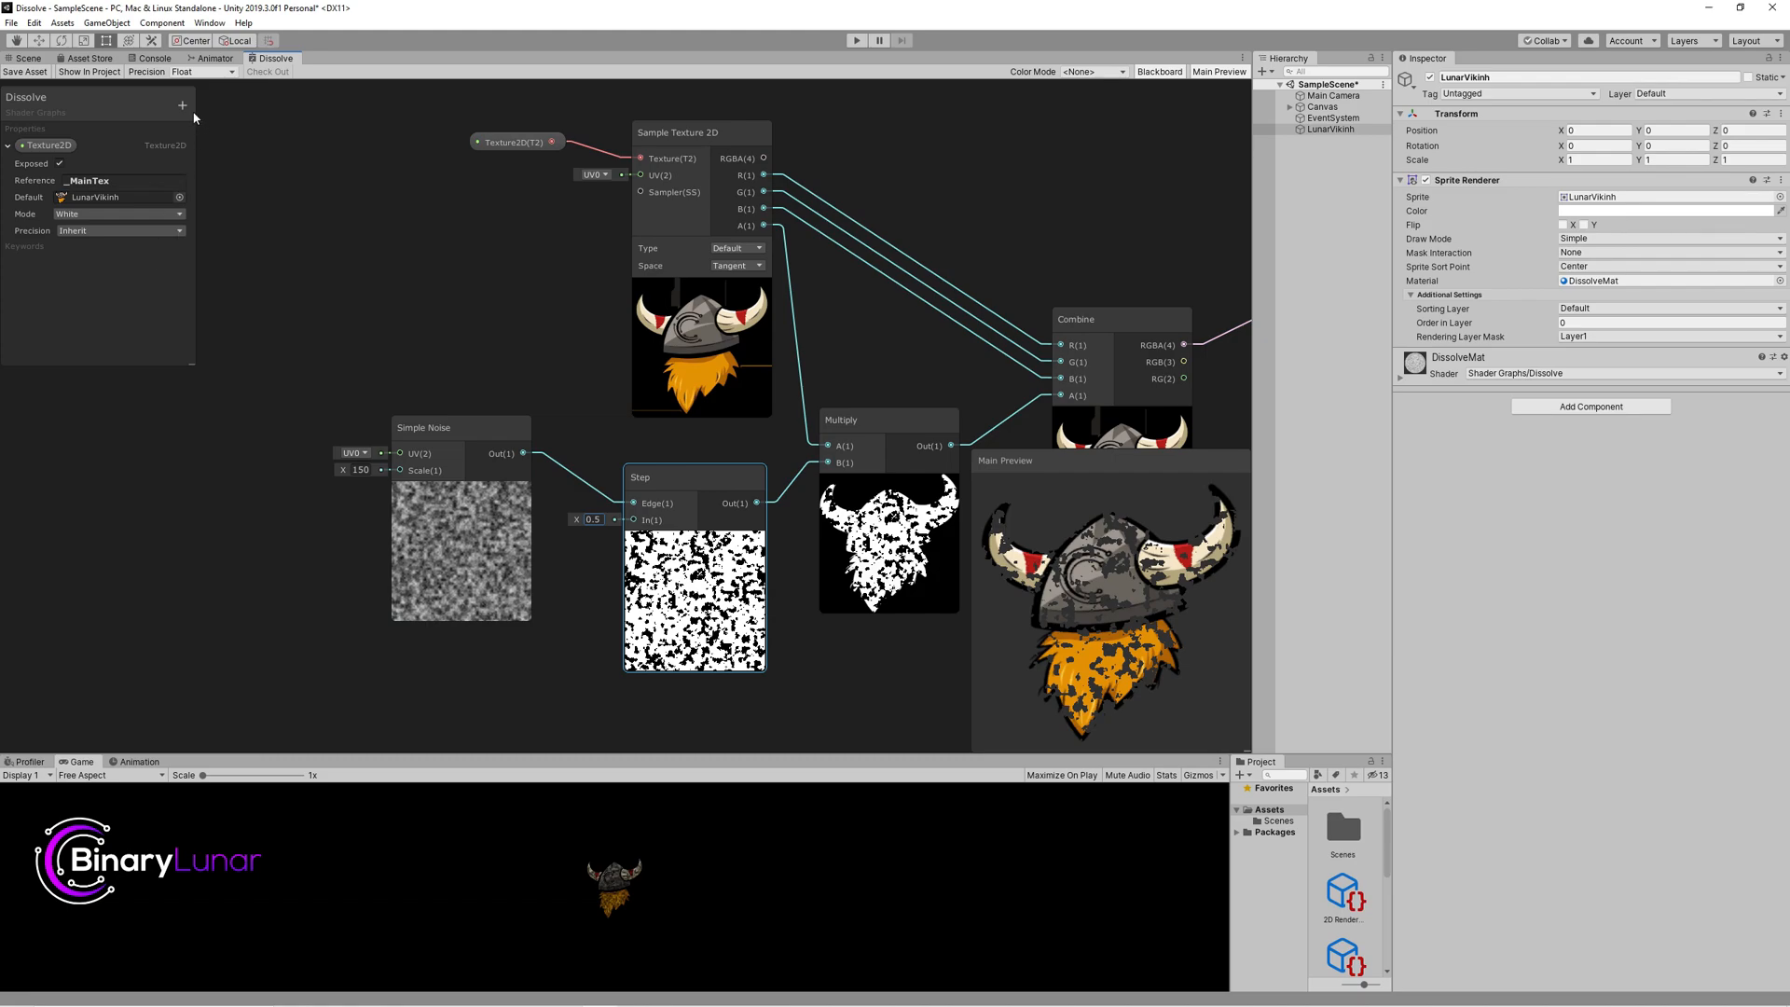
pyautogui.click(181, 105)
pyautogui.write('Dissolve Amount')
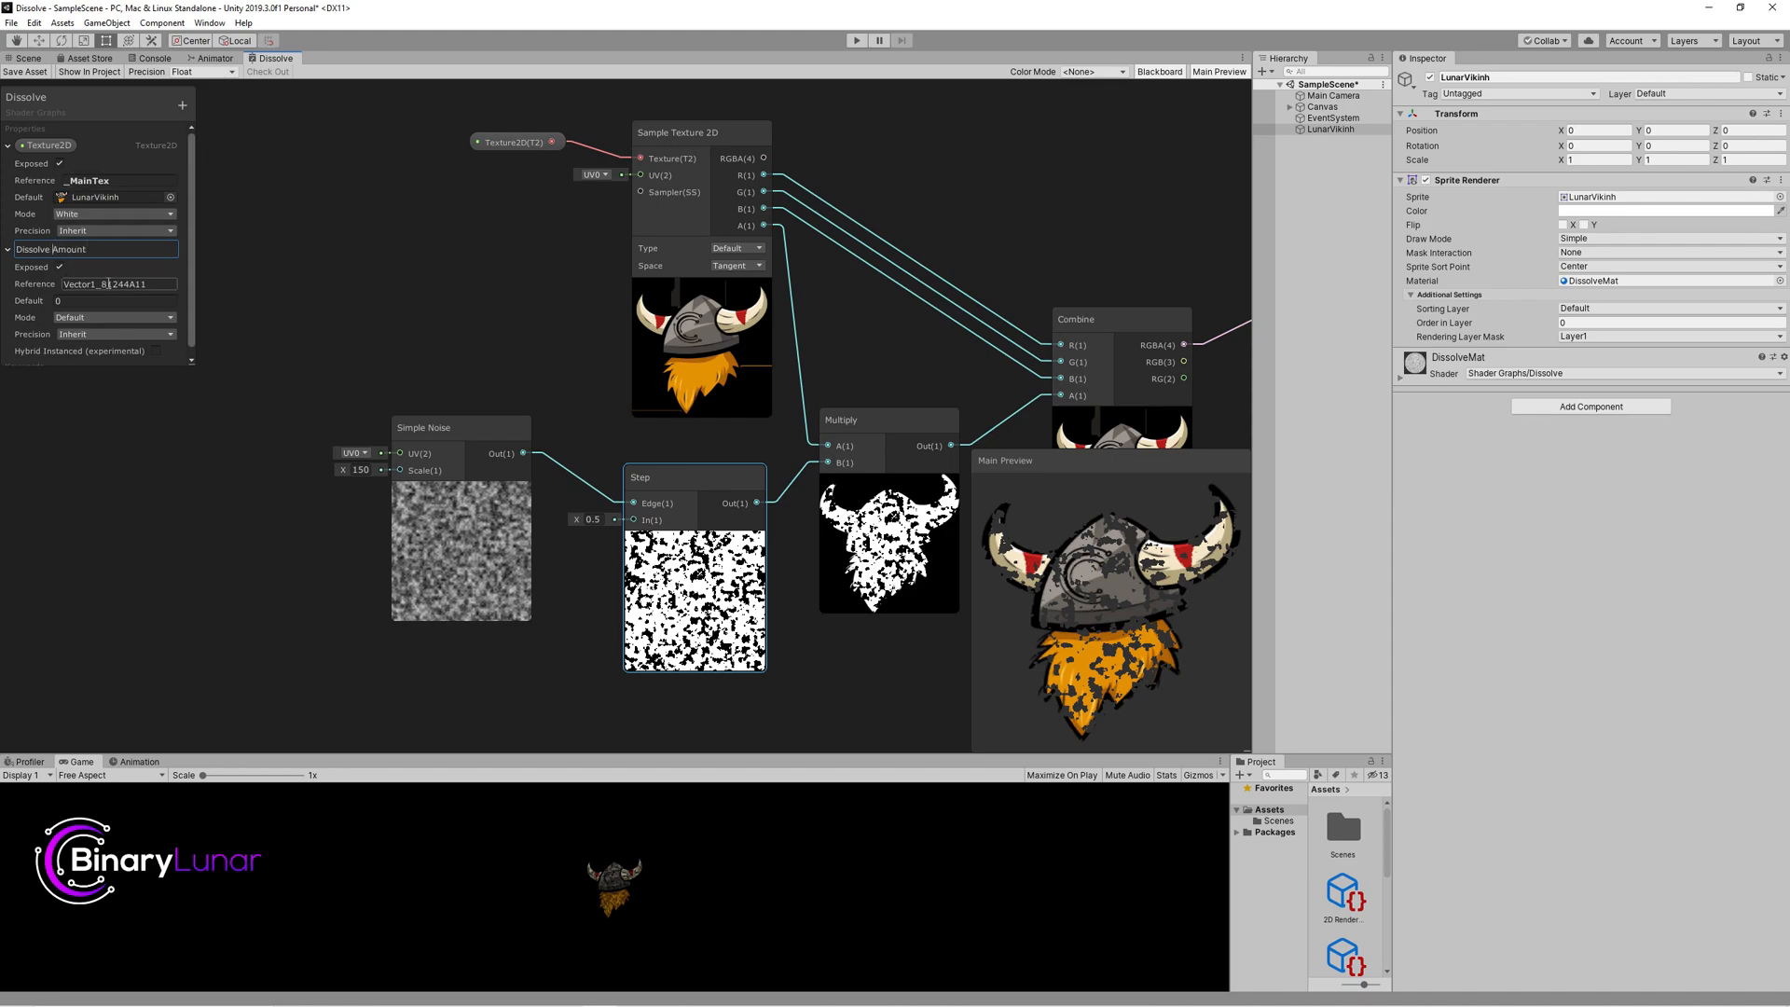
# Step: Reference the property as _DissolveAmount with default 0.5 driving the Step edge
pyautogui.tripleClick(114, 283)
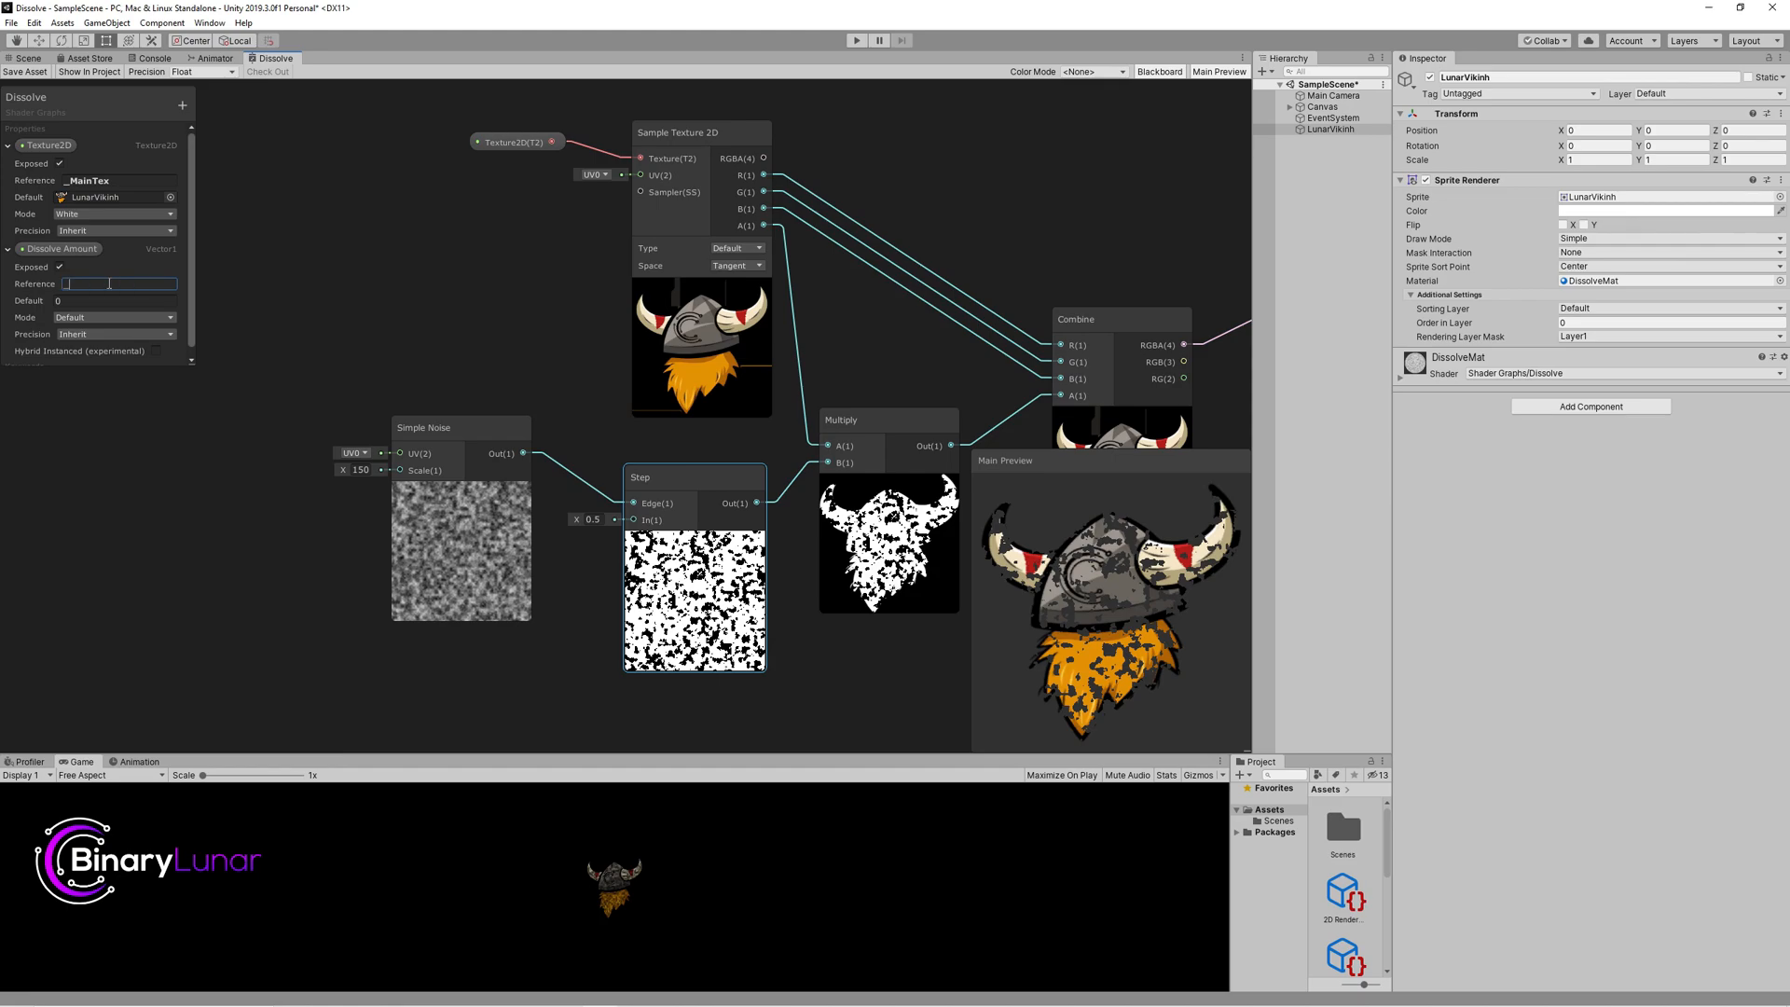
pyautogui.write('DissolveAmount')
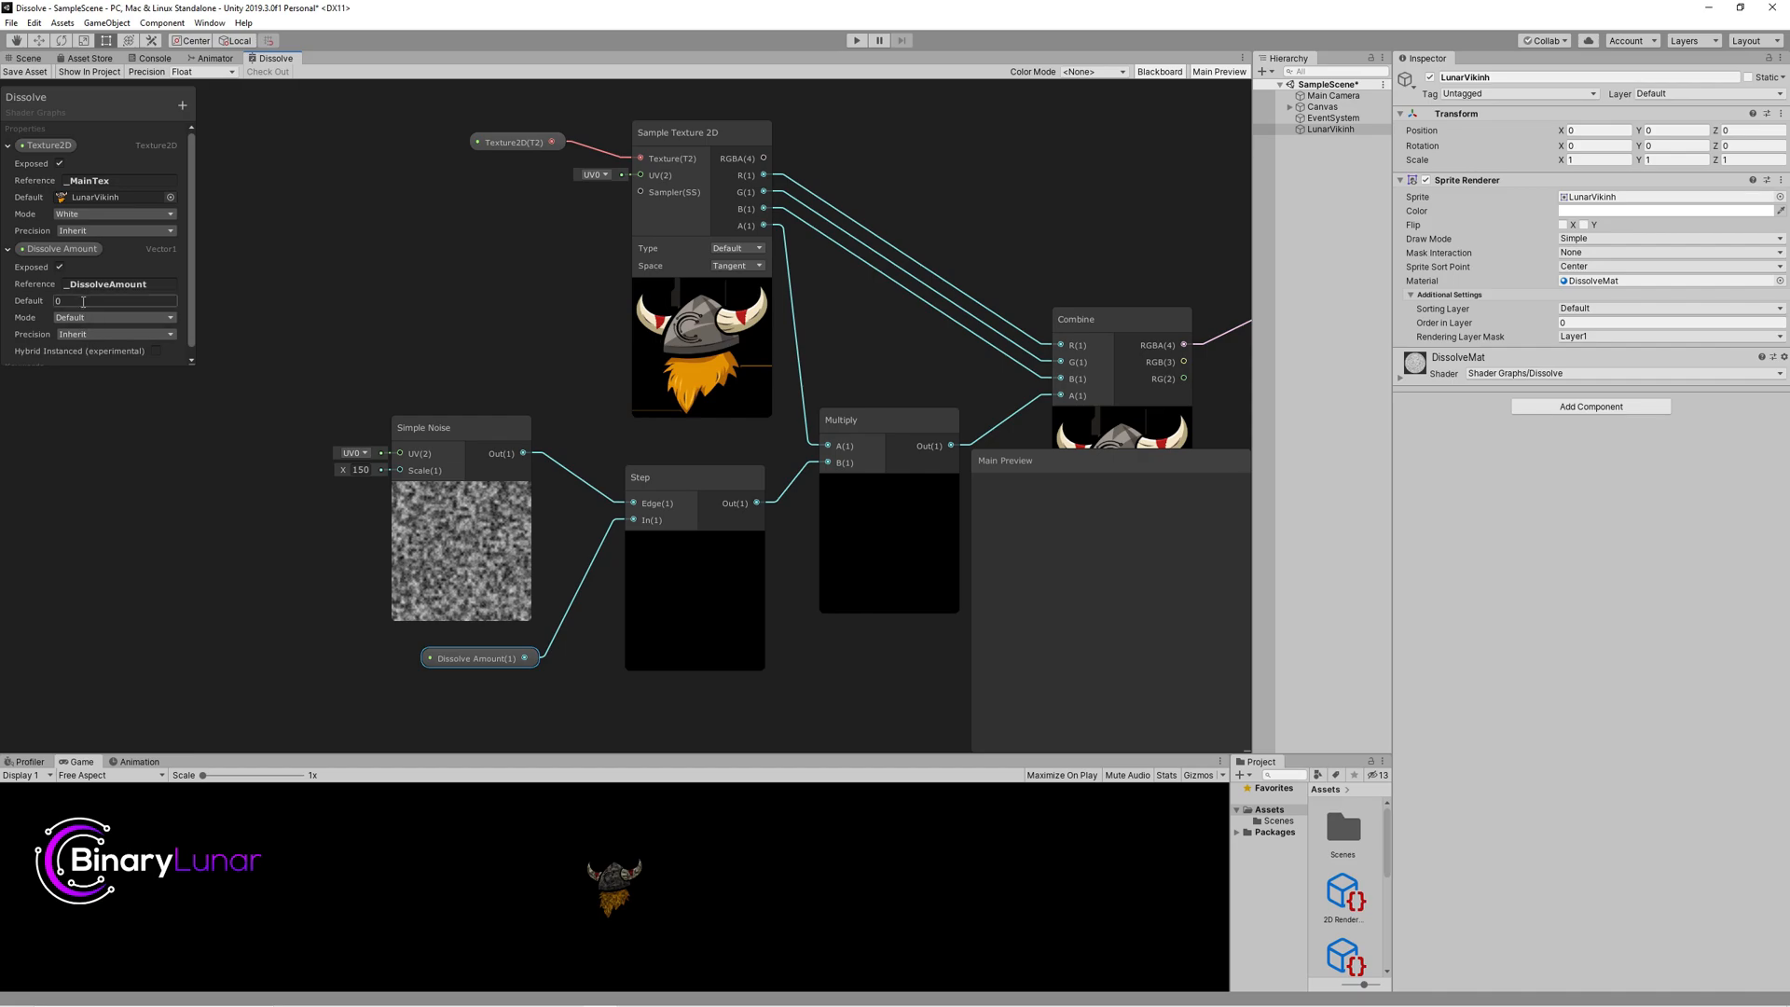
pyautogui.write('0.5')
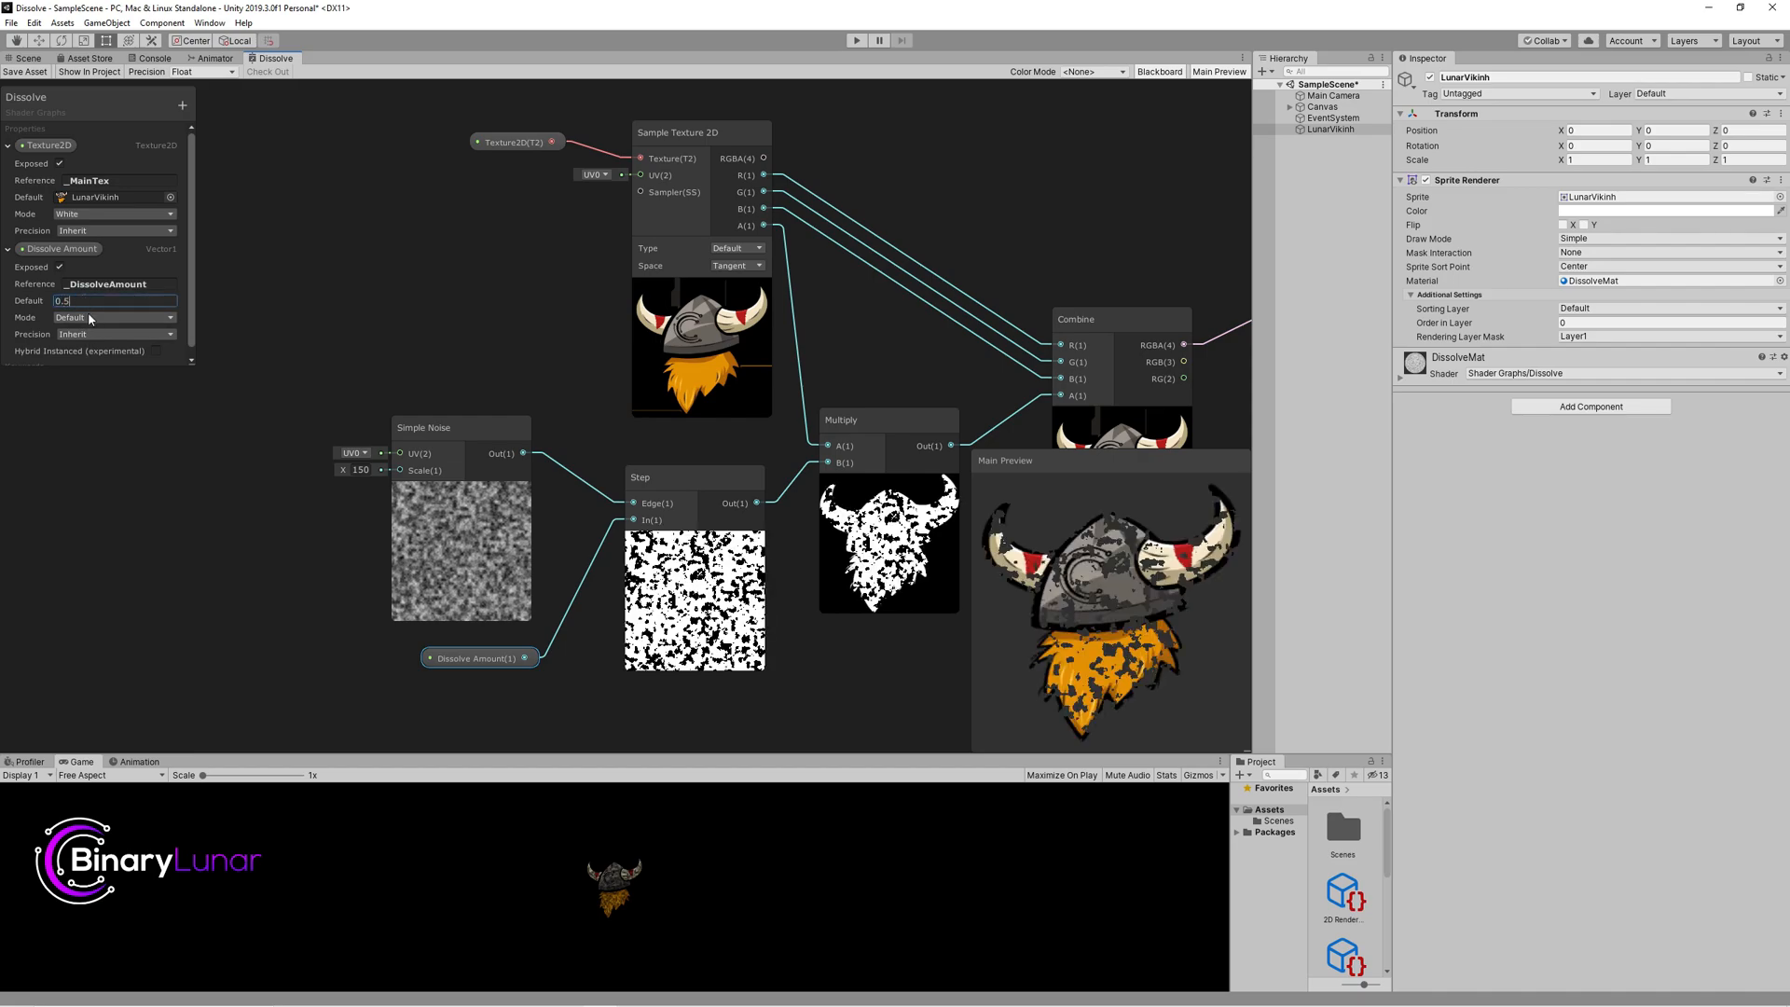
pyautogui.click(457, 427)
pyautogui.write('add')
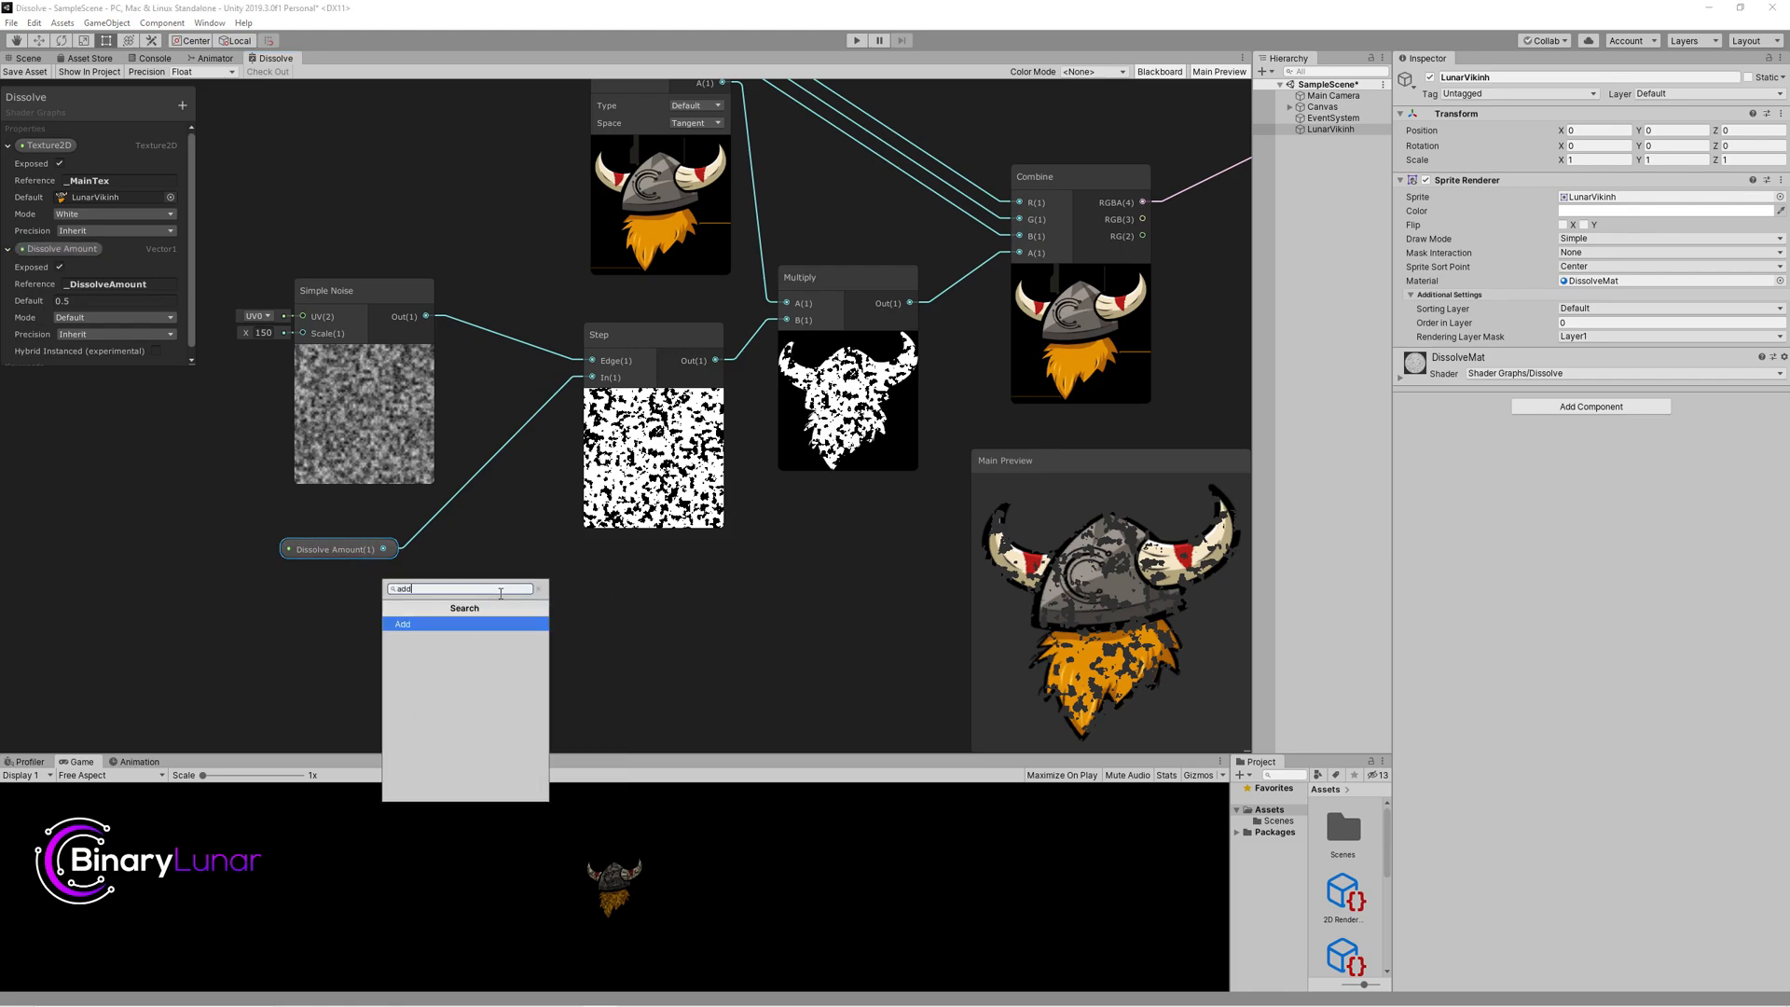
# Step: Step the Simple Noise at Dissolve Amount + 0.1 and wire that second Step into a new Subtract node
pyautogui.click(403, 623)
pyautogui.write('0.1')
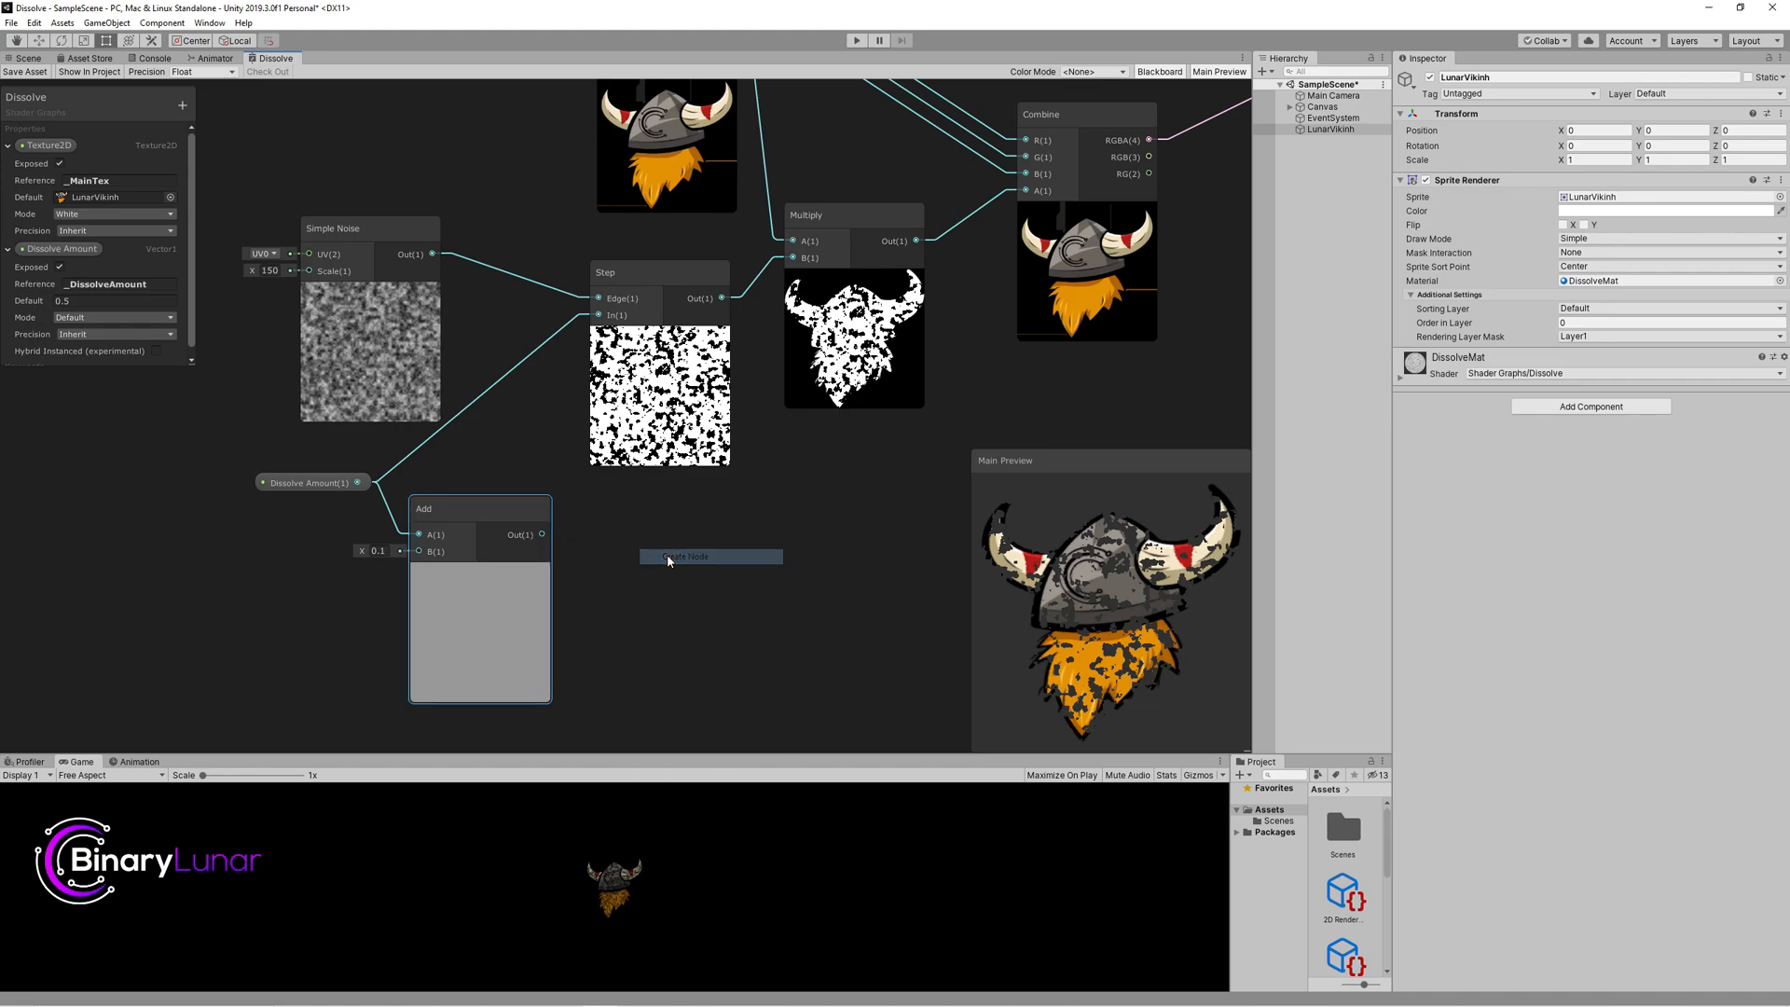
pyautogui.click(685, 557)
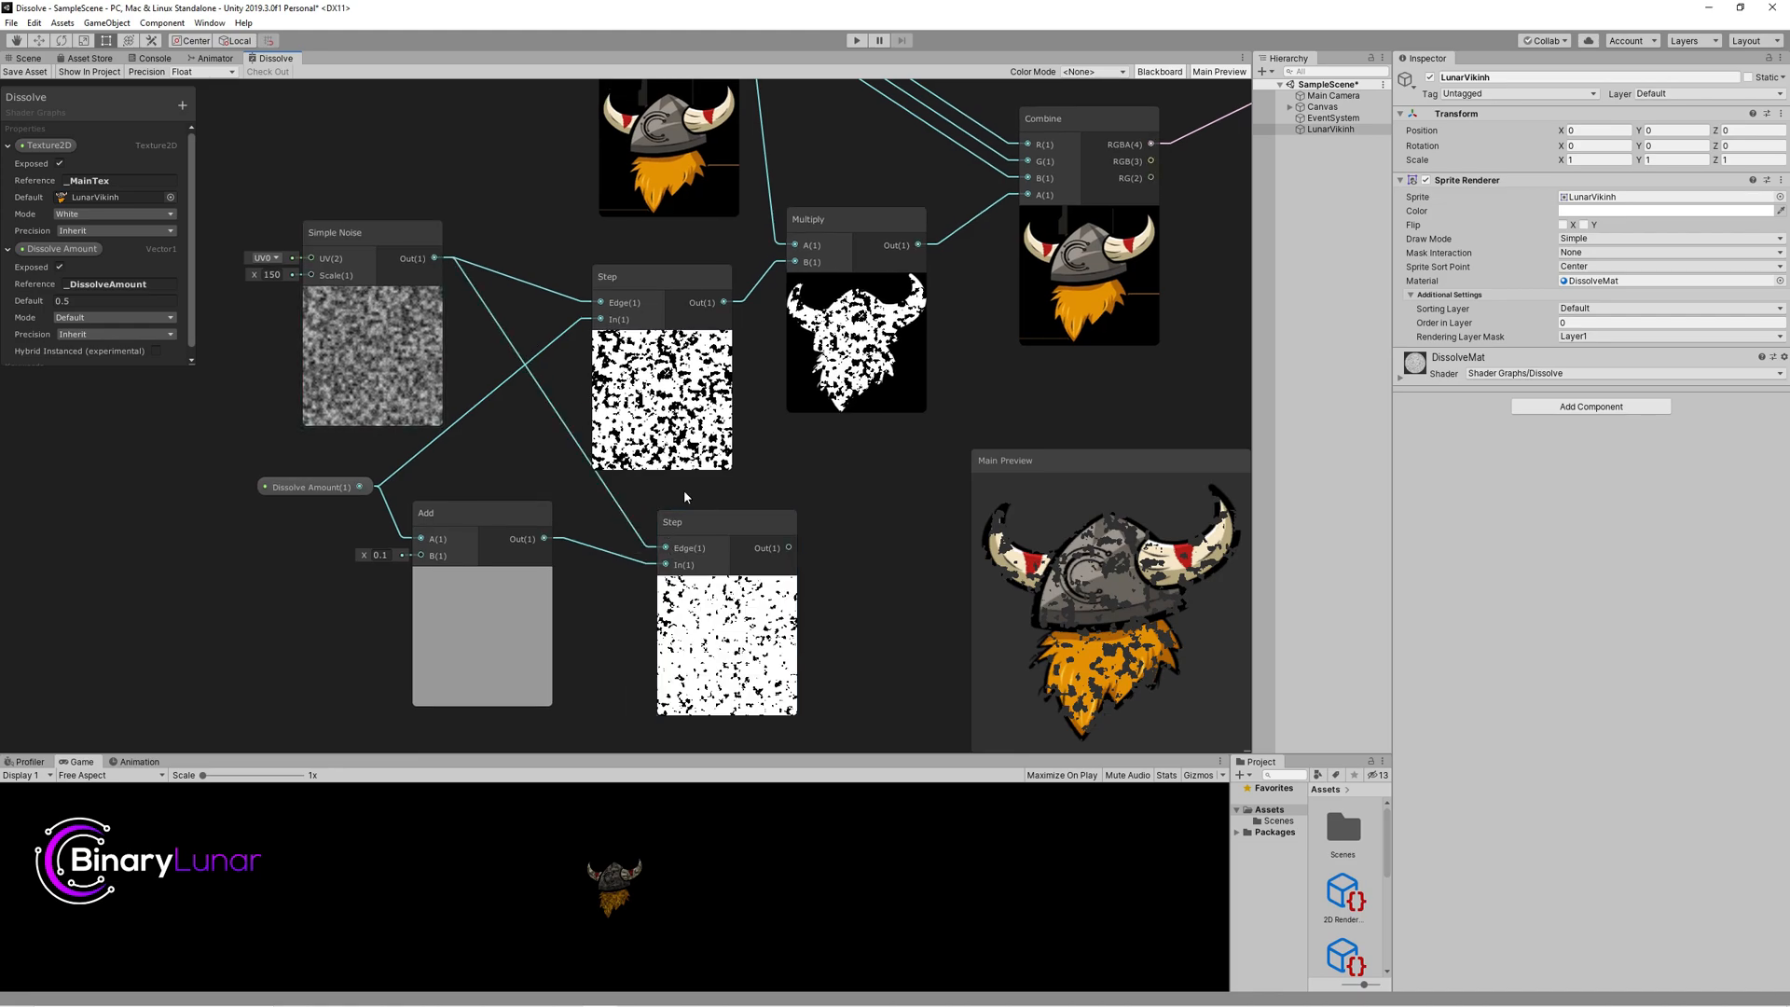
pyautogui.rightClick(685, 496)
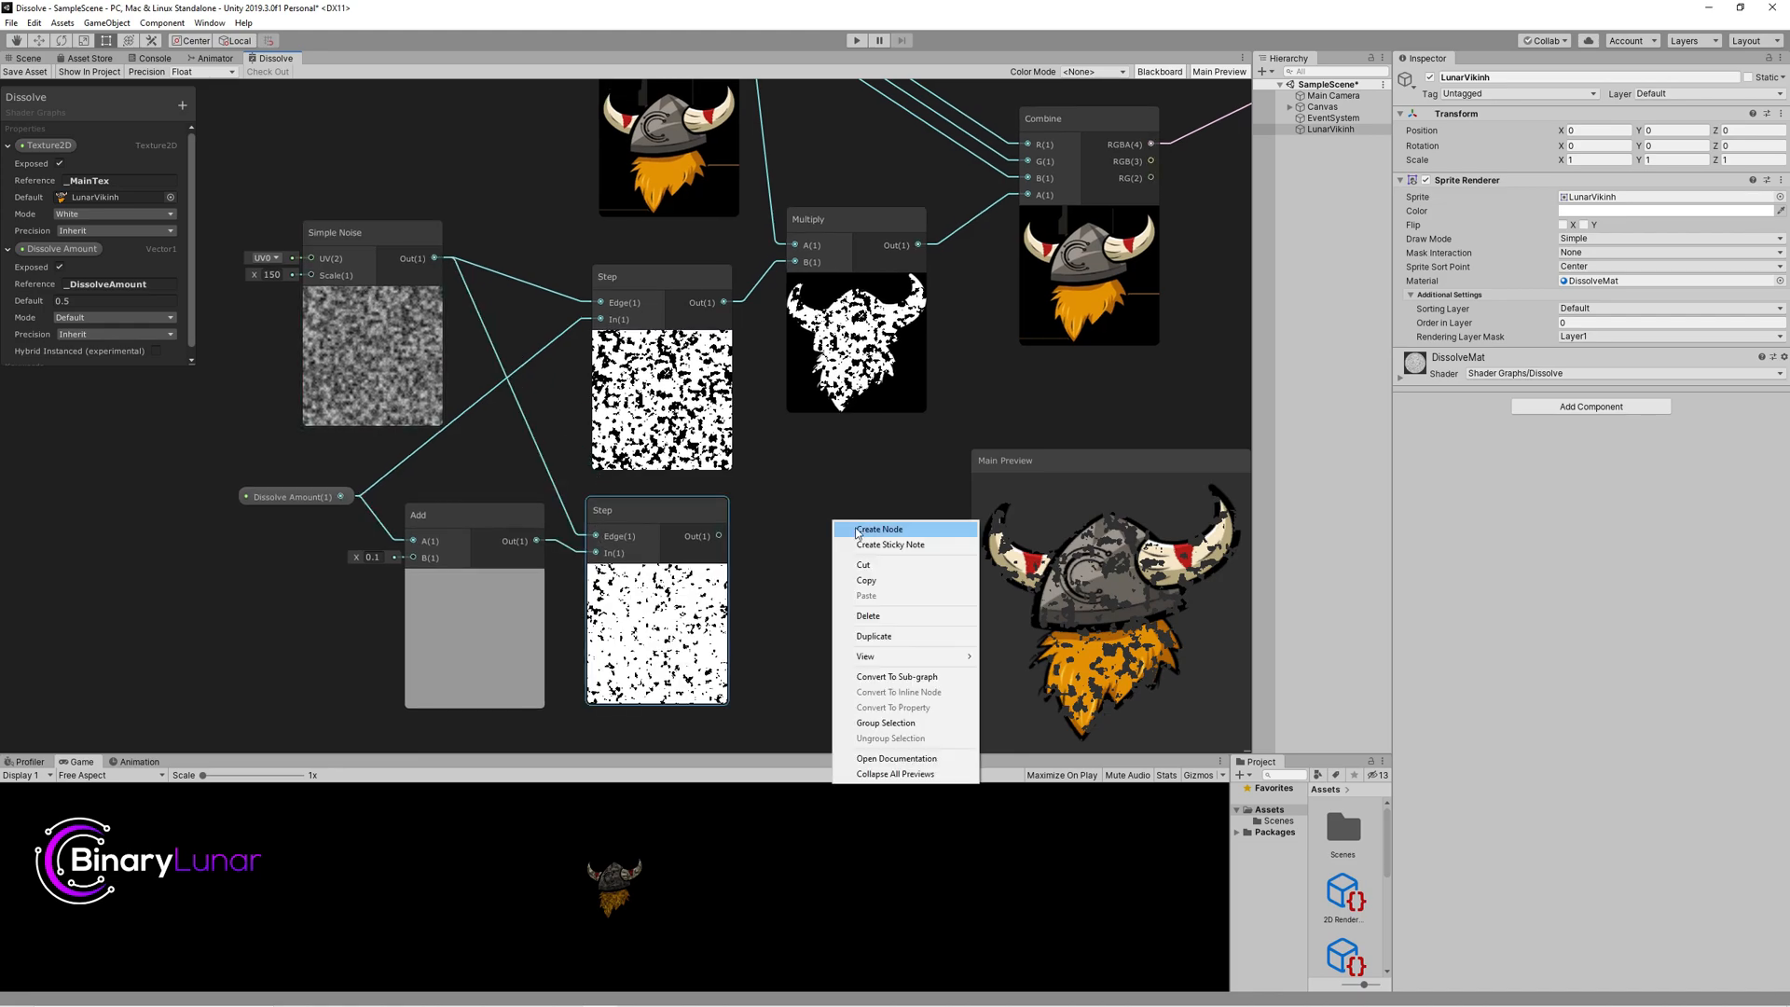
pyautogui.click(878, 527)
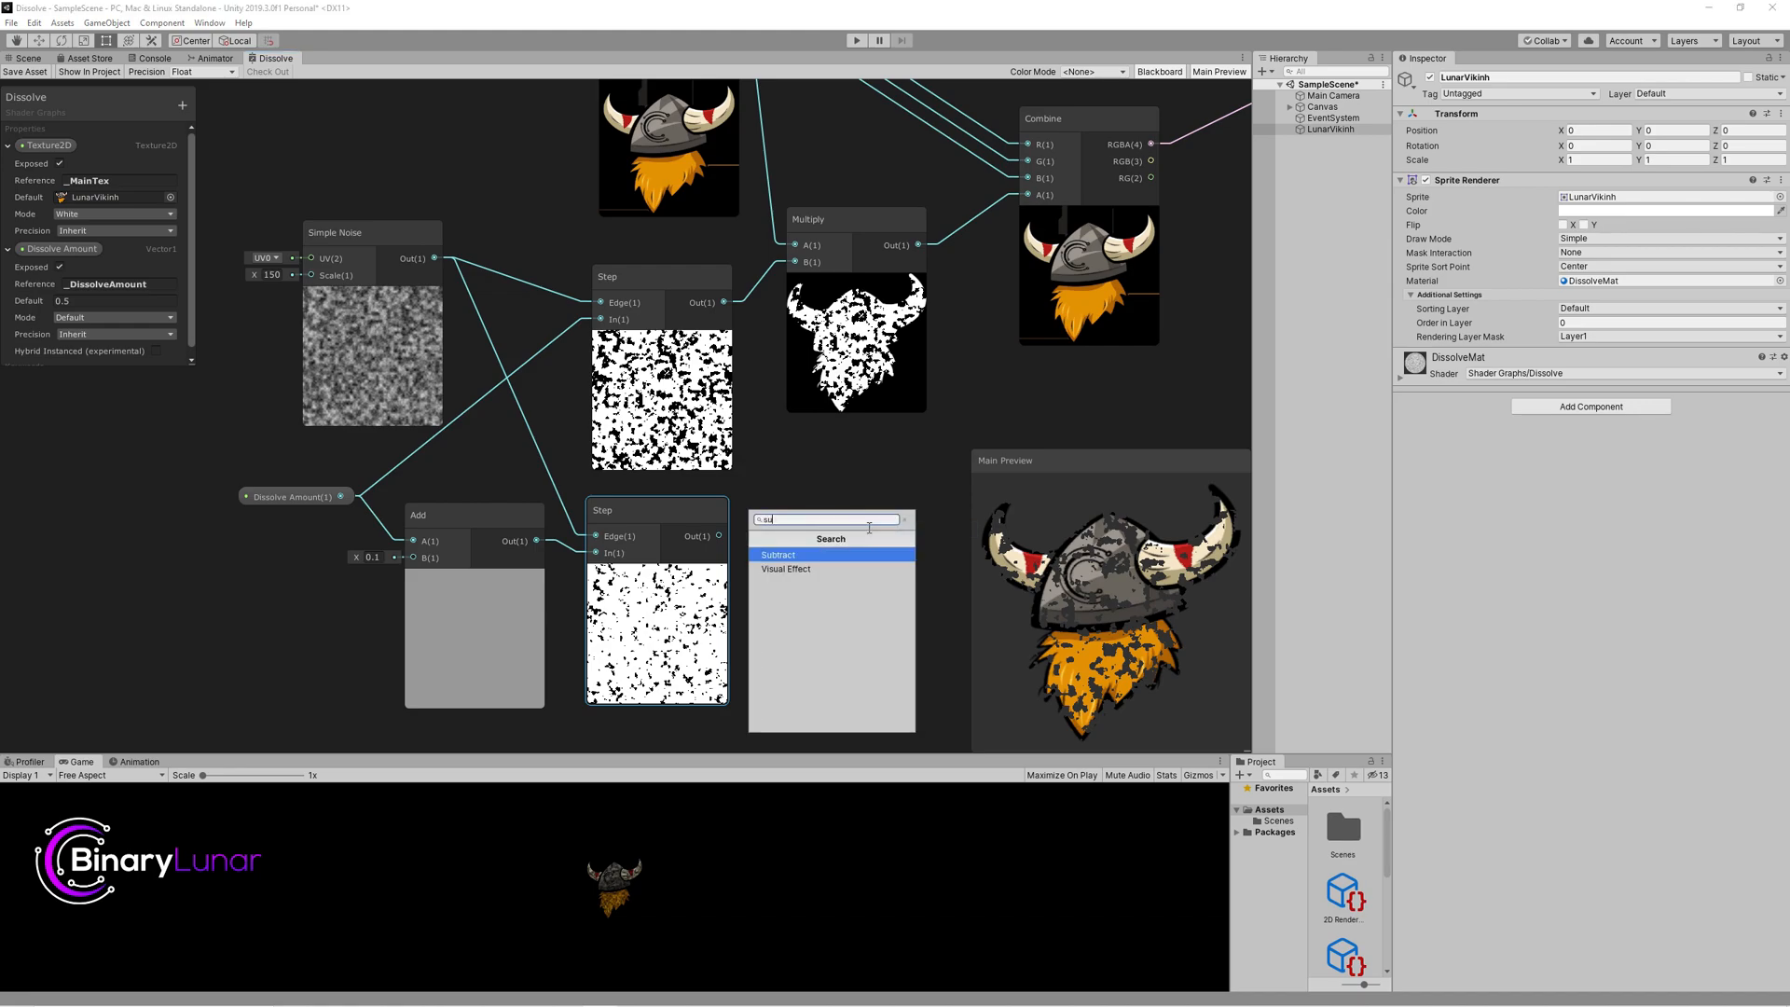
pyautogui.click(778, 556)
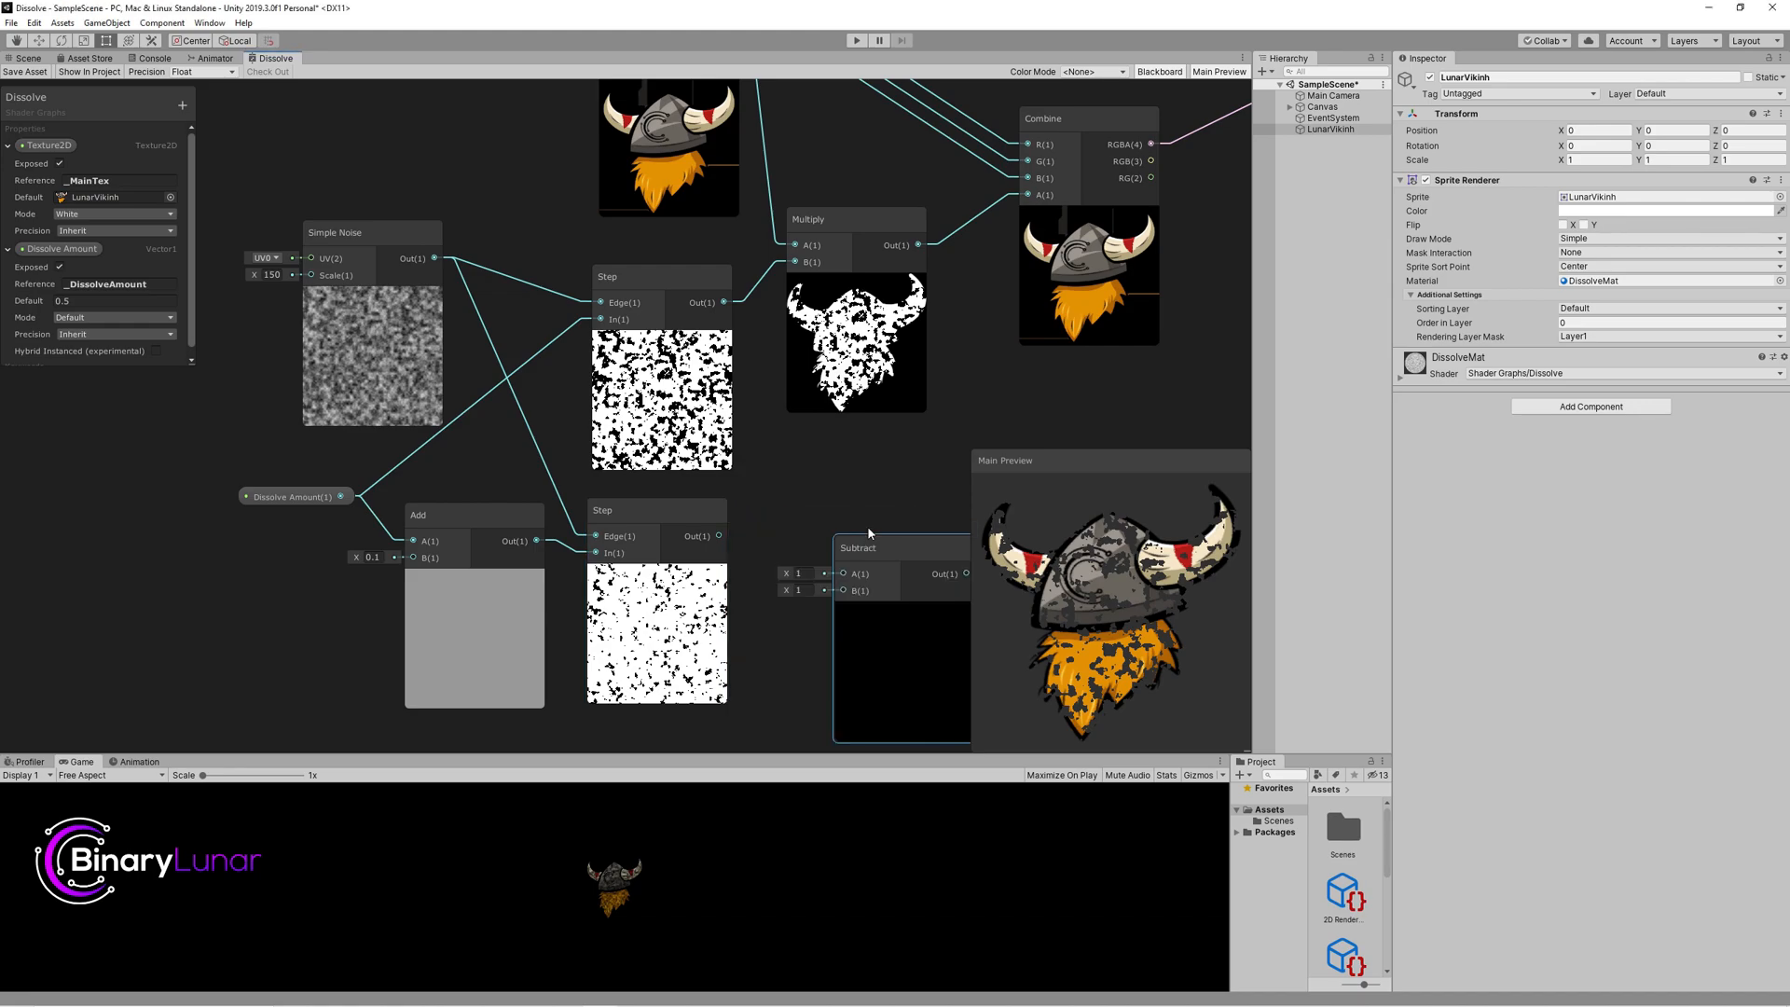
pyautogui.moveTo(858, 546); pyautogui.dragTo(833, 500)
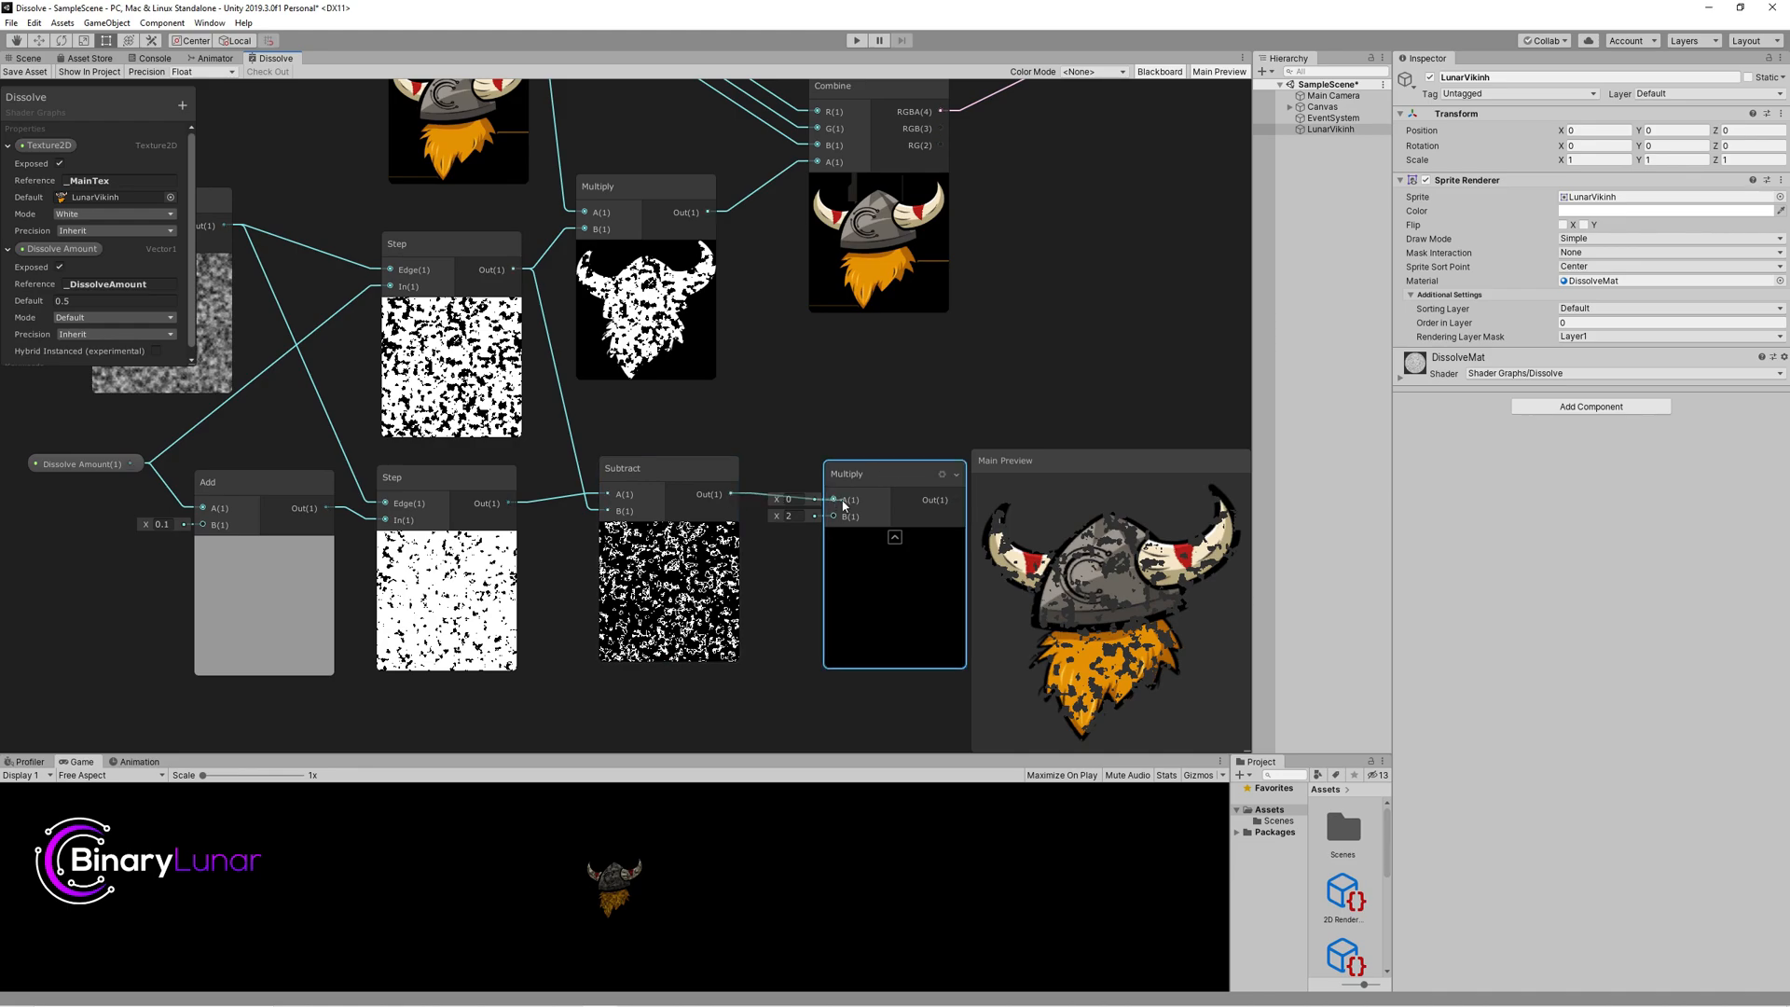
# Step: Multiply the subtracted edge band by a new Blackboard Color property named Dissolve Color
pyautogui.click(181, 104)
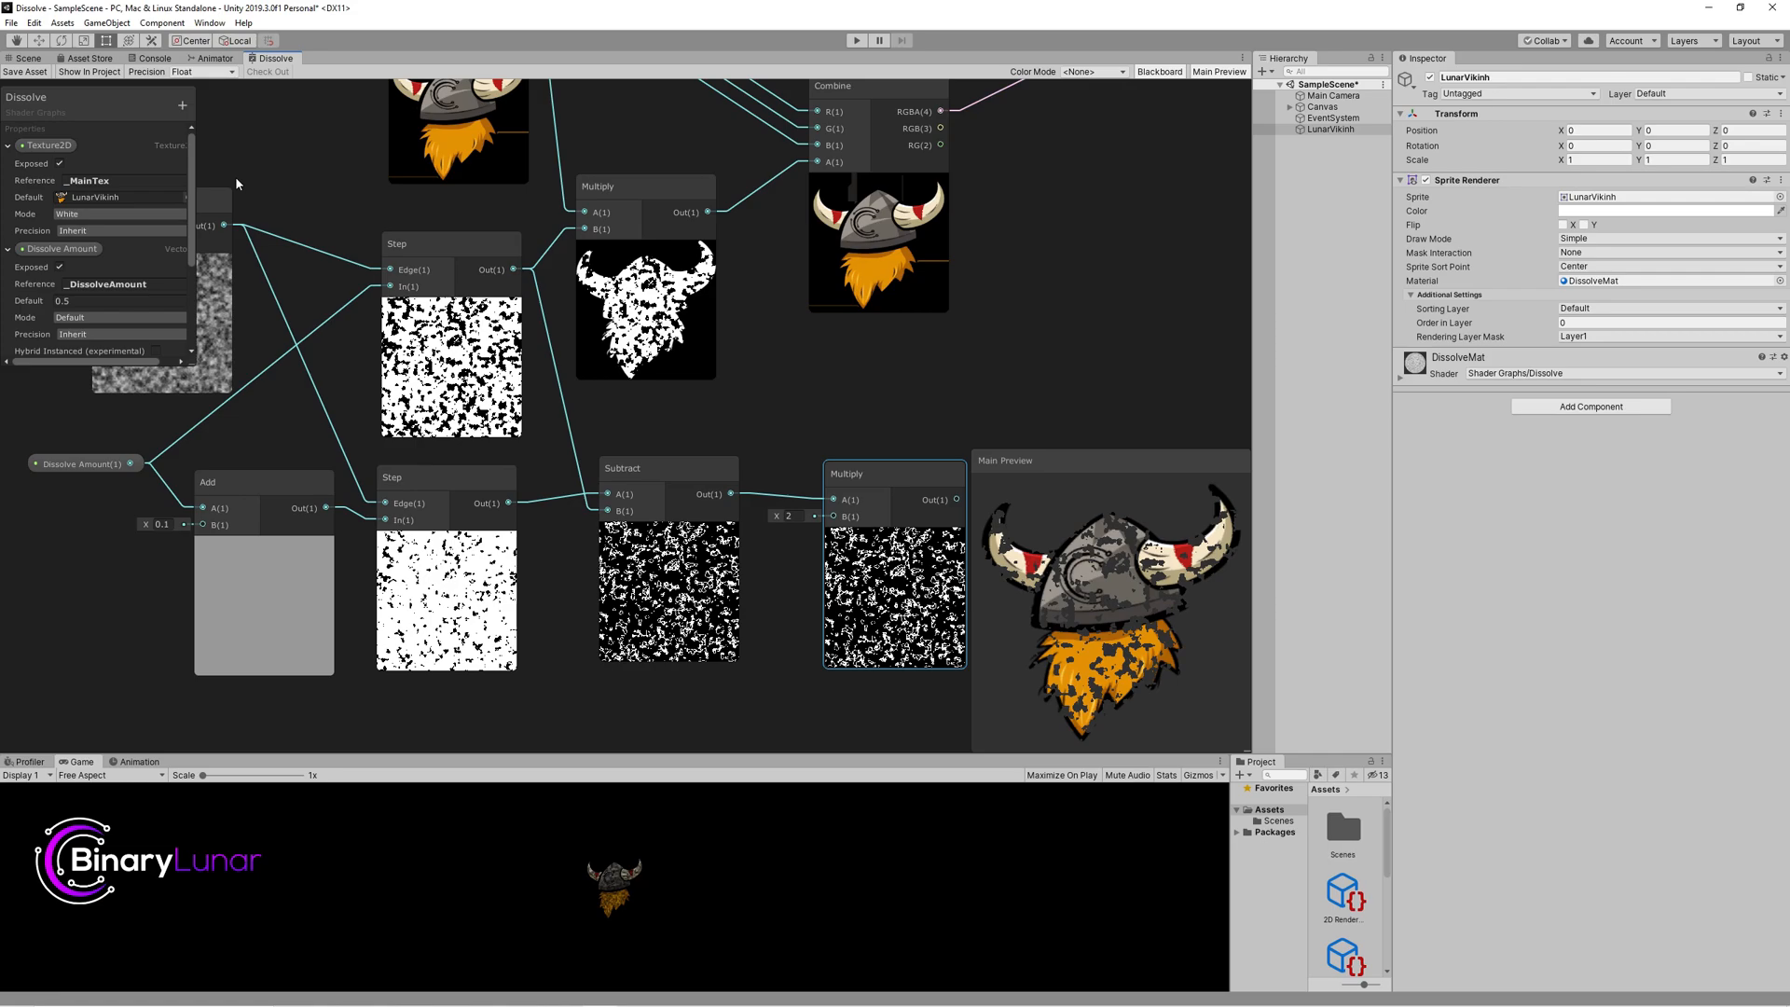
pyautogui.scroll(-3)
pyautogui.write('DissolveC')
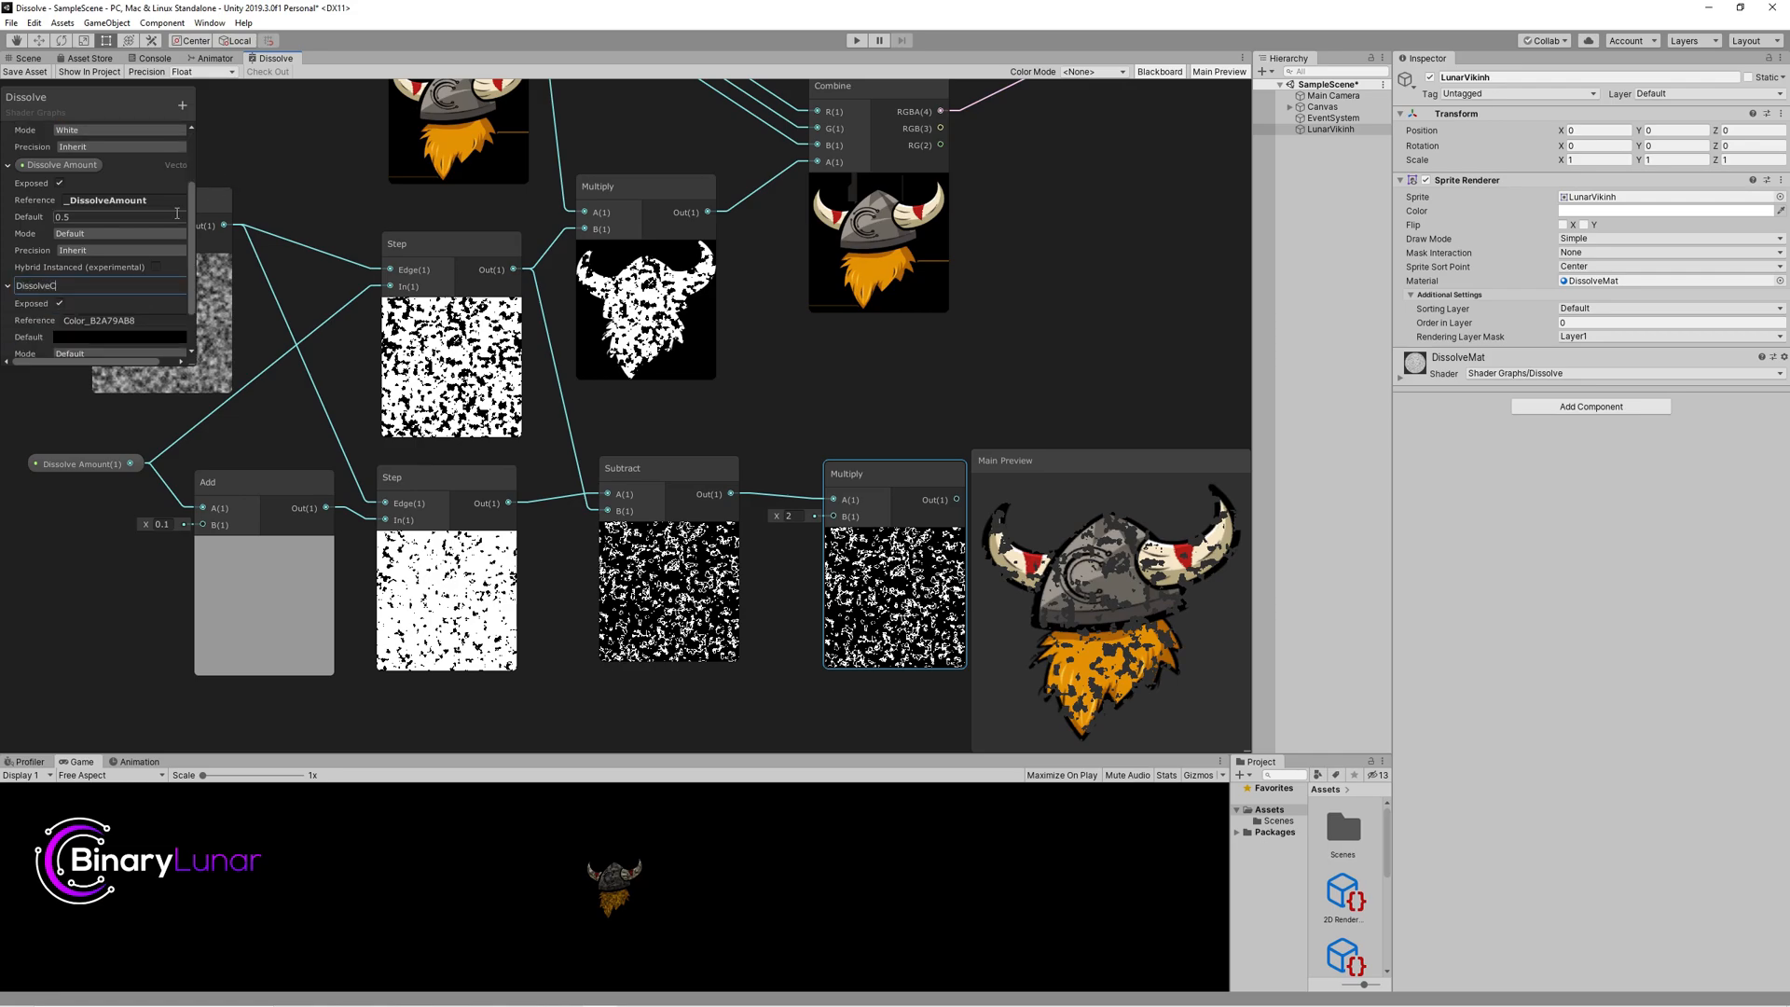
pyautogui.write('olor')
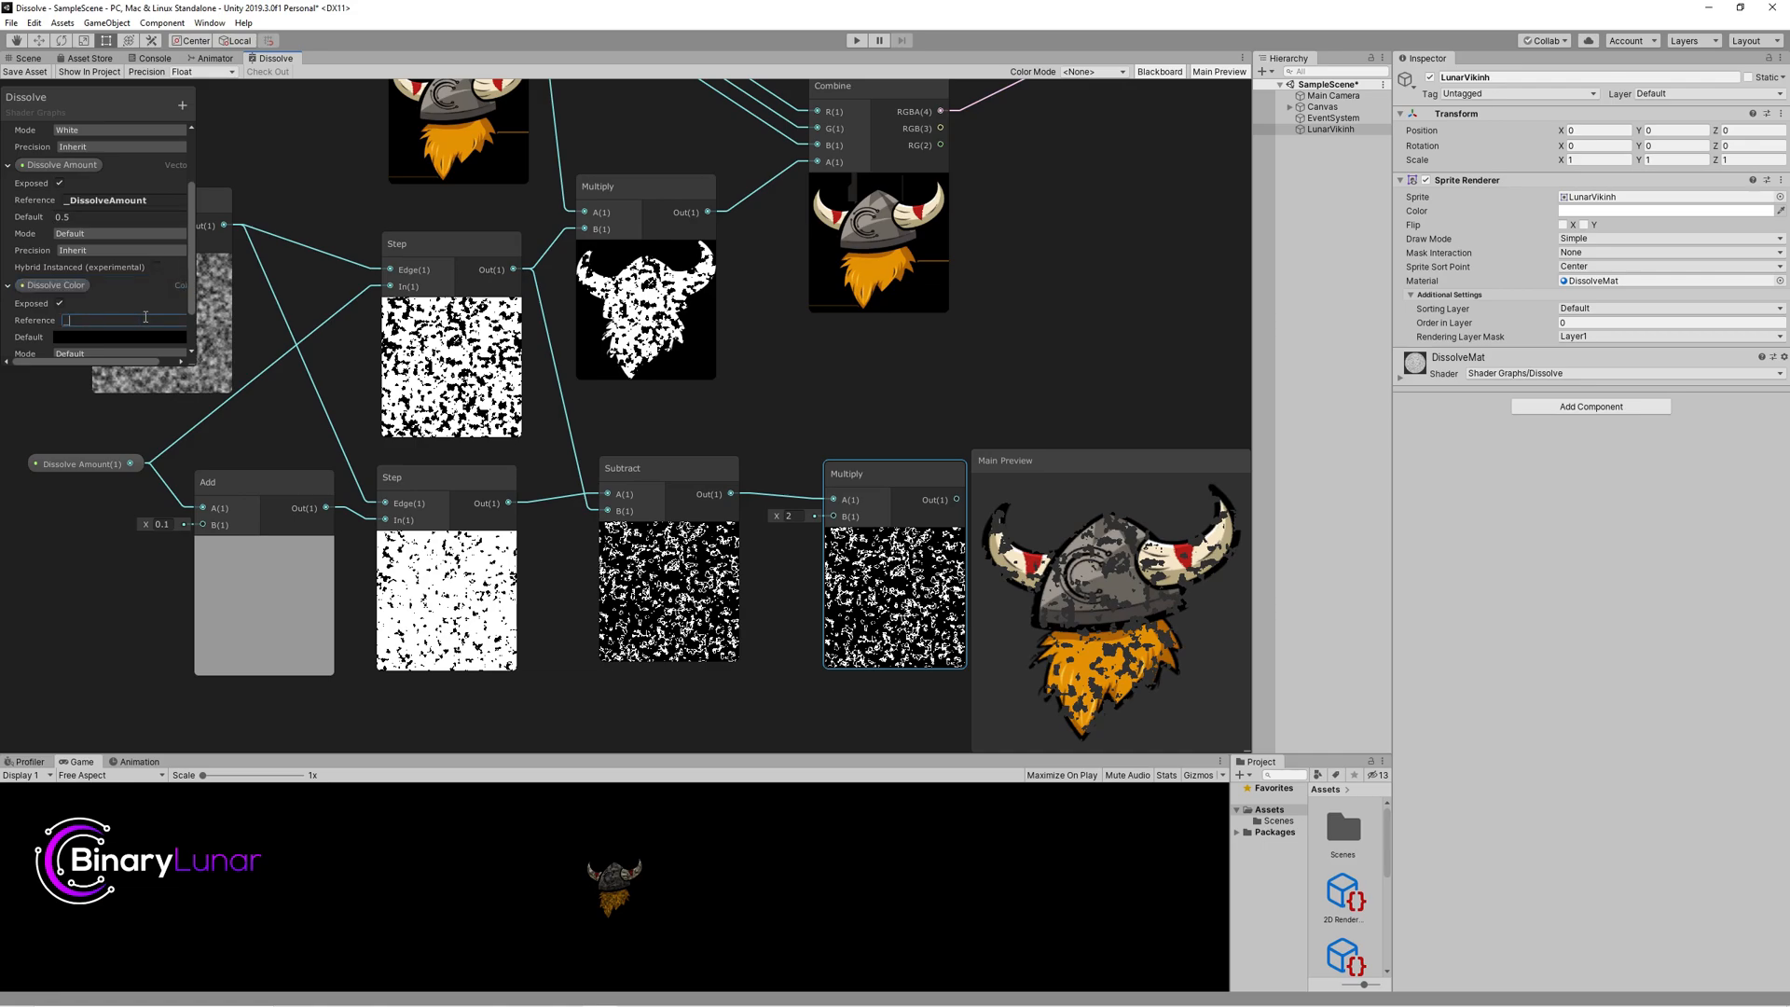
pyautogui.write('DissolveColor')
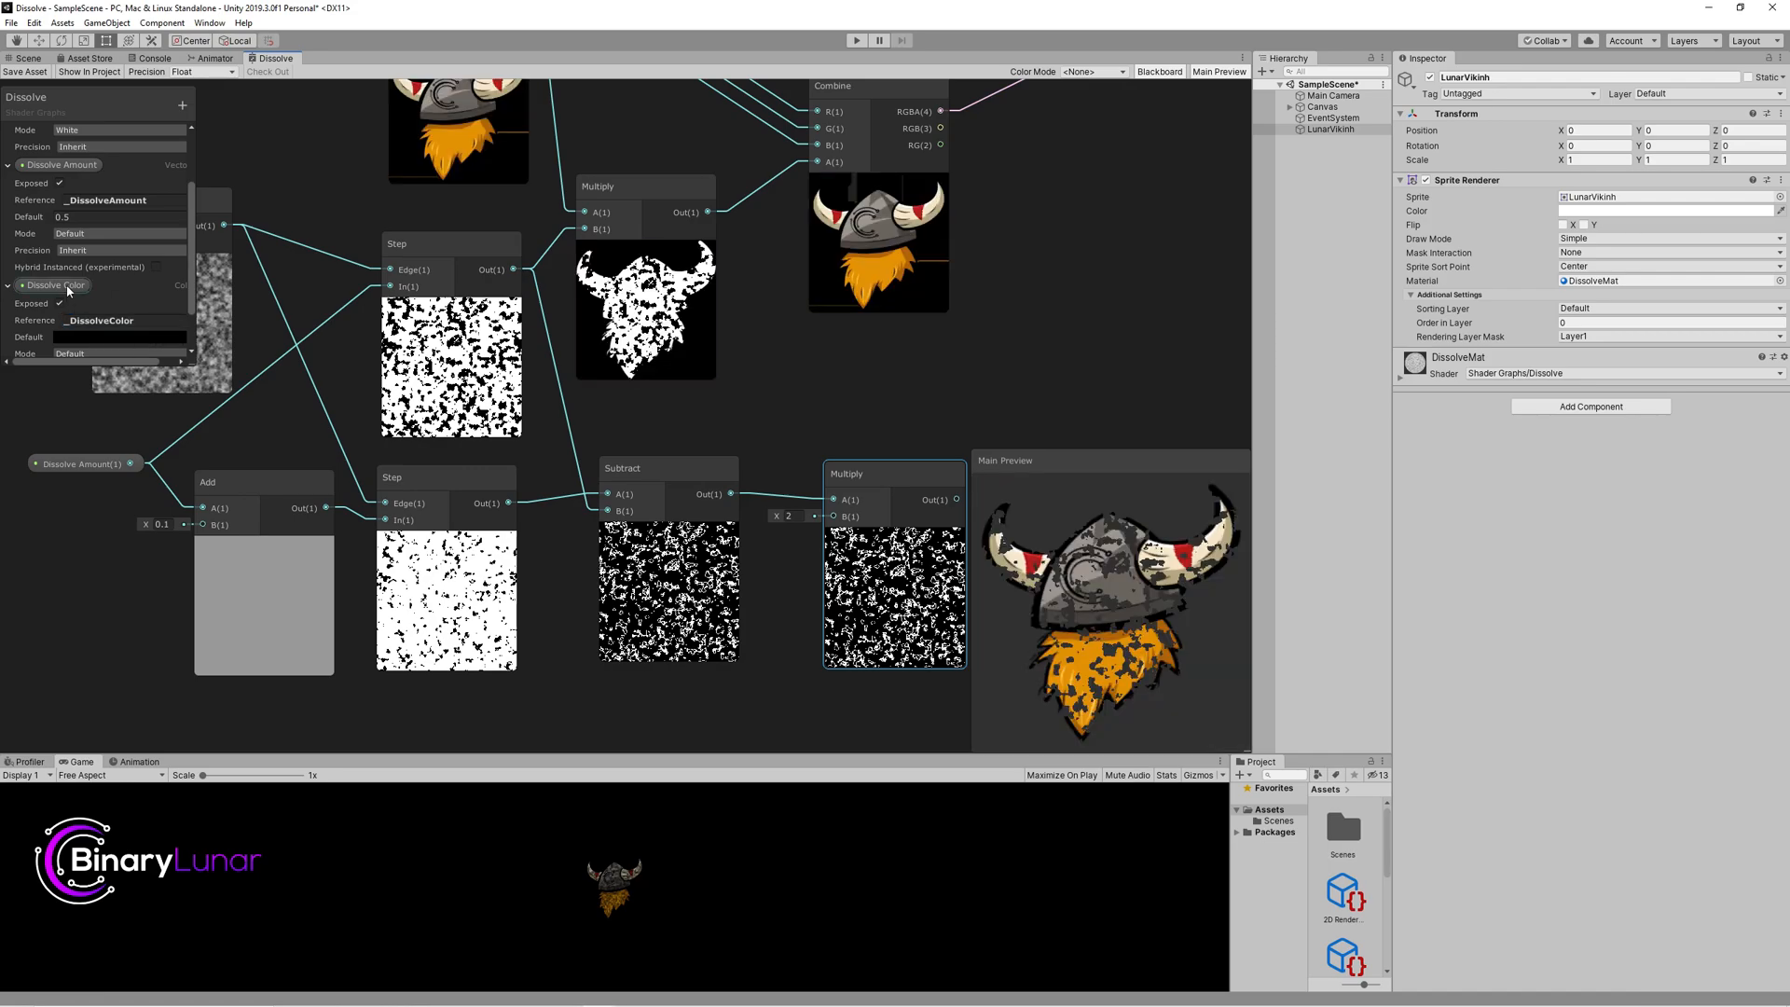
pyautogui.click(763, 693)
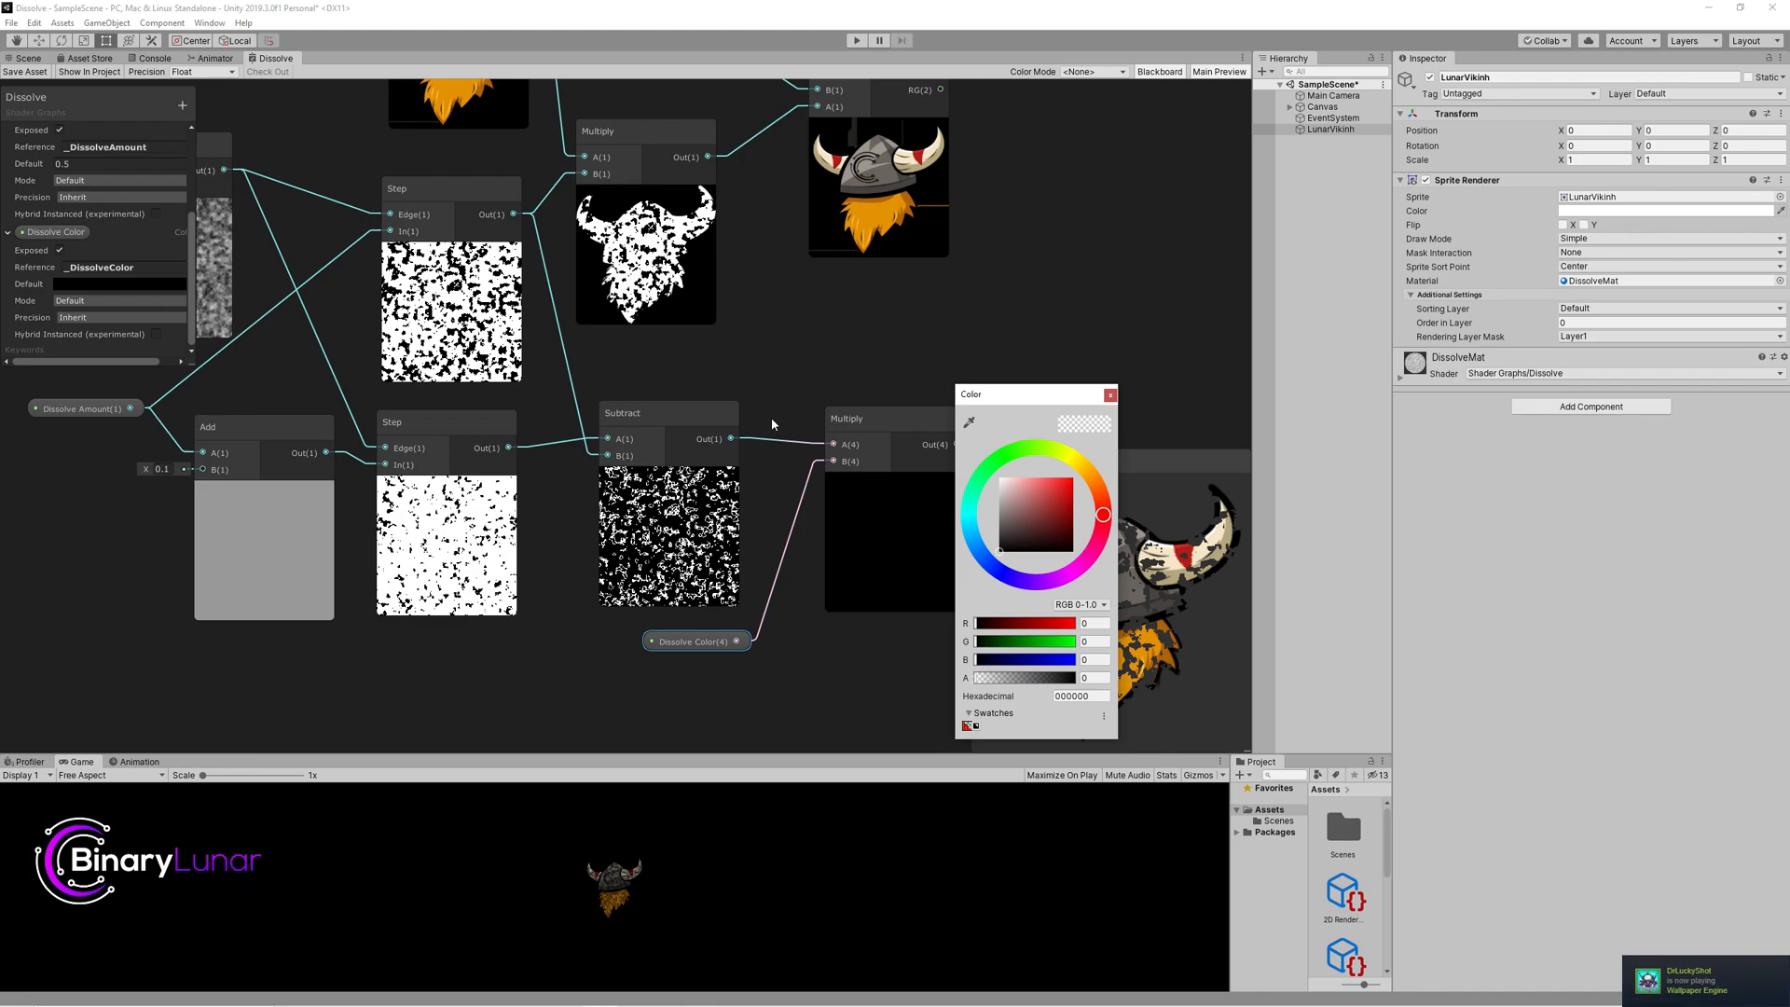
# Step: Switch Dissolve Color to HDR mode and give it a magenta default
pyautogui.click(1107, 393)
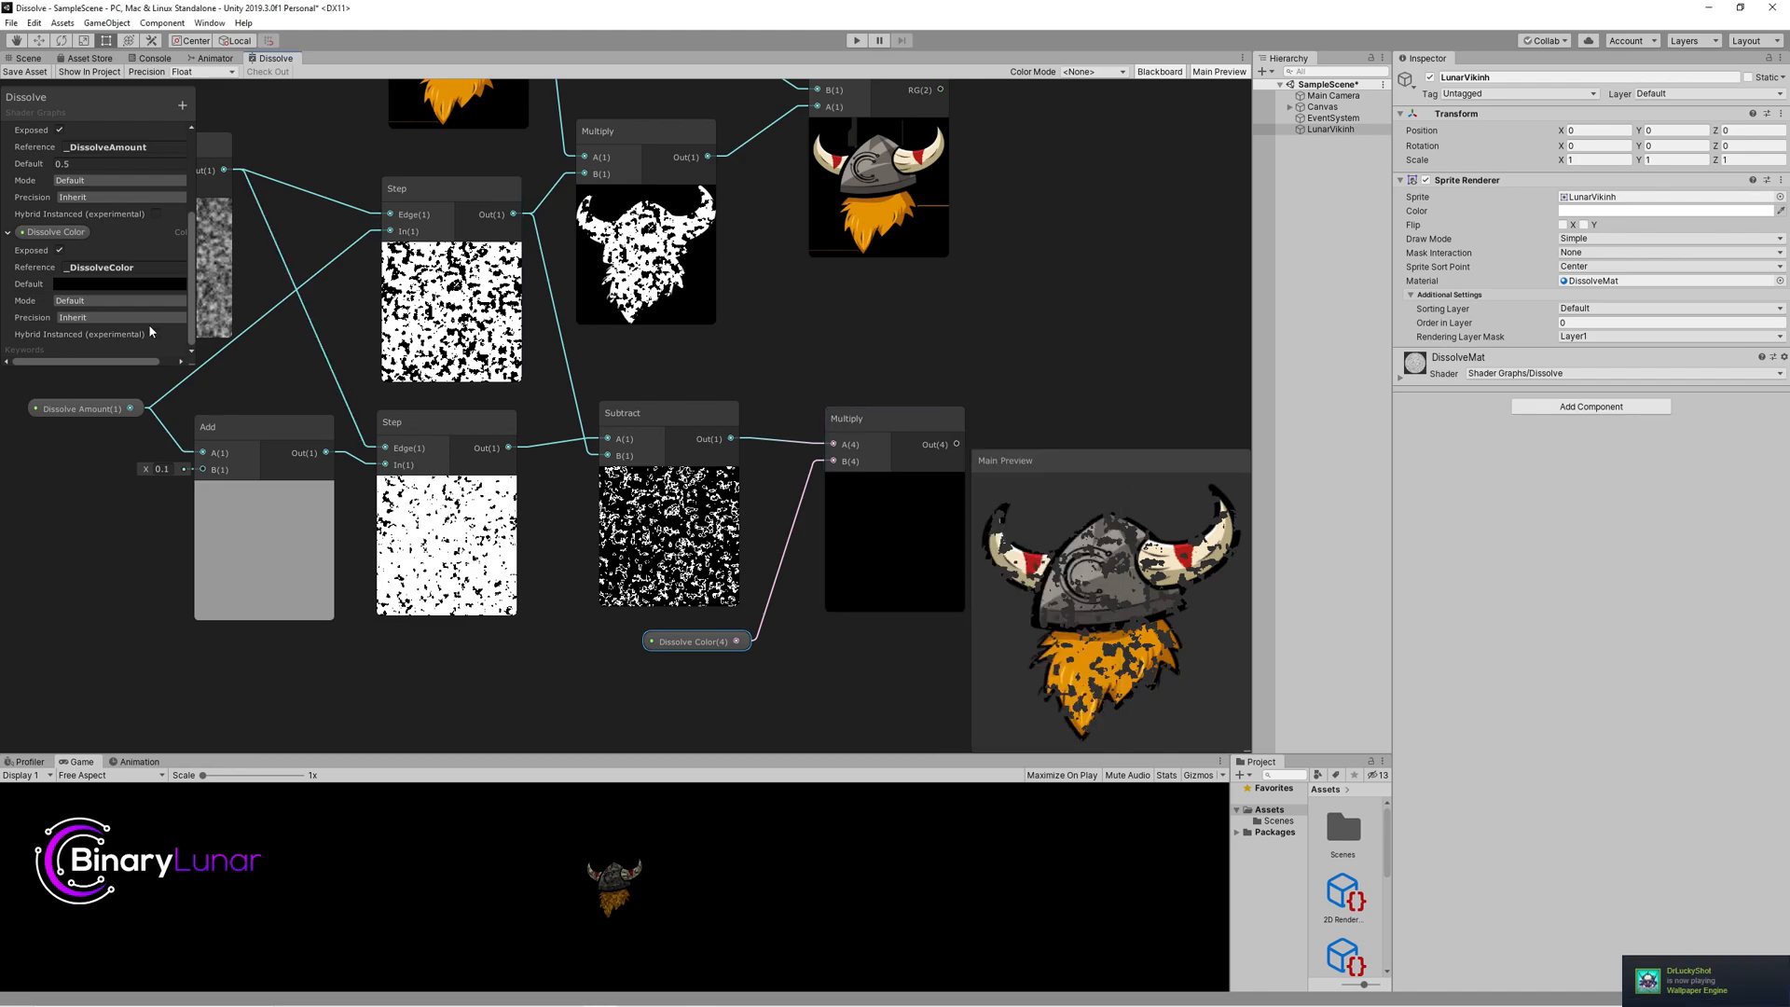
pyautogui.click(120, 283)
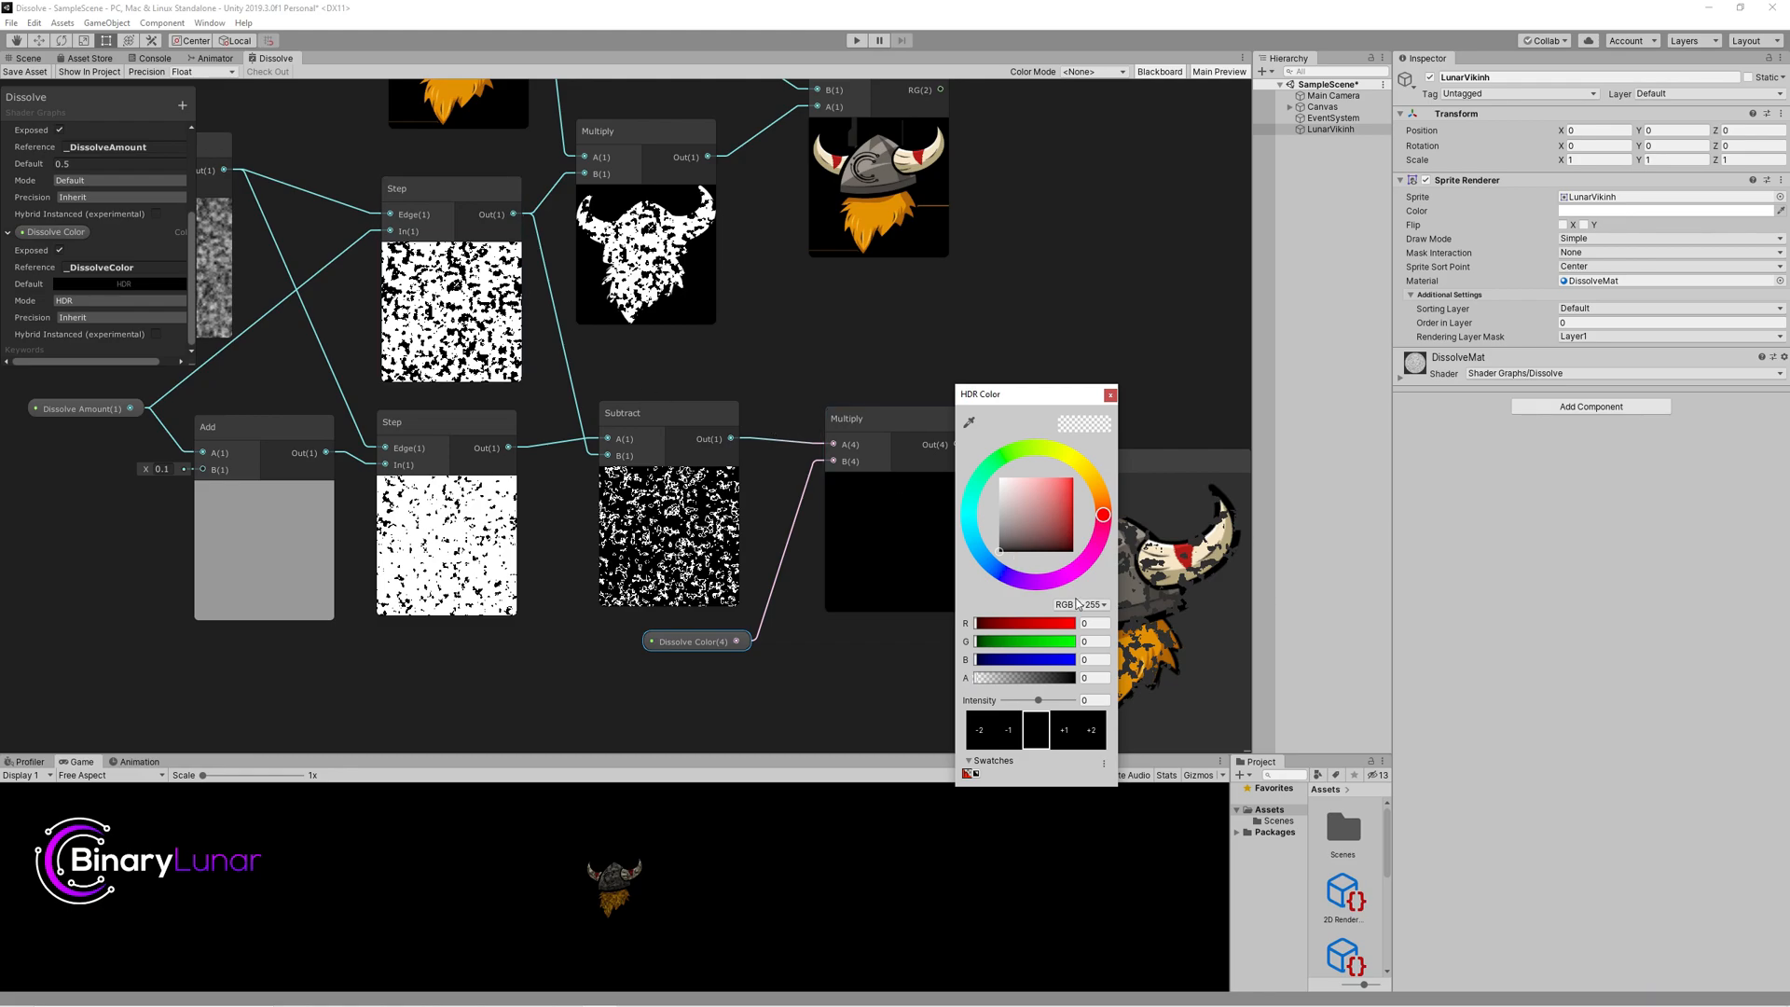
pyautogui.moveTo(1053, 529)
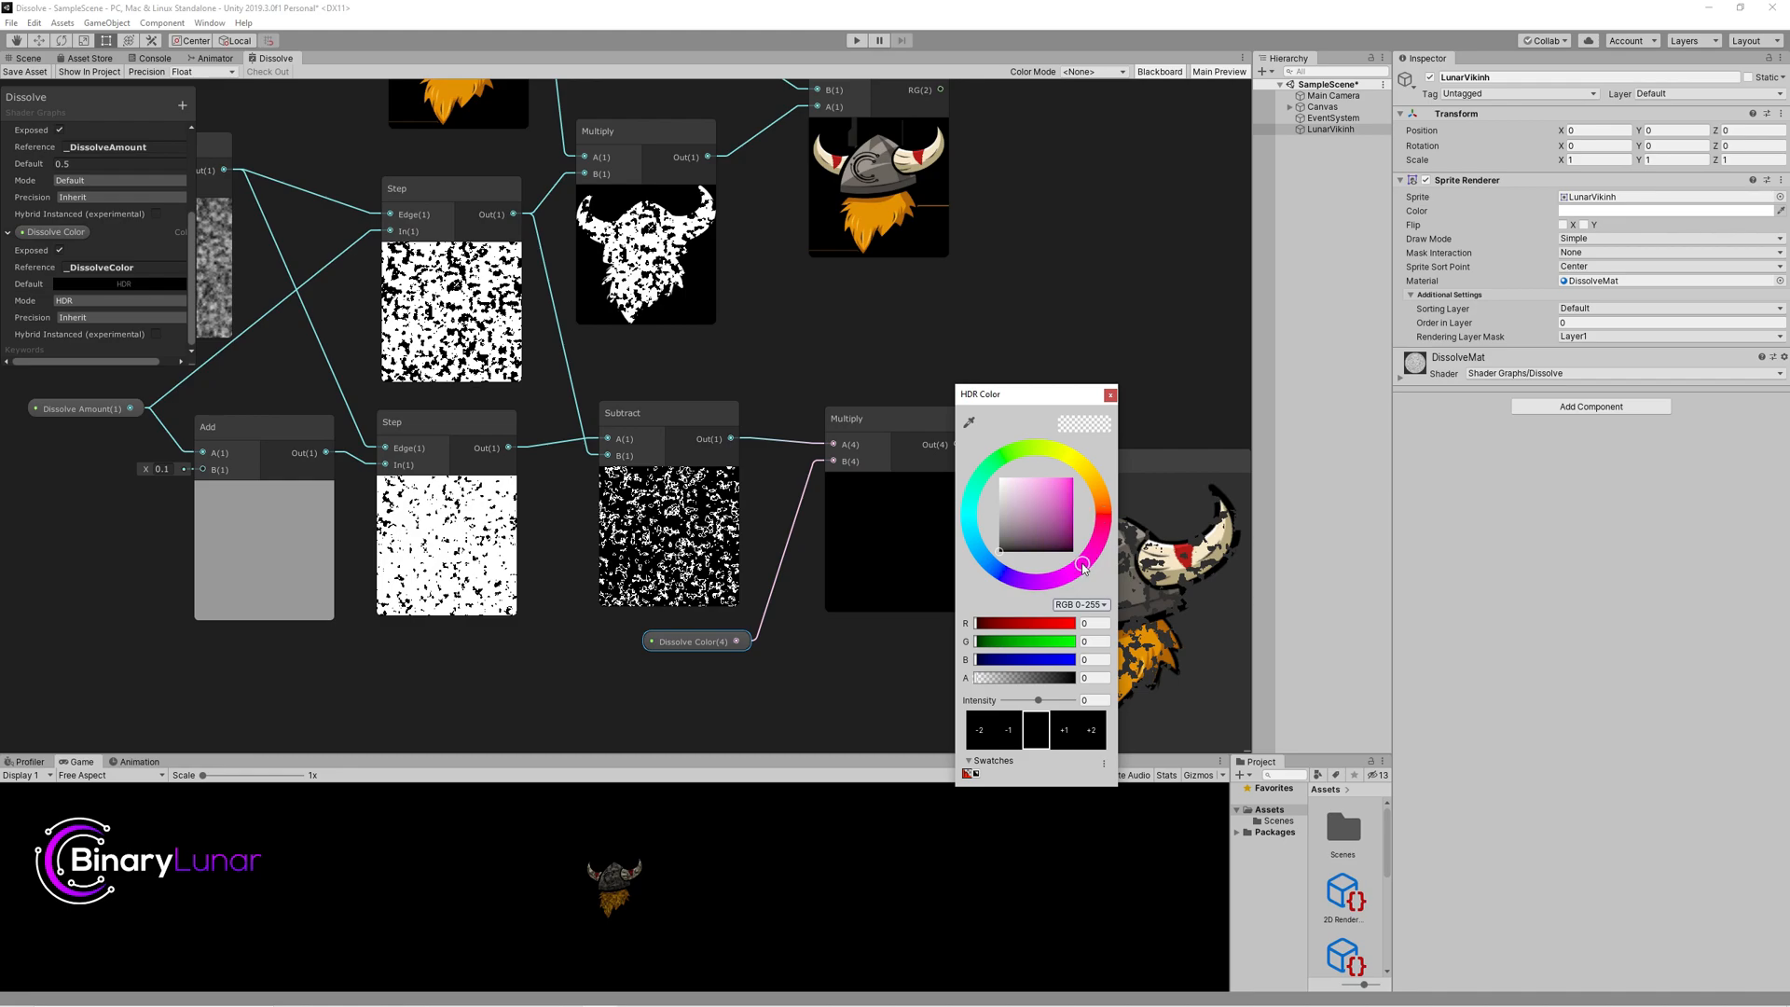
pyautogui.click(1071, 485)
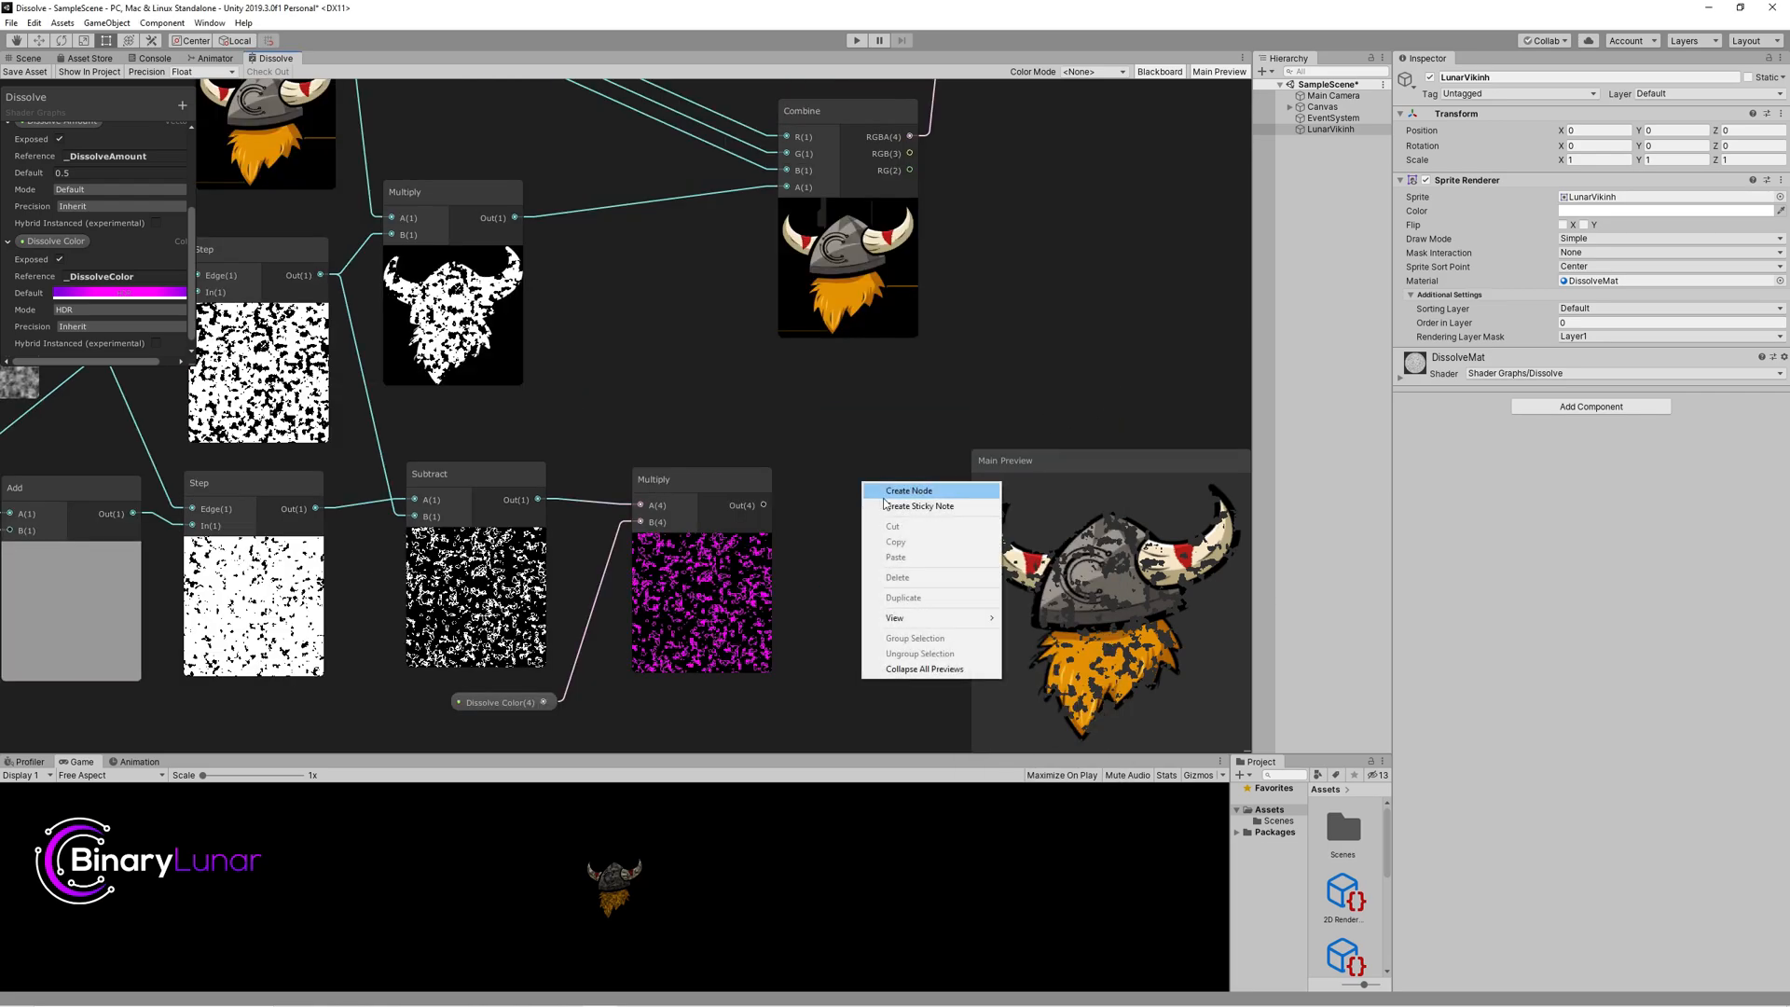
# Step: Add another Multiply node carrying the colored edge toward the shader's final color output
pyautogui.click(910, 491)
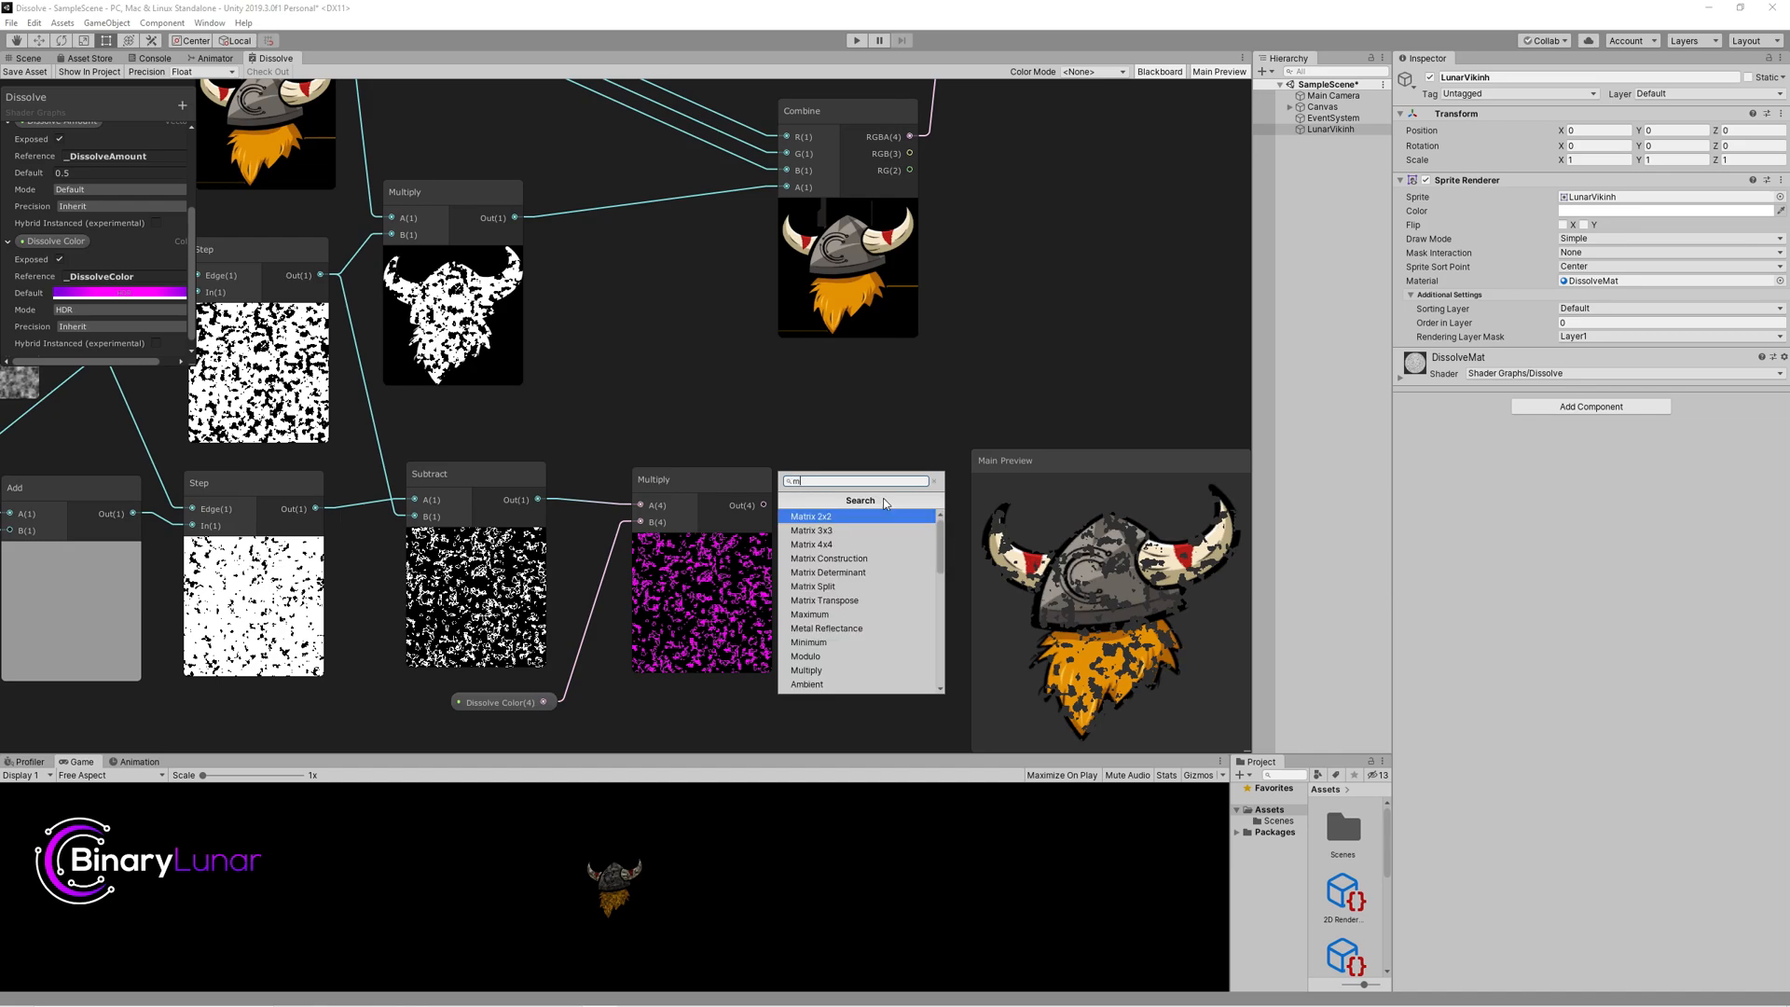
pyautogui.click(805, 670)
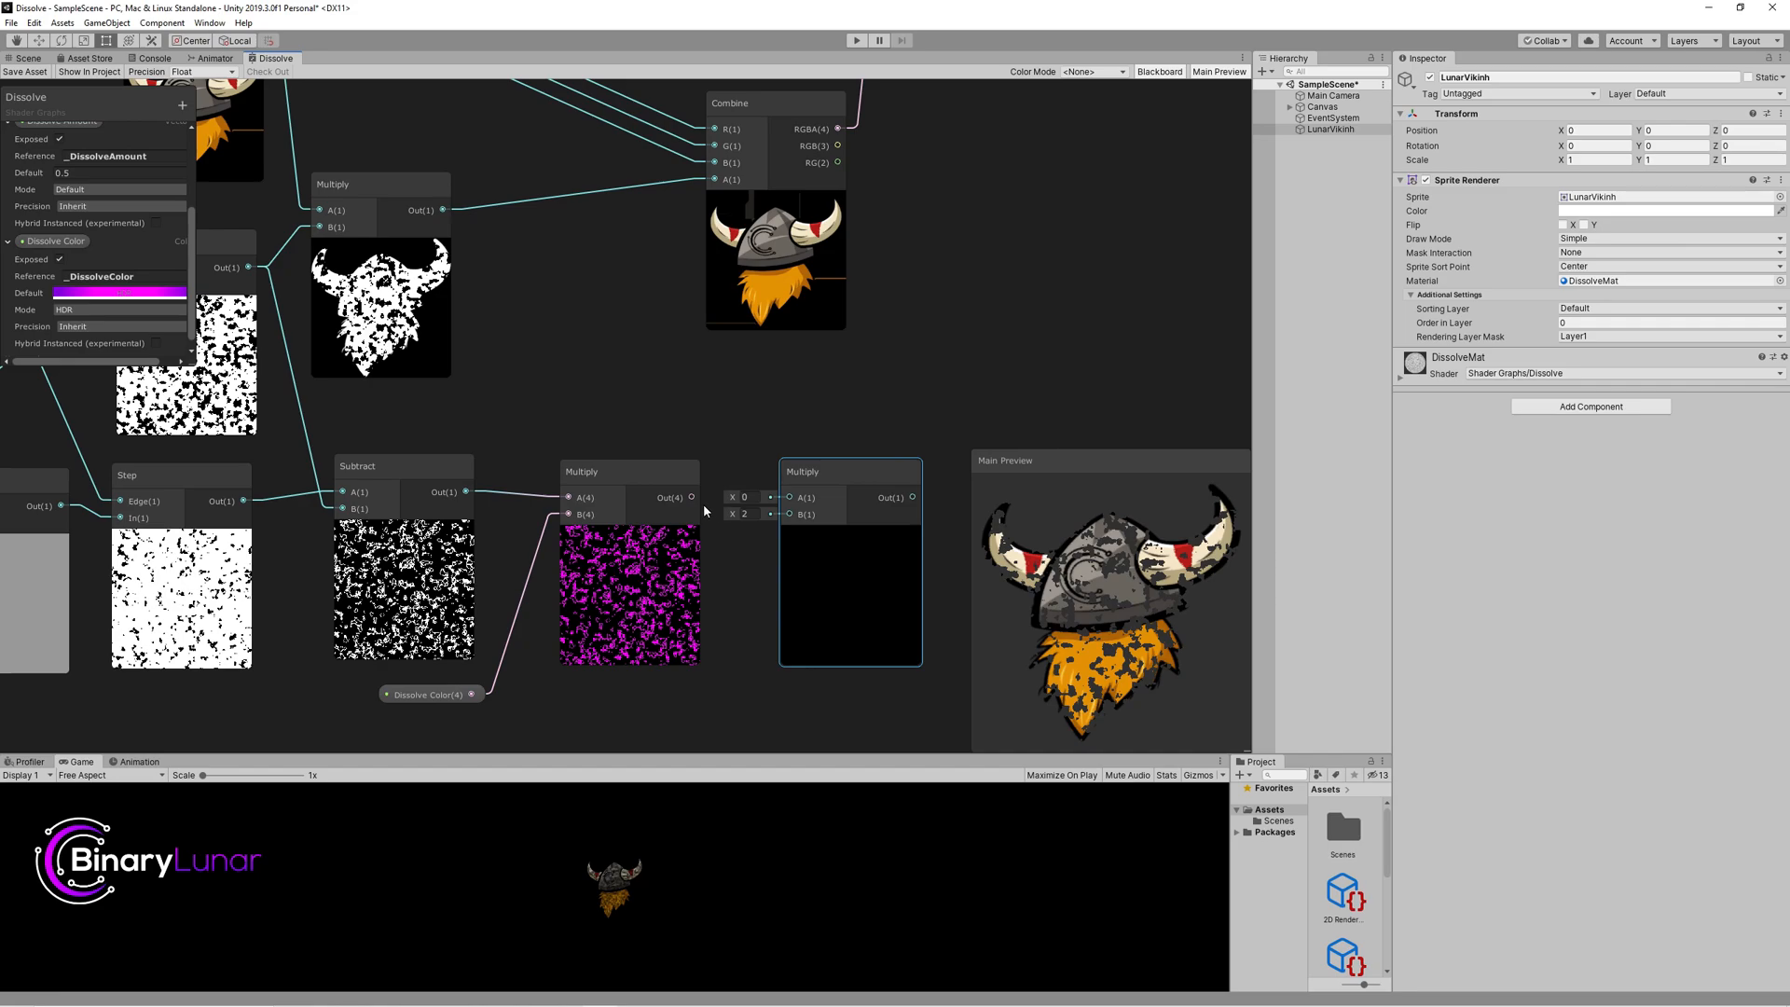
pyautogui.click(848, 472)
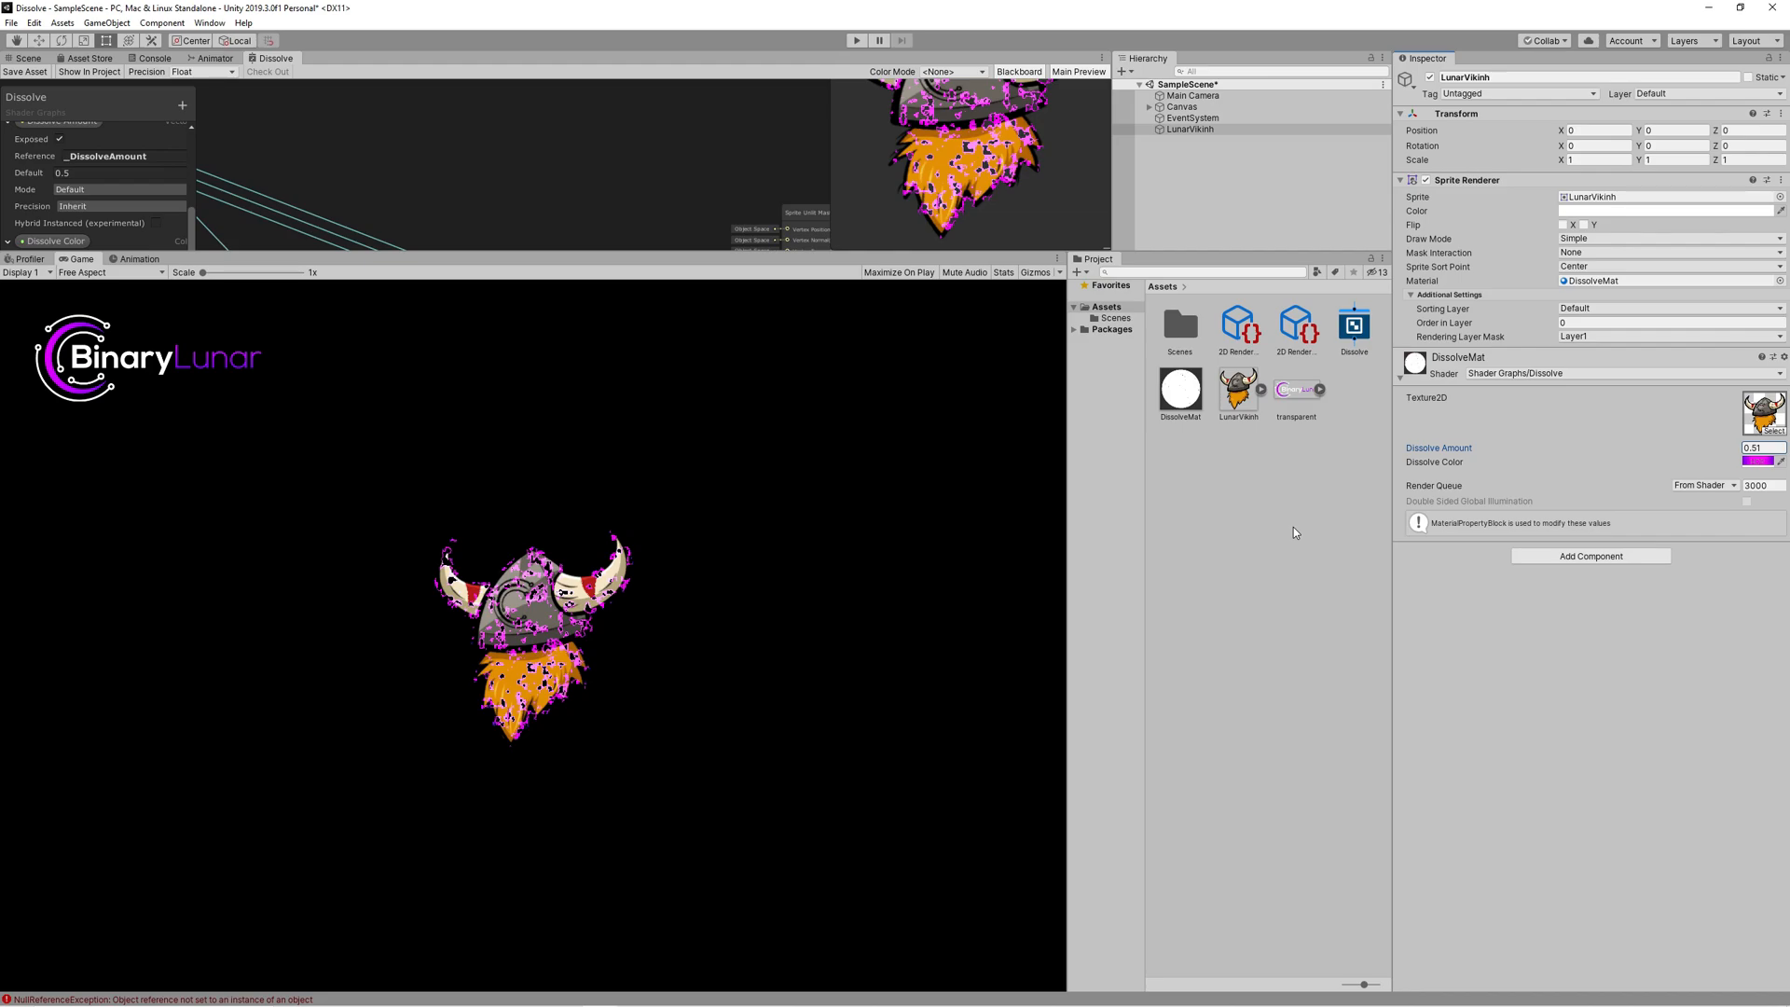
pyautogui.moveTo(1281, 528)
pyautogui.write('v')
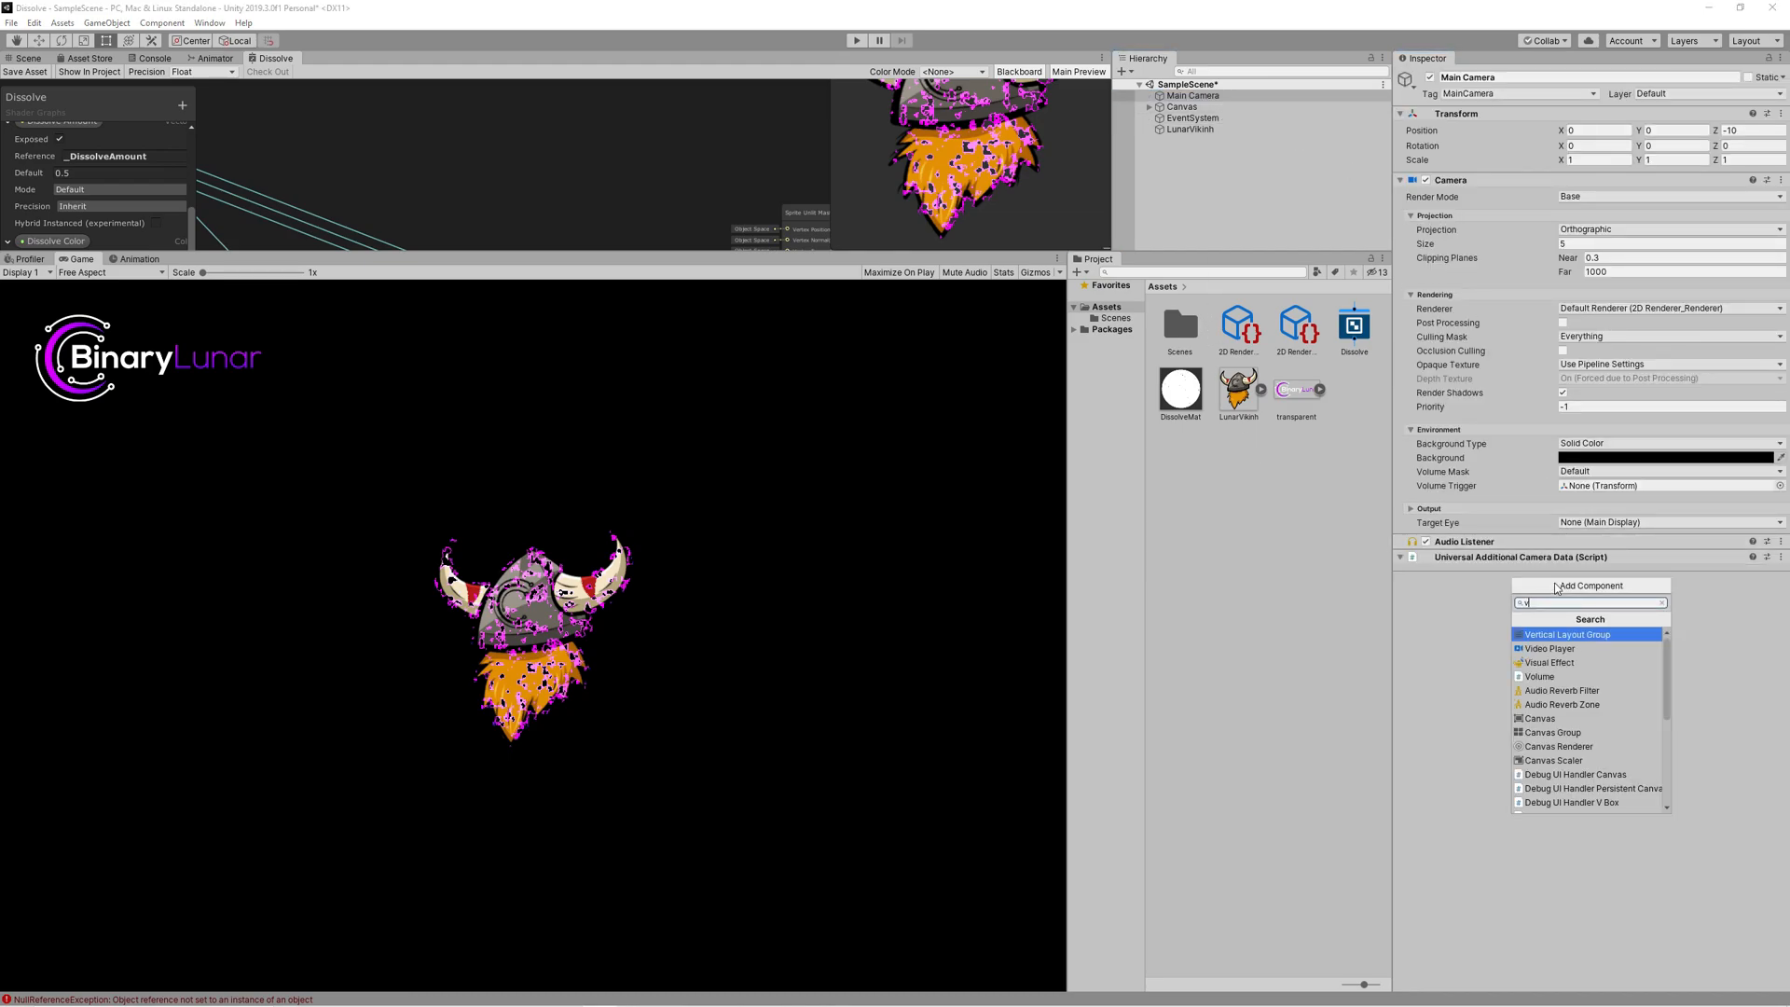
# Step: Add a Volume component with a new profile to Main Camera and a Bloom override with Threshold enabled
pyautogui.write('ol')
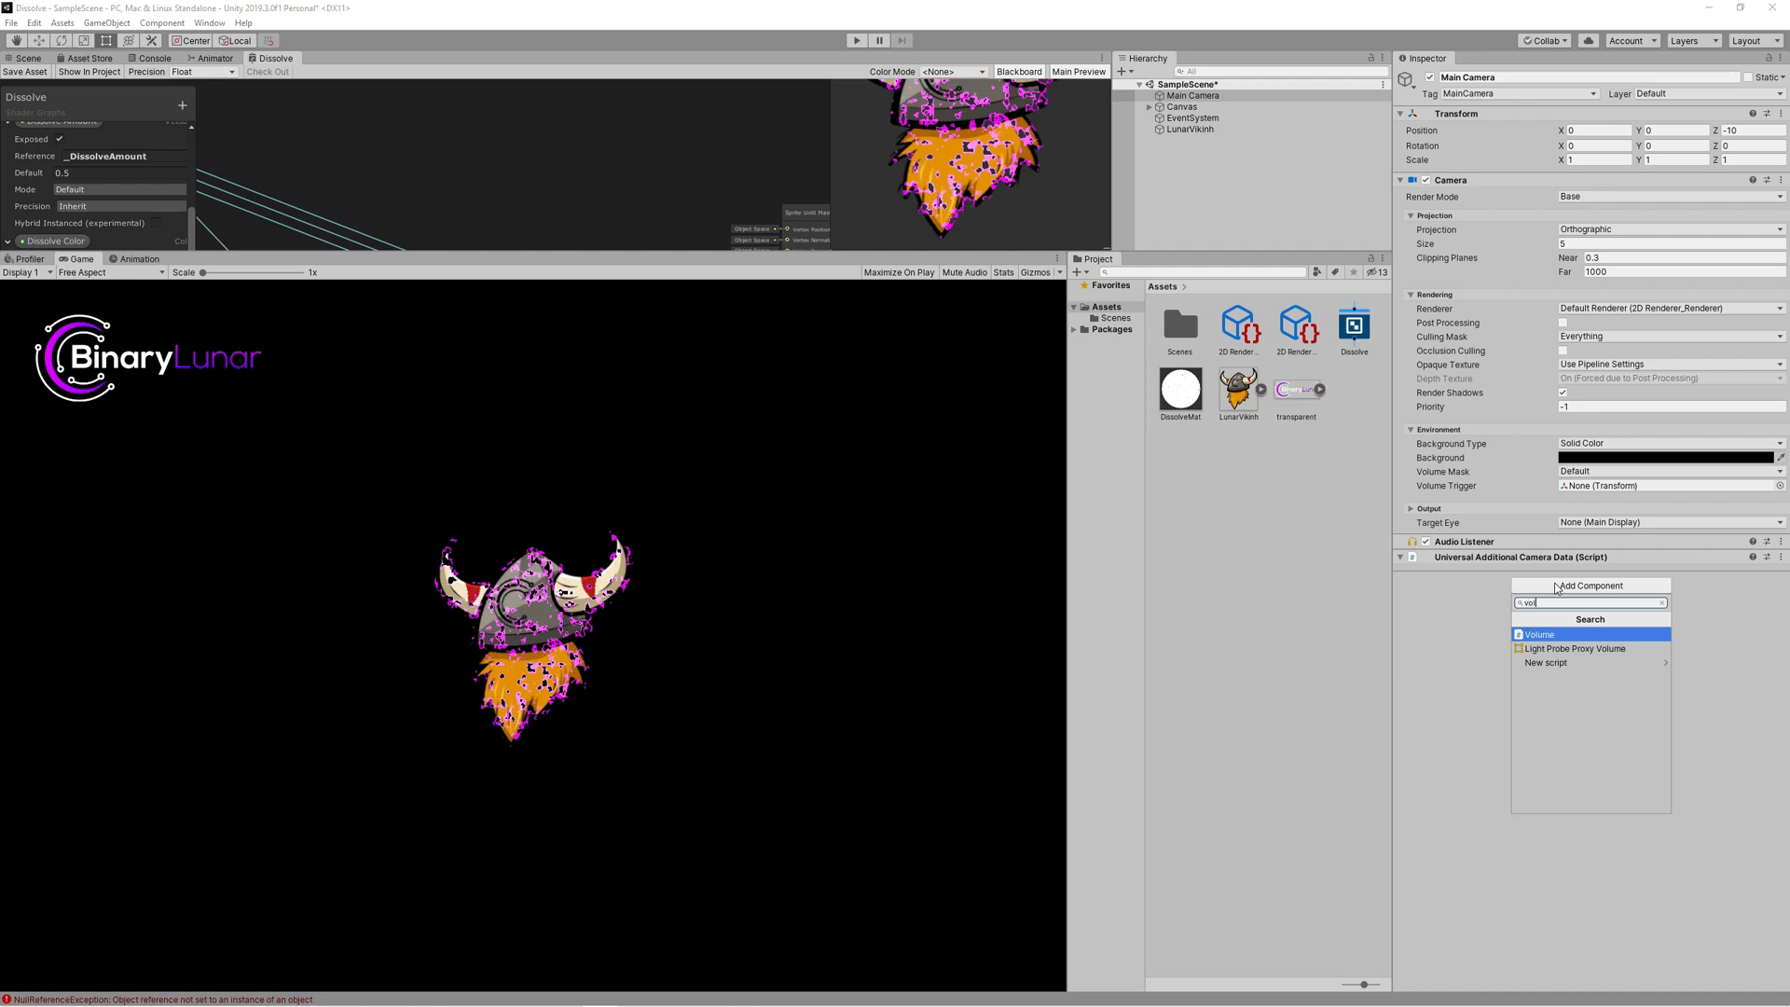
pyautogui.click(1538, 634)
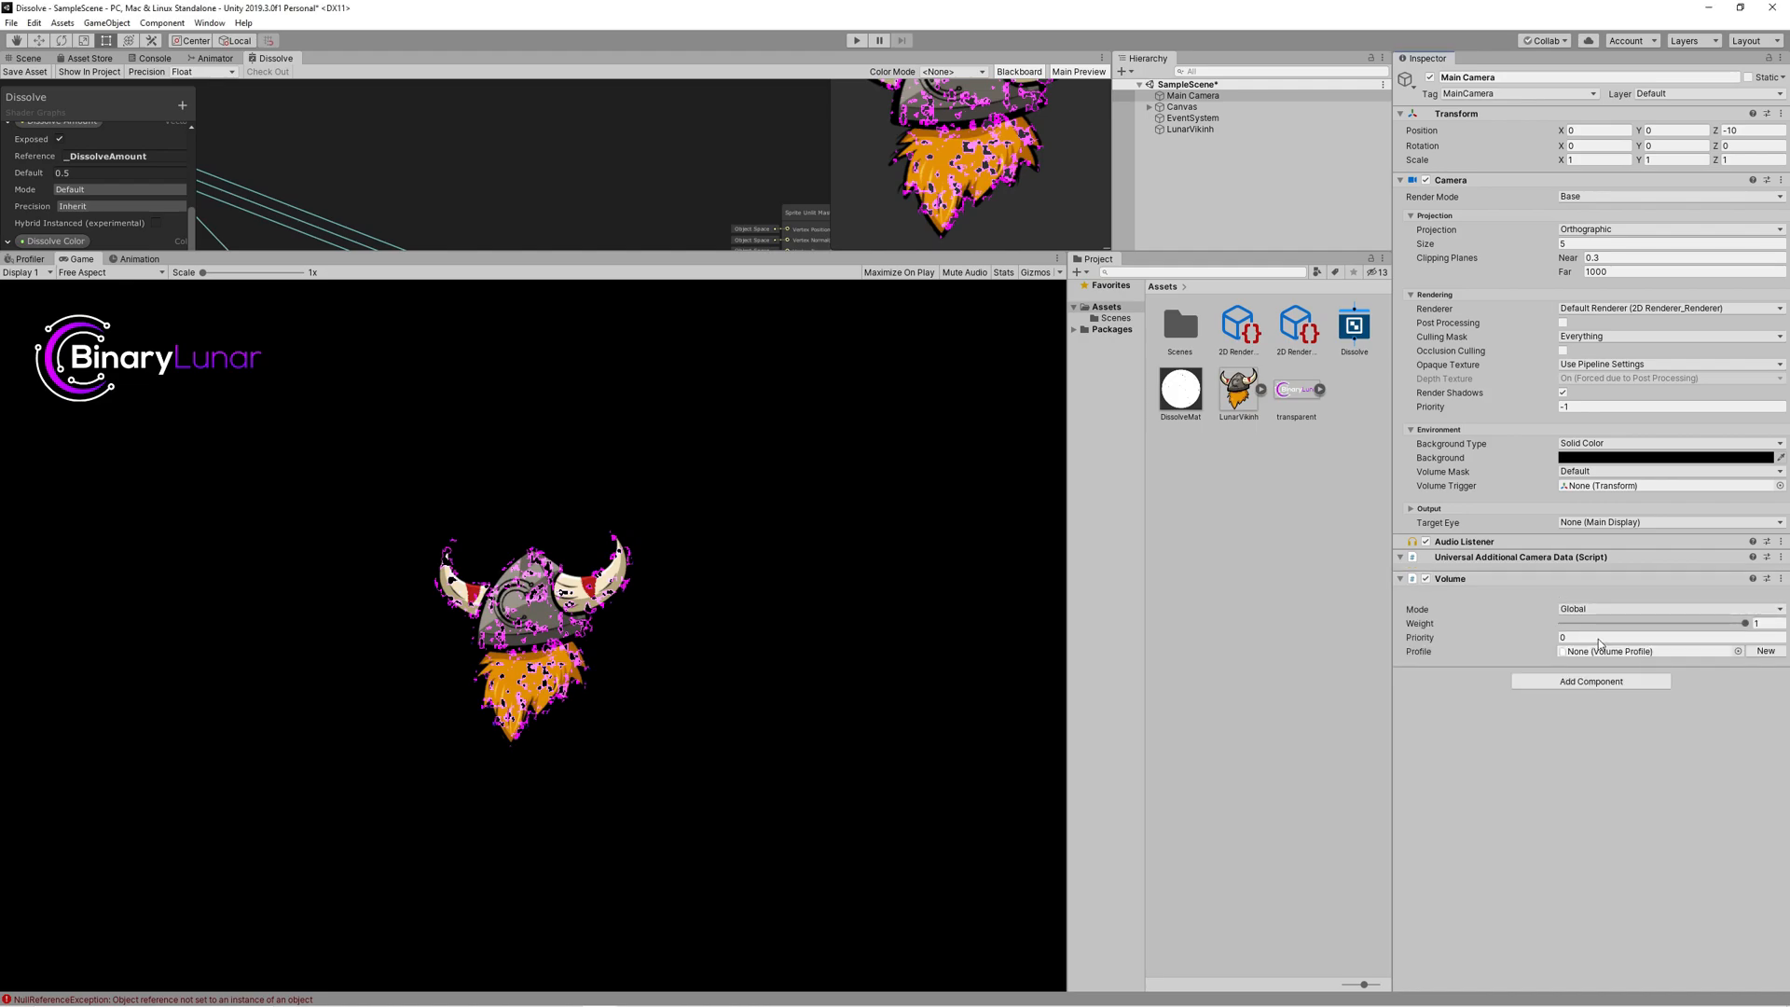
pyautogui.click(1766, 651)
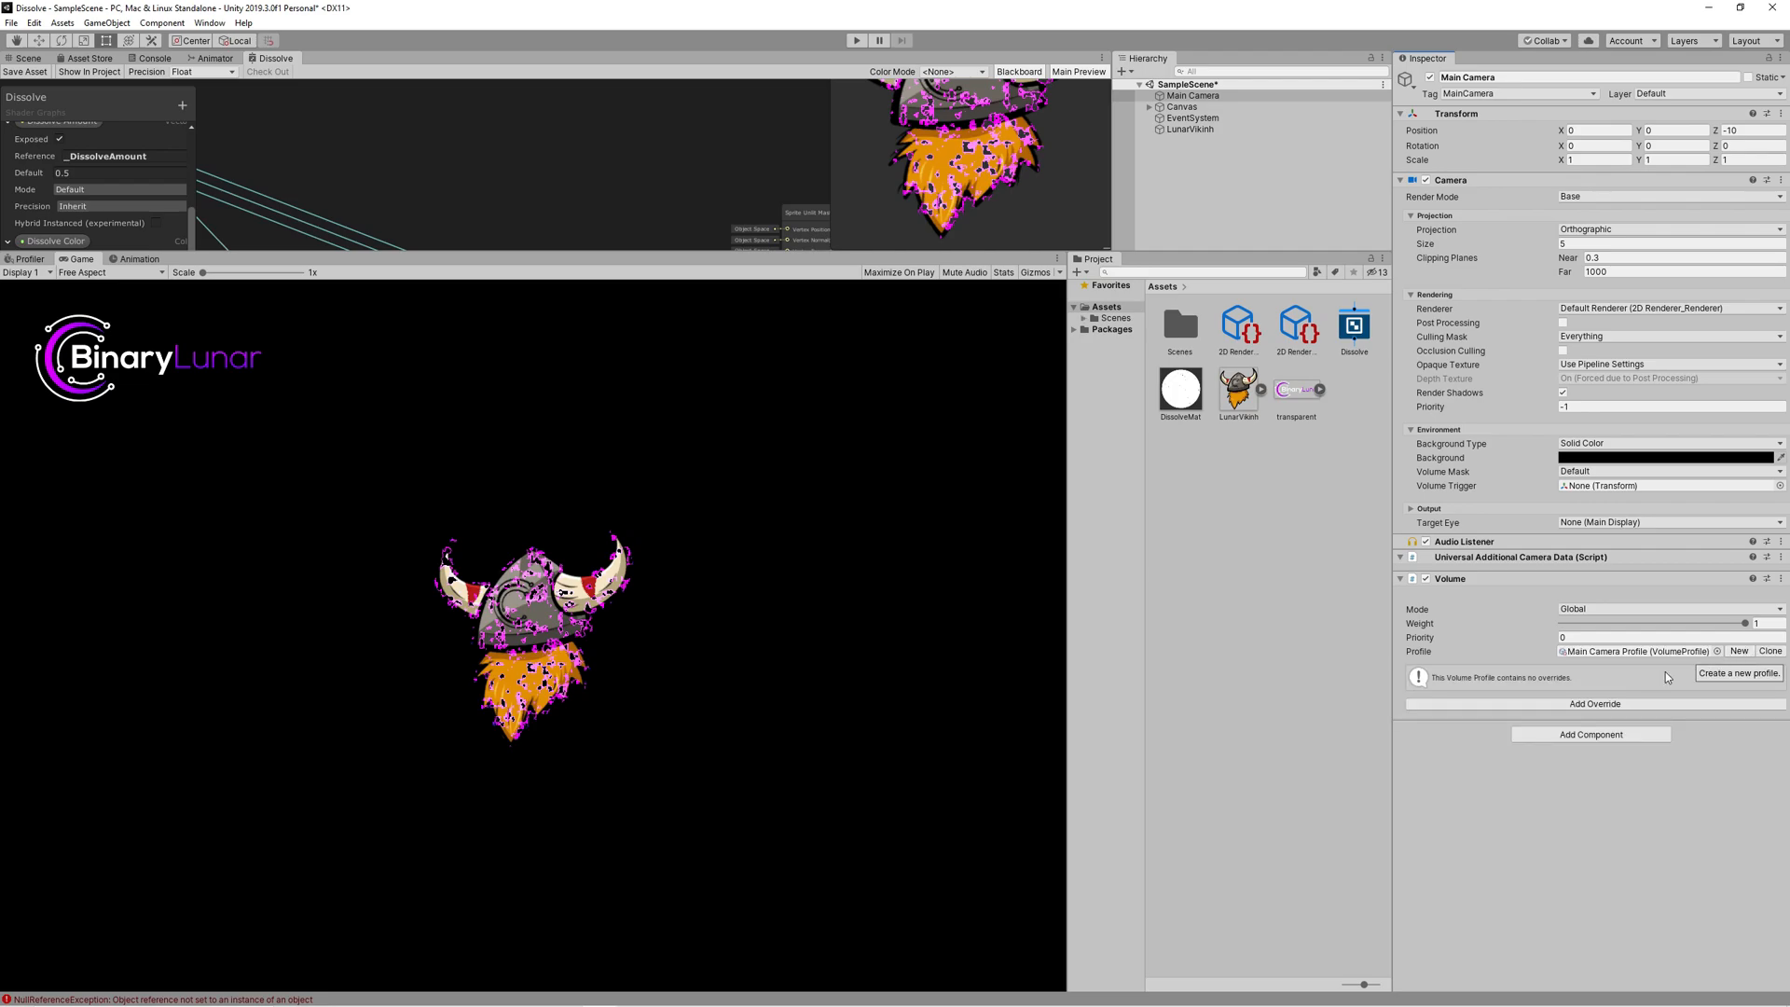
pyautogui.click(1592, 703)
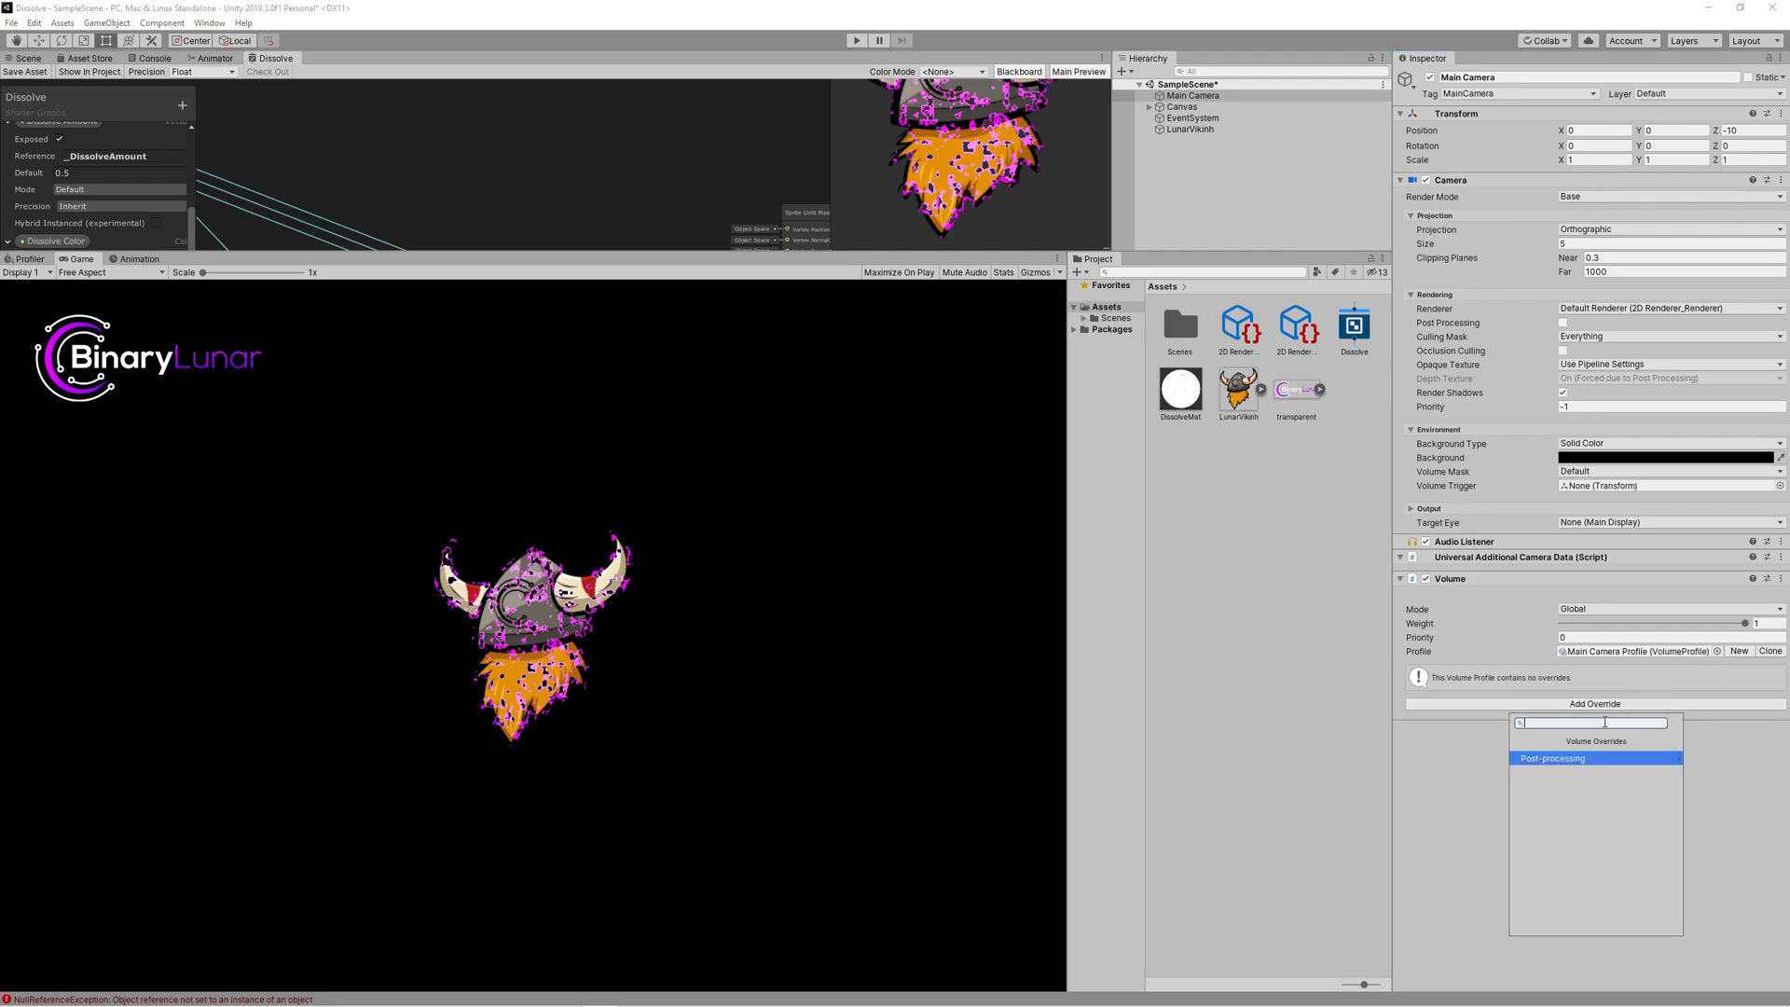
pyautogui.click(1549, 759)
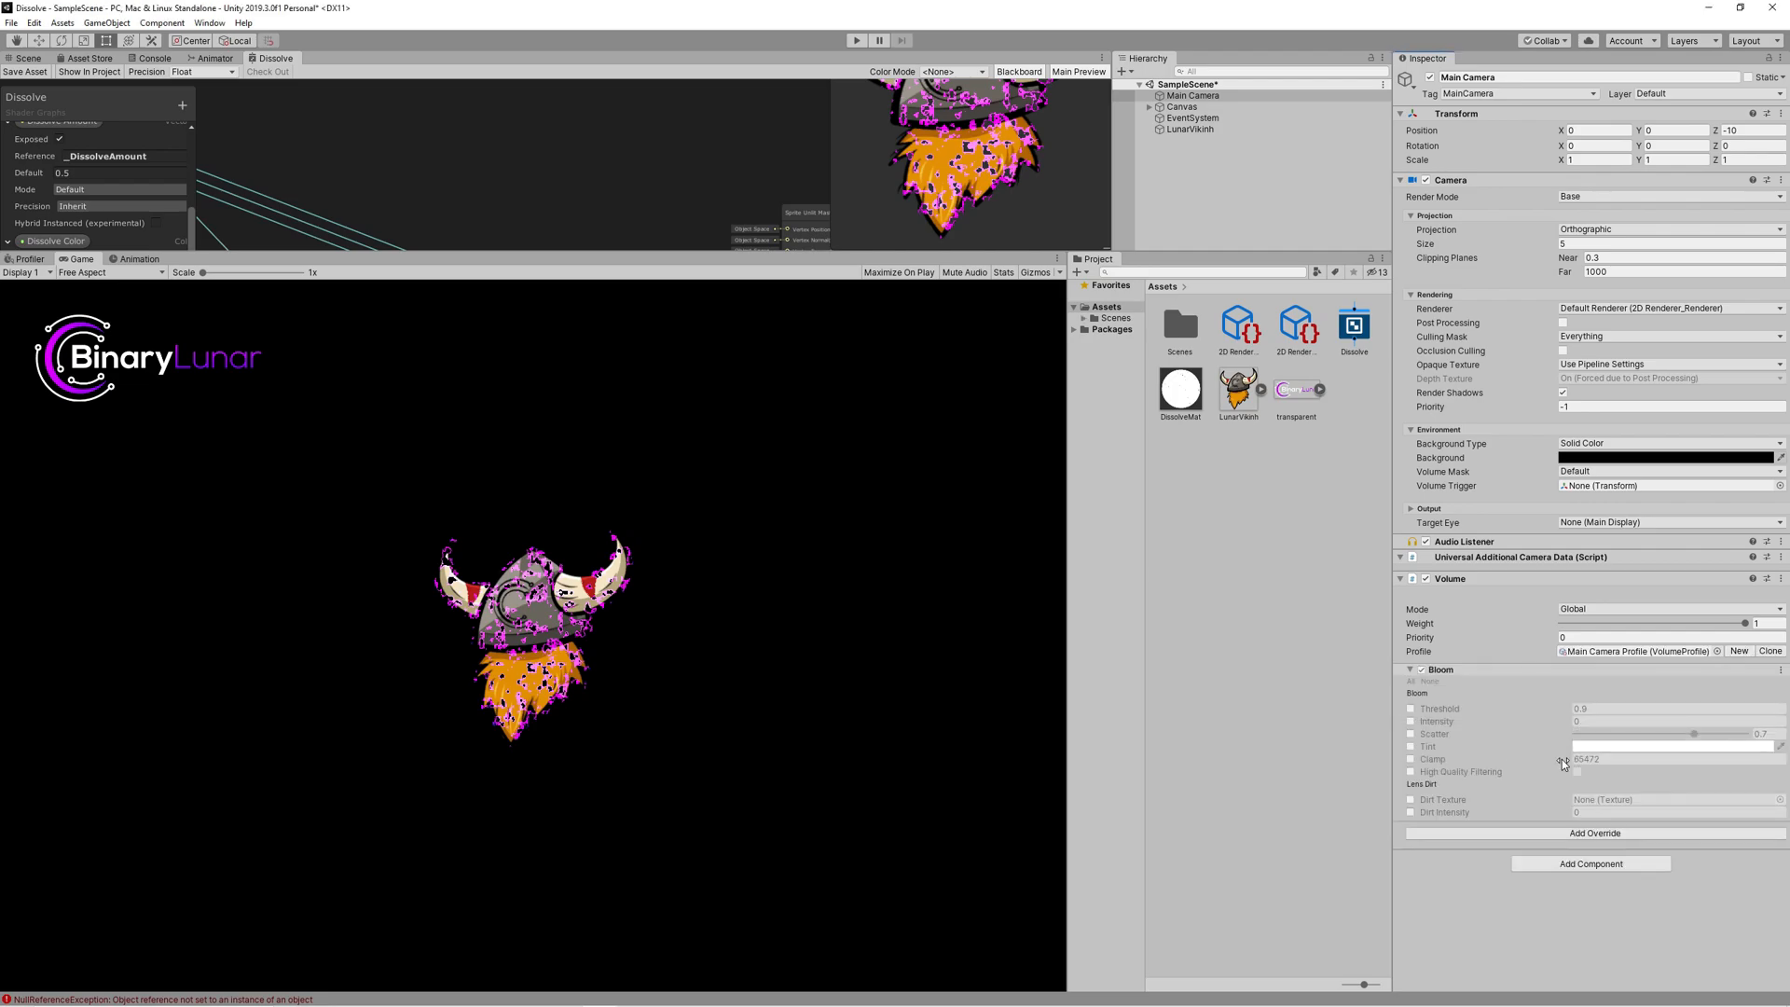
pyautogui.click(1411, 709)
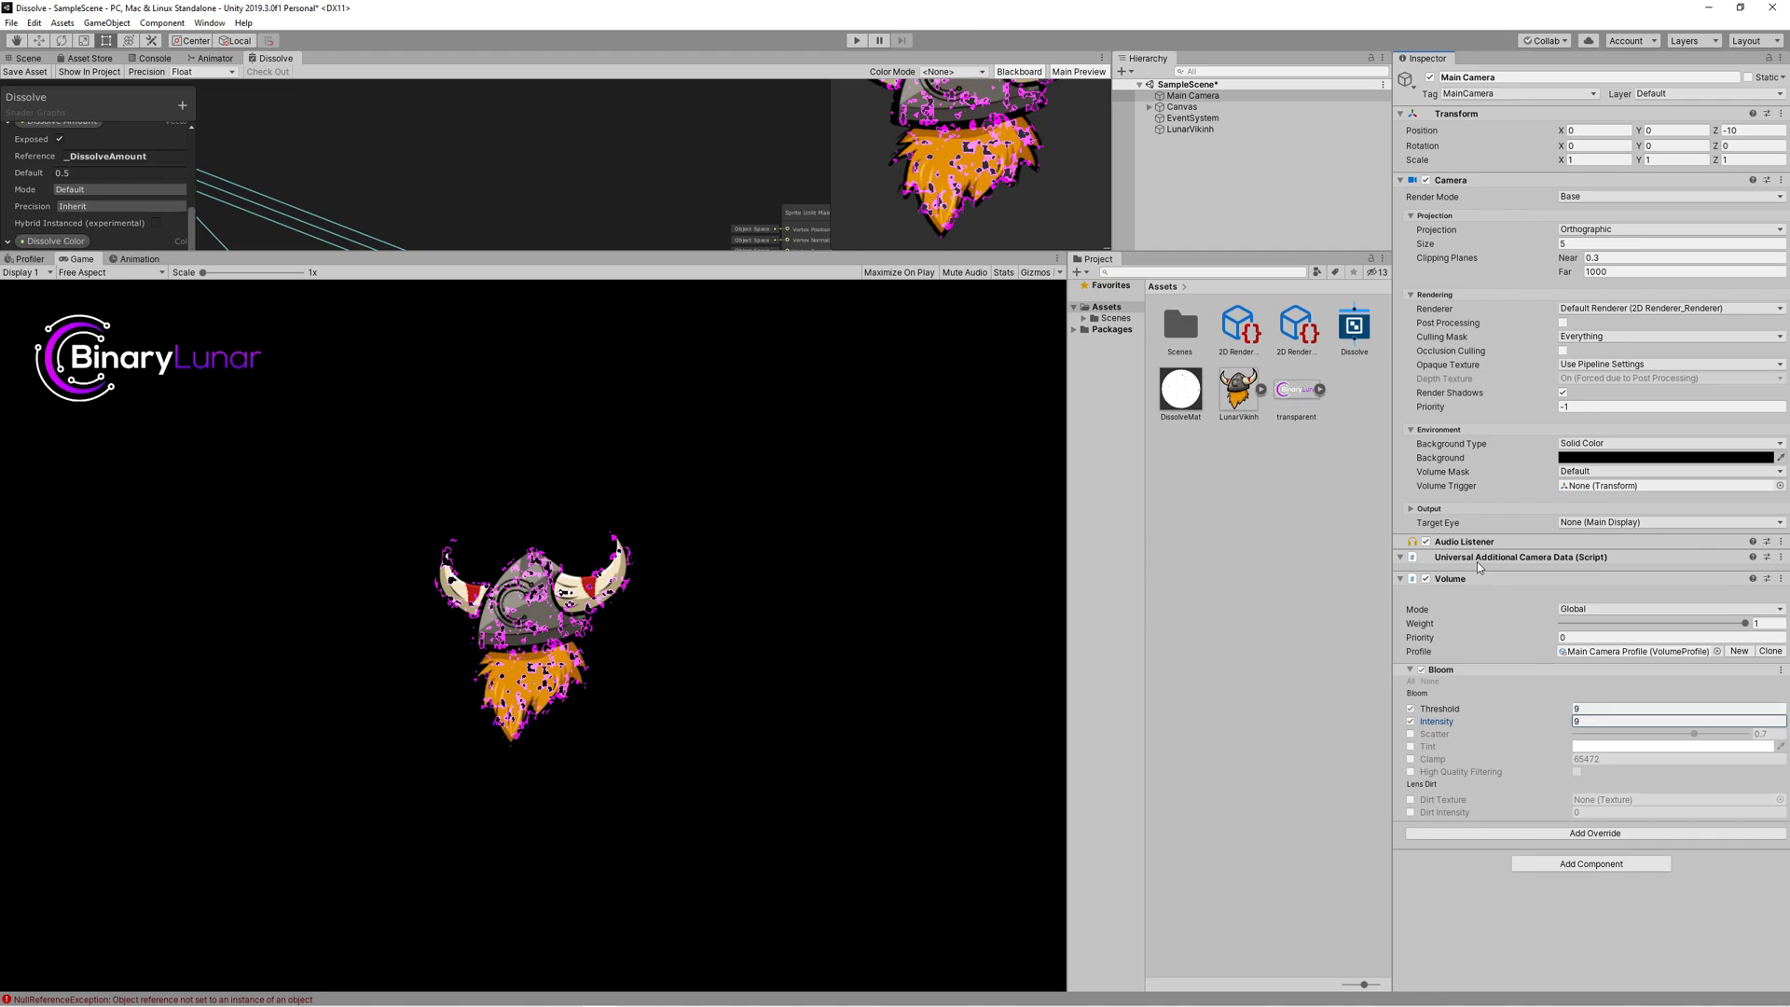
pyautogui.moveTo(1302, 529)
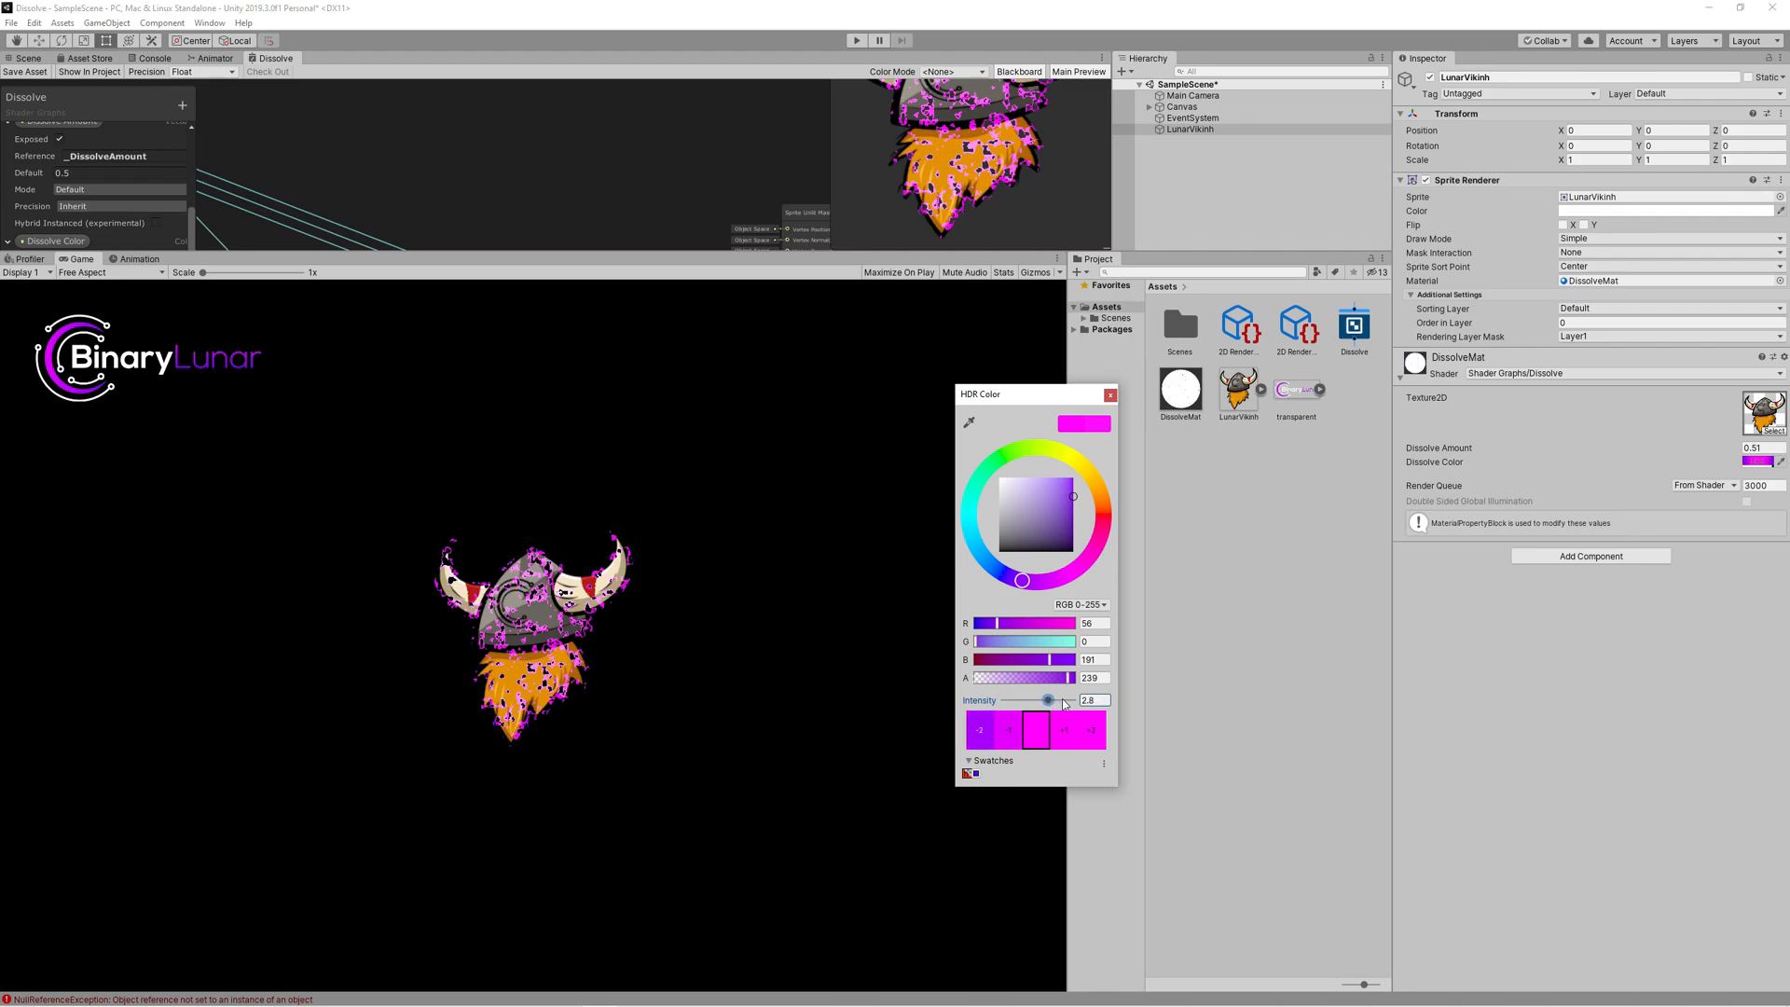
# Step: Enable Post Processing on the Main Camera
pyautogui.click(1108, 394)
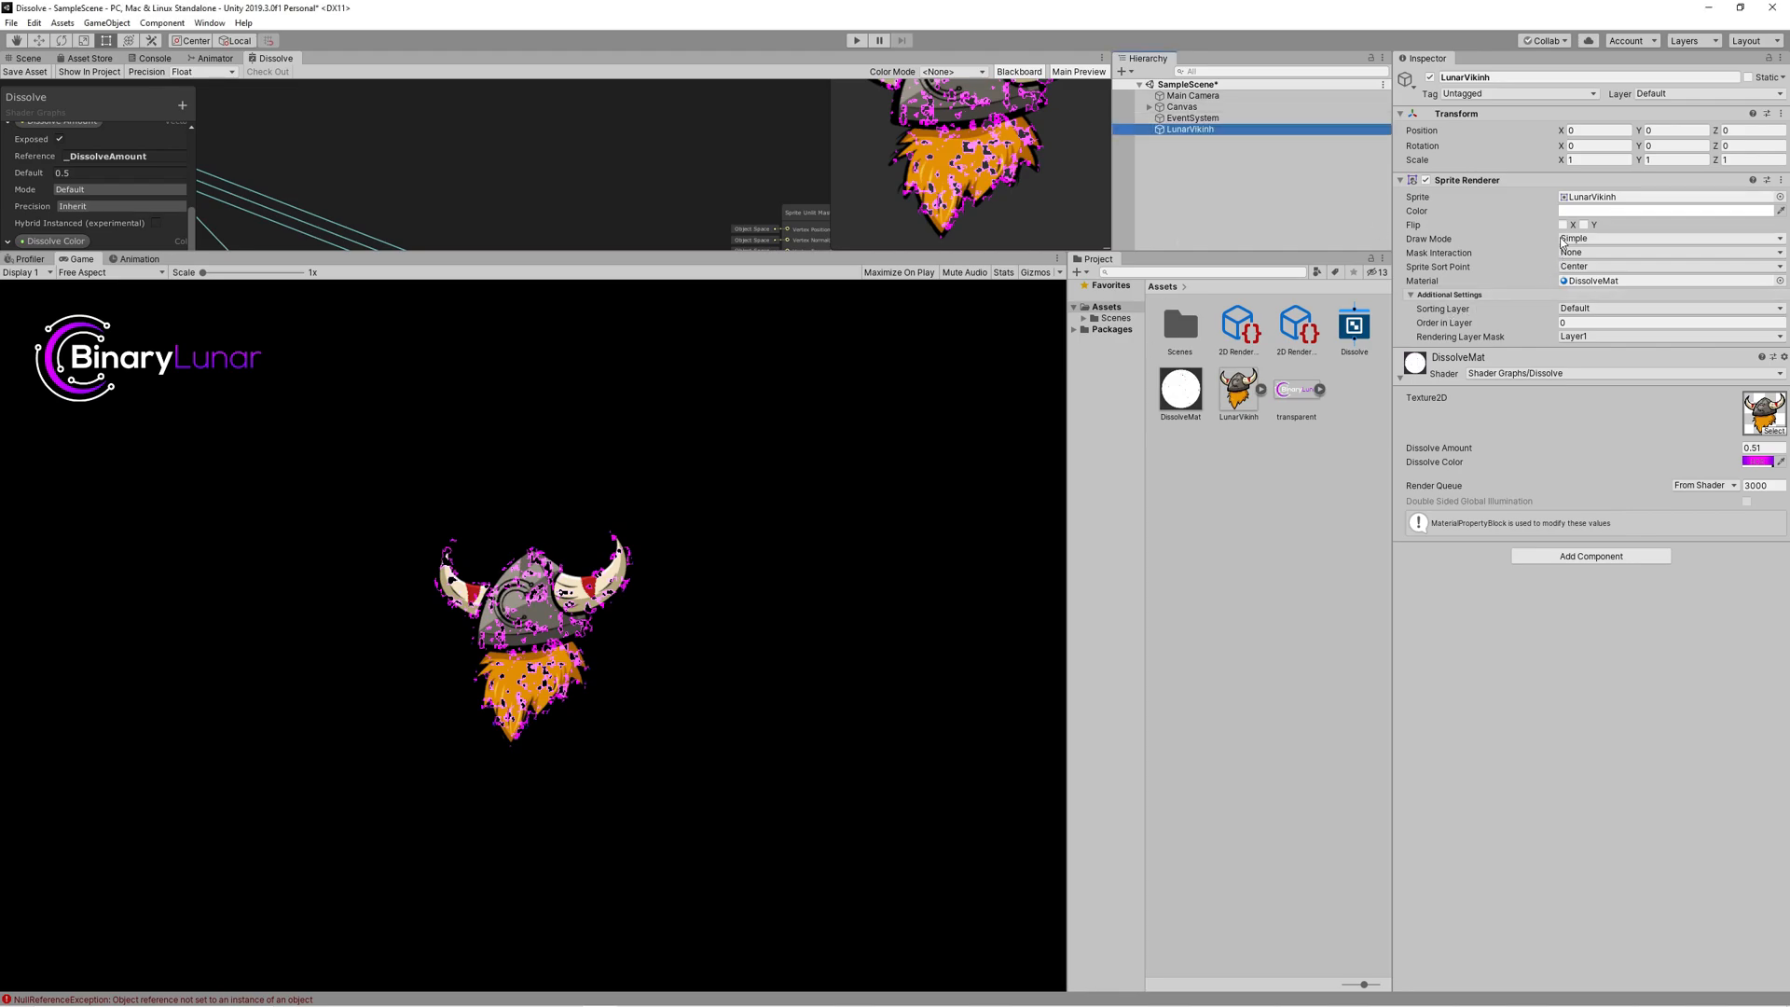
pyautogui.click(1194, 95)
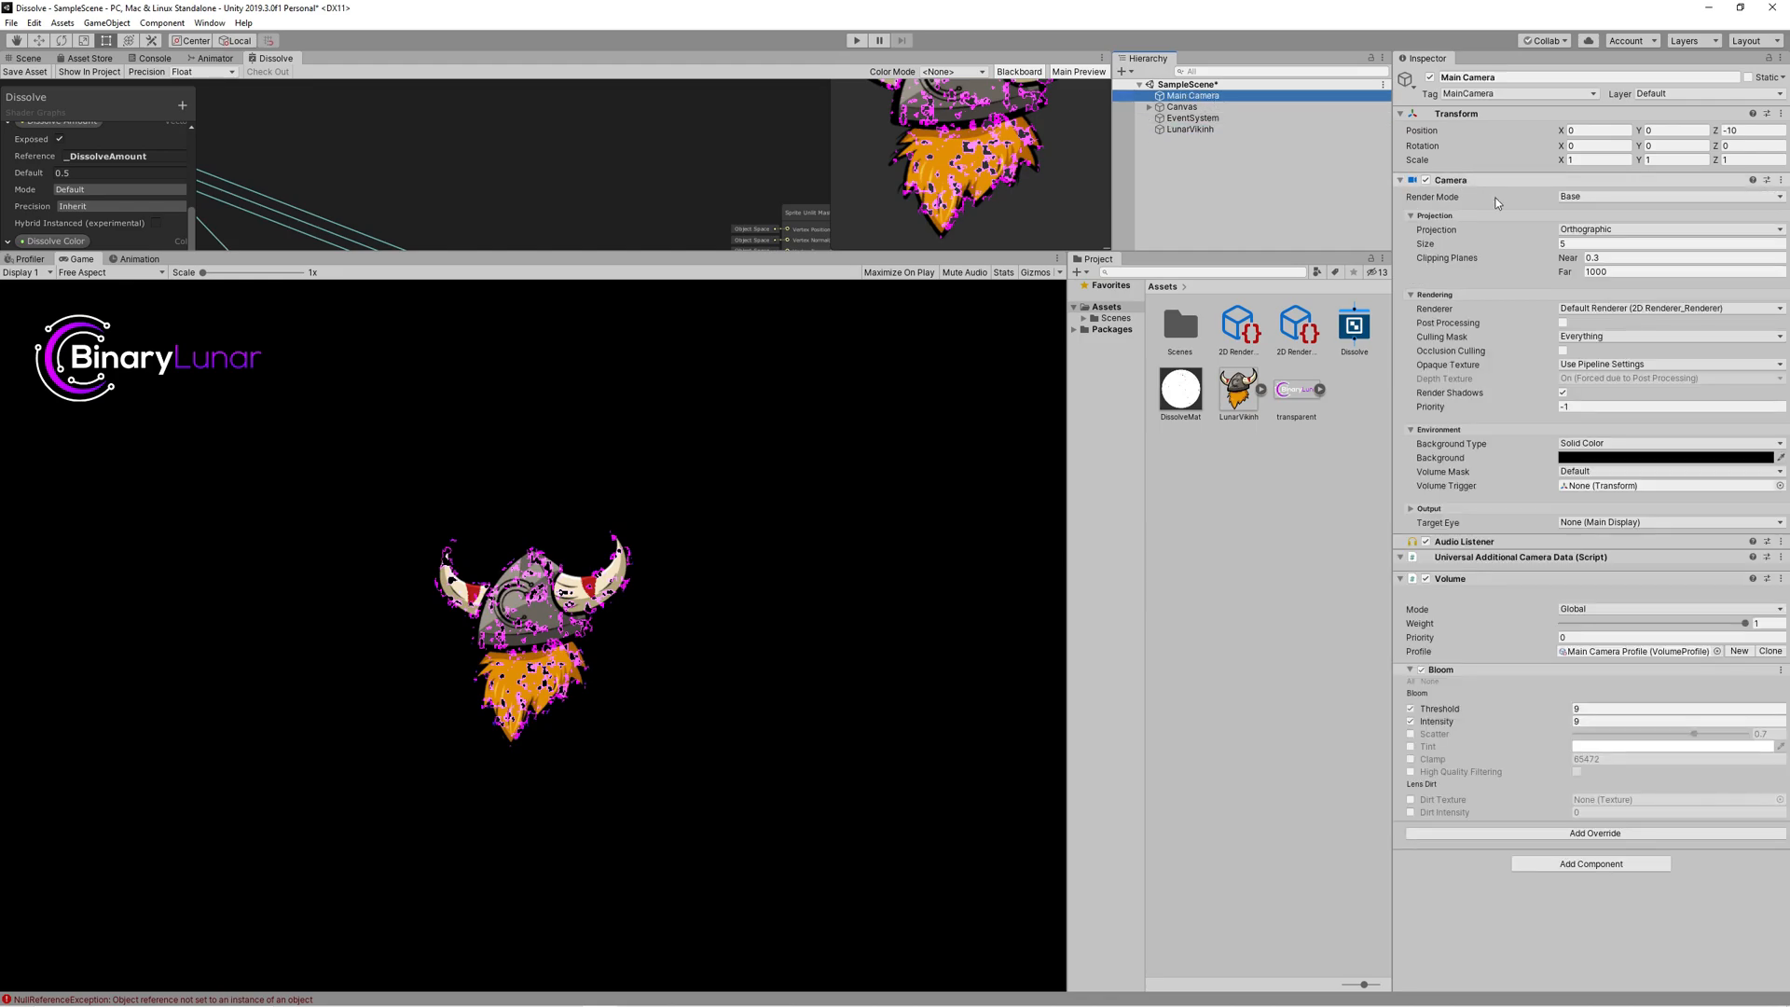
pyautogui.click(1563, 322)
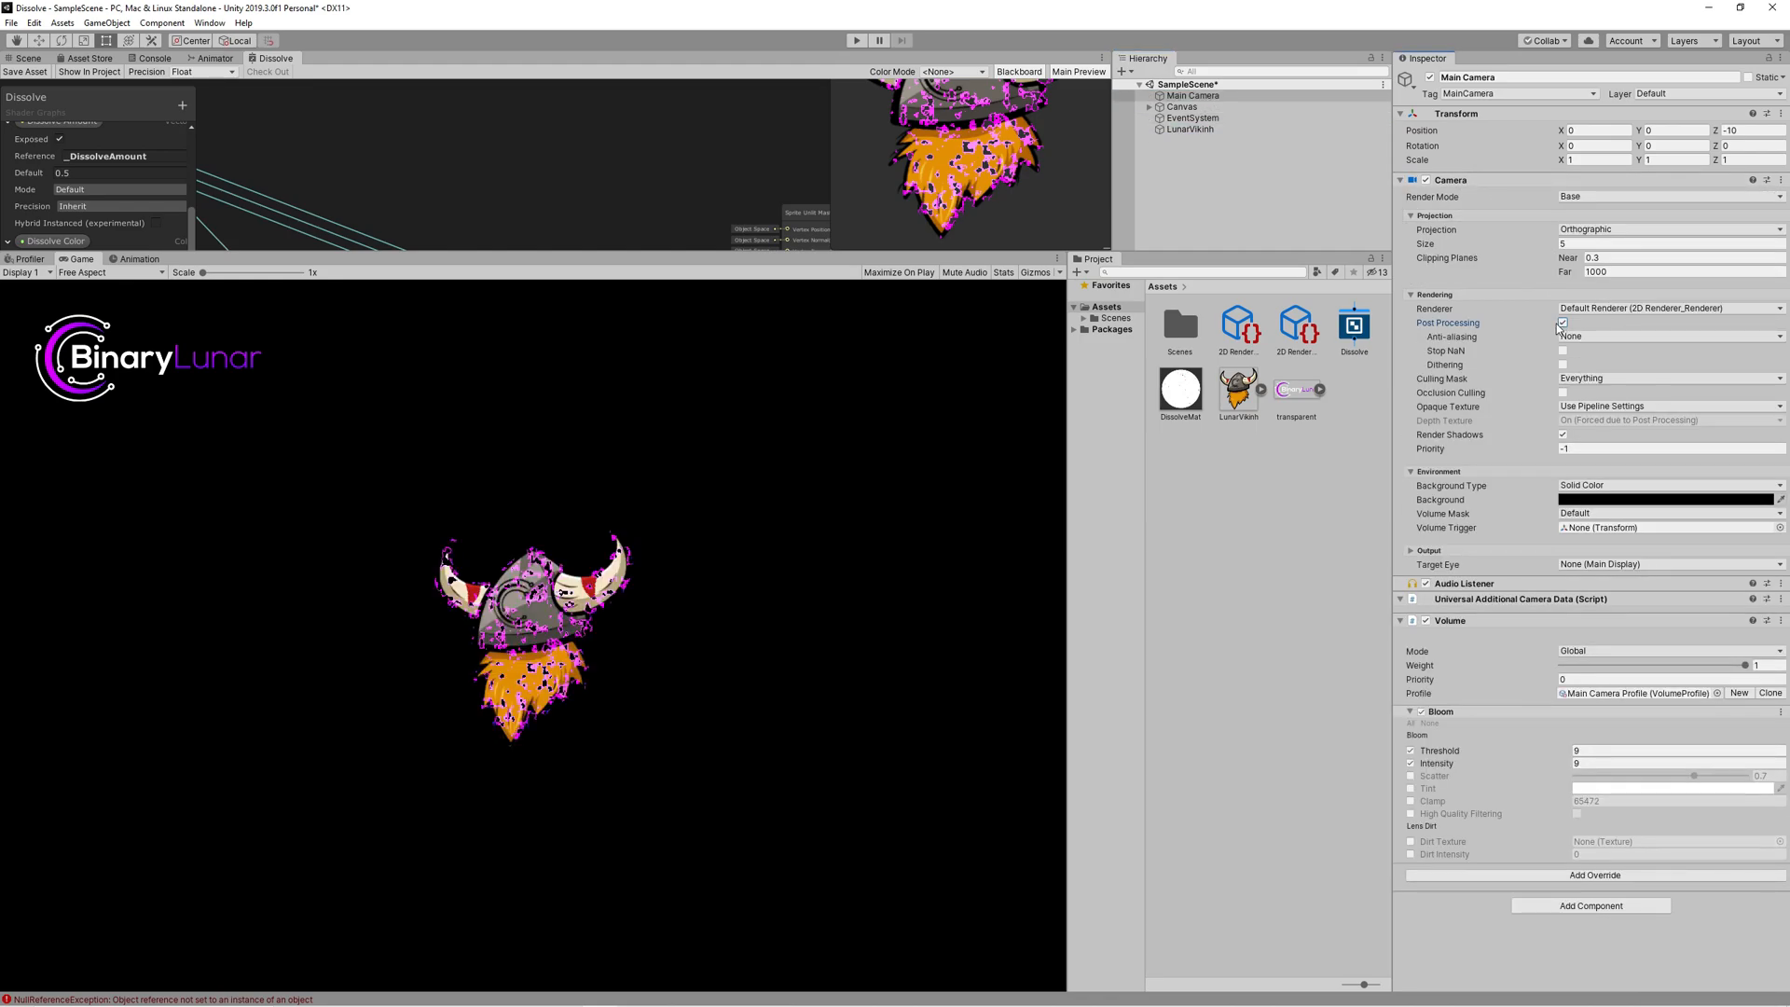
# Step: Lower the Bloom override to Threshold 5 and Intensity 2 so the viking glows
pyautogui.tripleClick(1674, 749)
pyautogui.write('1')
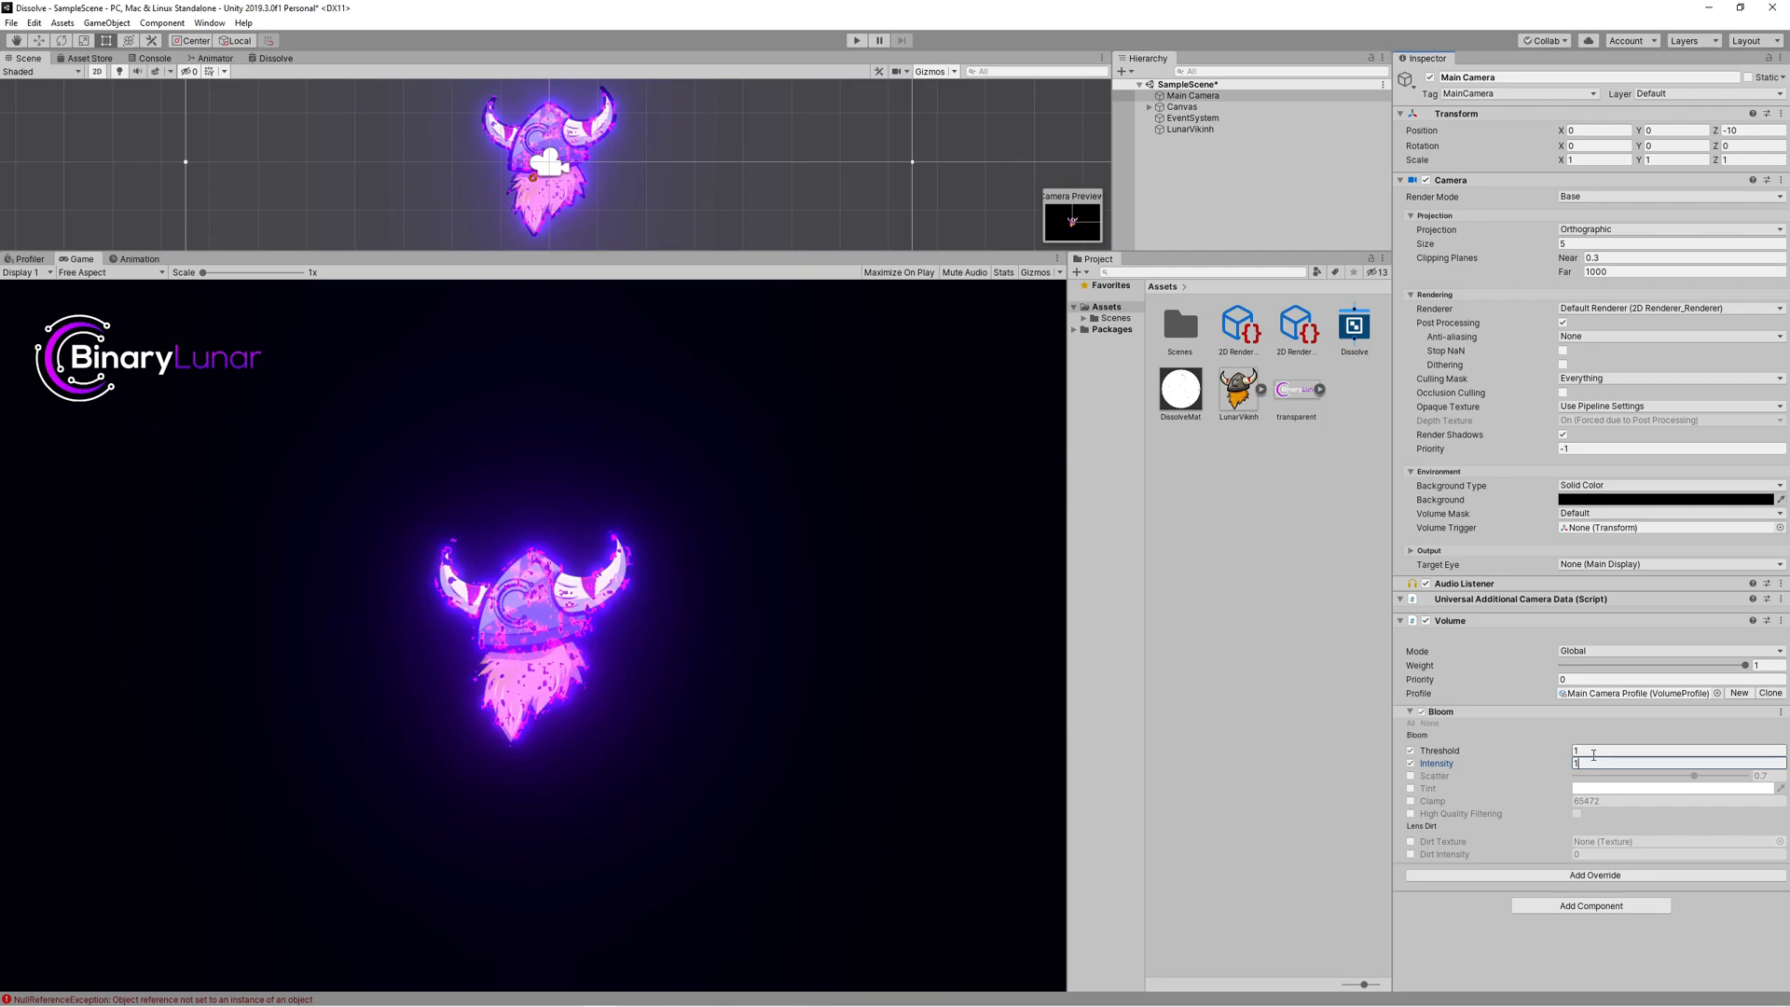
pyautogui.click(1678, 750)
pyautogui.write('5')
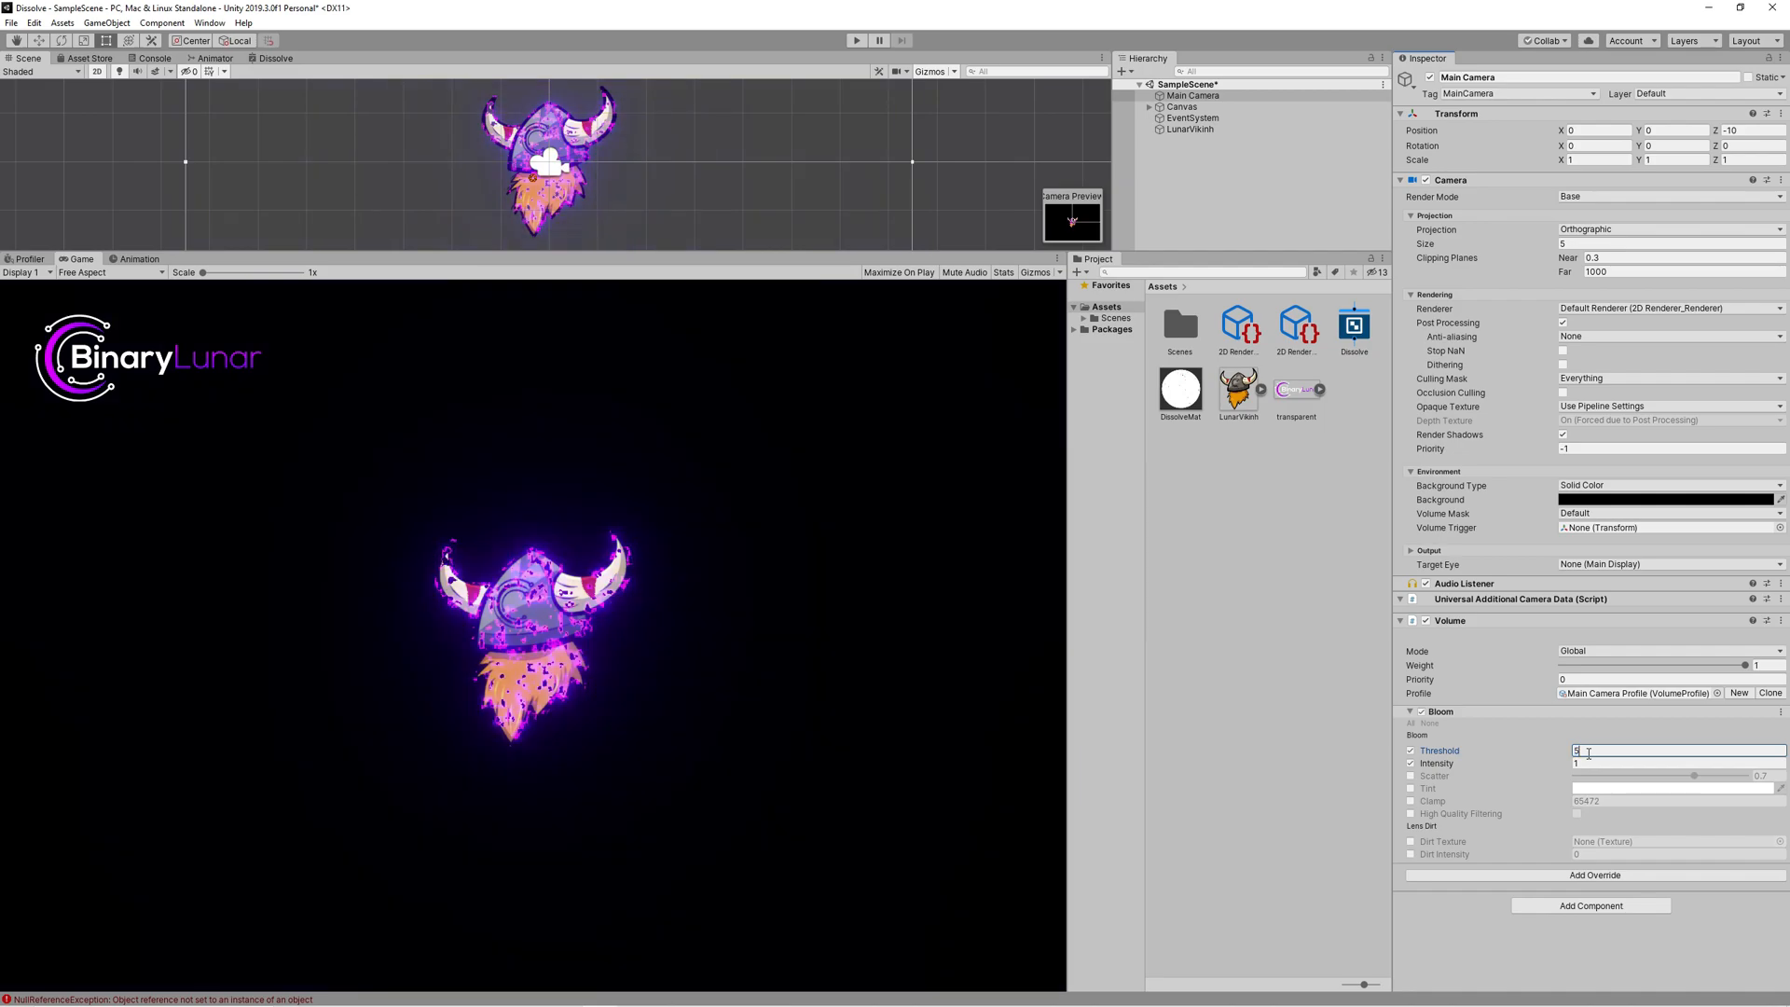
pyautogui.click(1678, 762)
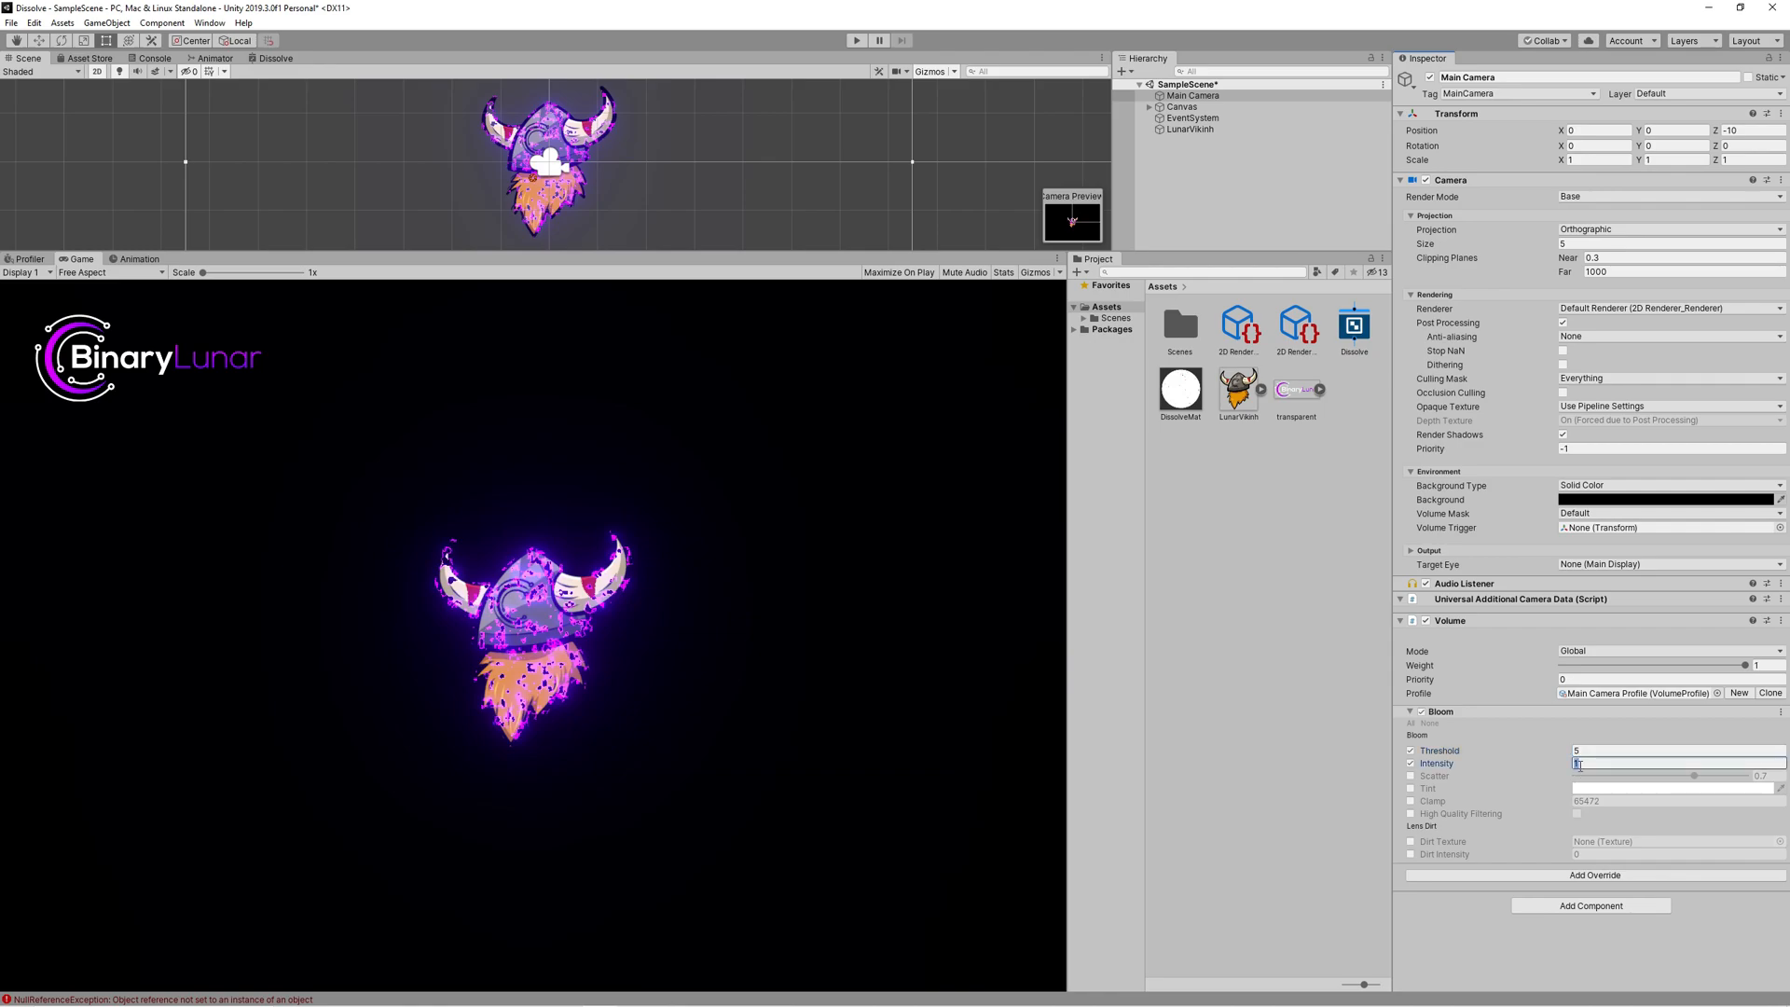
pyautogui.write('2')
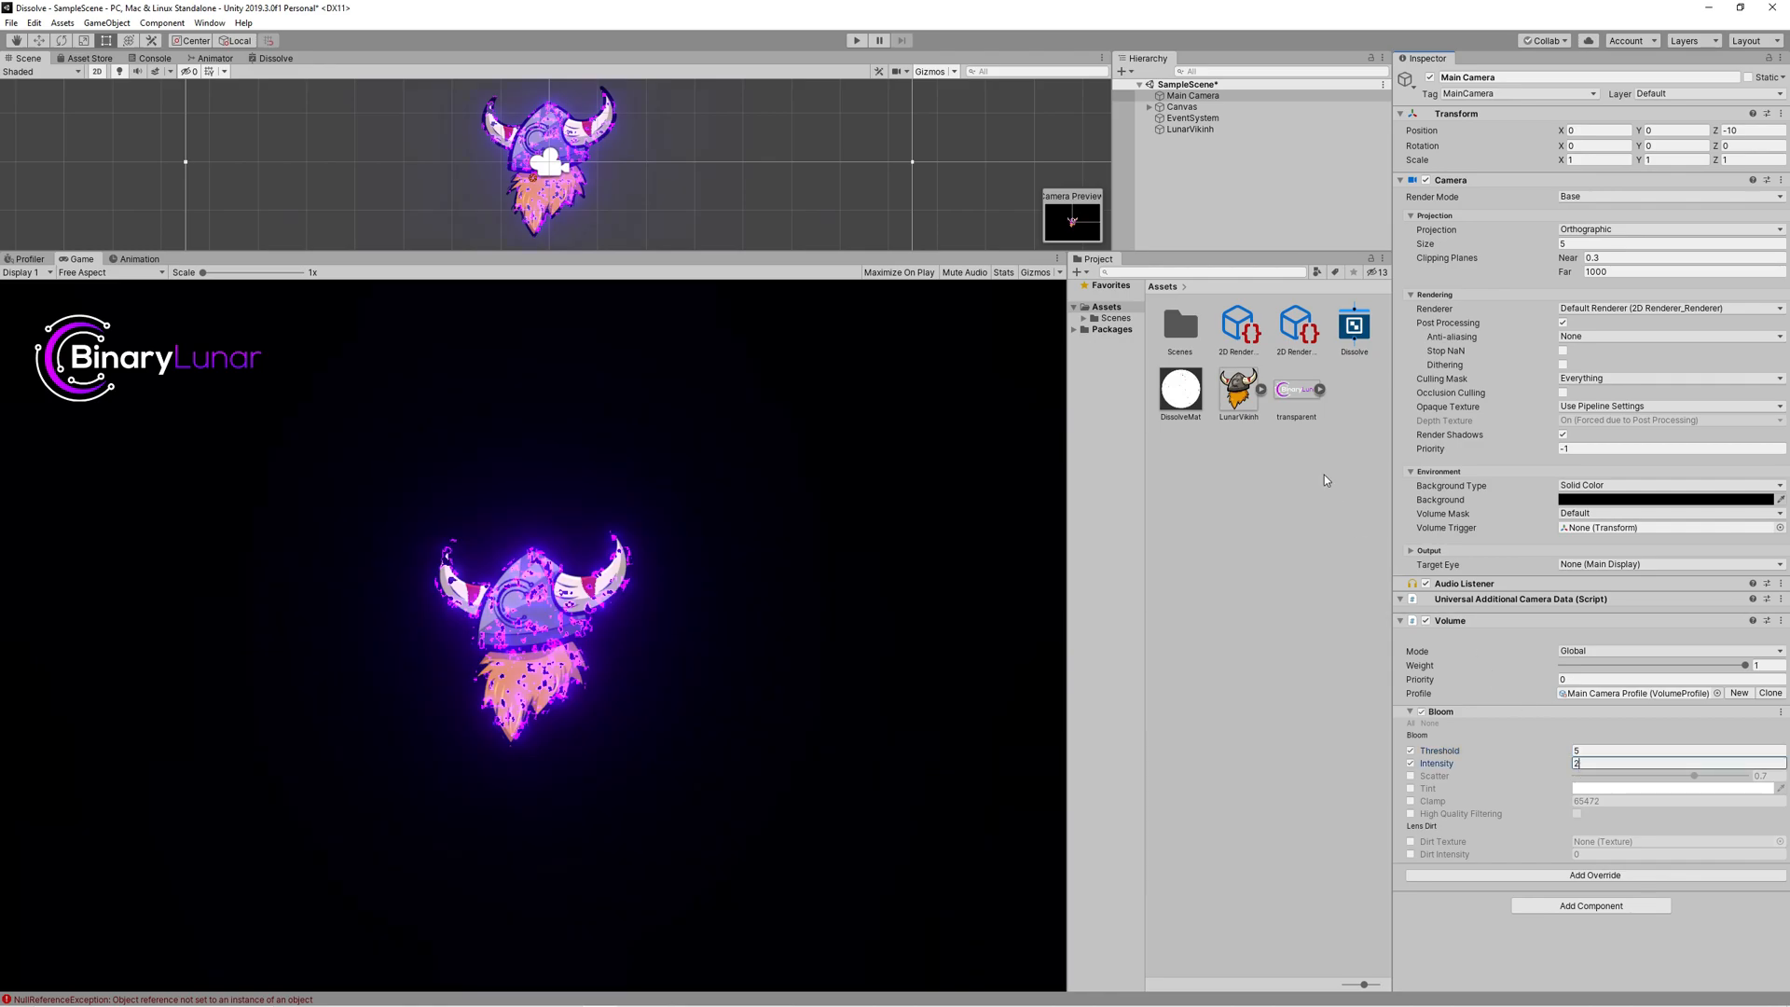
pyautogui.click(1192, 129)
pyautogui.write('disso')
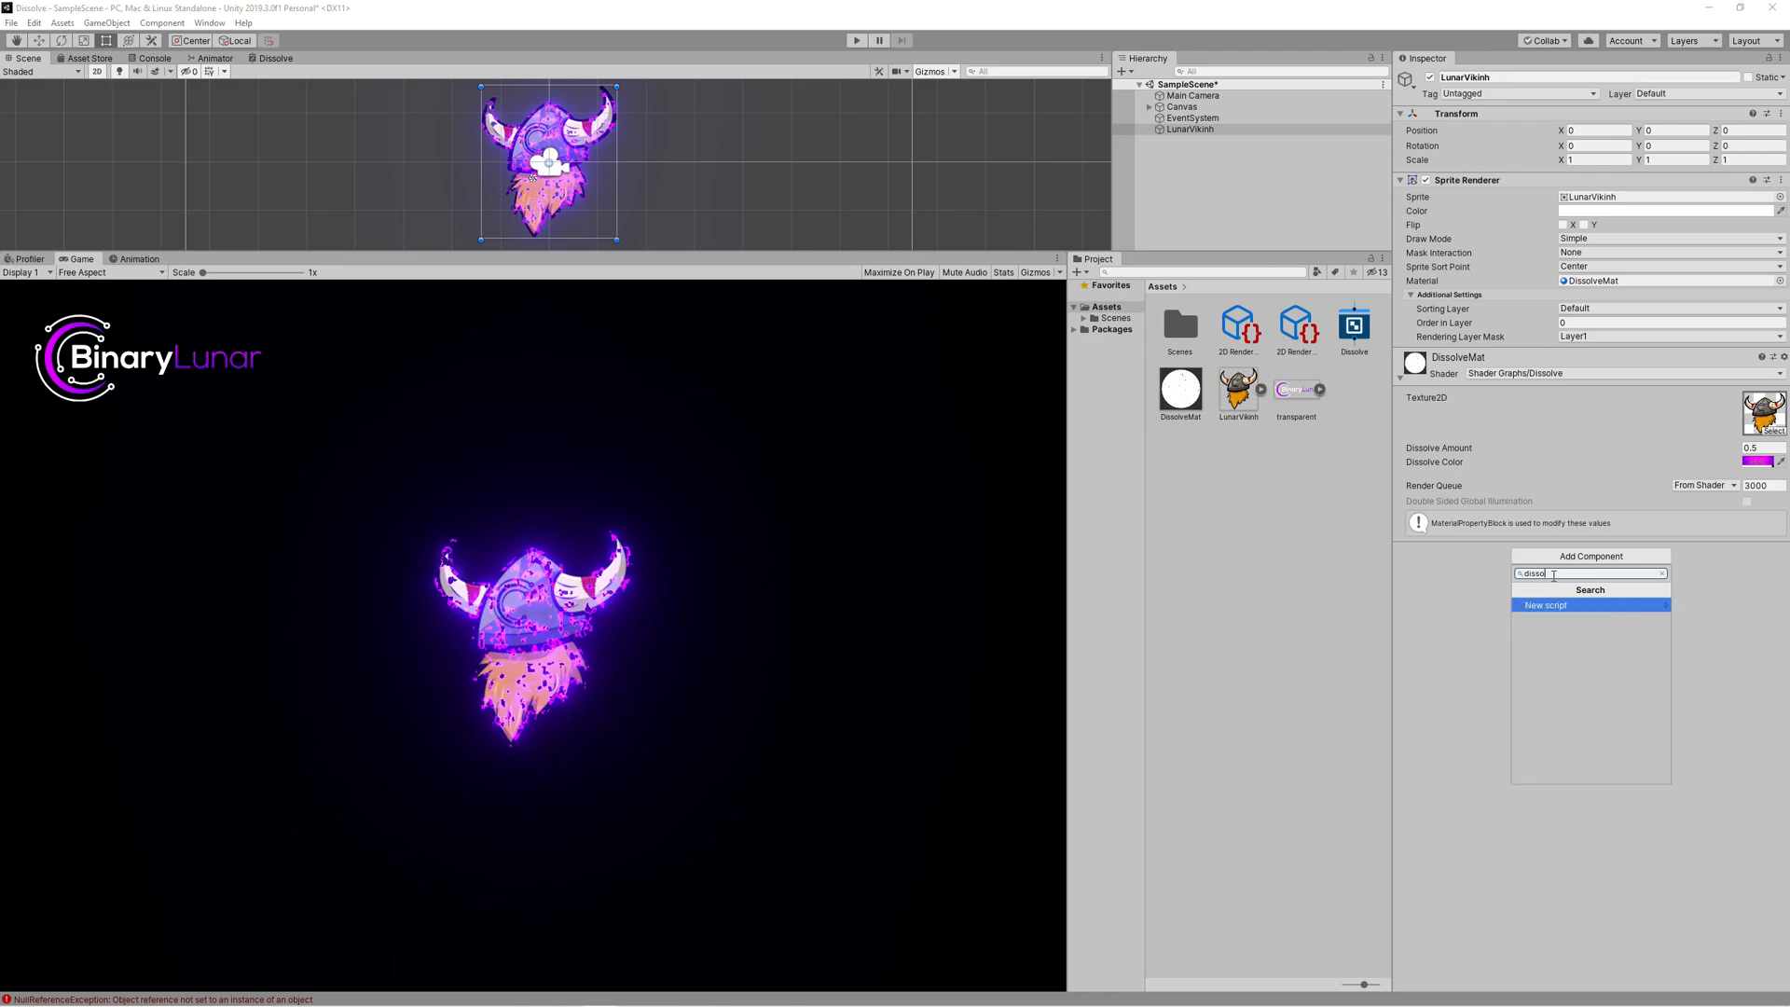
# Step: Create a new DissolveController script component on the LunarViking sprite
pyautogui.write('DissolveContr')
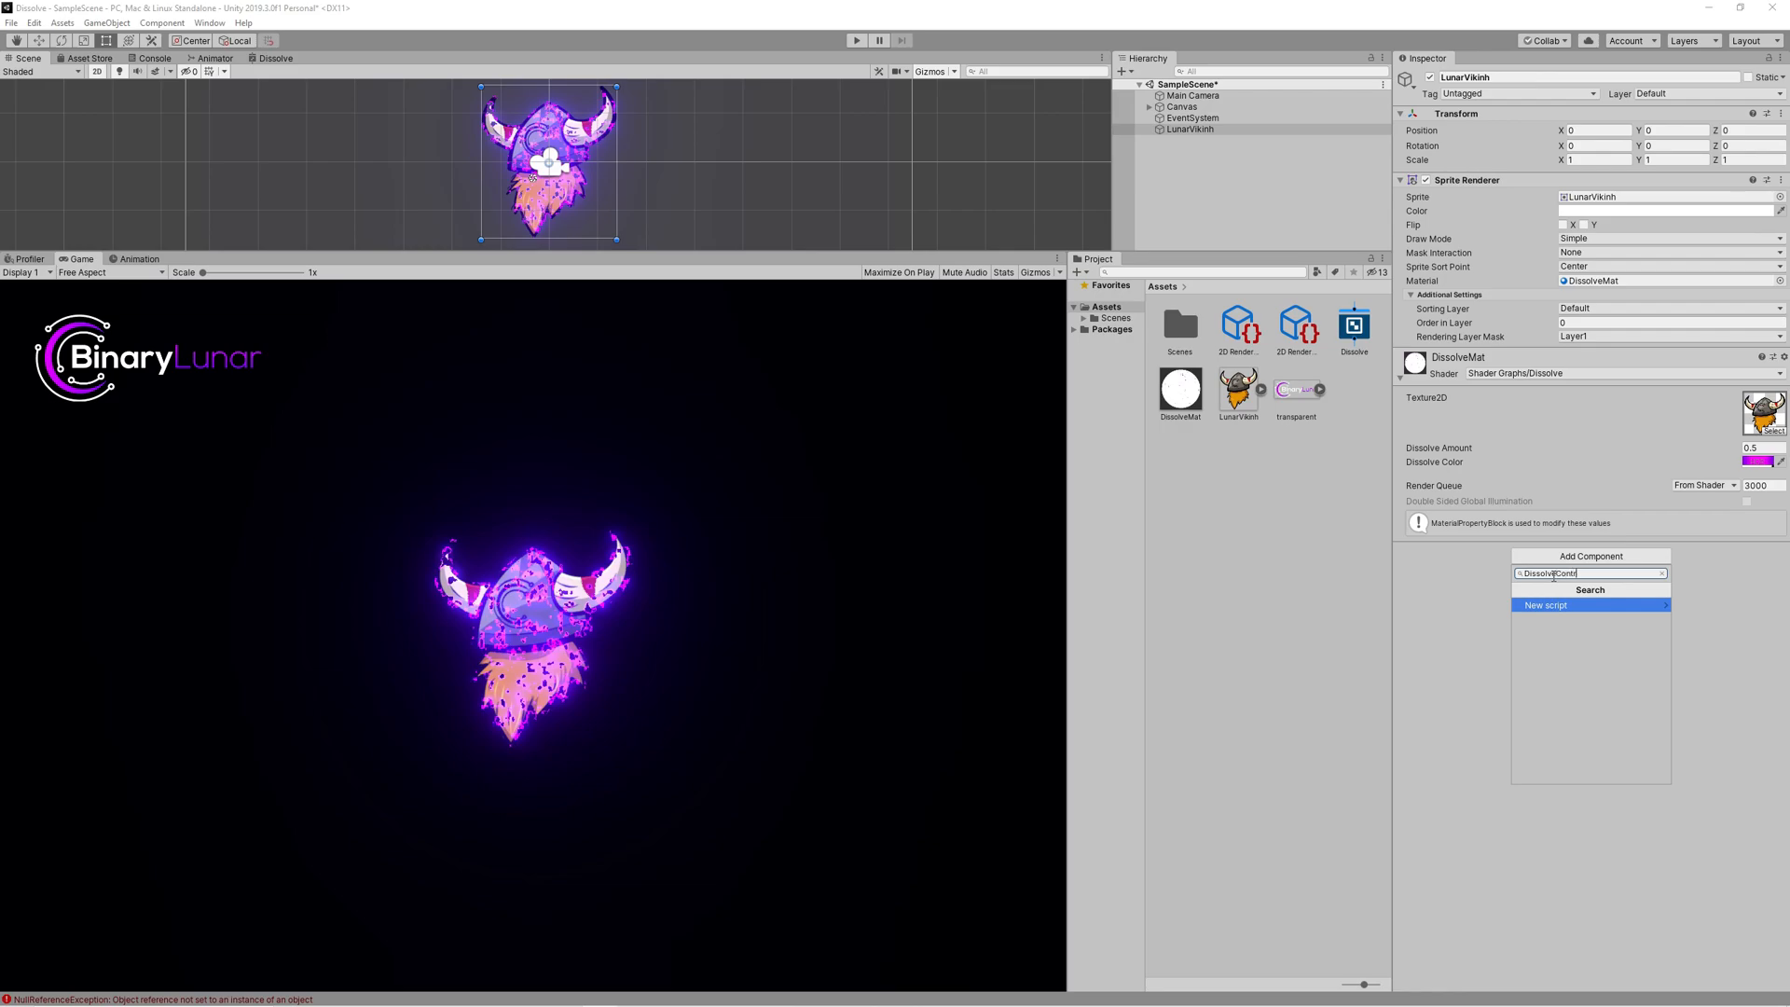
pyautogui.click(1589, 604)
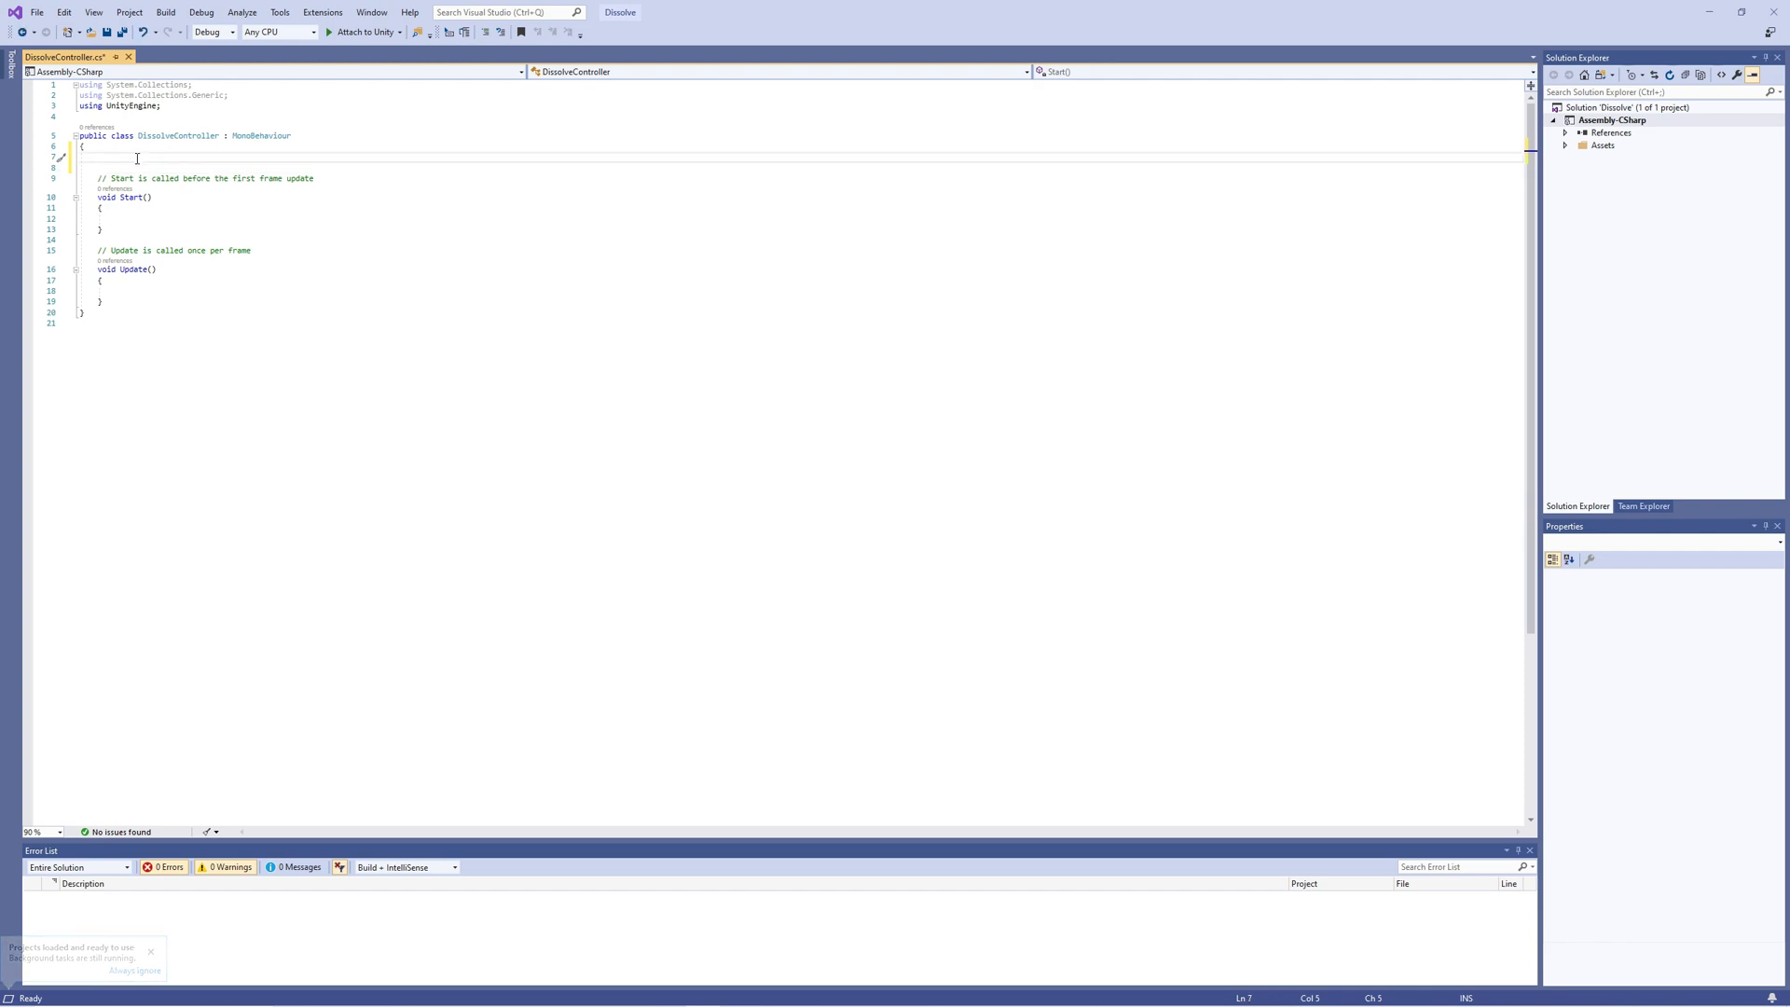
# Step: Declare mat, DissolveAmount and isDissolving fields and grab the SpriteRenderer material in Start
pyautogui.write('private Material mat;')
pyautogui.write('public')
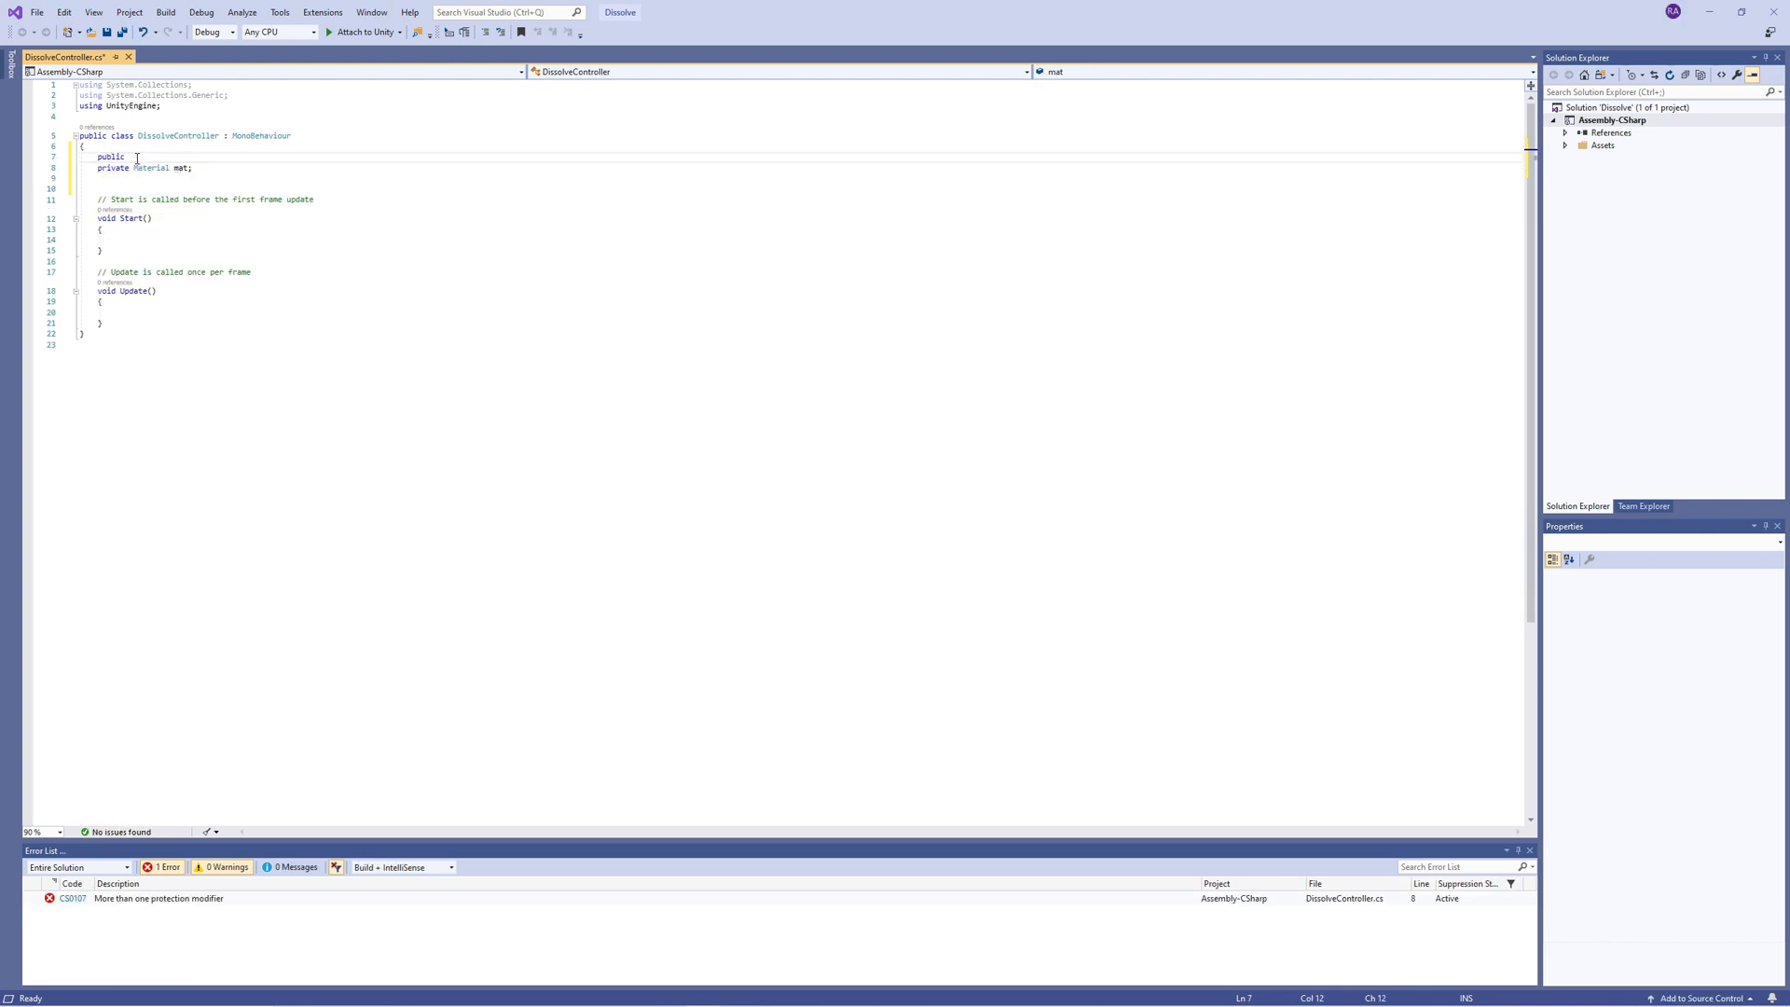
pyautogui.write('float DissolveAmount')
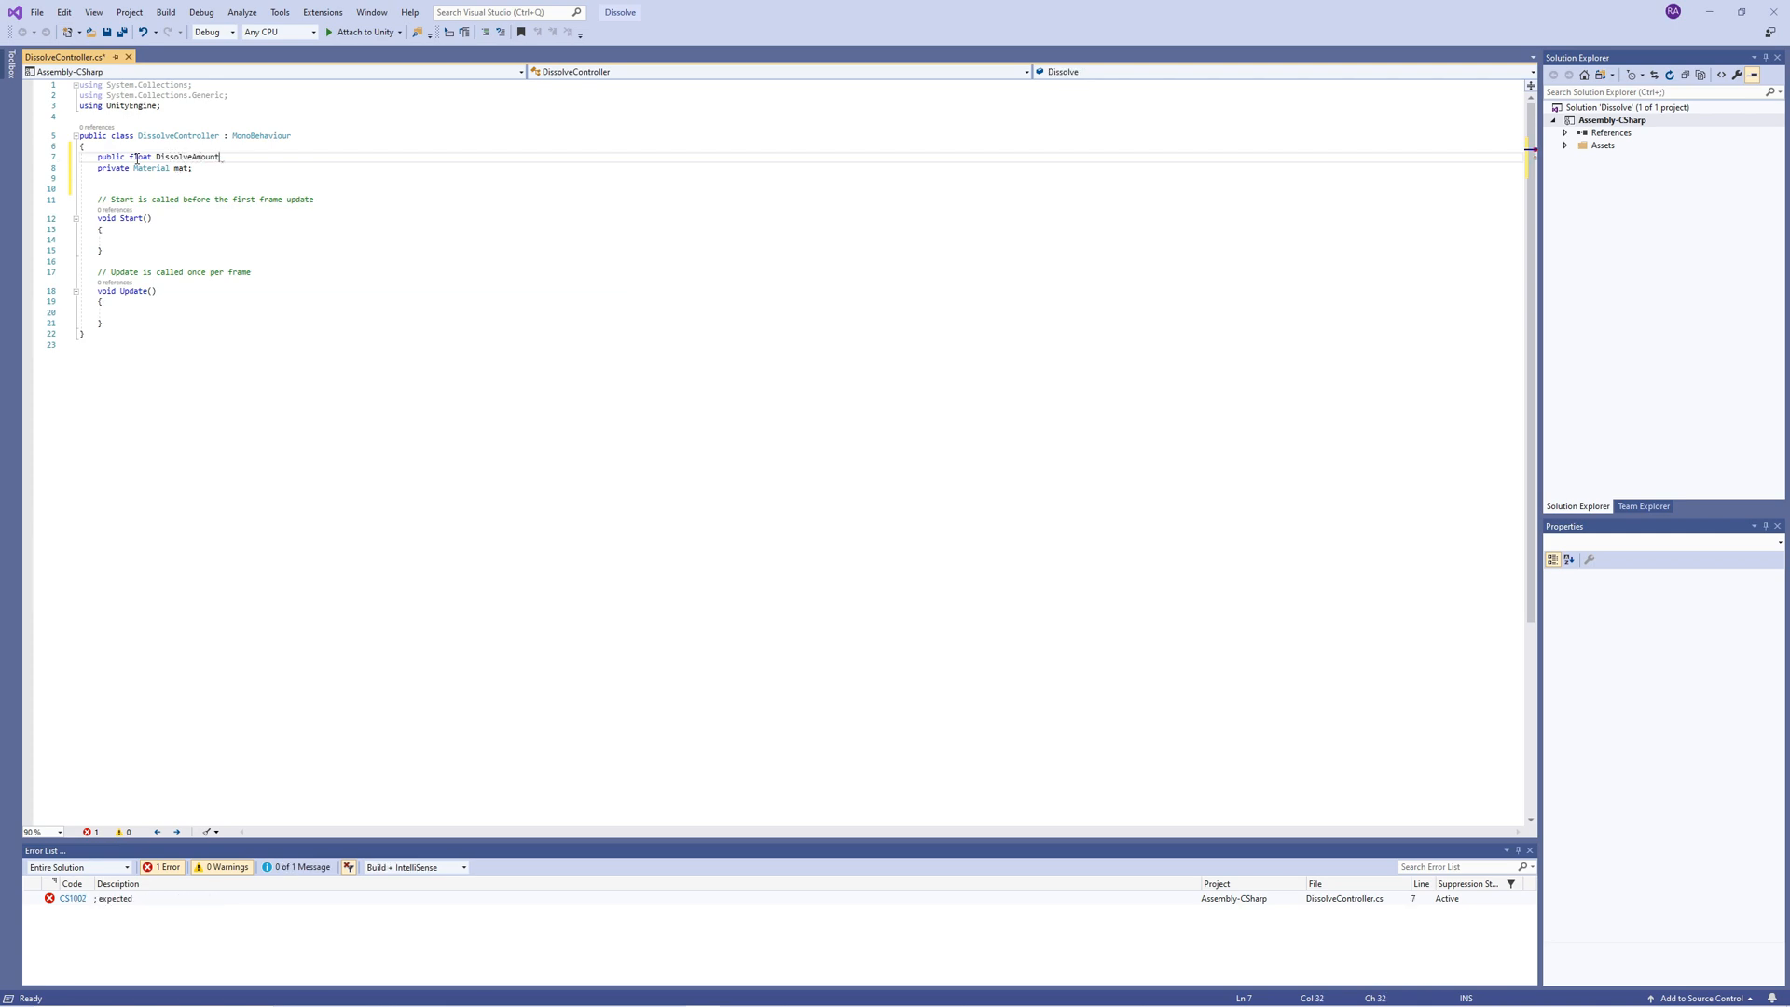
pyautogui.write('mat = getc')
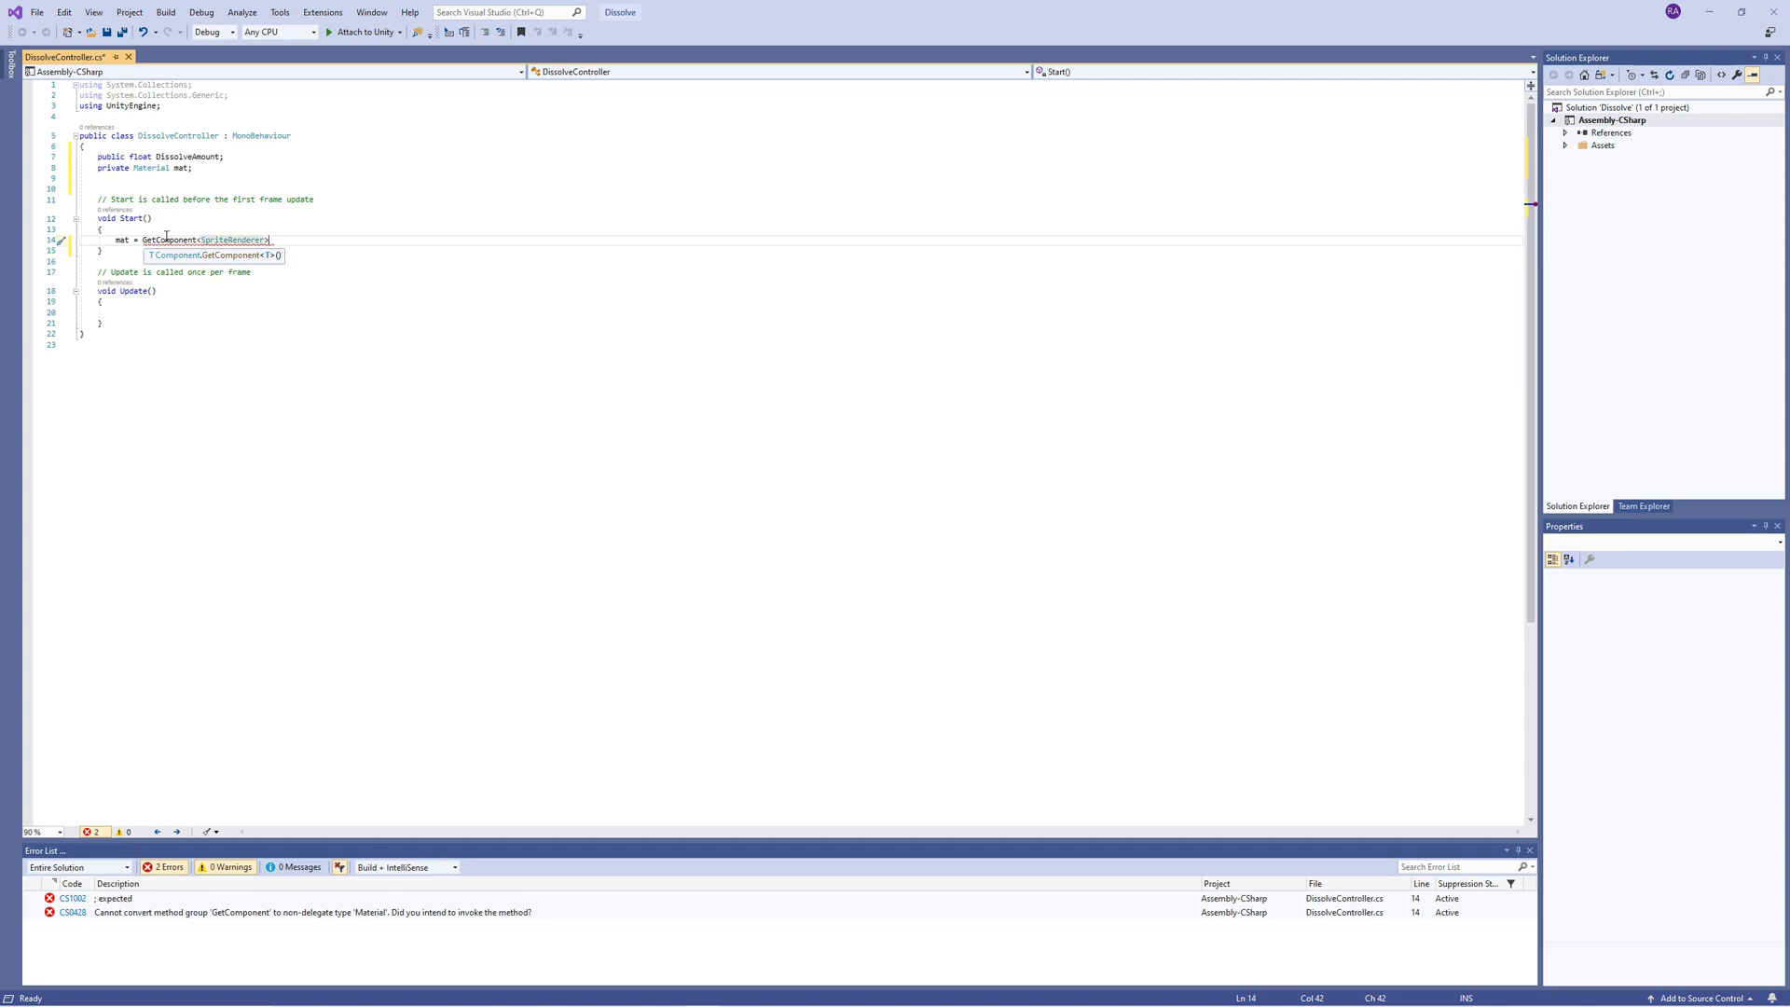
pyautogui.write('().material;')
pyautogui.write('public bool')
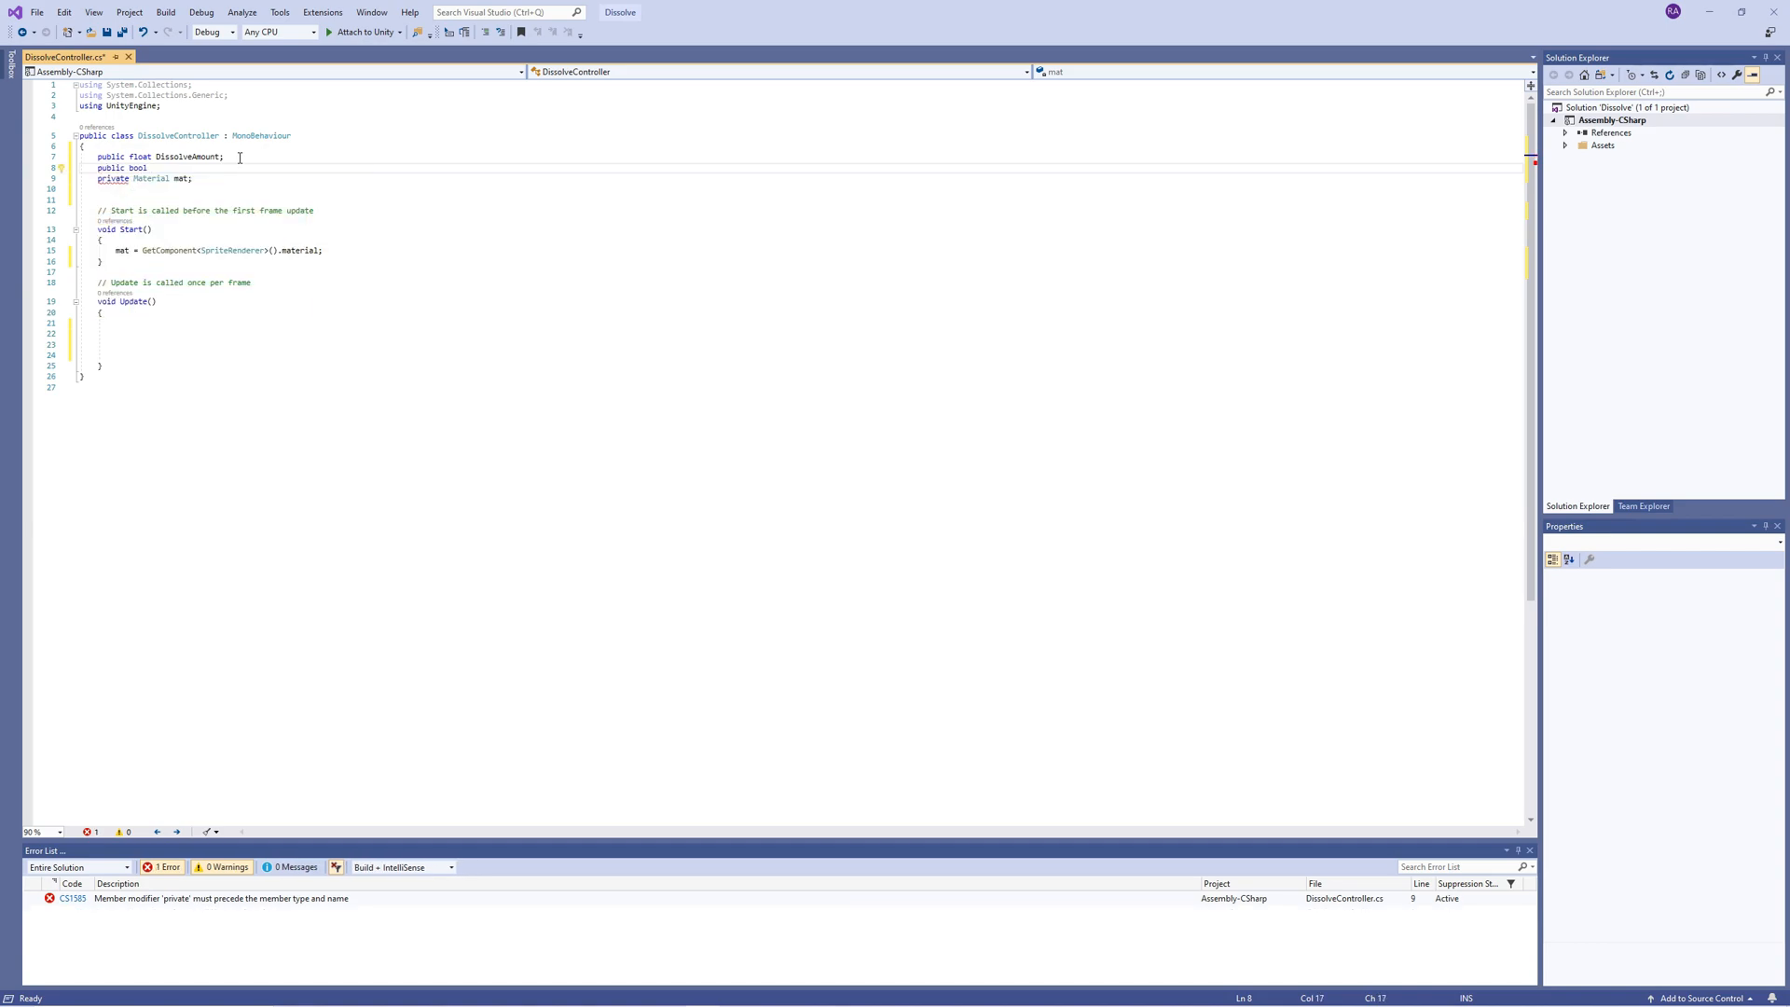
pyautogui.write('isDissolving')
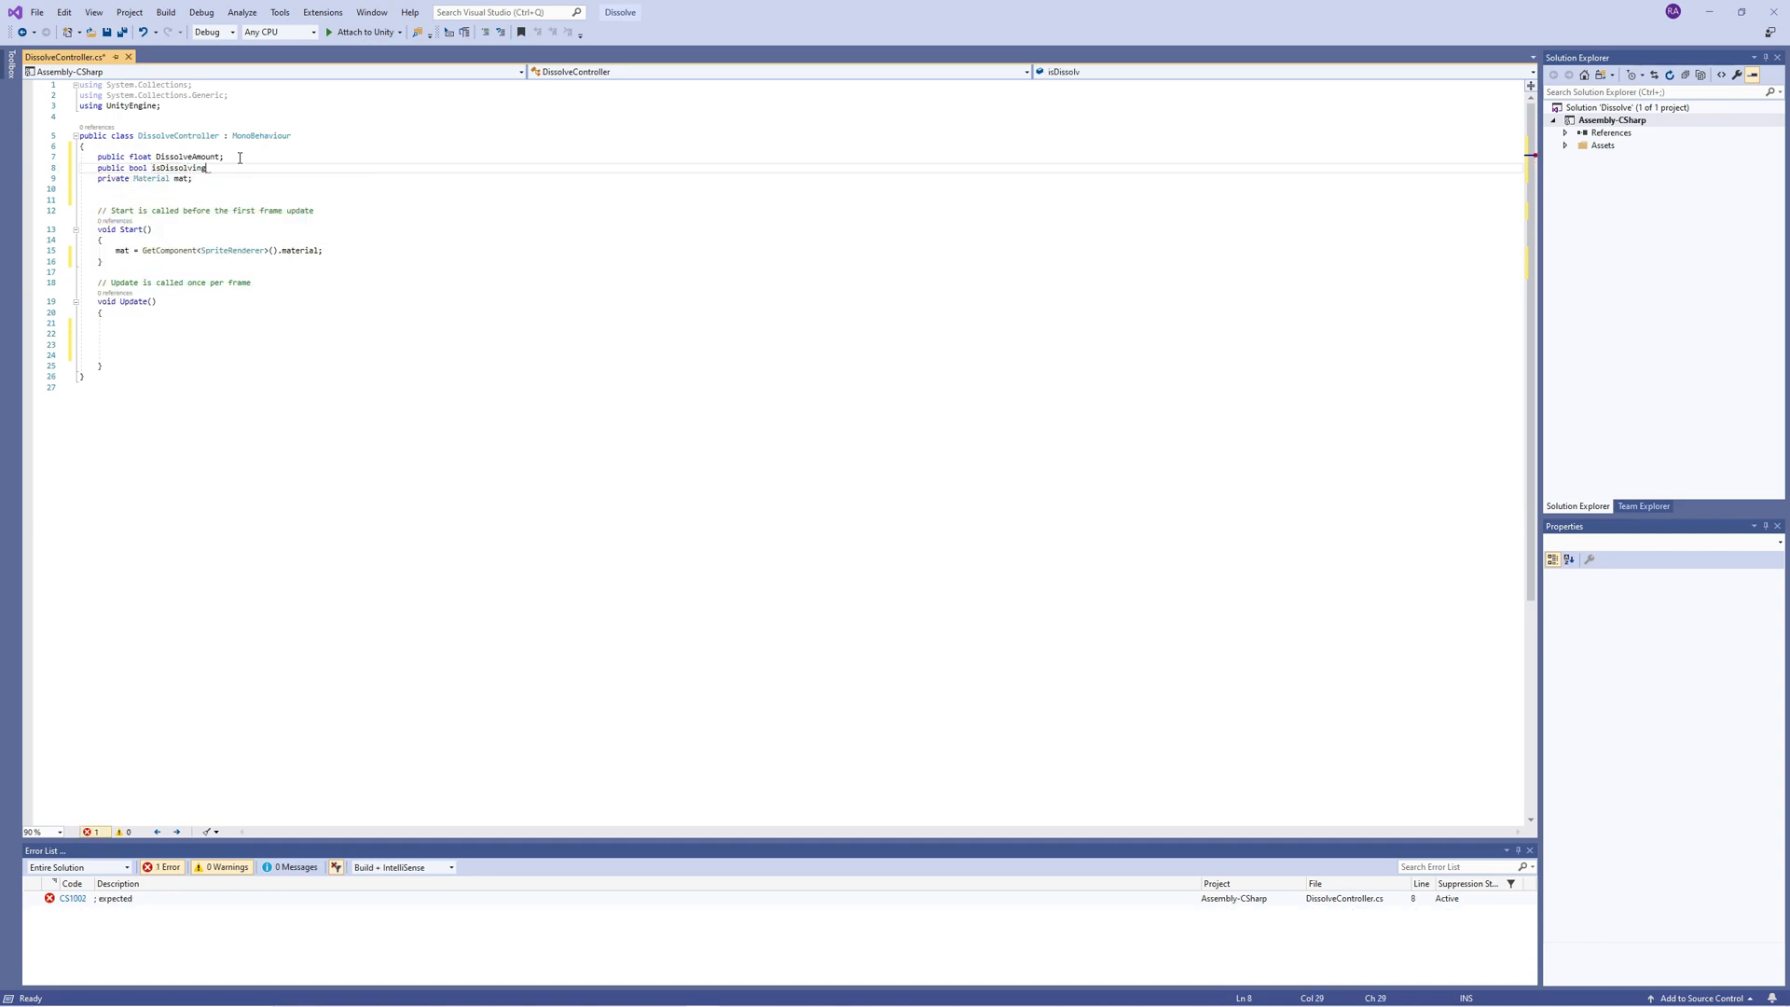
# Step: Begin an if(Input.GetKeyDown(...)) check in Update
pyautogui.write('i')
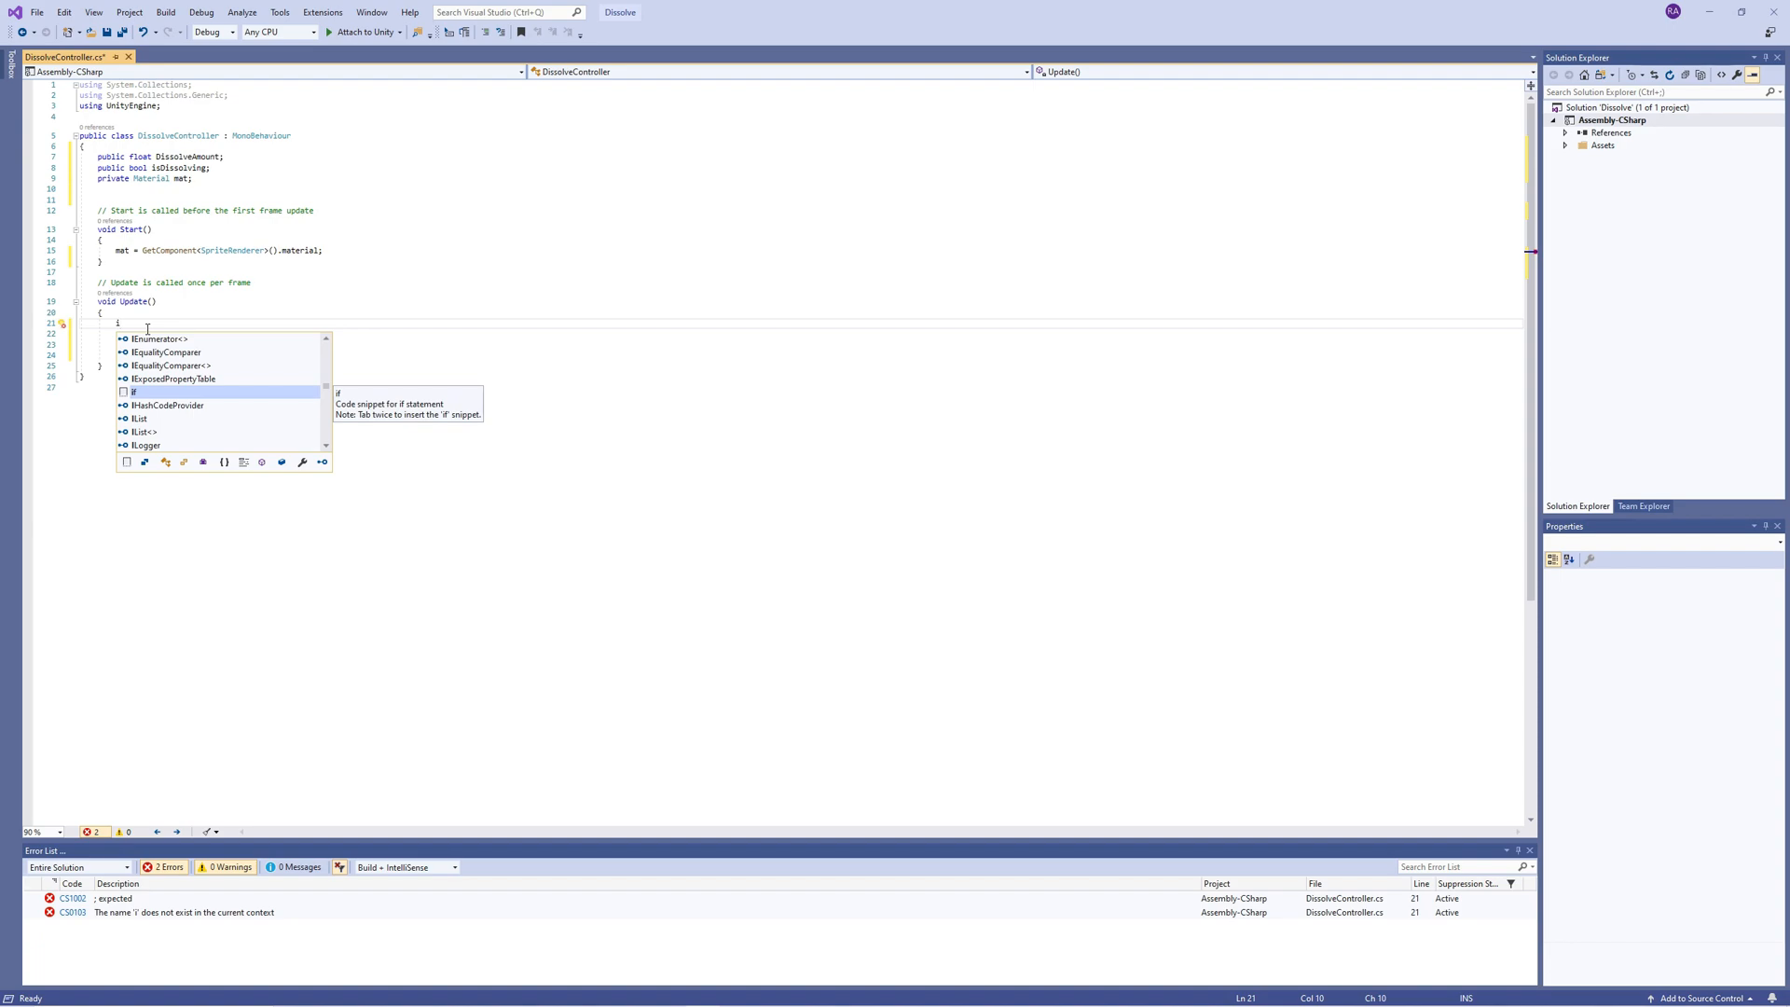
pyautogui.write('if(getke')
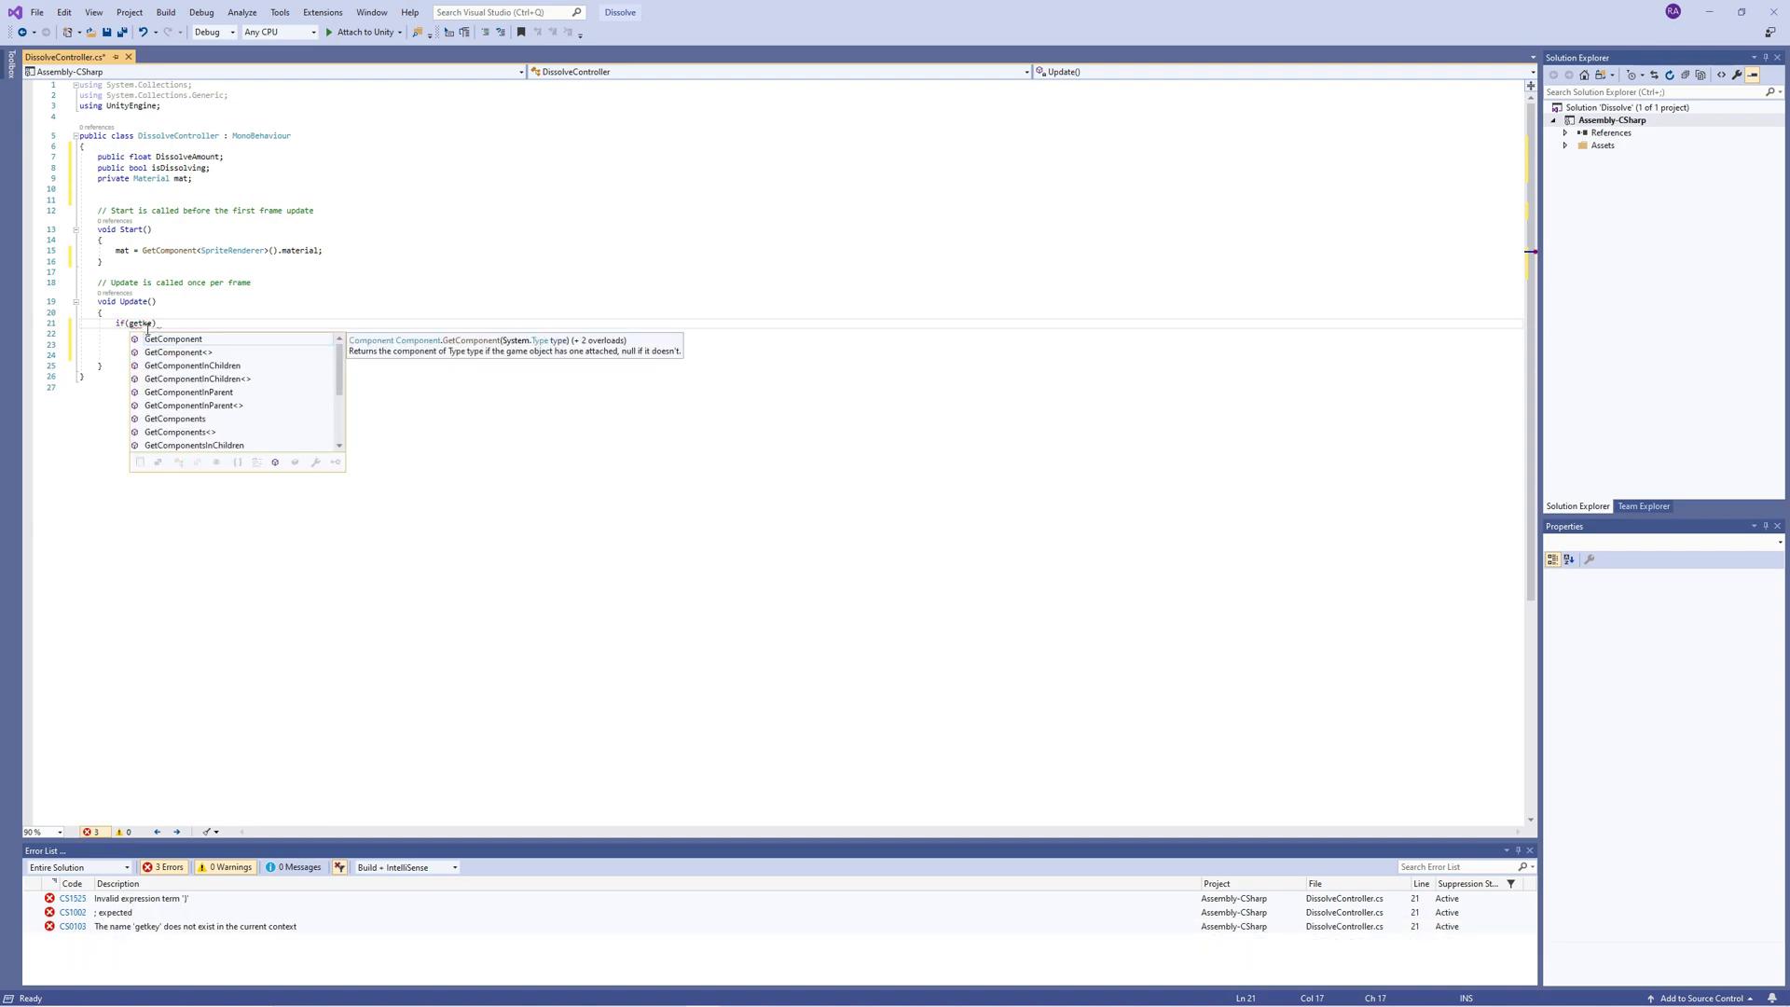
pyautogui.write('Input.GetKeyDown(KeyCode.A')
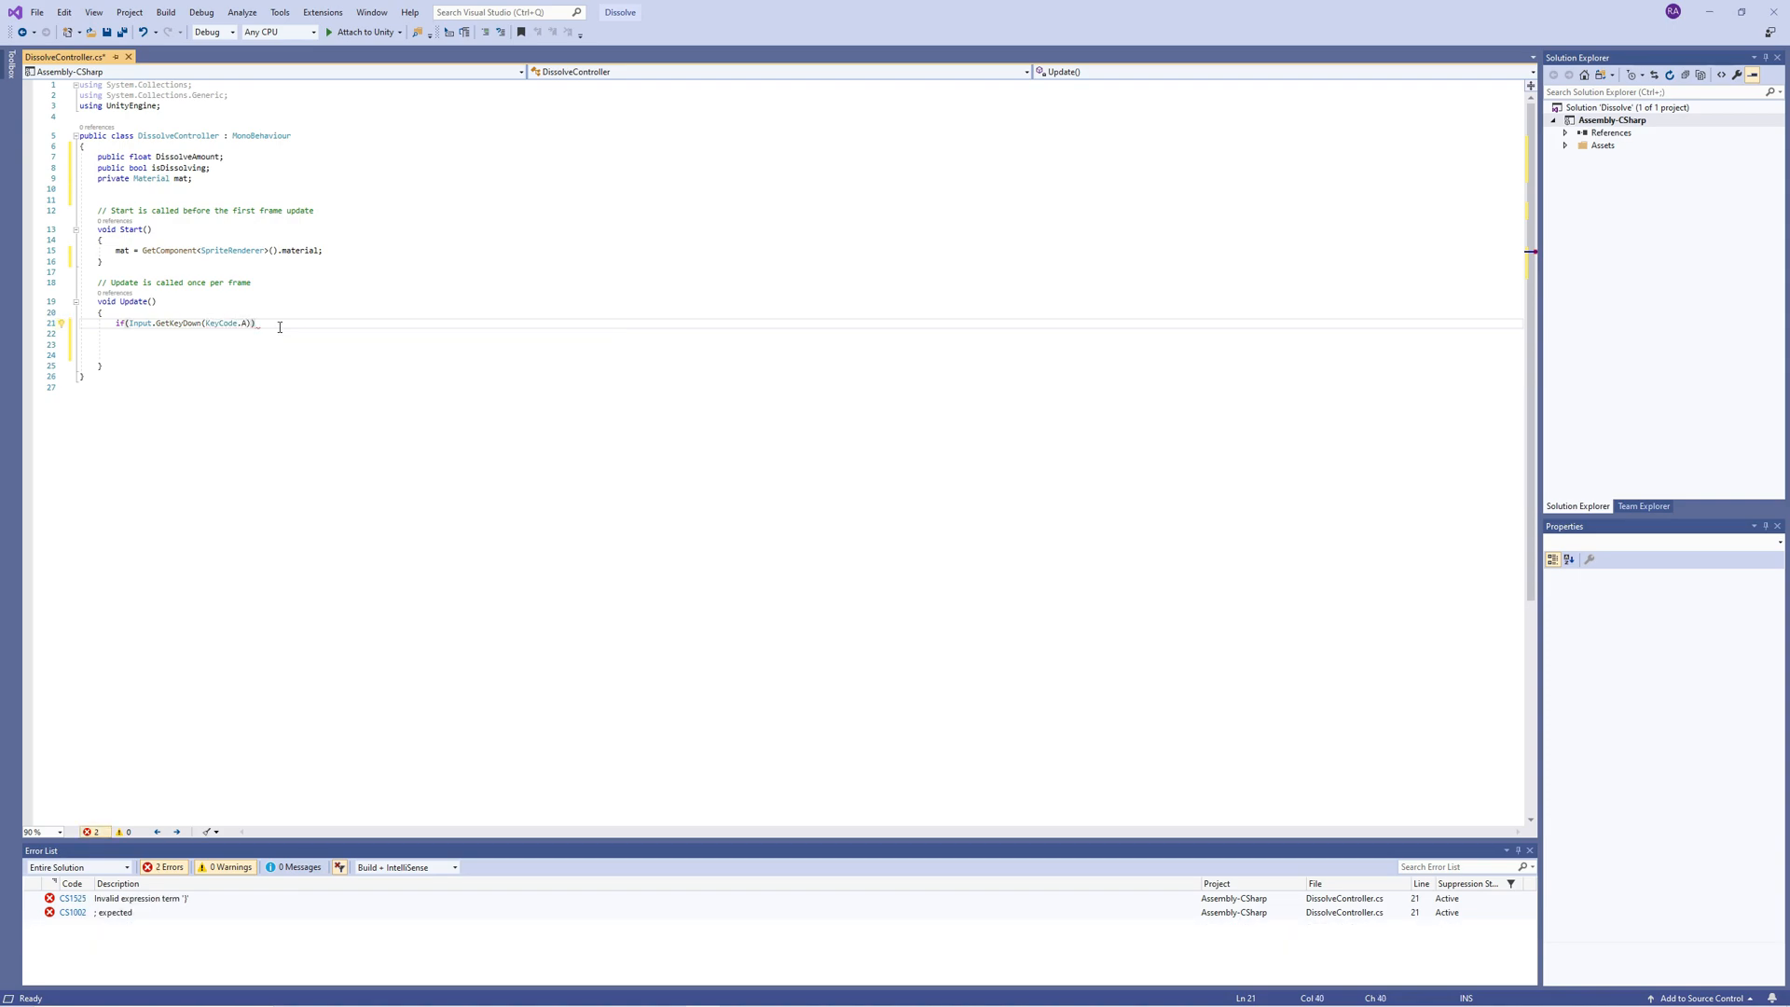
# Step: Set isDissolving true on the key press and guard the dissolve with if dissolveAmount > 0
pyautogui.write('isDissolving = true;')
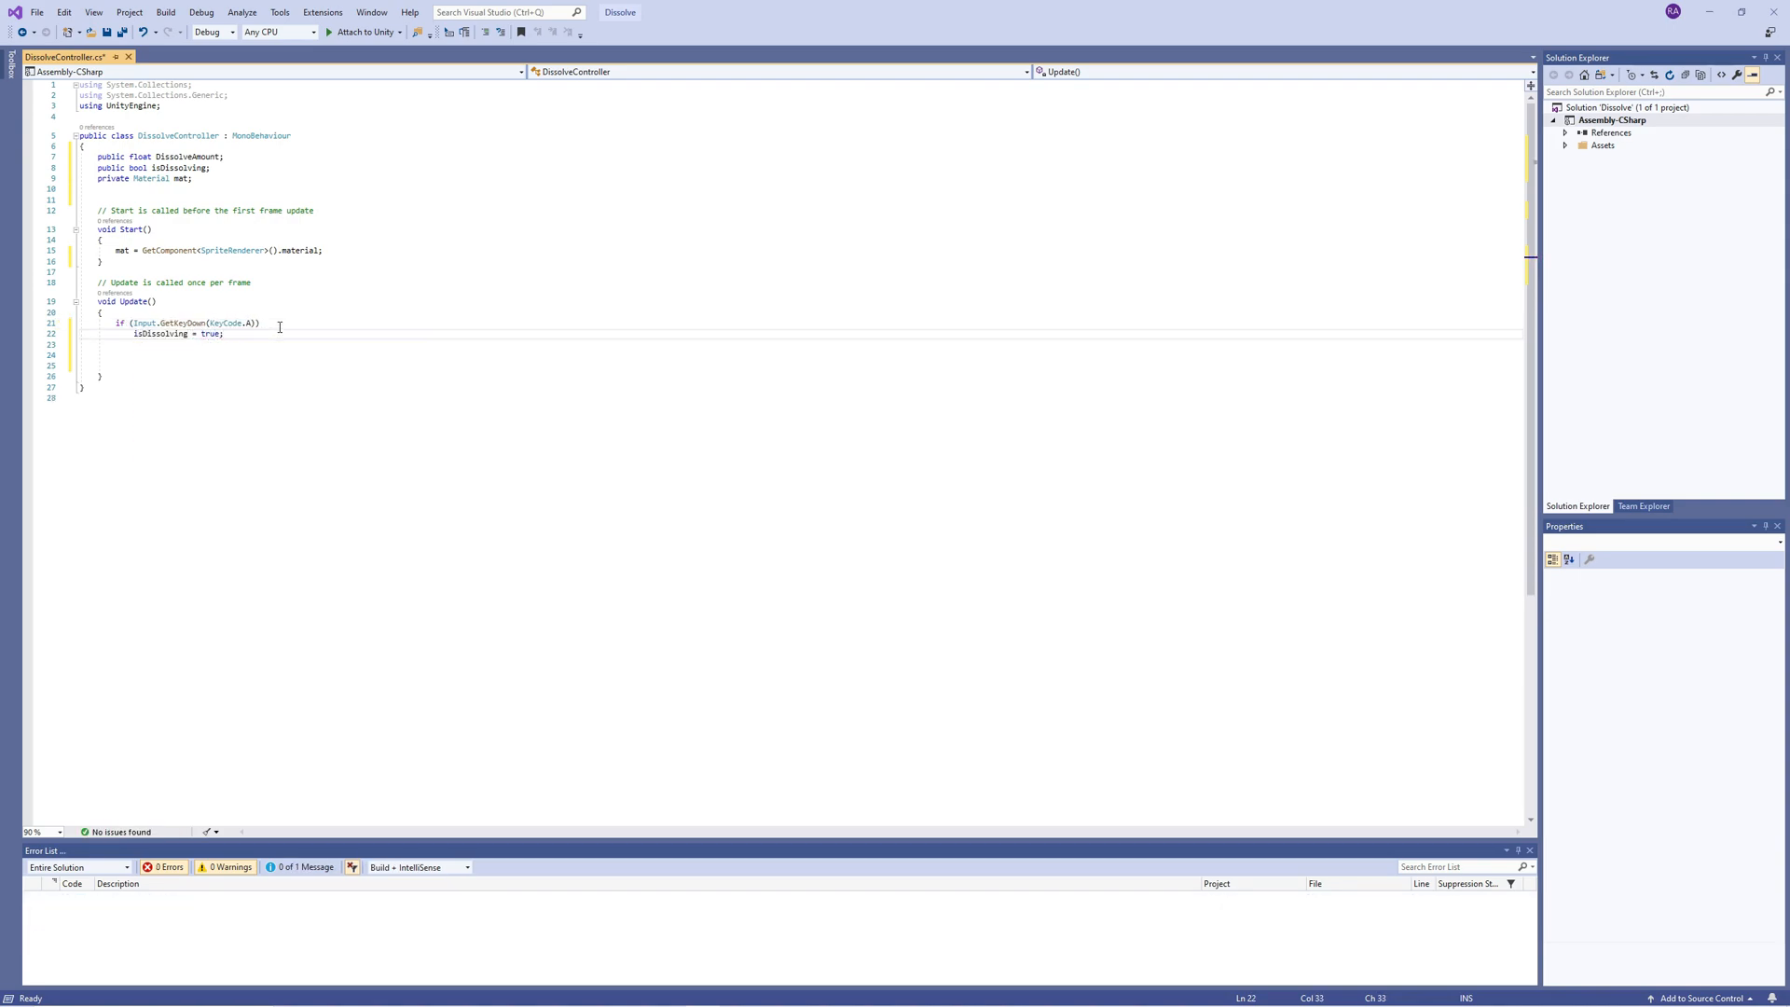
pyautogui.write('if(Input.getKeyDown(KeyCode.S')
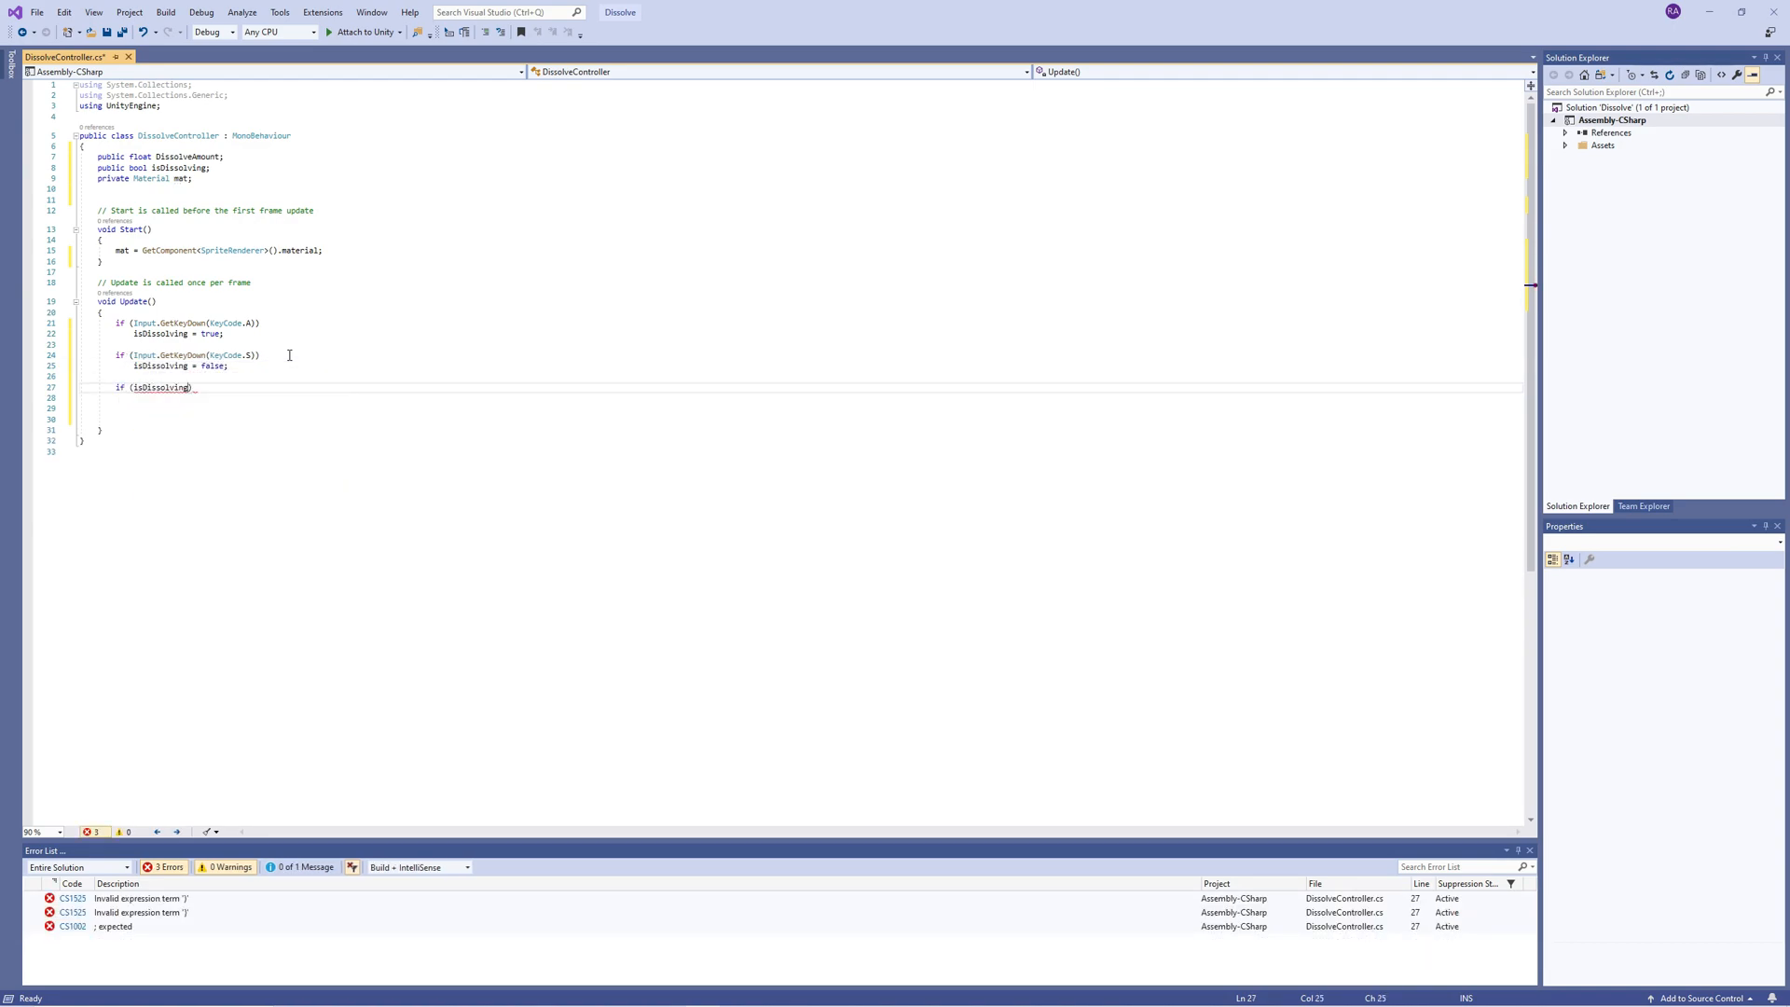
pyautogui.write('if')
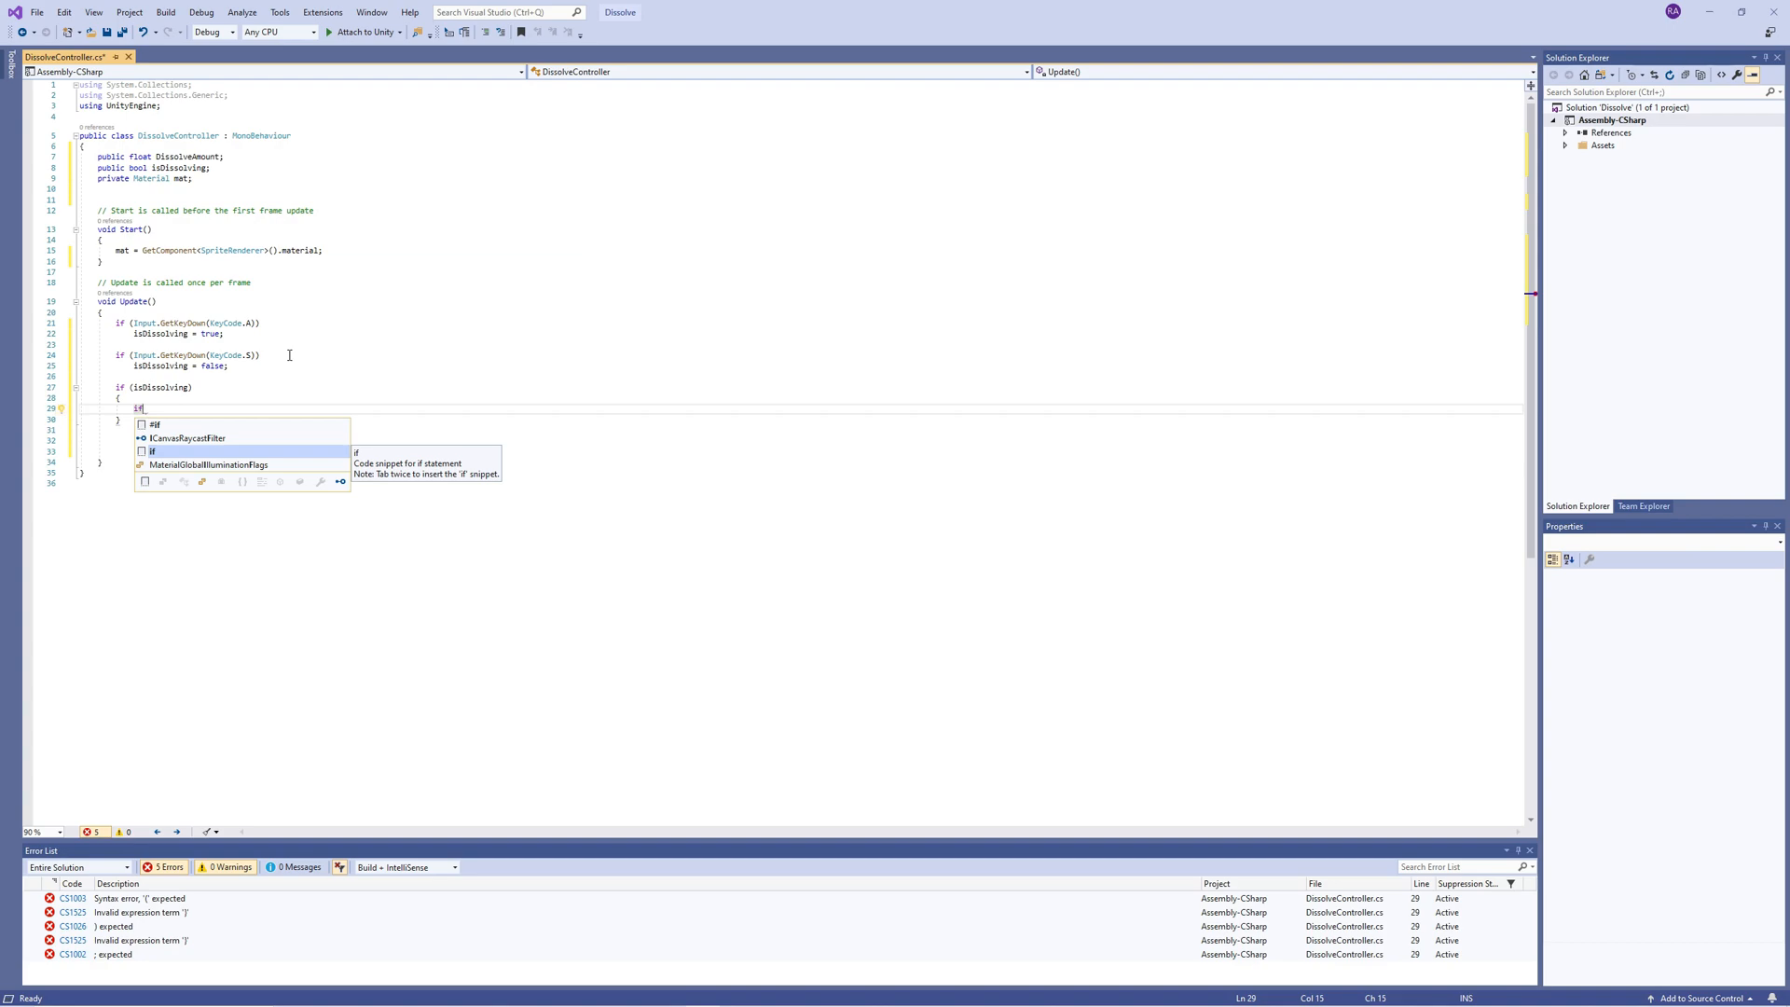
pyautogui.write('disso)')
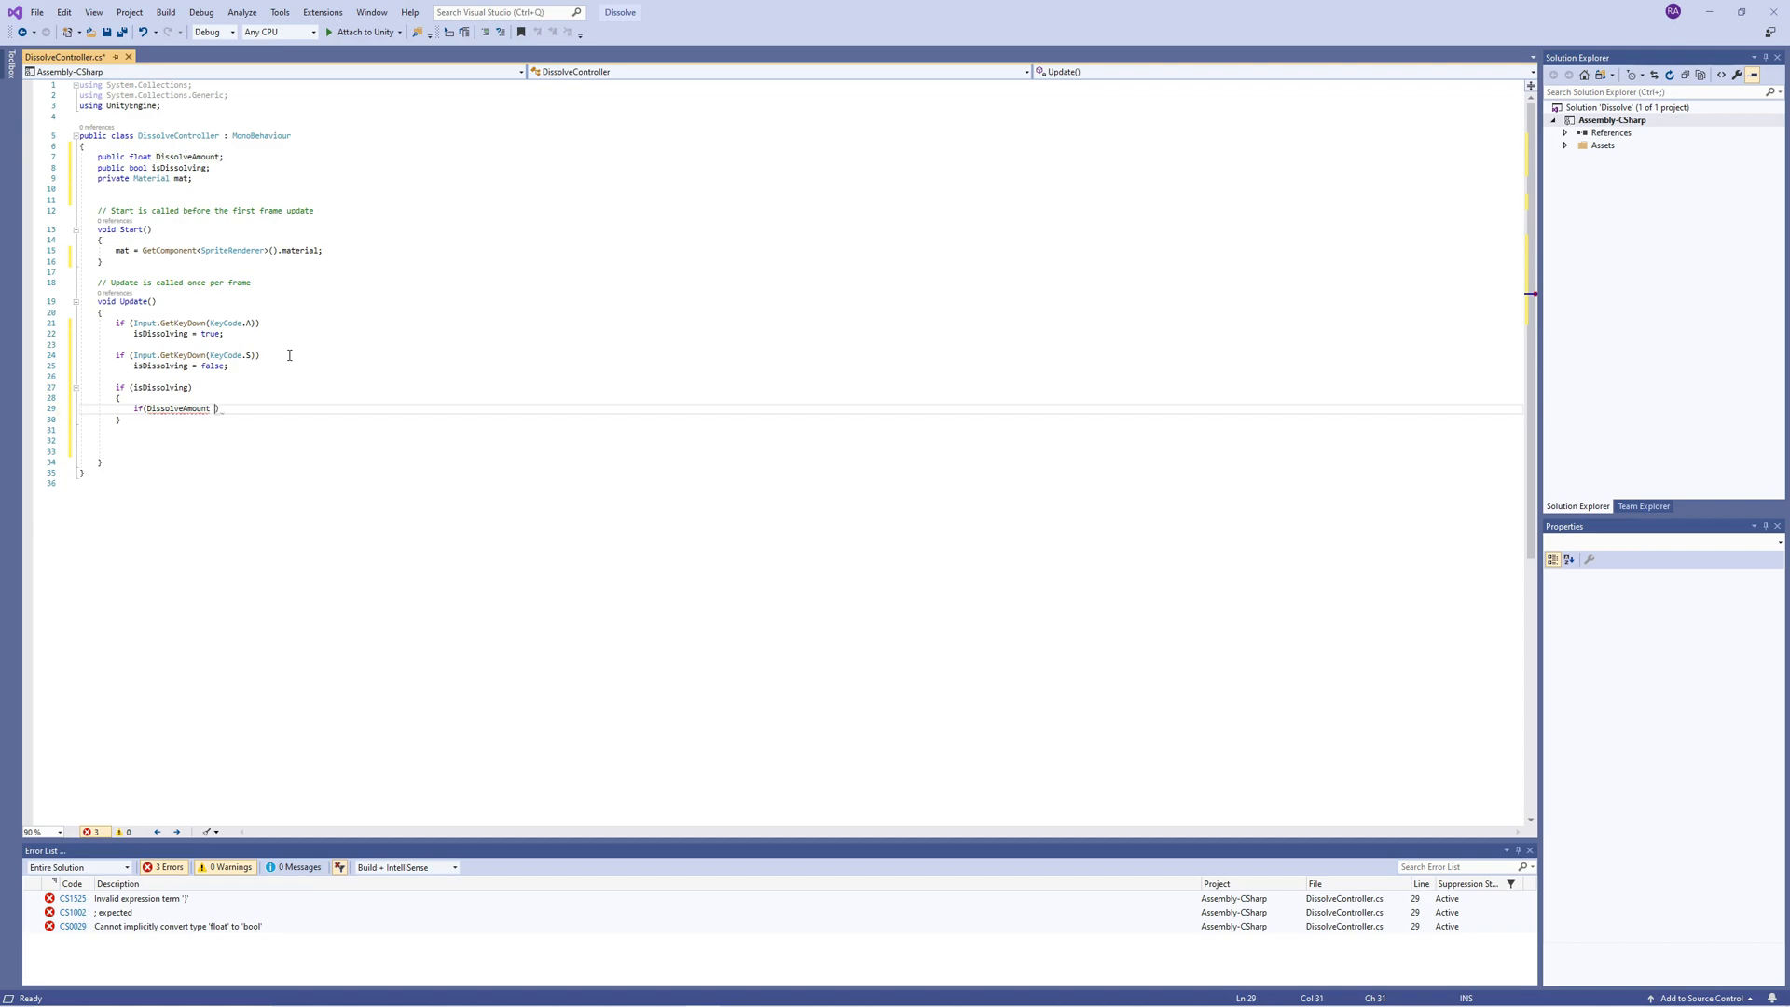
pyautogui.write('> 0)')
pyautogui.write('d')
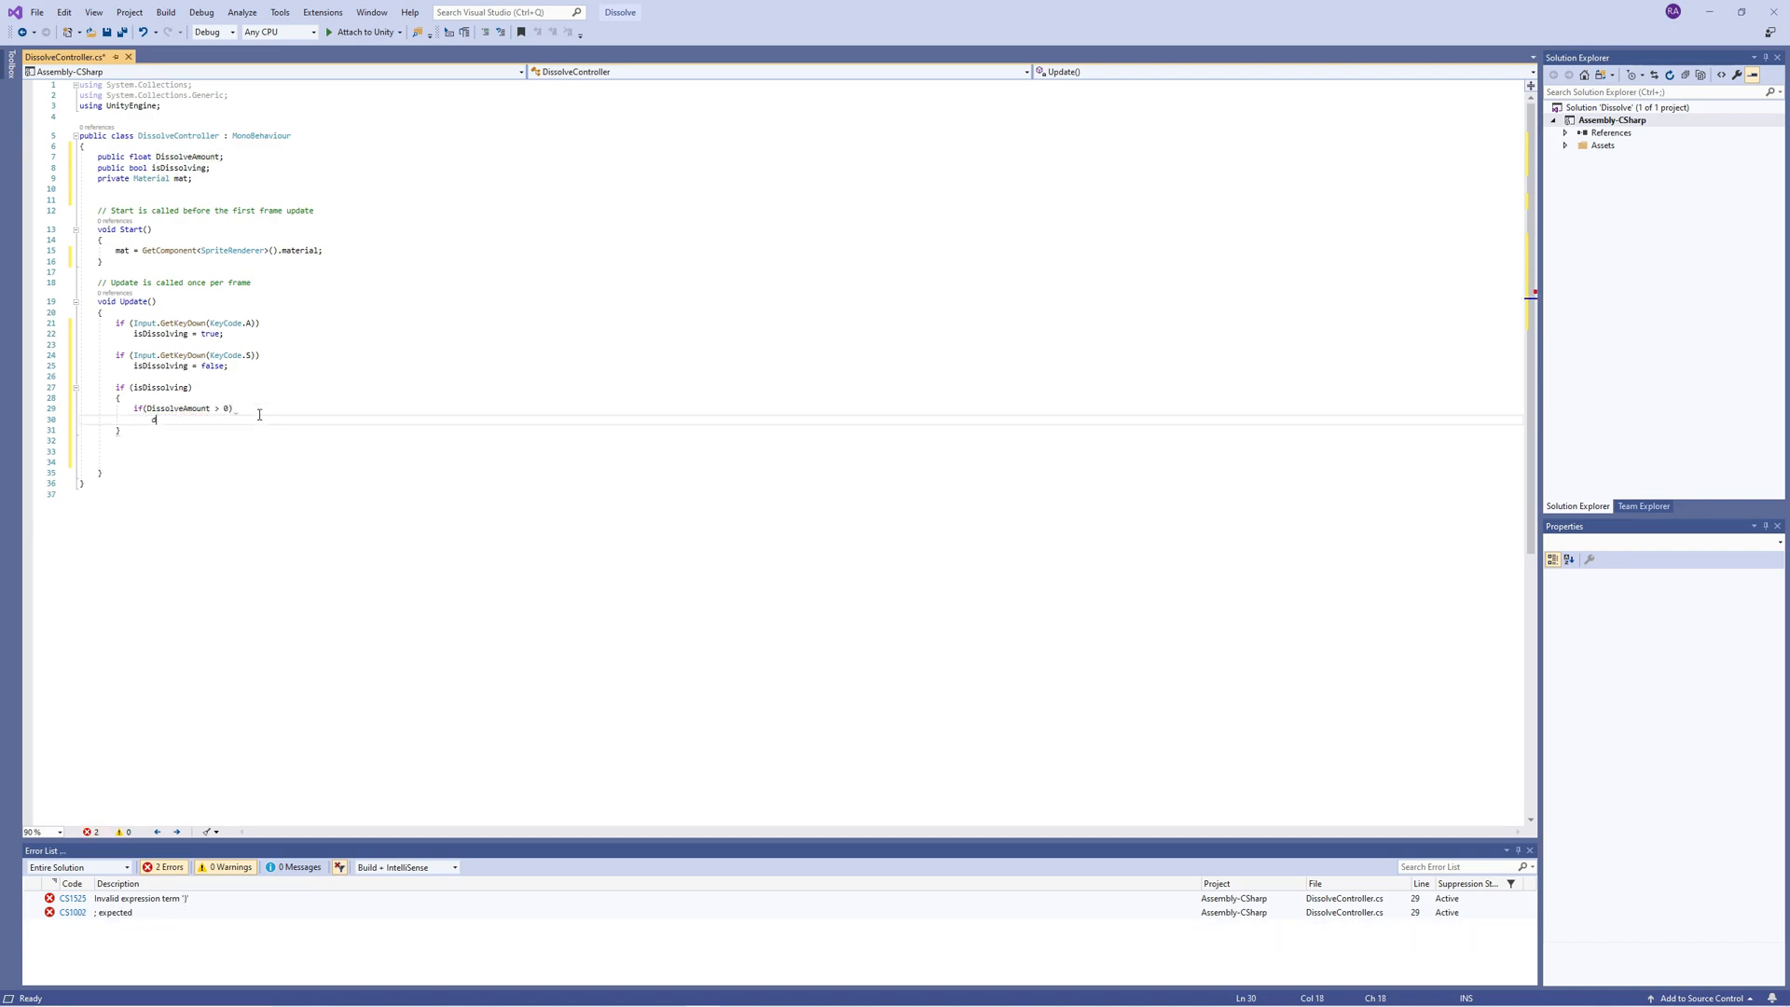
# Step: Decrease DissolveAmount by Time.deltaTime * dissolveSpeed and pass it to mat.SetFloat("_DissolveAmount")
pyautogui.write('DissolveAmount -=')
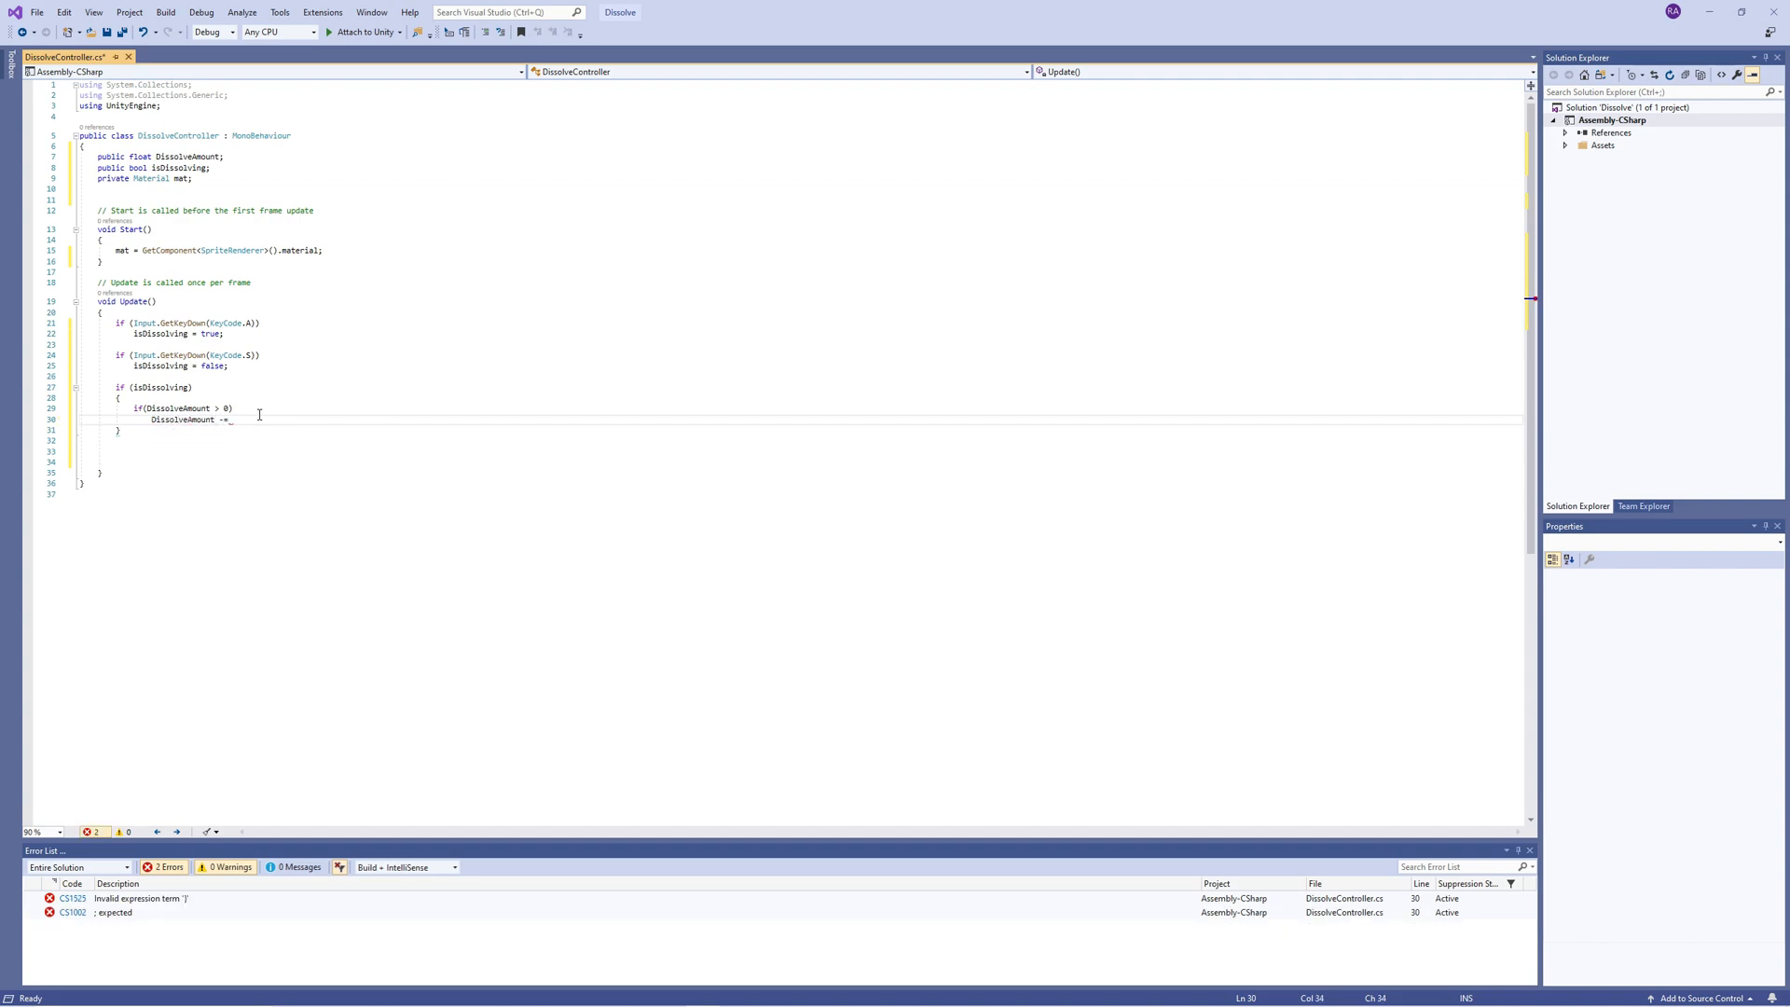
pyautogui.write('Time.deltaTime *')
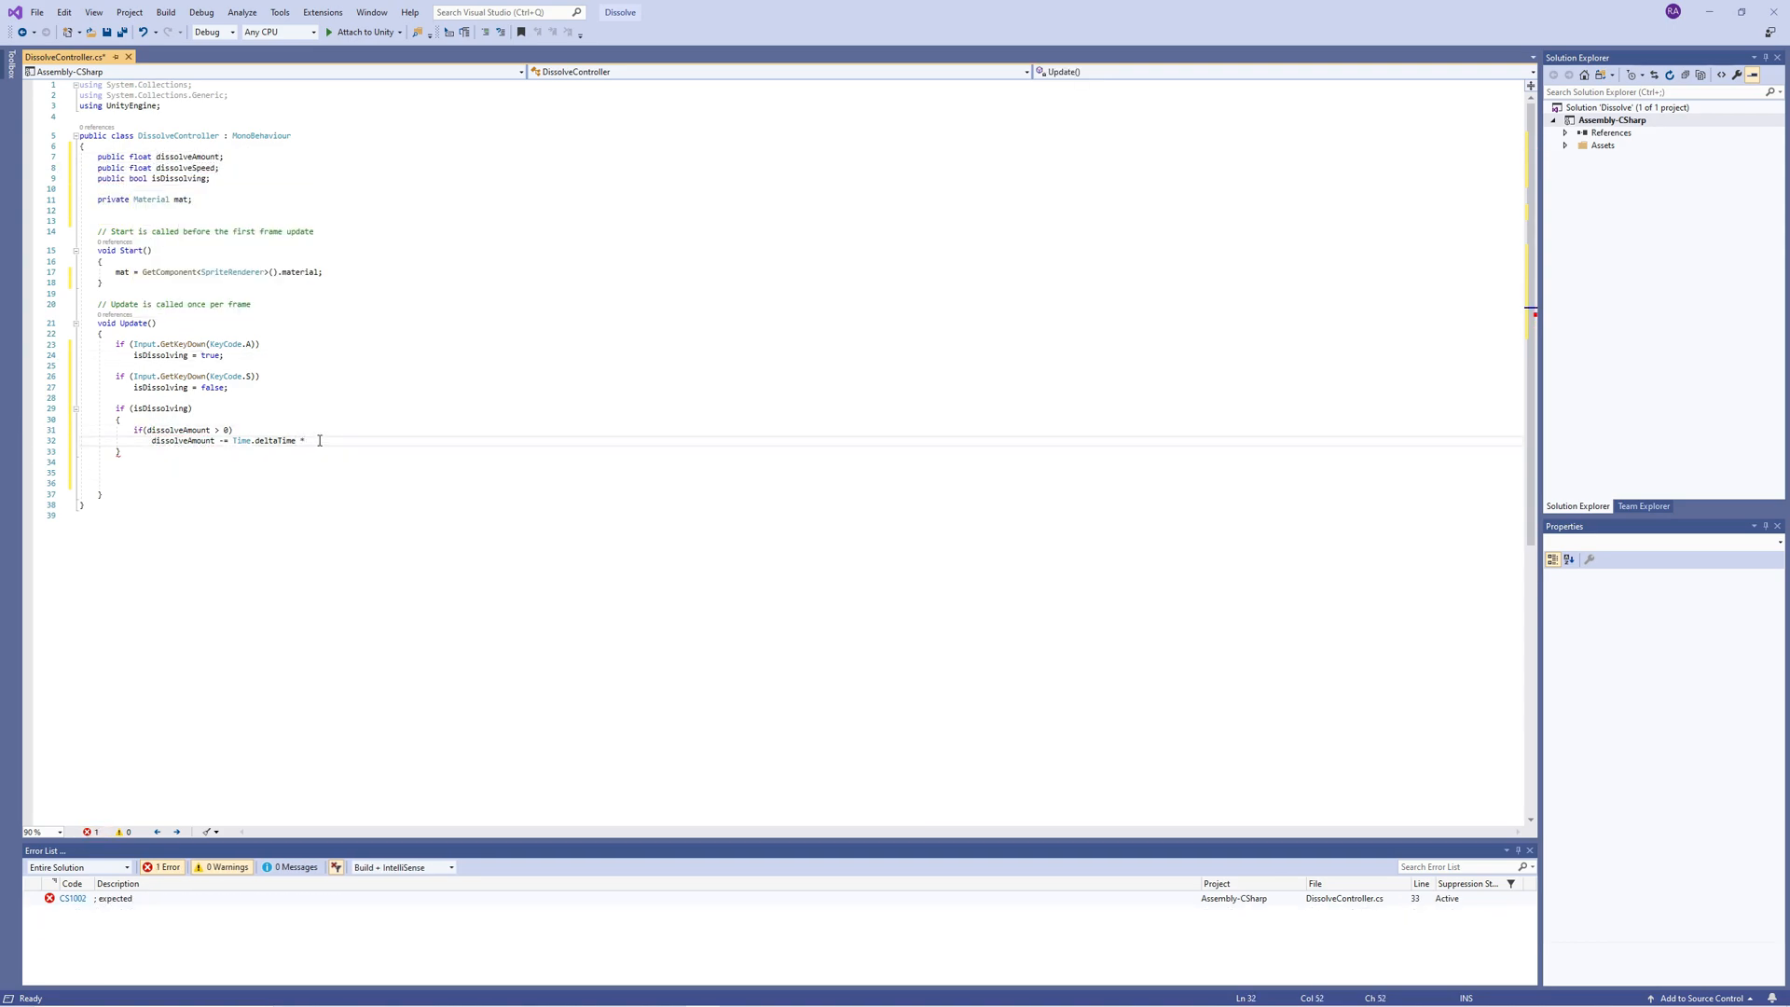
pyautogui.write('dissolveSpeed;')
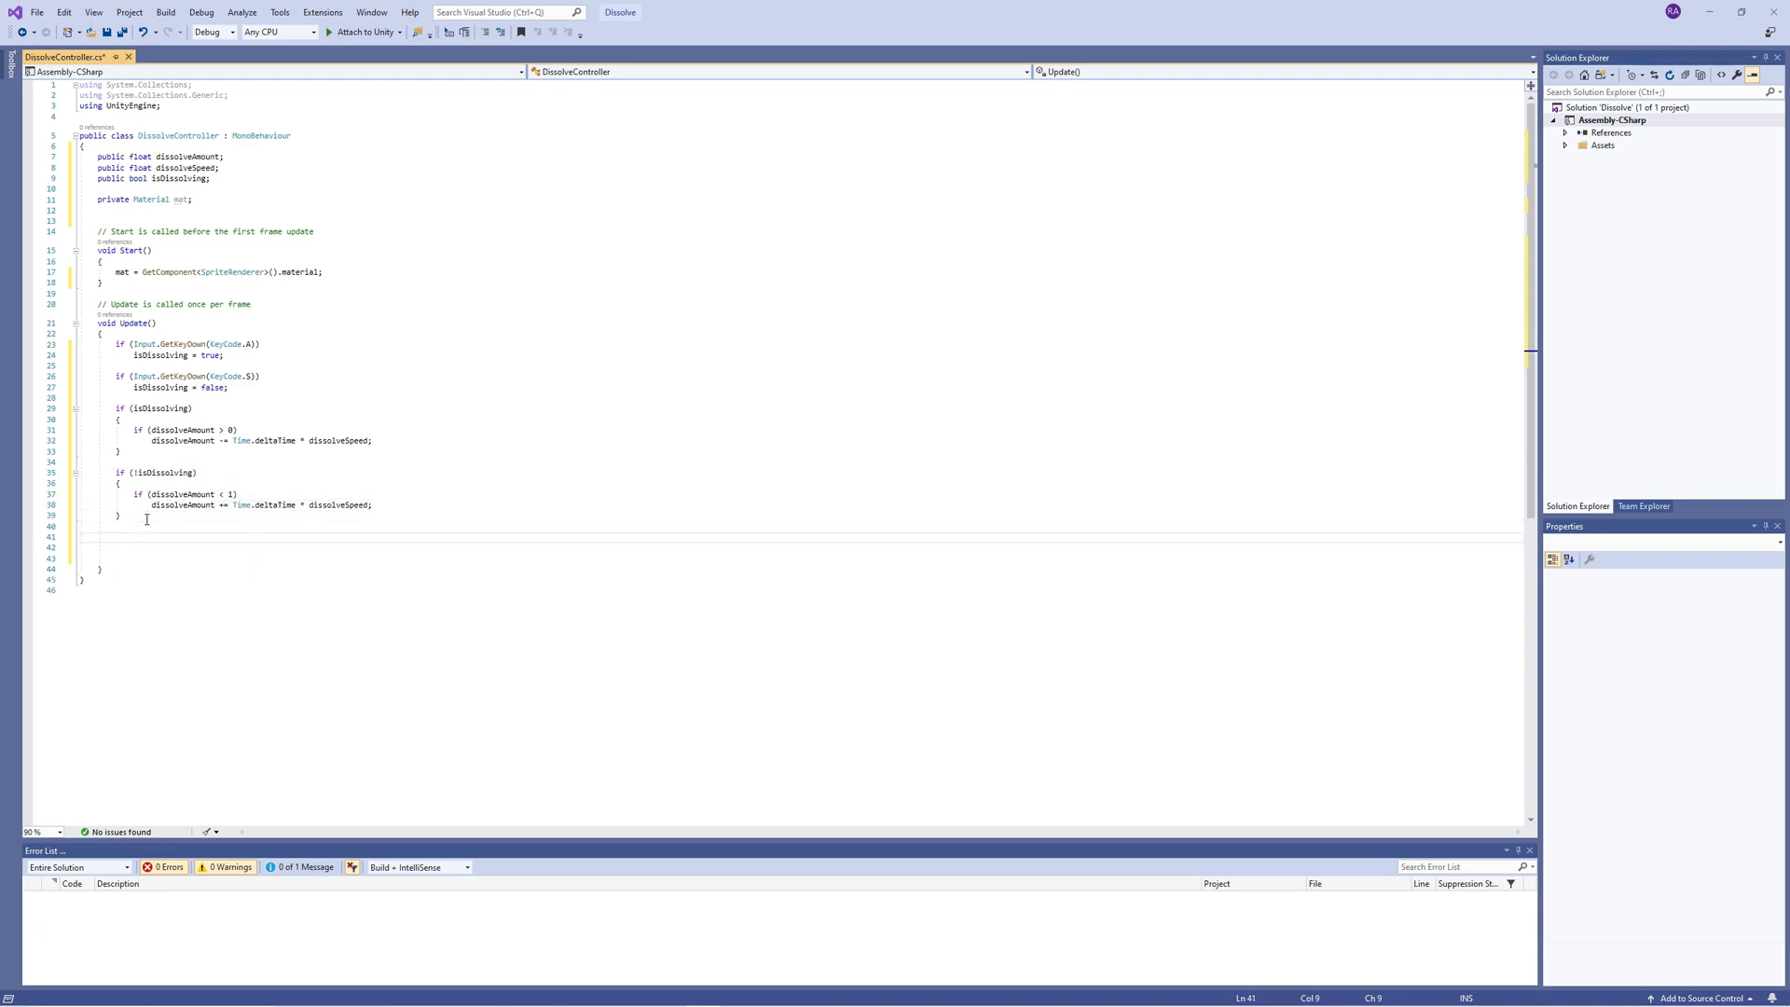
pyautogui.write('mat.setFloat("_DissolveAmount')
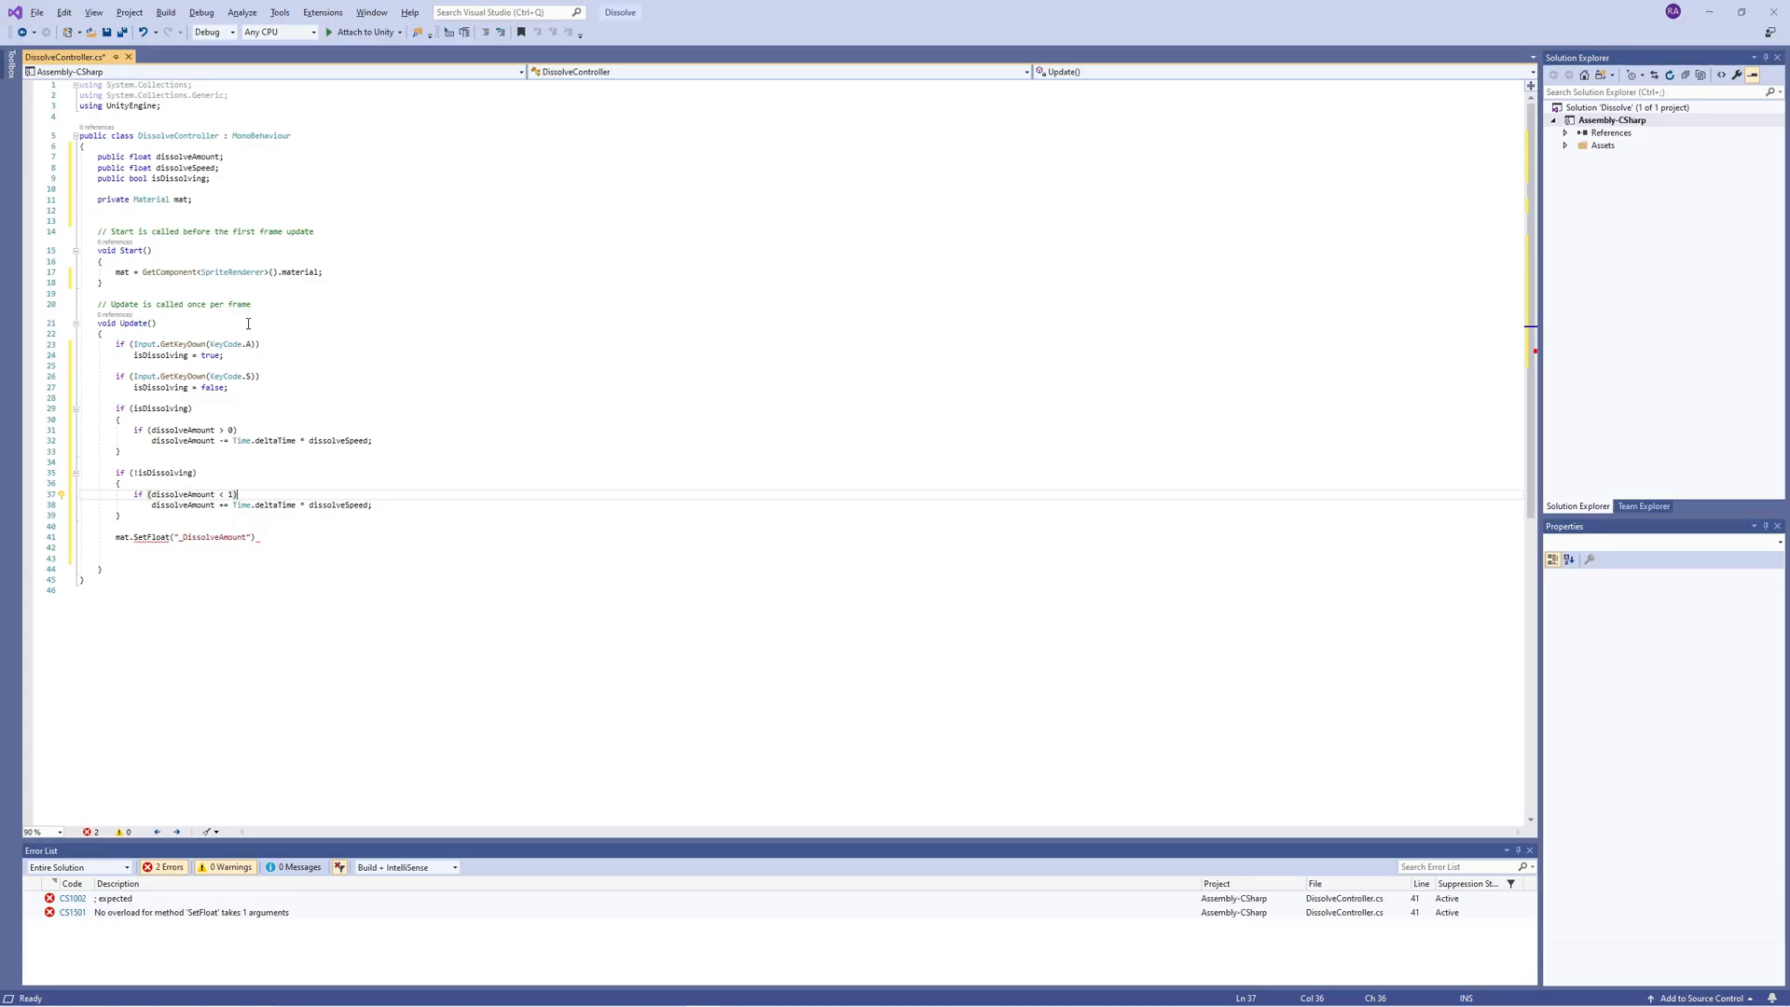
pyautogui.write(', d')
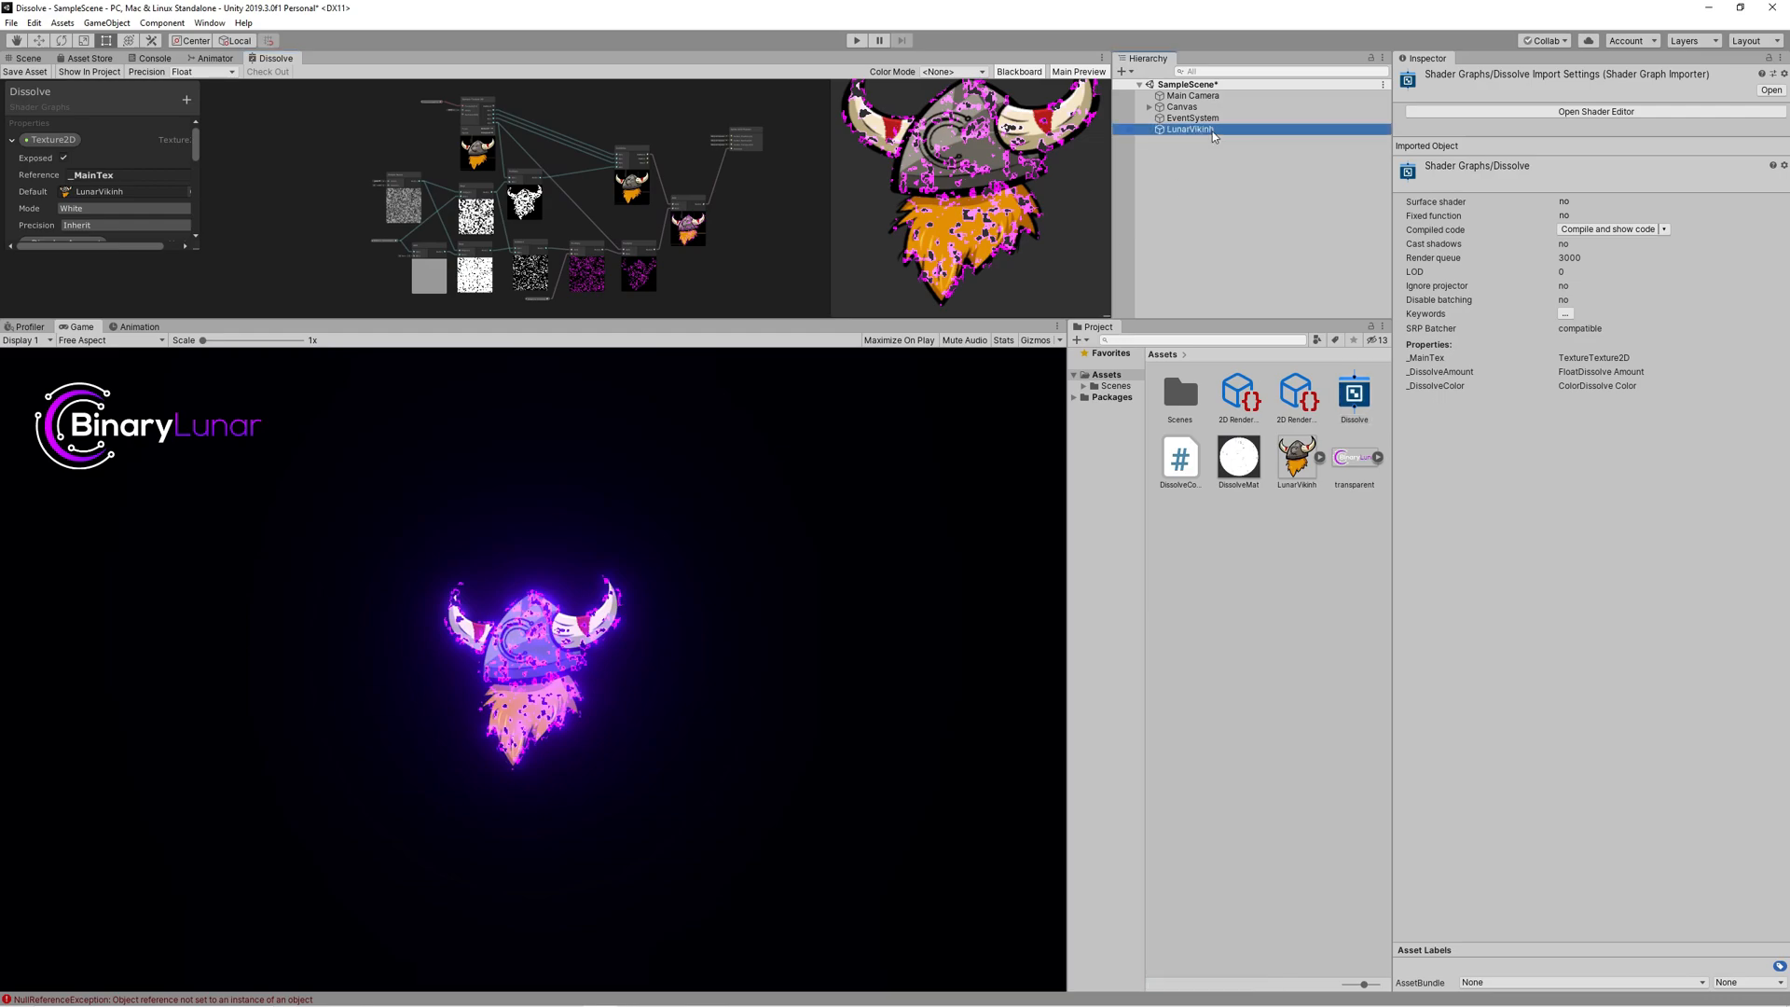
# Step: Select LunarViking and play the scene so the sprite dissolves to glowing specks
pyautogui.click(1191, 129)
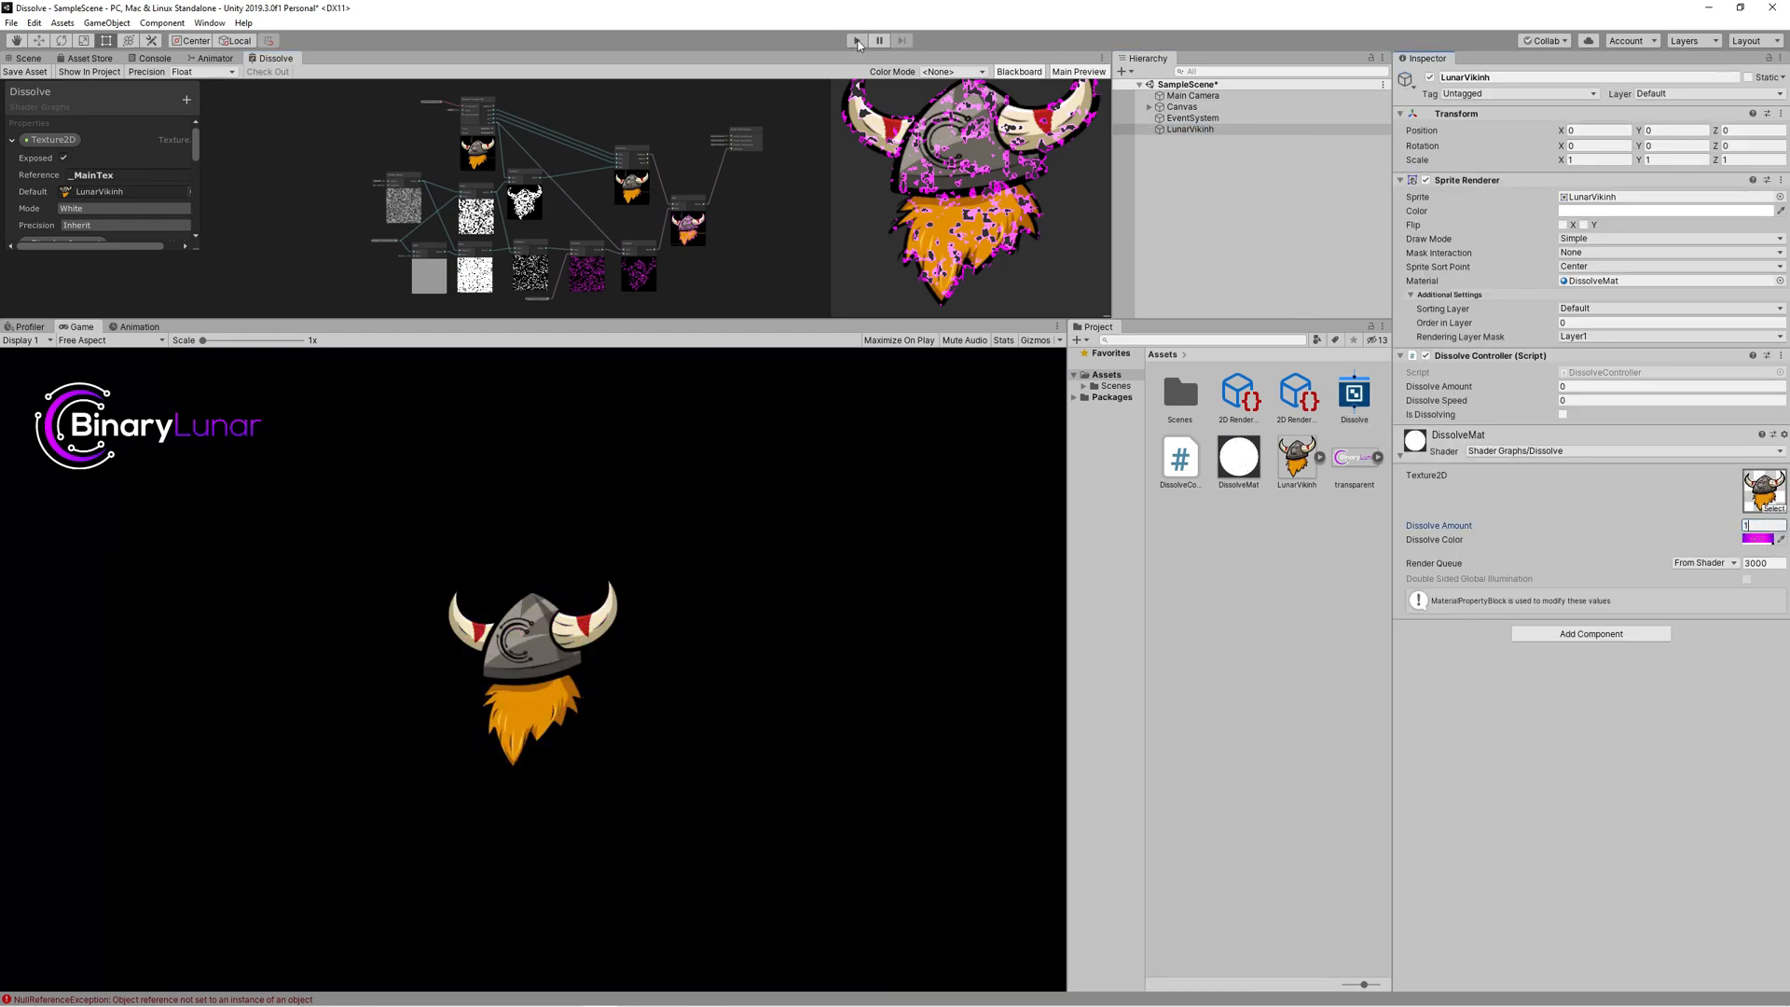
pyautogui.click(855, 39)
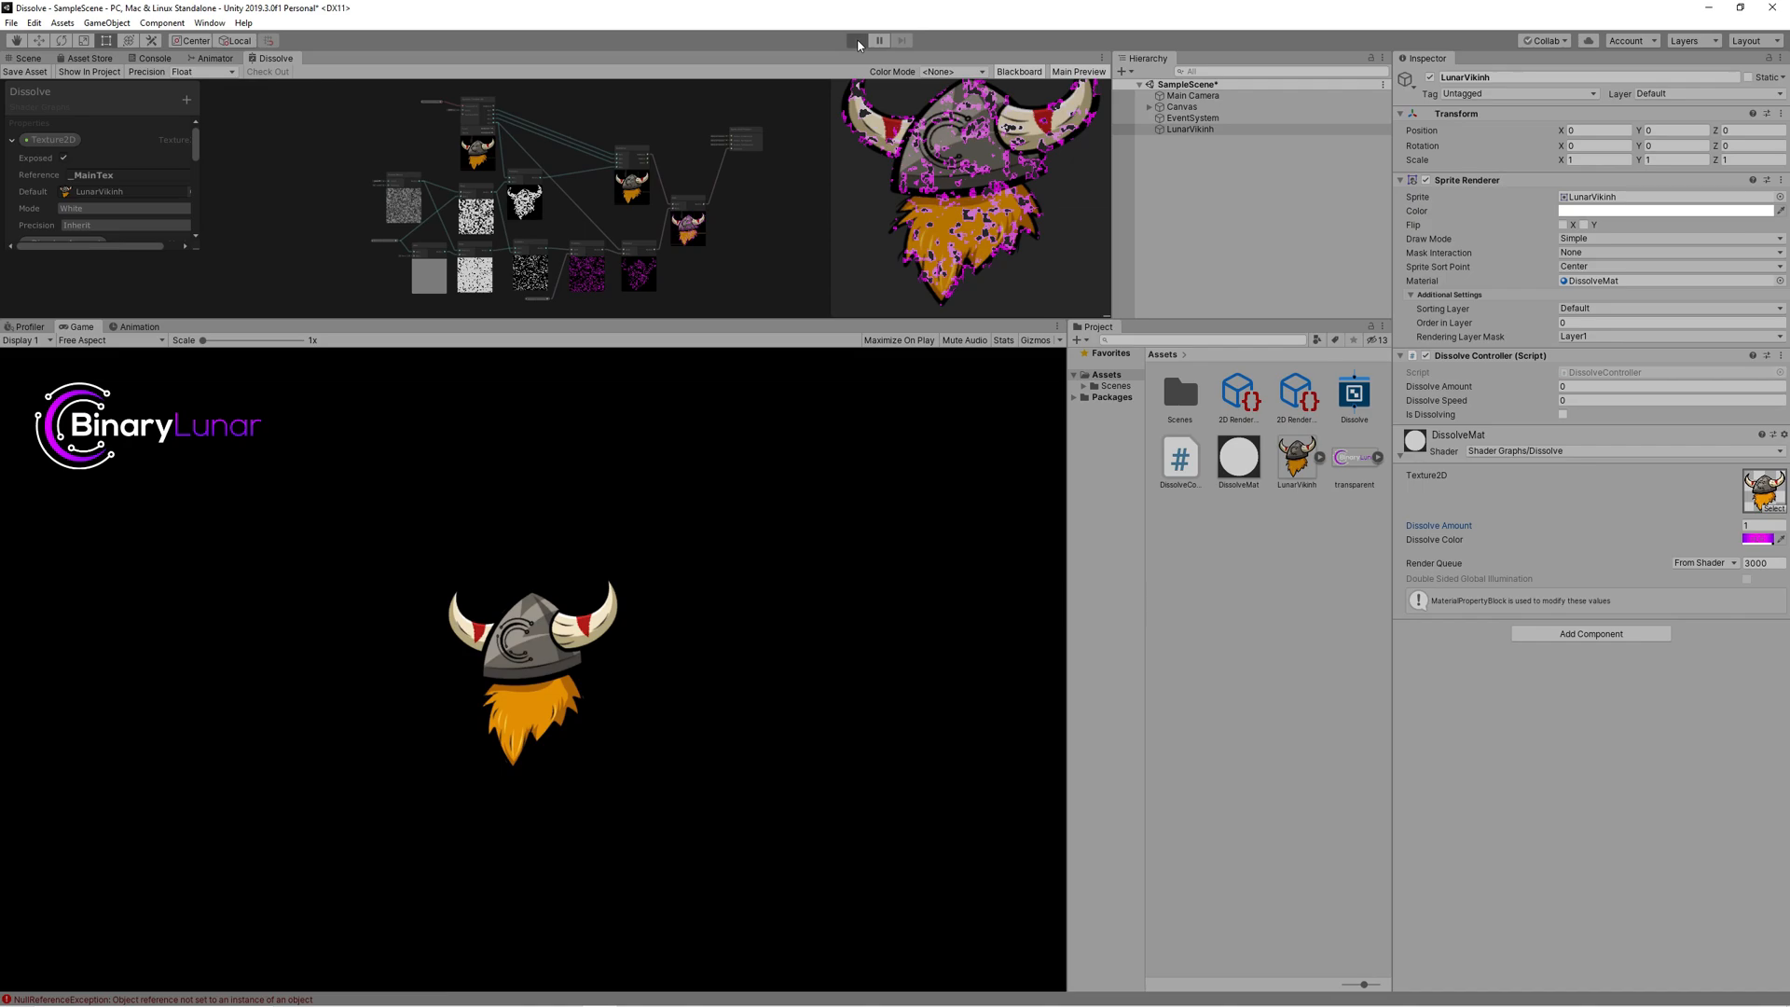
pyautogui.click(856, 39)
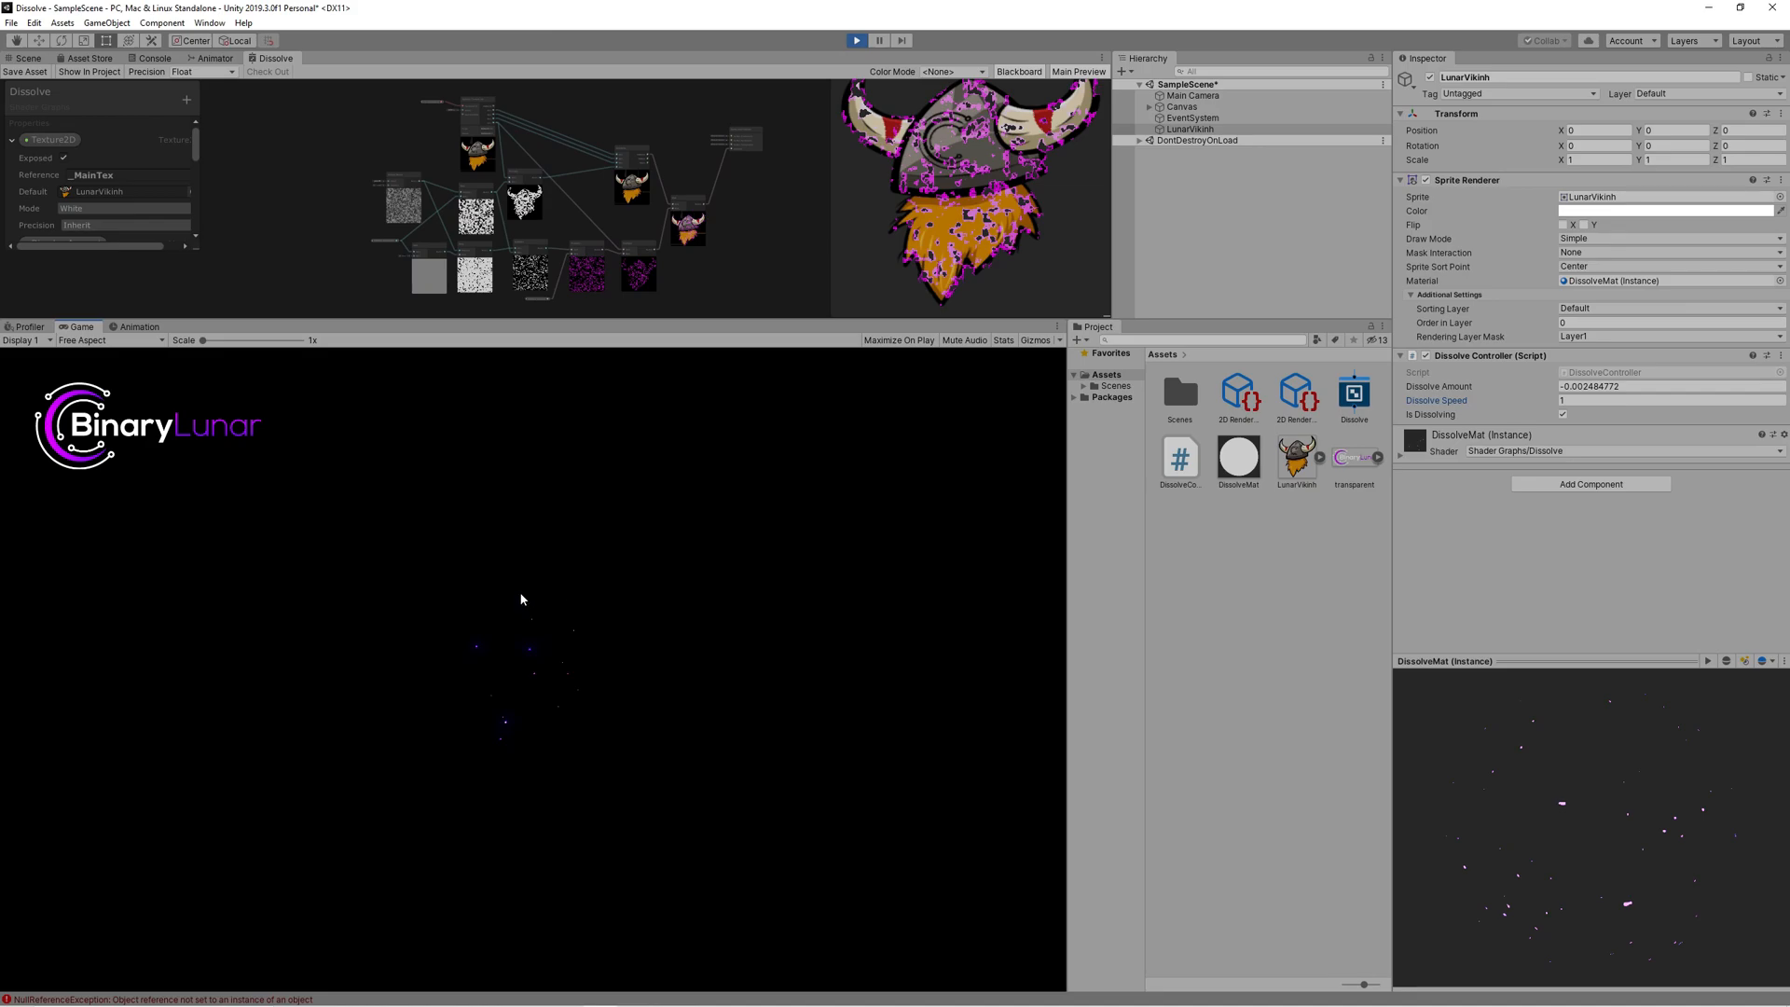
pyautogui.moveTo(610, 729)
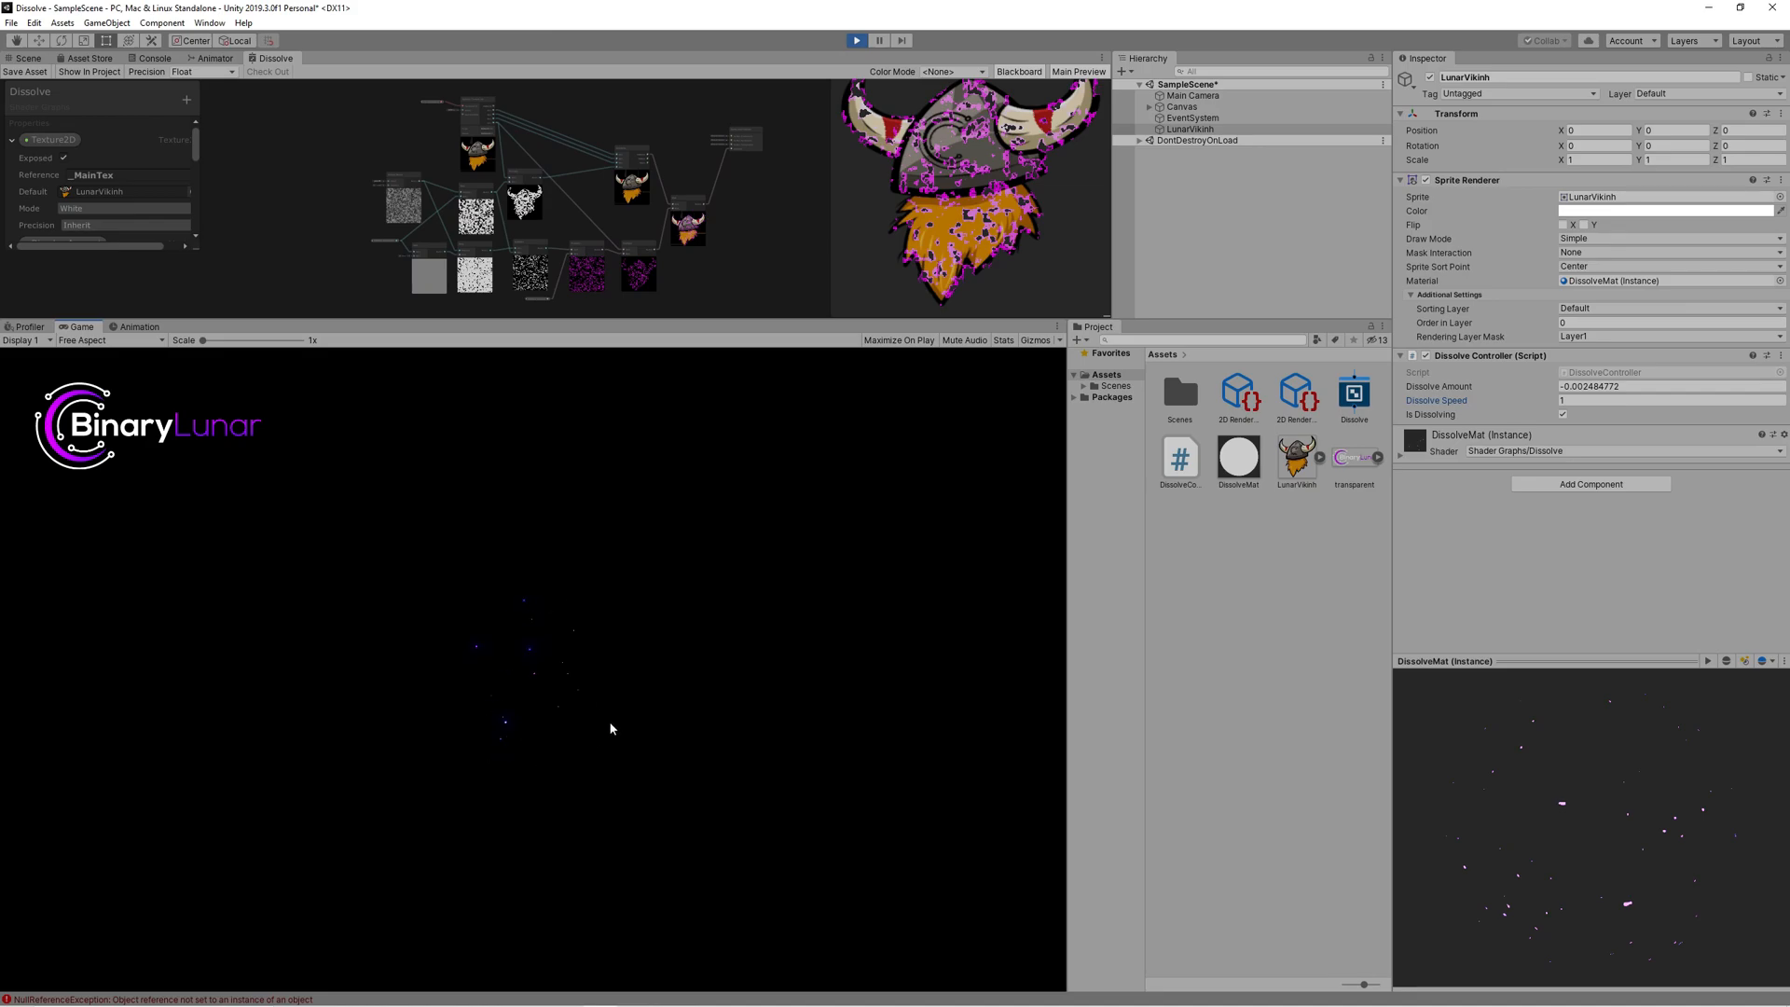
pyautogui.moveTo(499, 613)
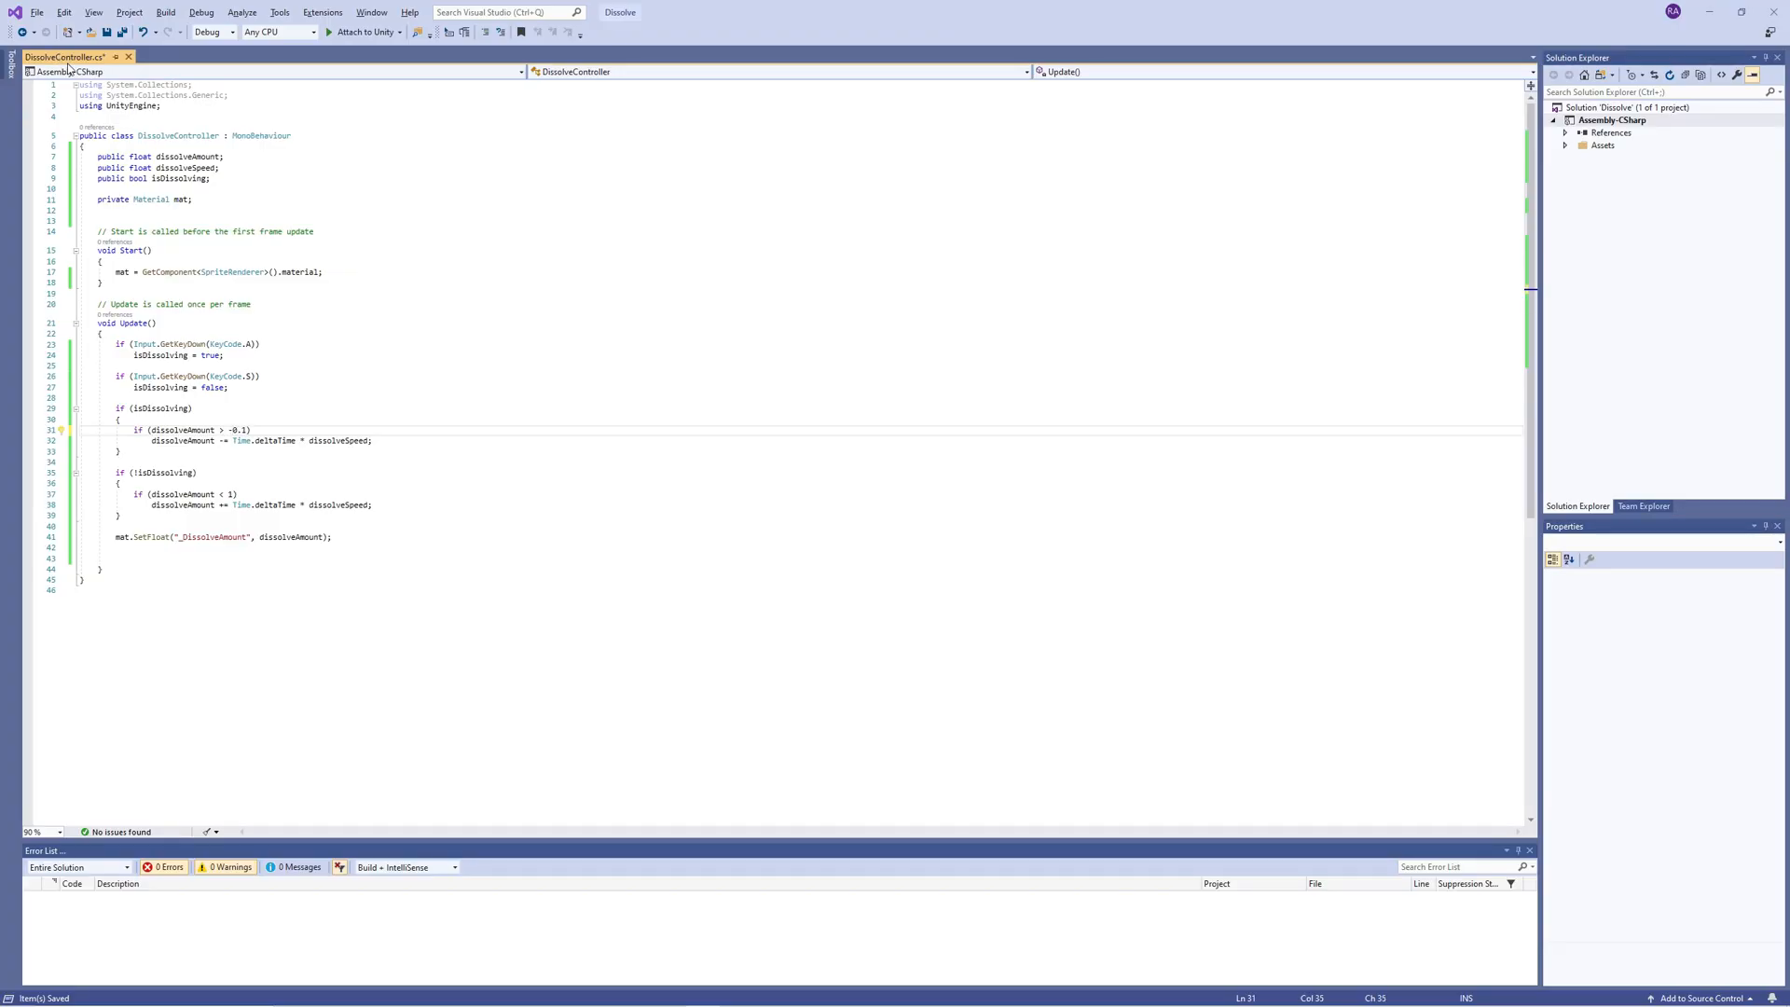
# Step: Switch back to Unity and replay the scene with the -0.1 dissolve lower limit
pyautogui.press('alt+tab')
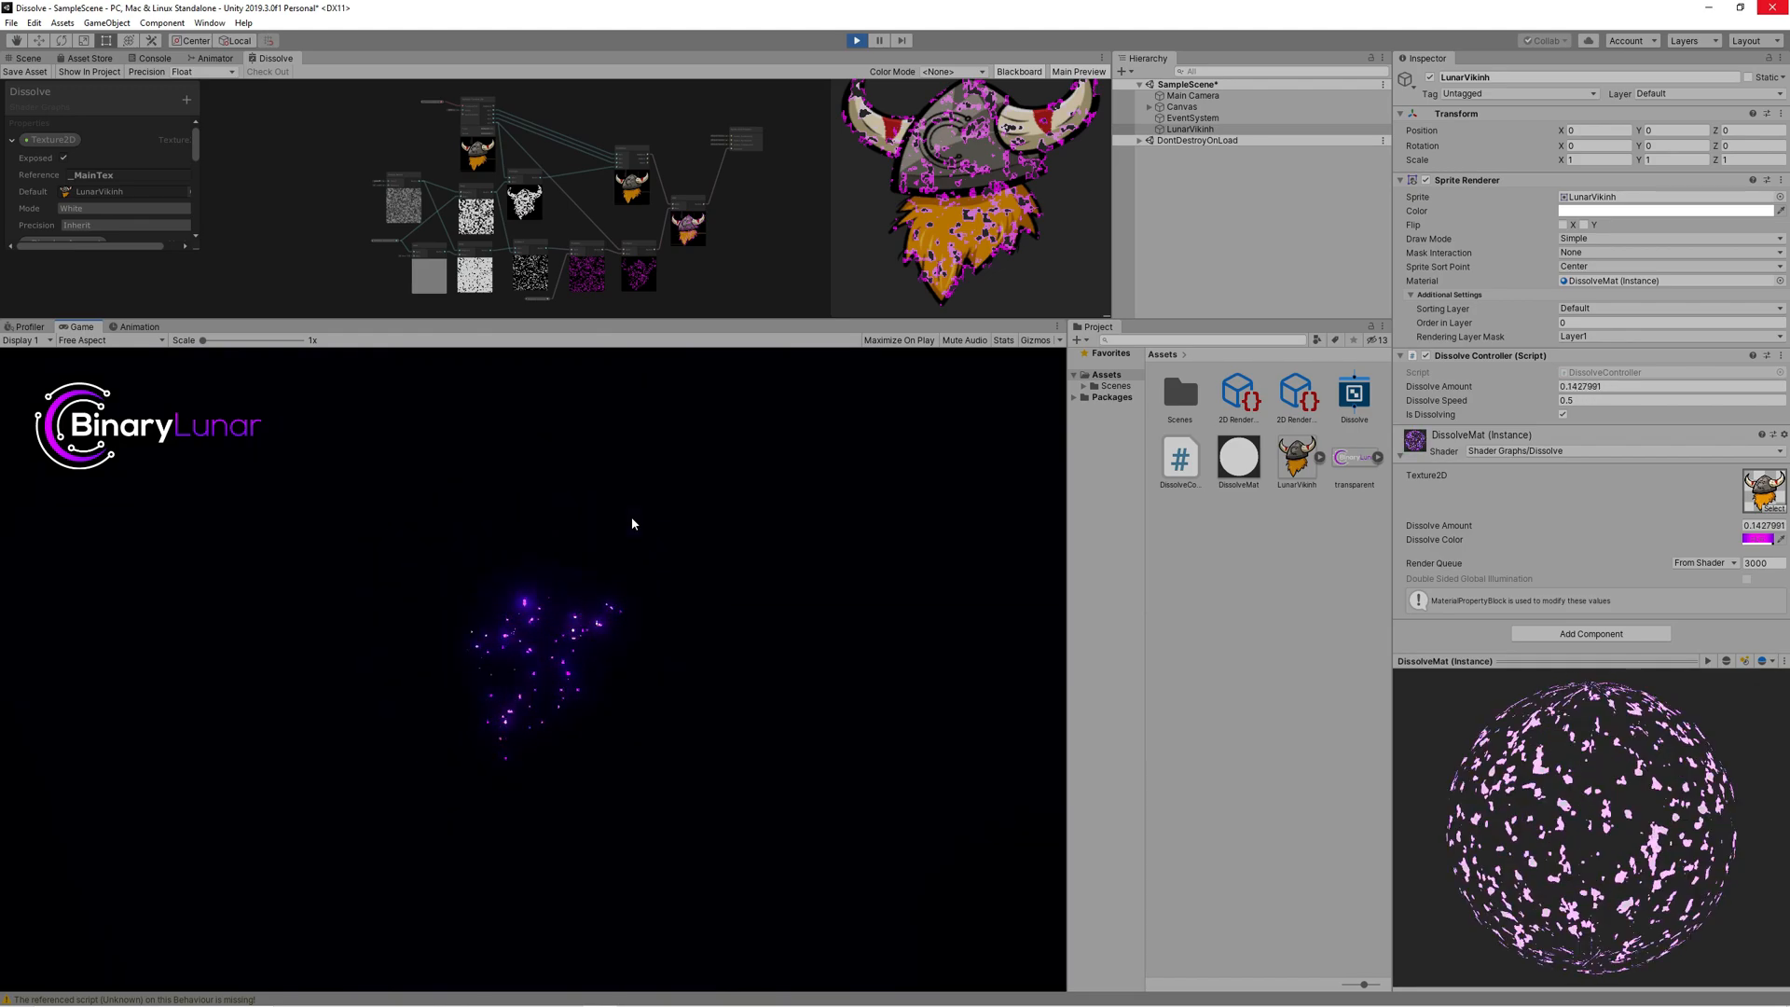
pyautogui.click(856, 39)
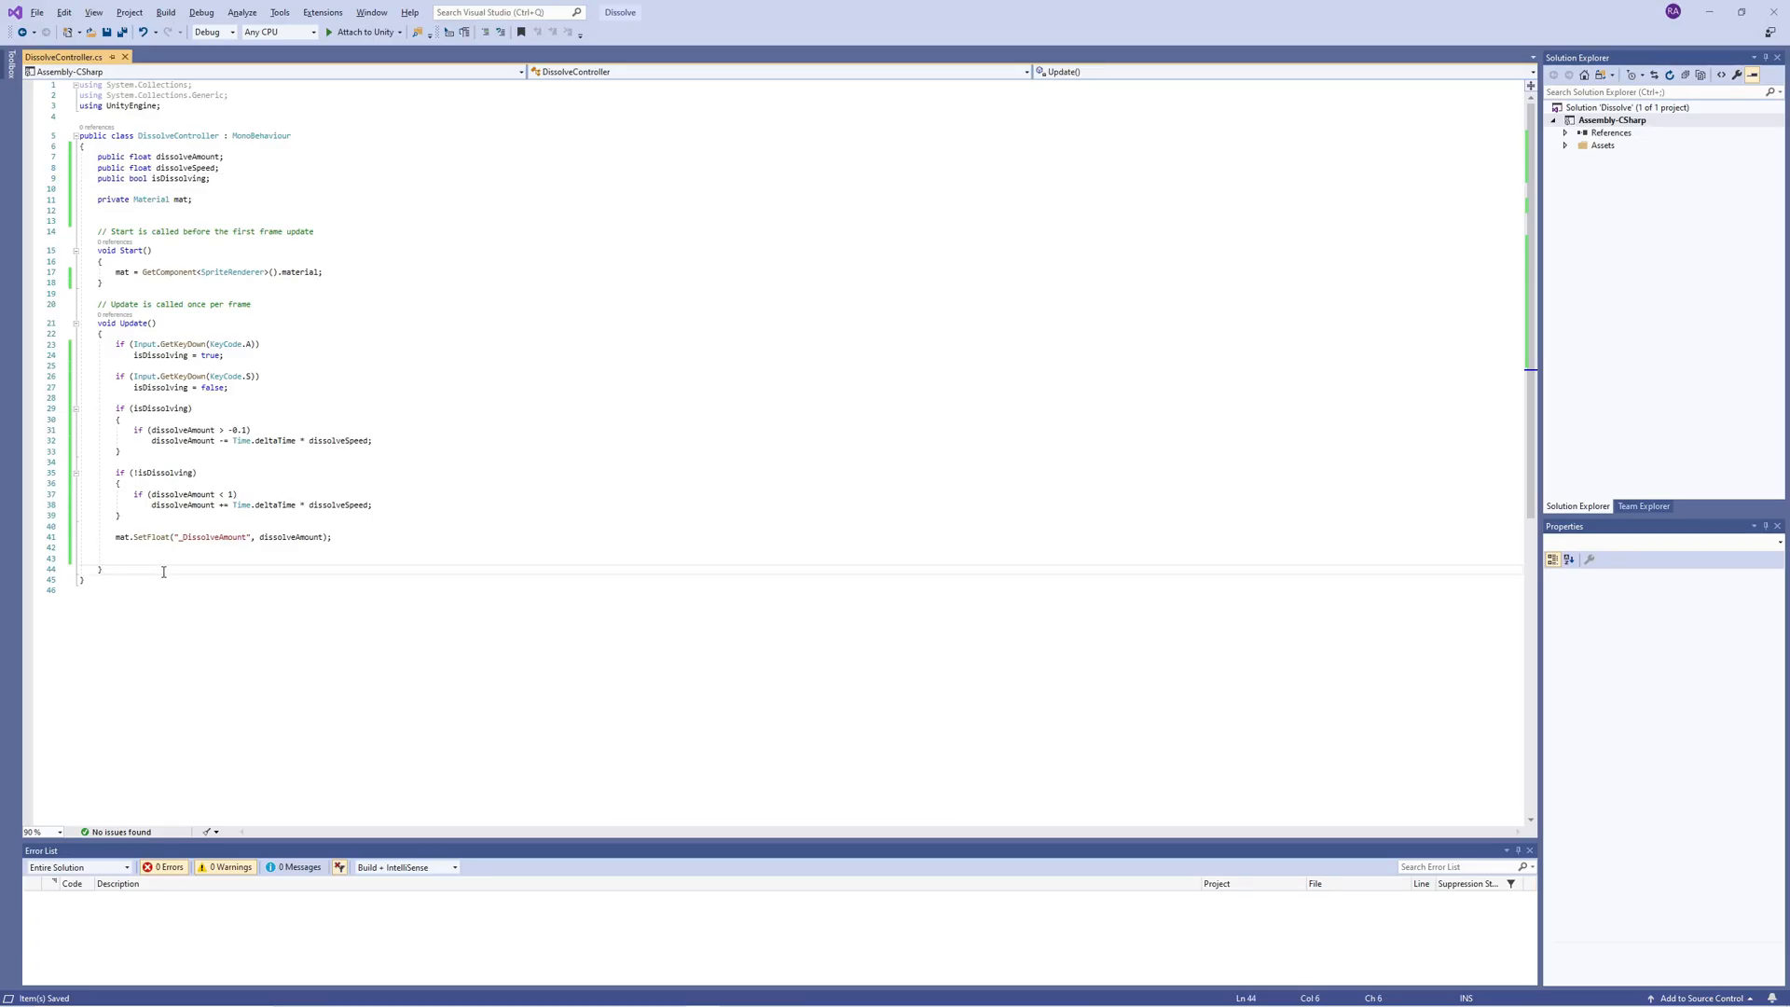
# Step: Add a public void DissolveOut(float speed, Color color) method using speed for the countdown
pyautogui.write('public void DissolveOut')
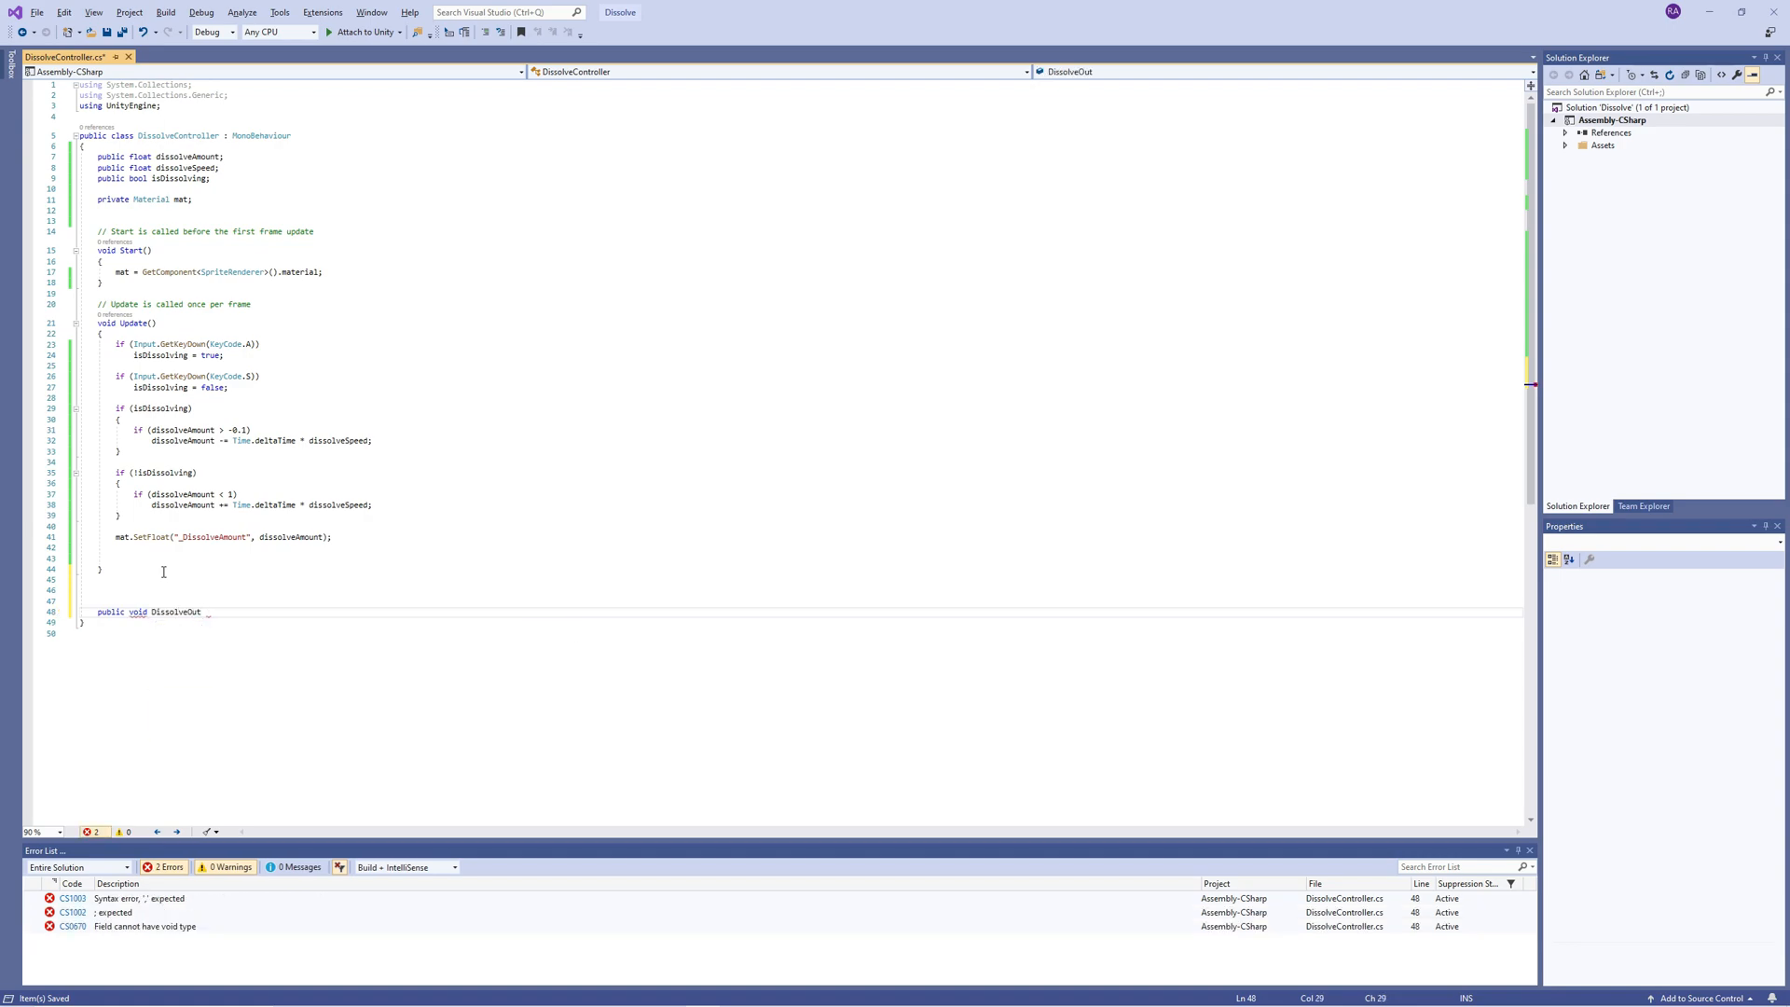
pyautogui.write('()')
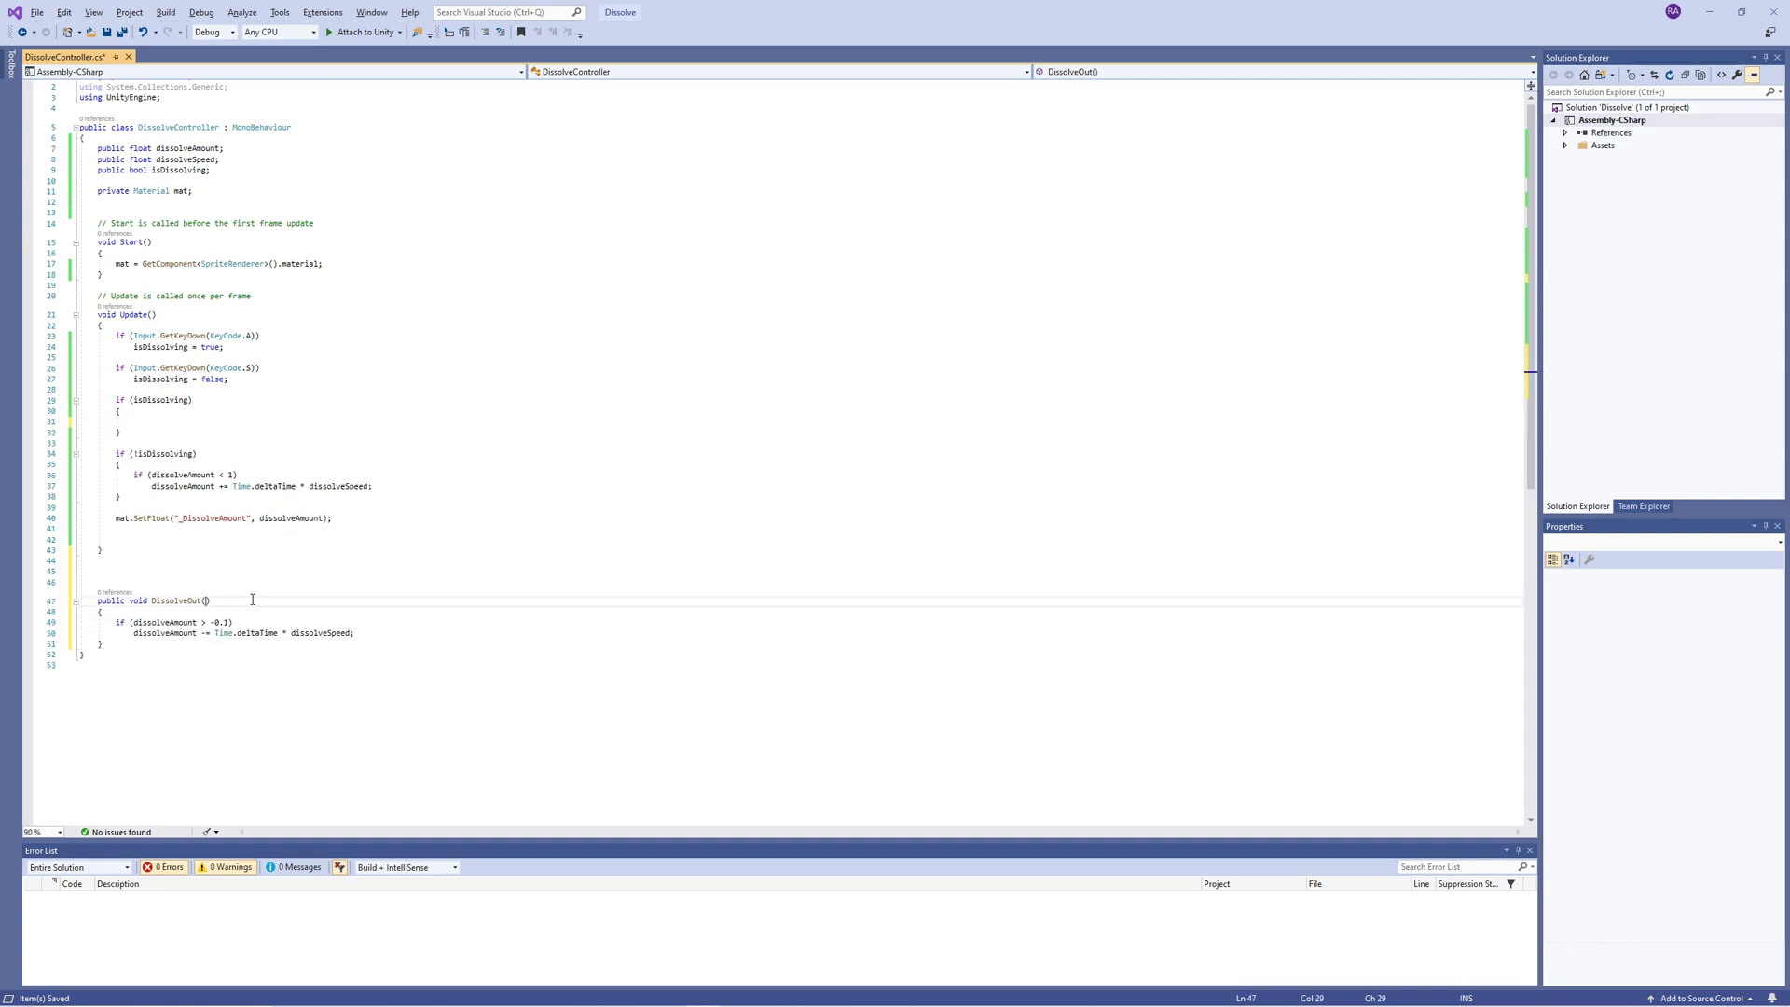
pyautogui.write('float spee')
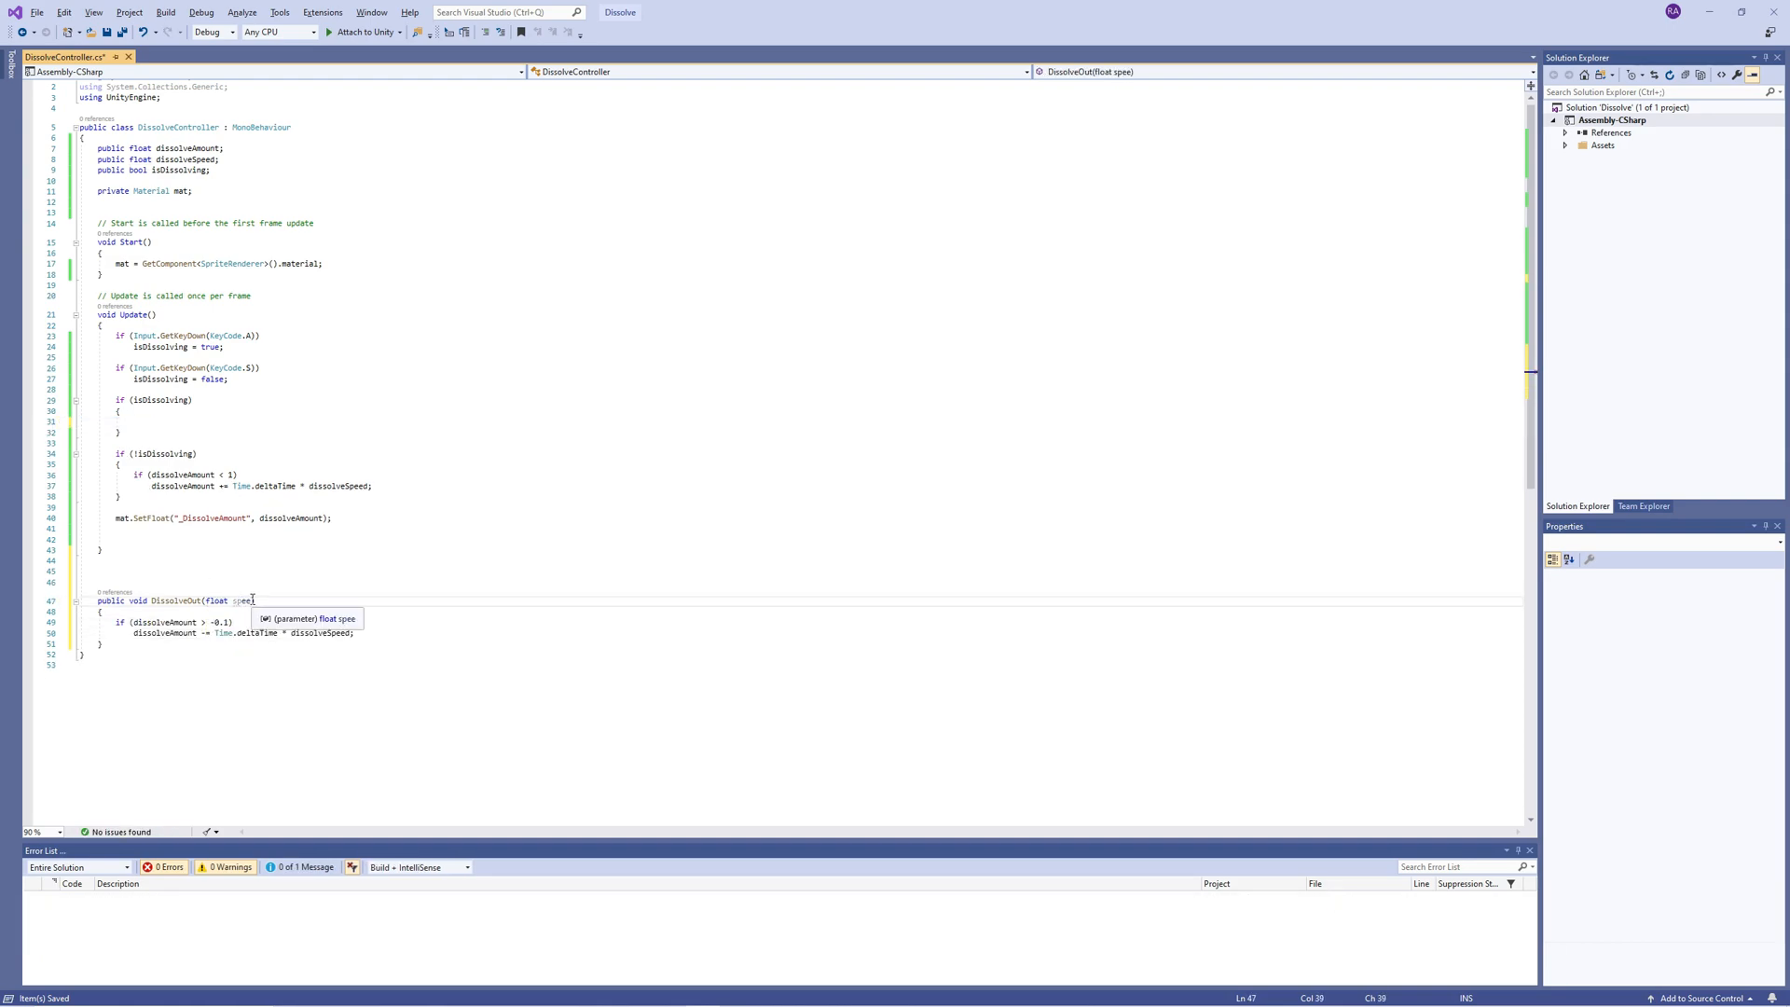
pyautogui.write(', Color color')
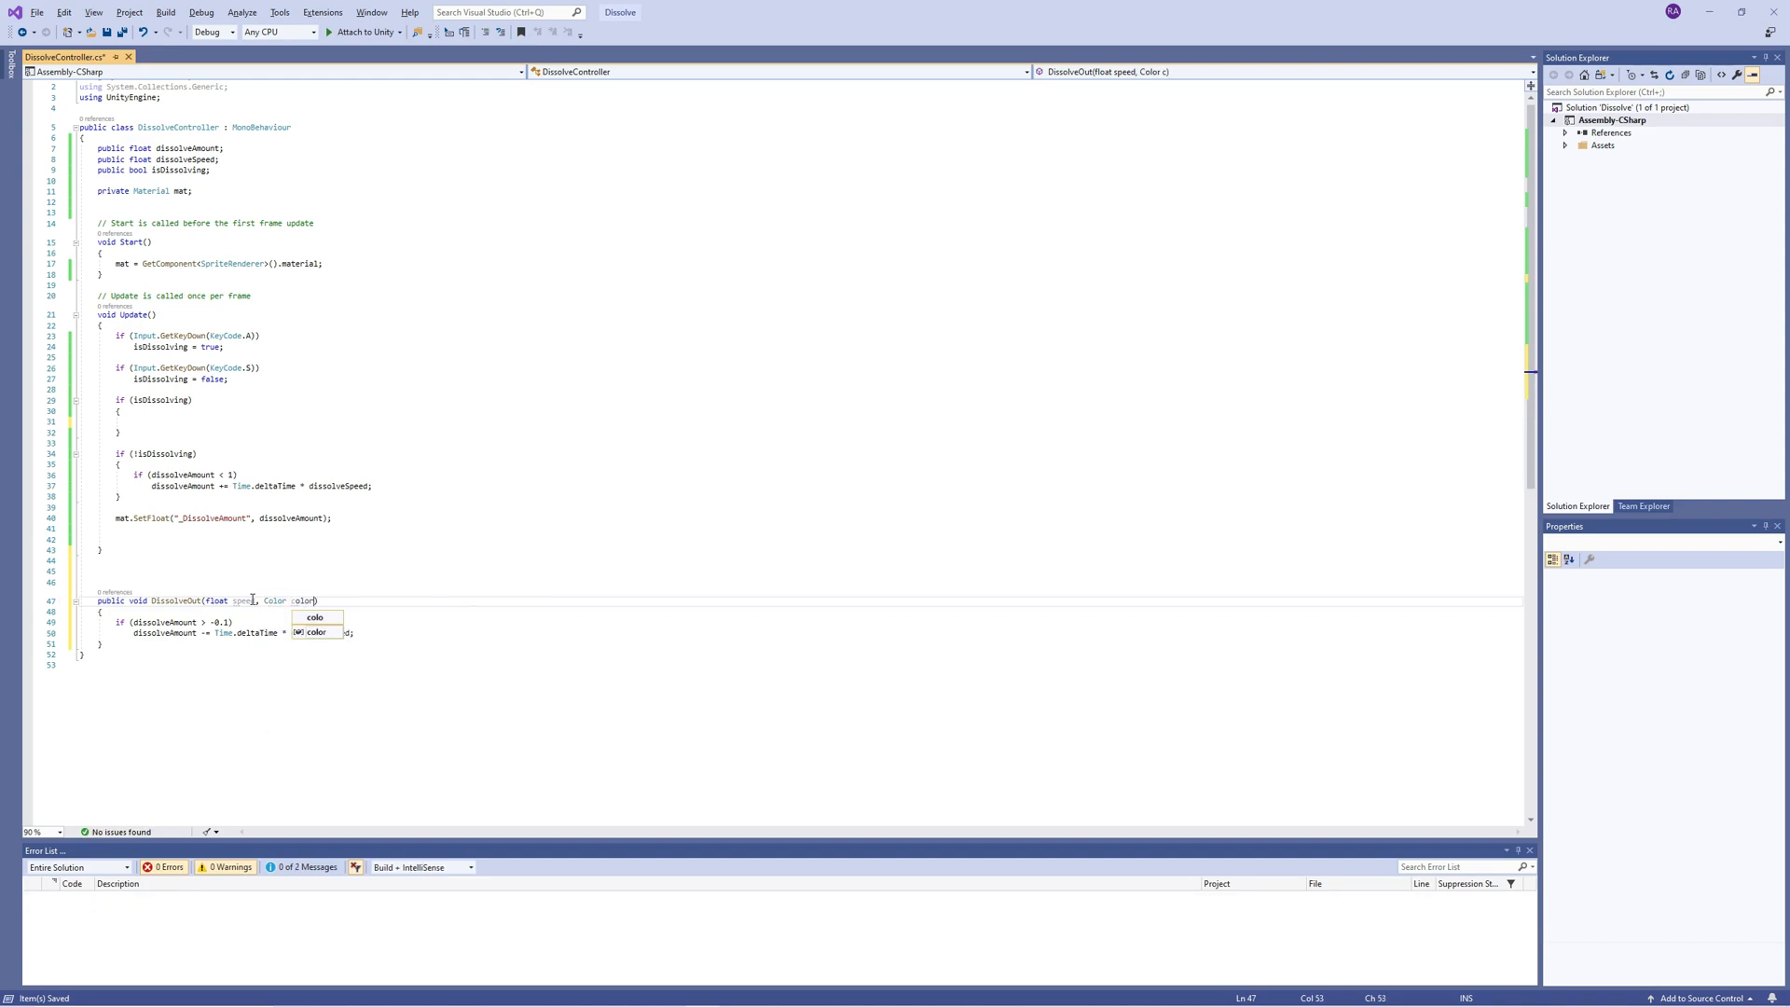
pyautogui.write('speed;')
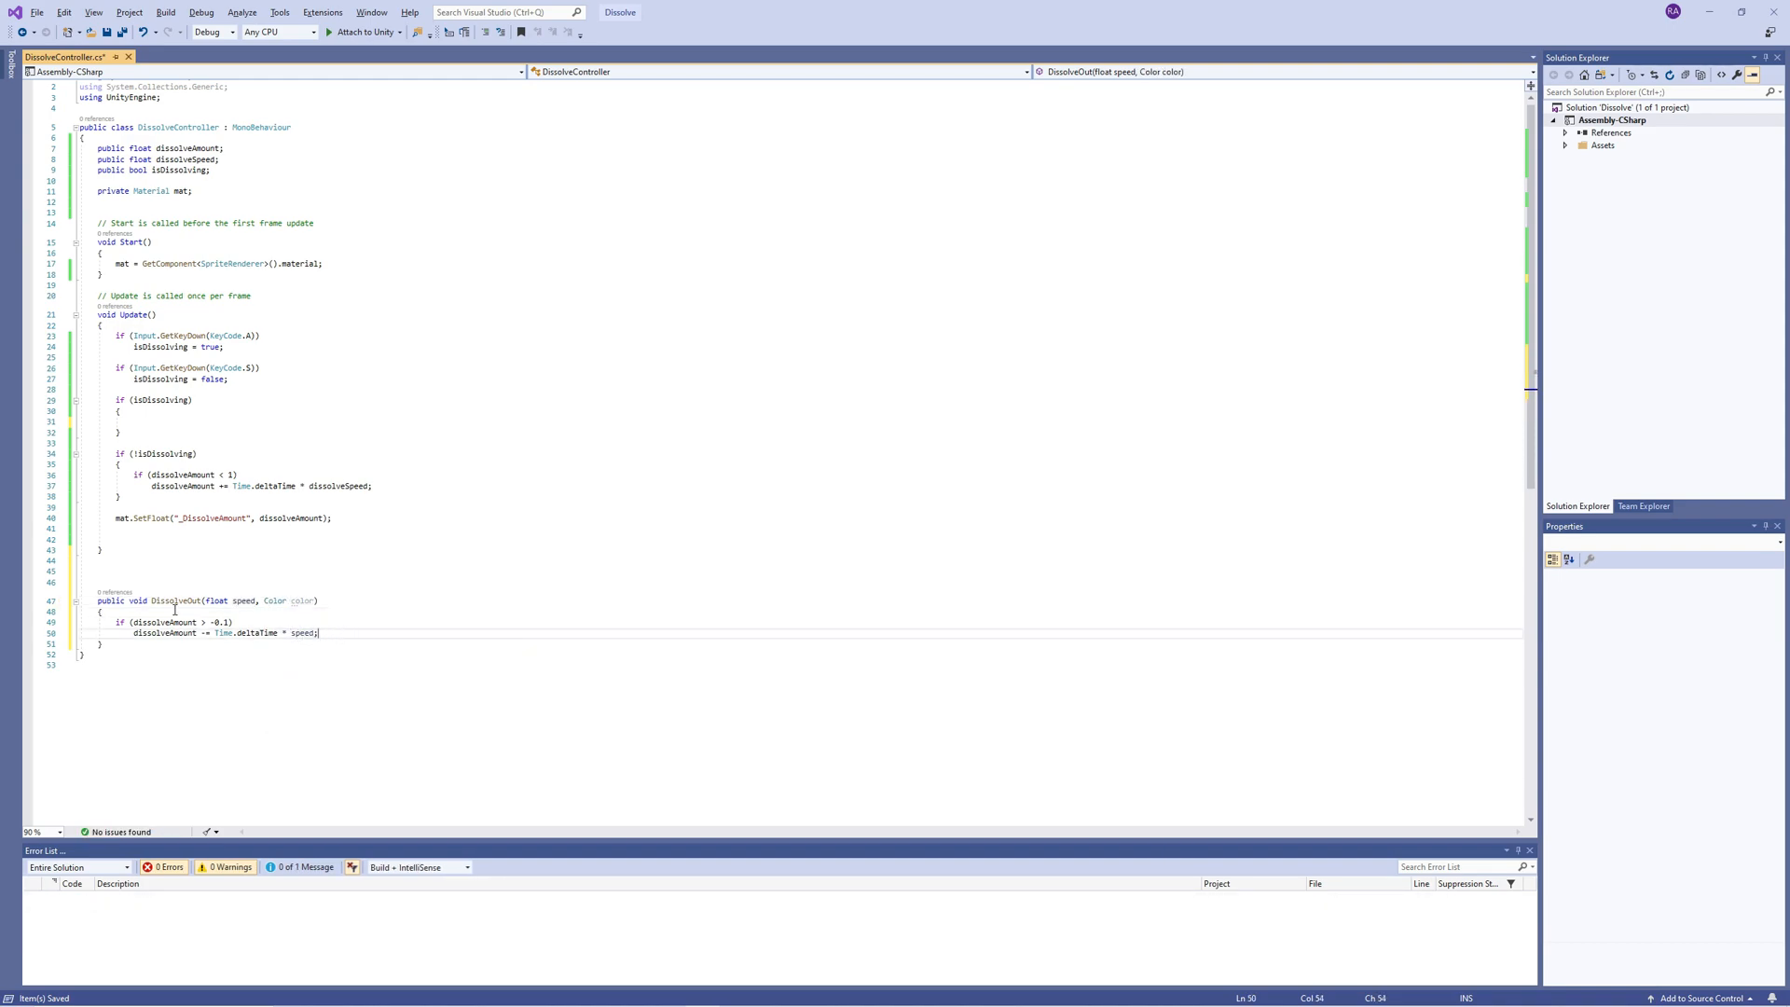
# Step: Declare a public Color outColor field on the DissolveController
pyautogui.write('public')
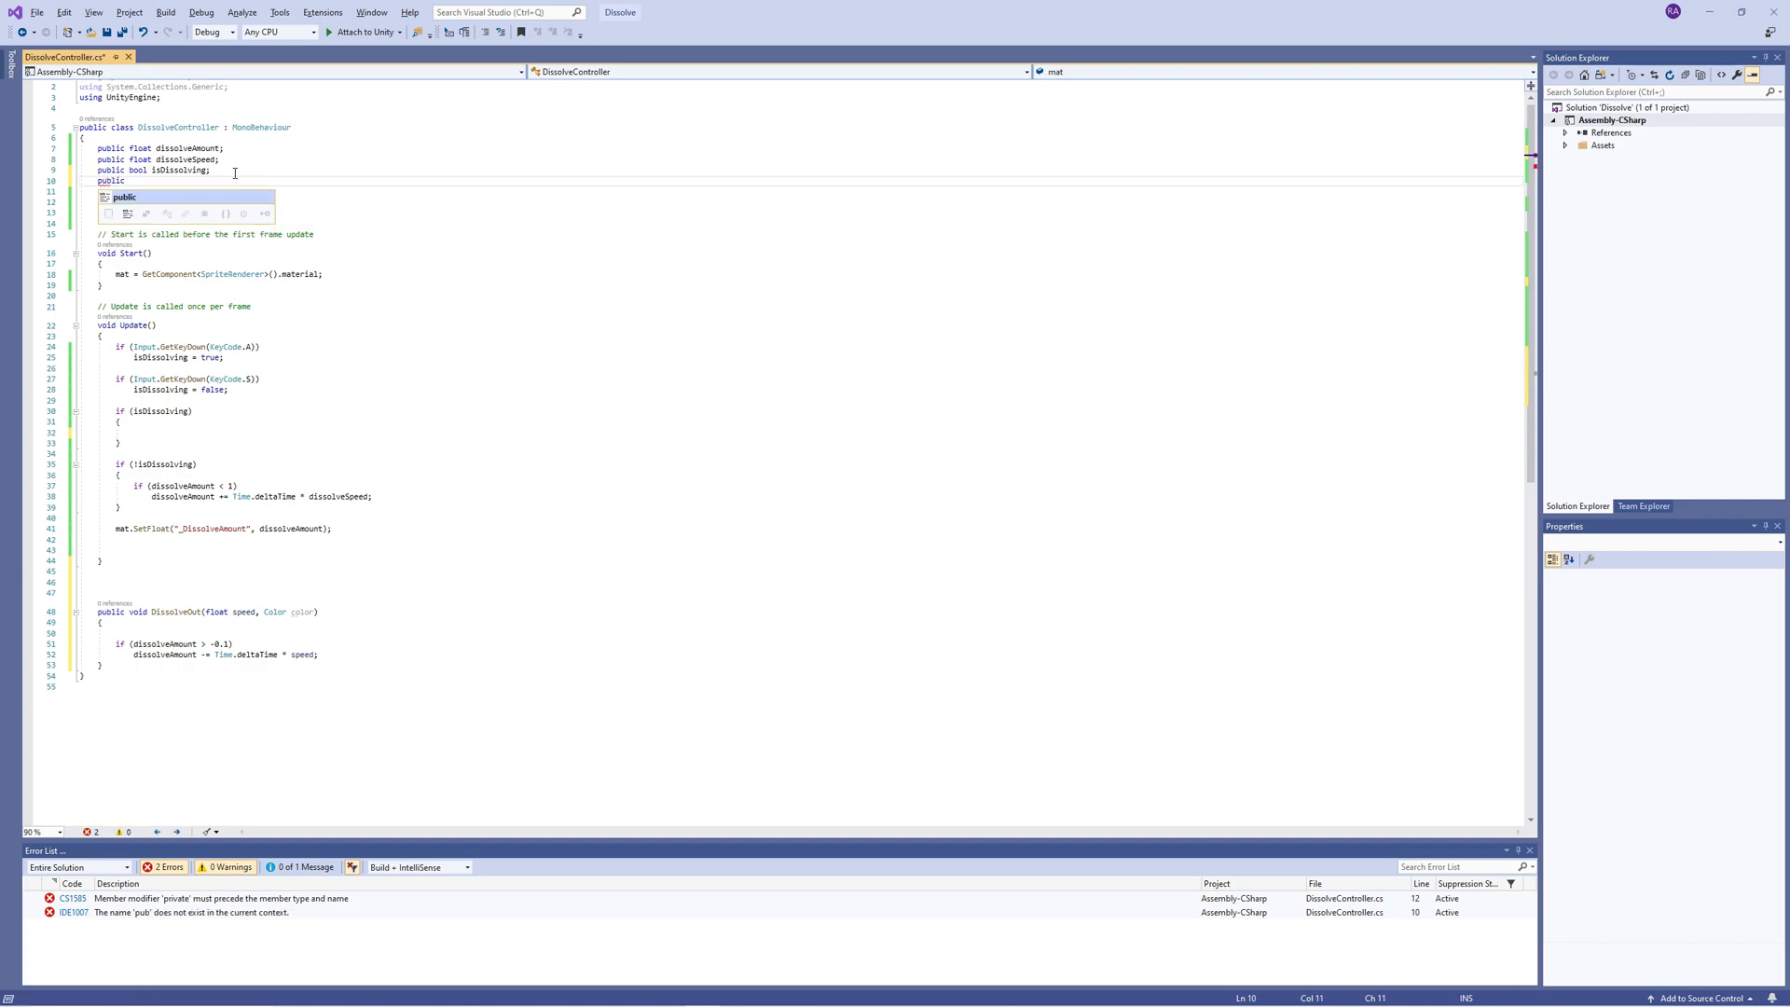
pyautogui.write('Color')
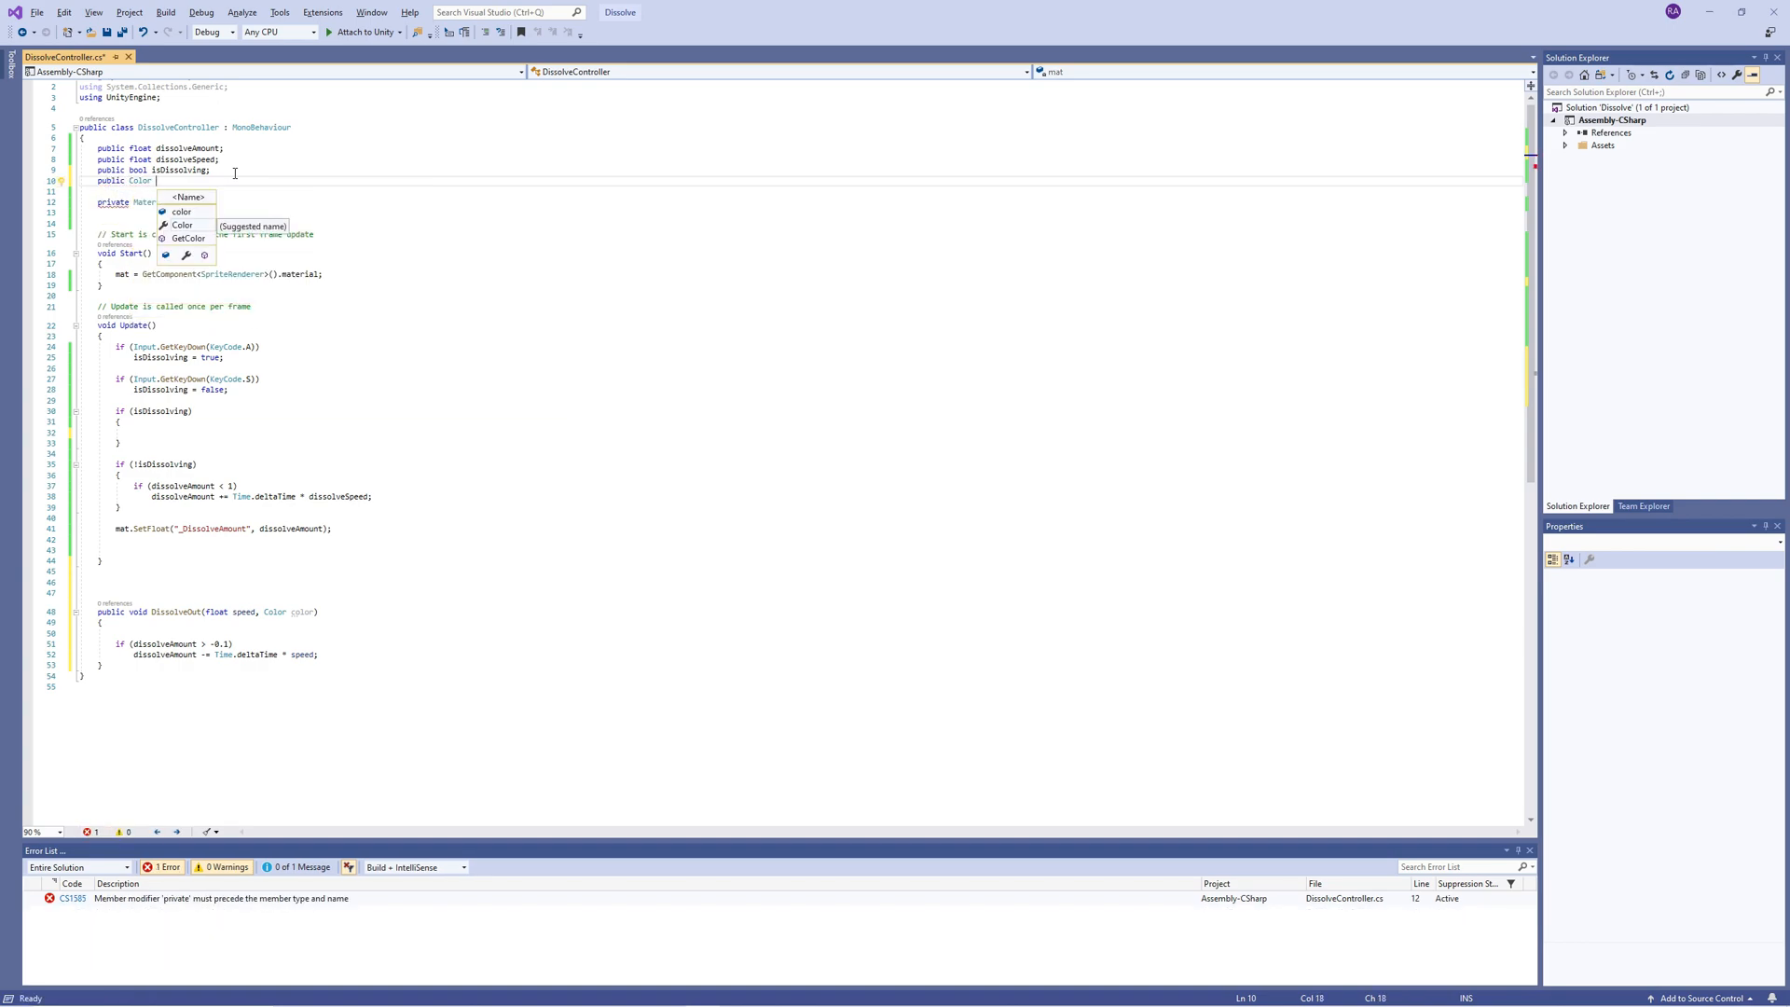
pyautogui.write('outColor;')
pyautogui.write('public Color inColor;')
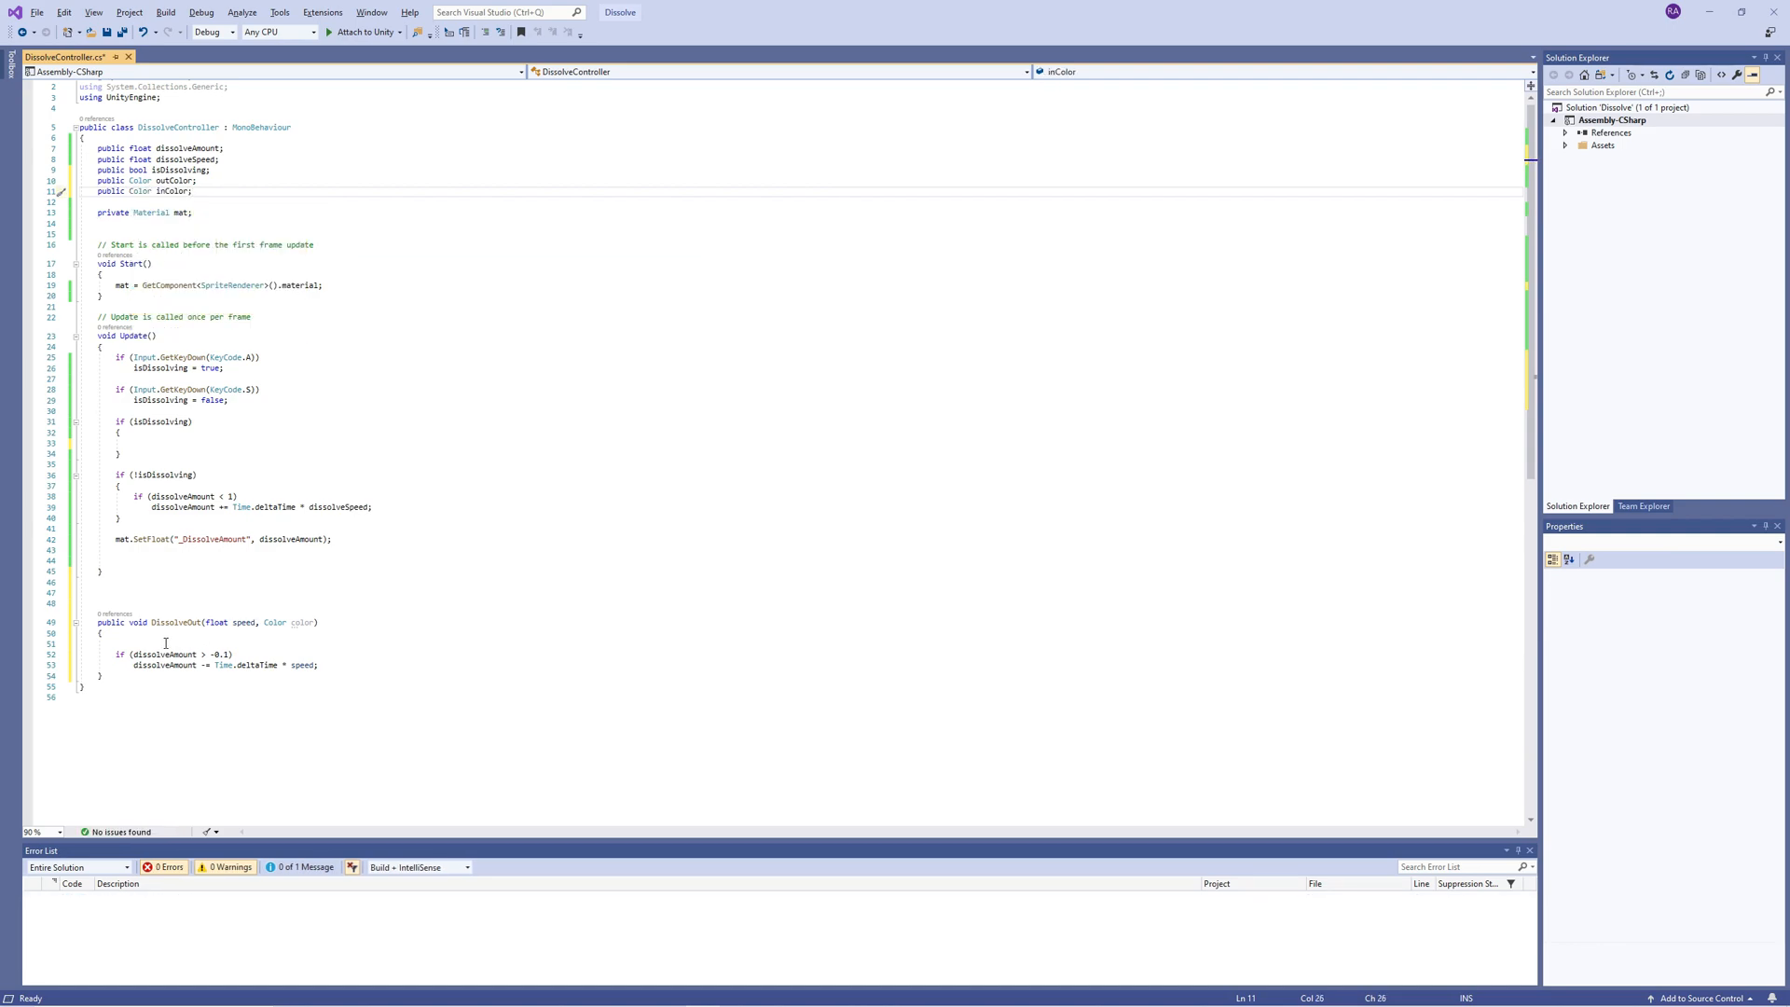
# Step: Set _DissolveColor via mat.SetColor in the dissolve methods and mark the colour fields [ColorUsage(true, true)]
pyautogui.write('mat.se')
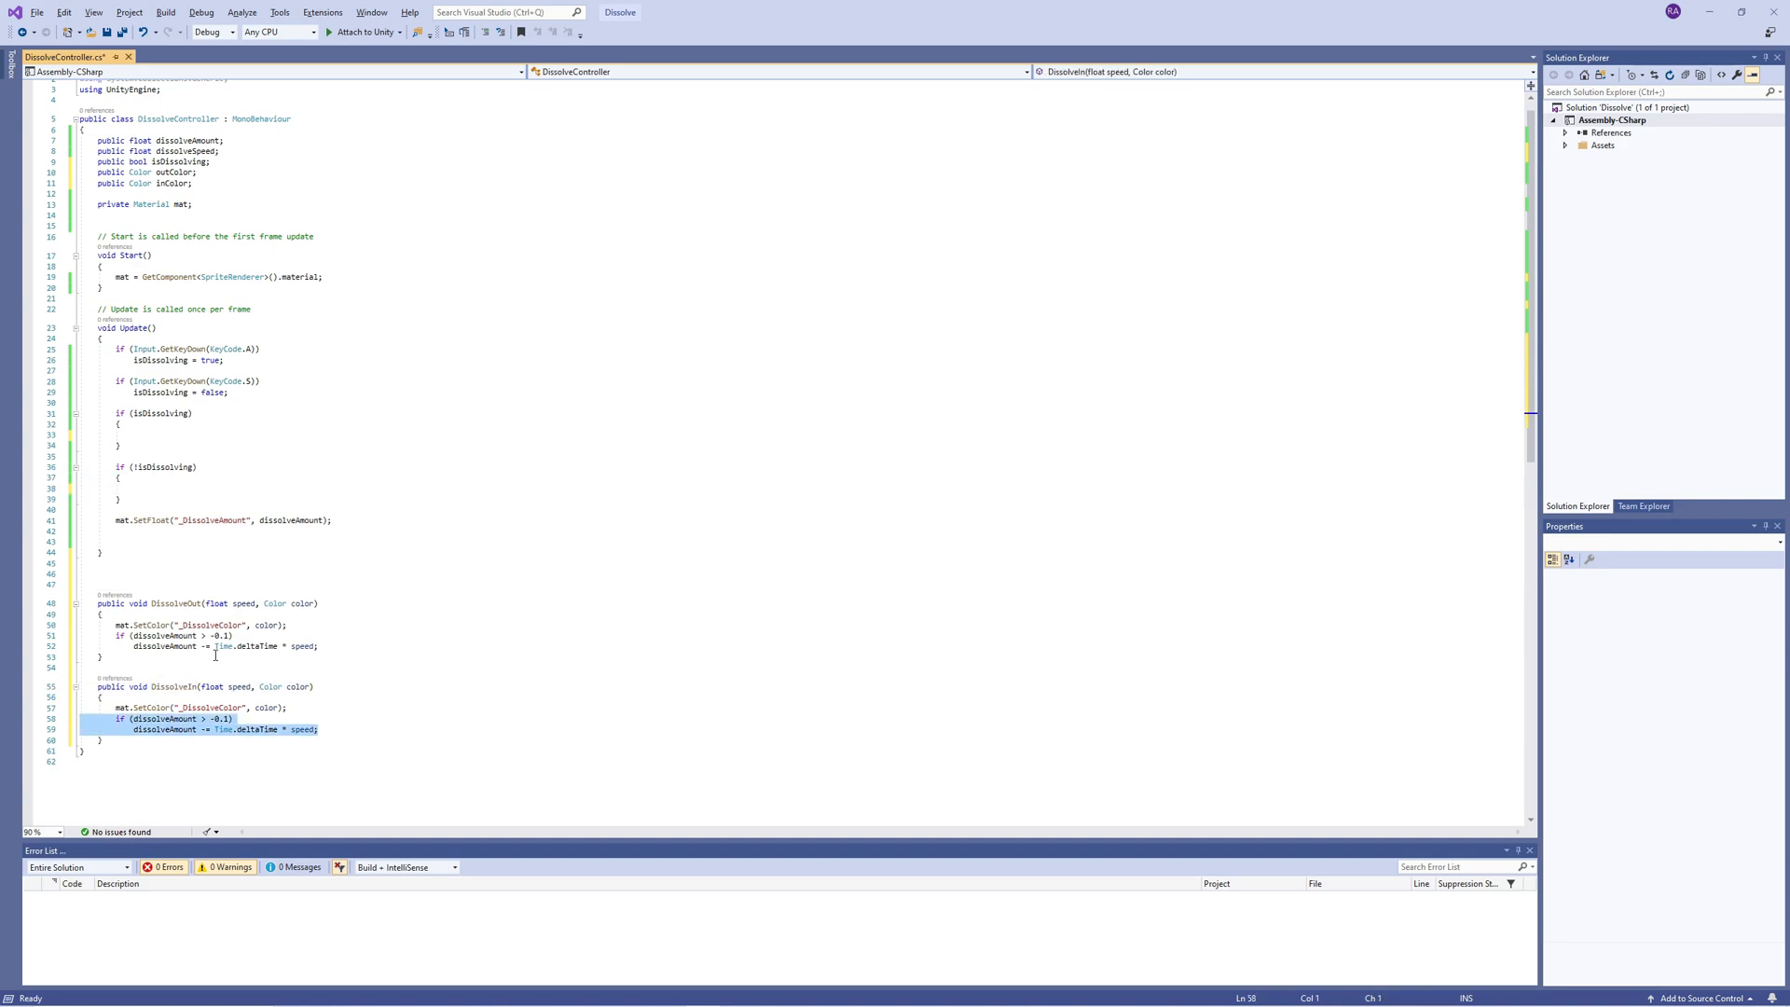
pyautogui.write('dissolveSpeed, inColor);')
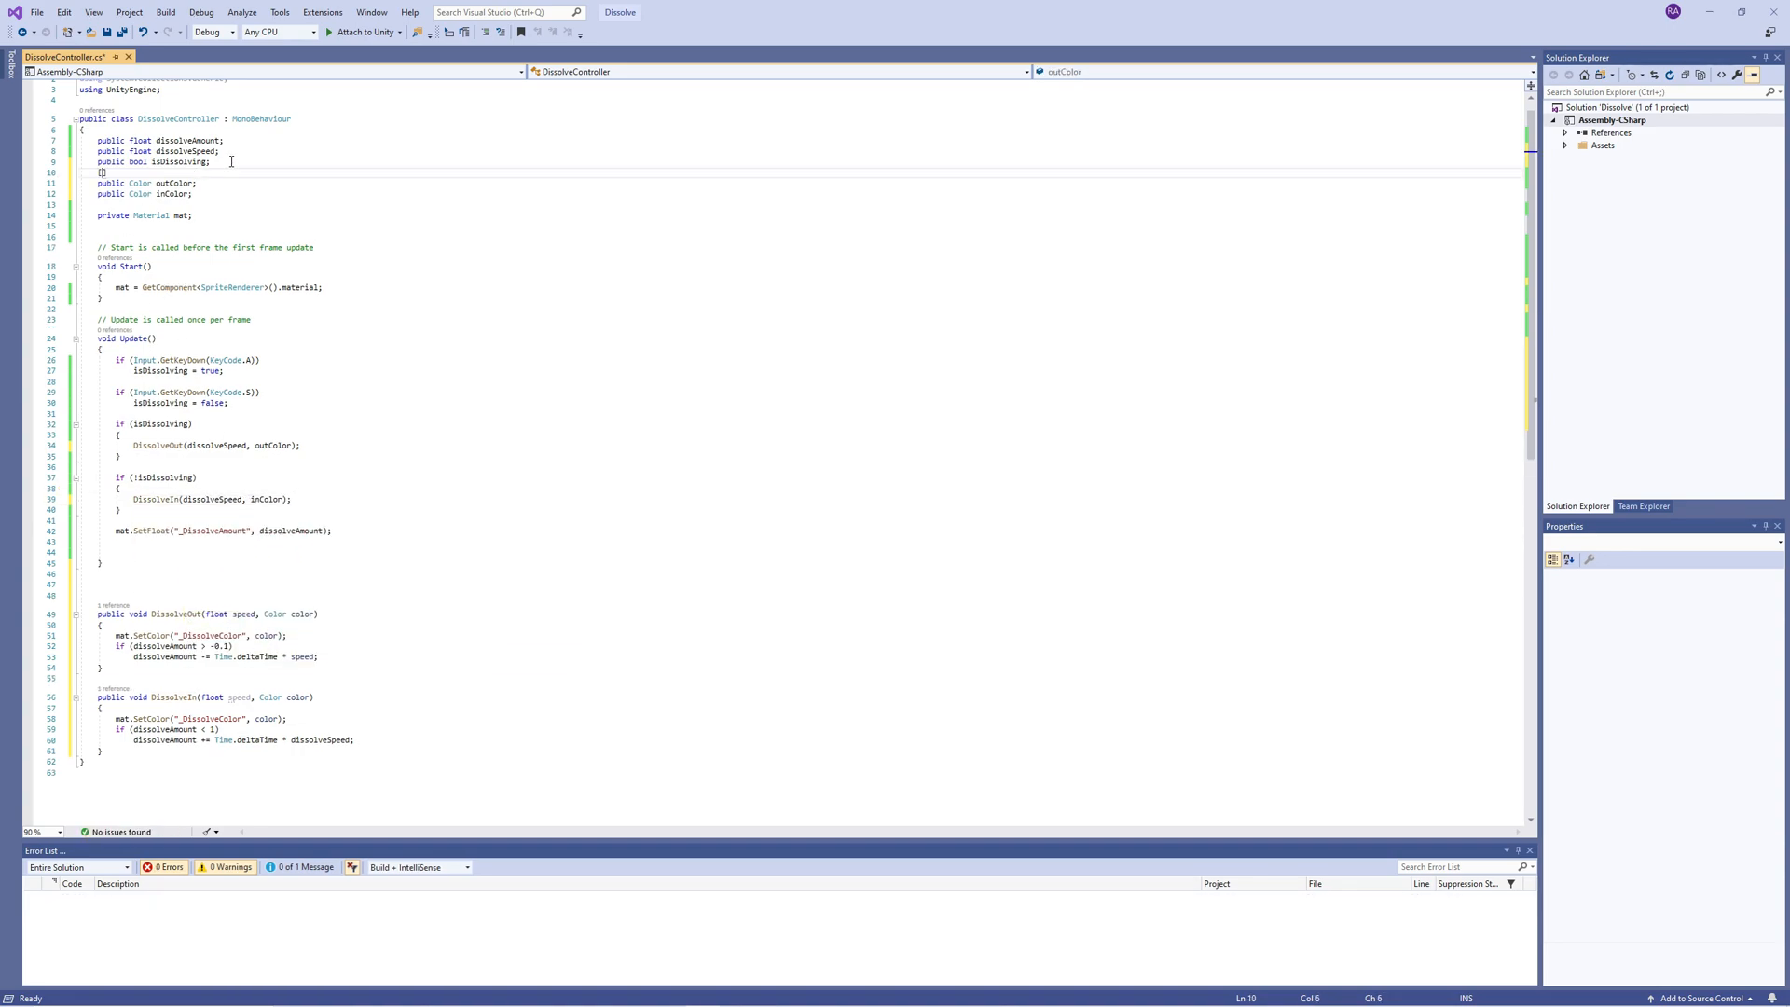
pyautogui.write('[ColorUsage]')
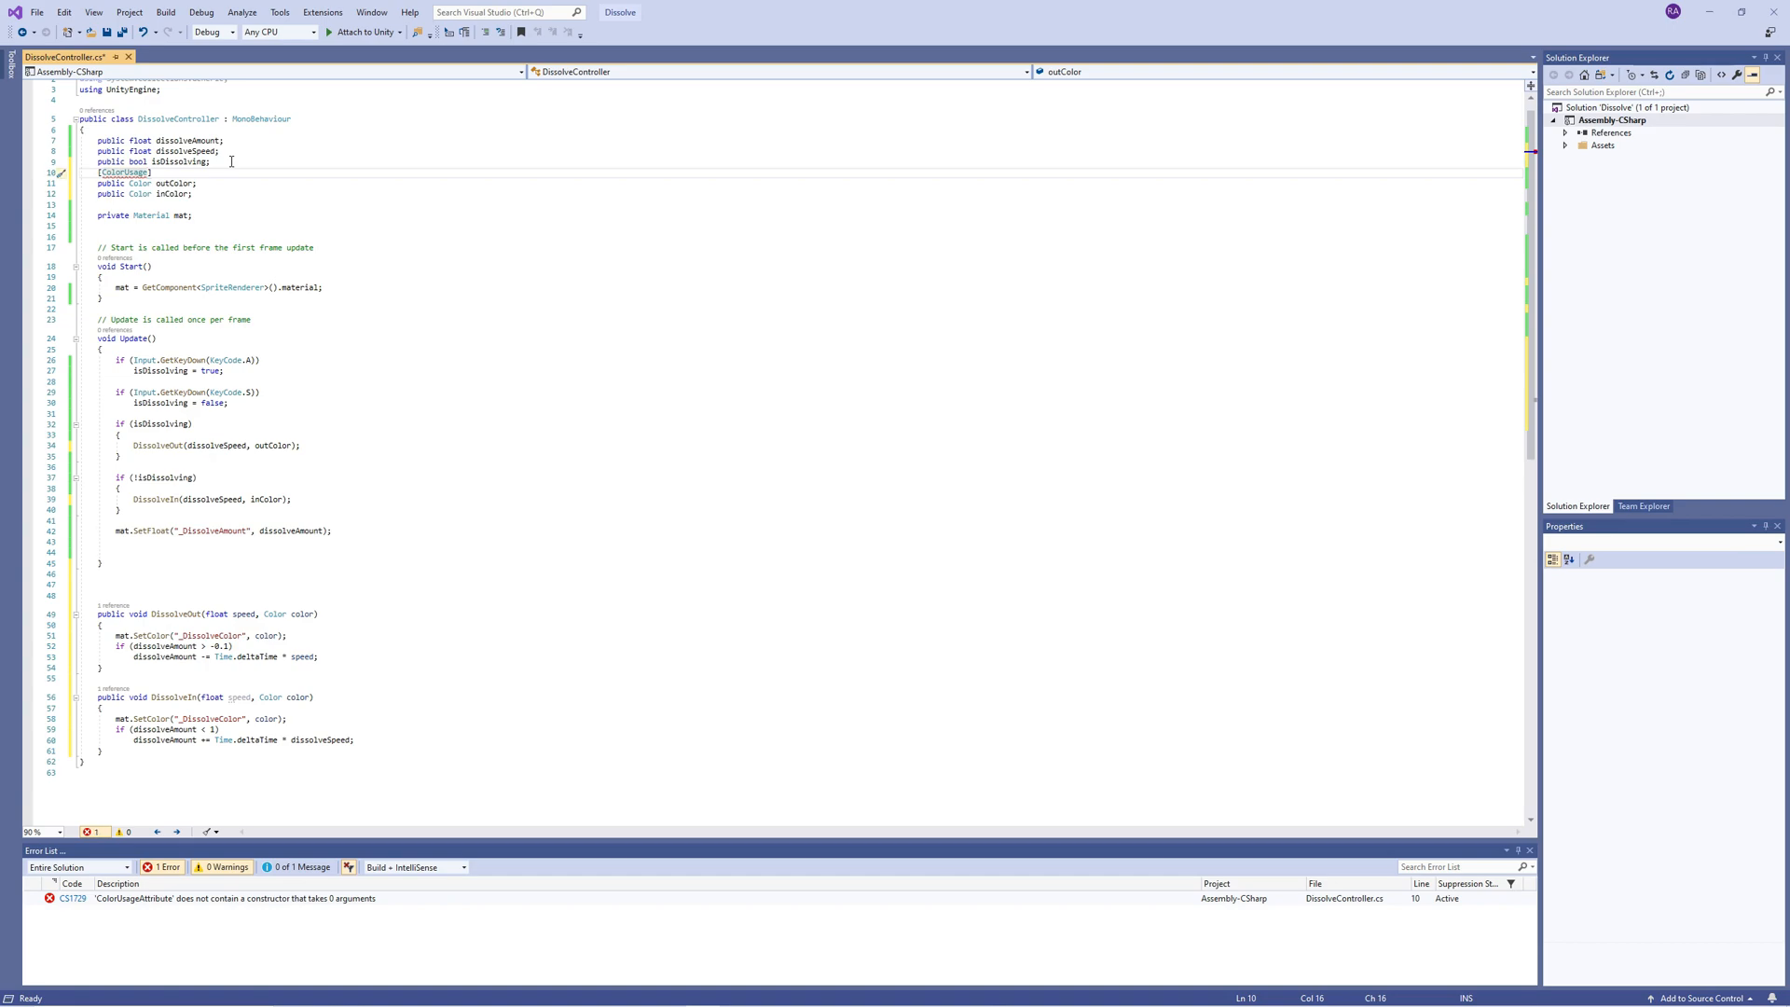
pyautogui.write('true,')
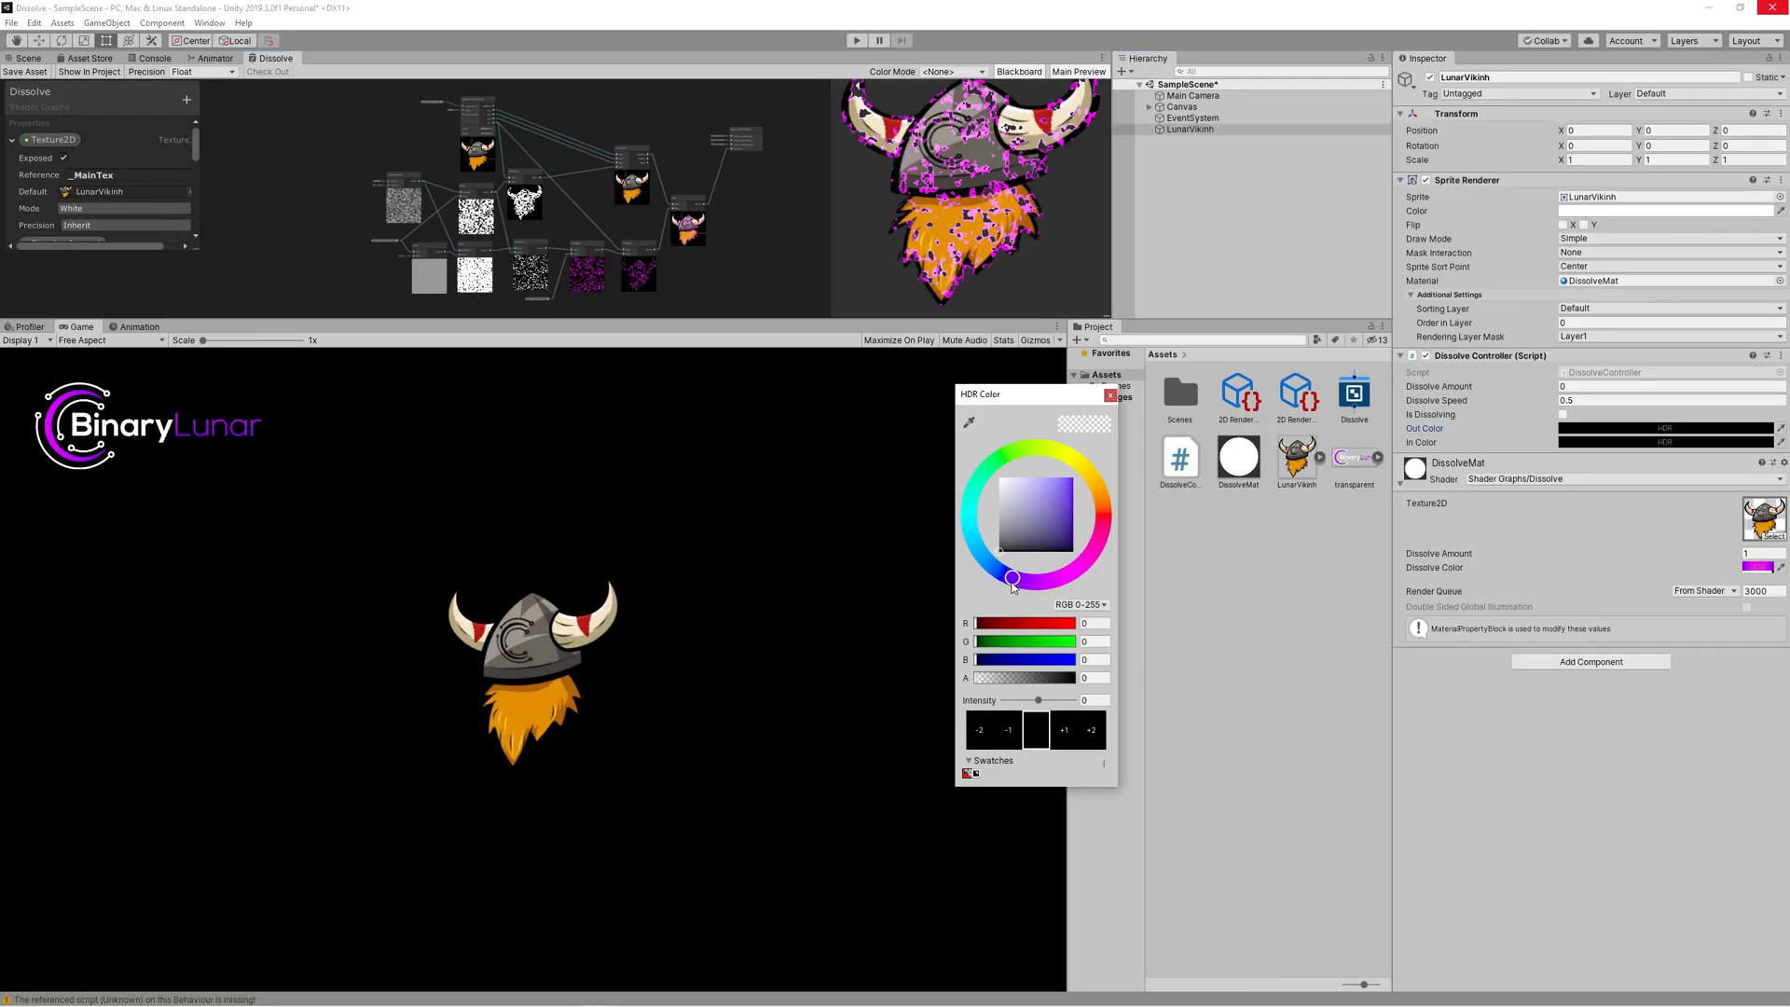
# Step: Choose a purple HDR Out Color and an orange-red In Color with adjusted glow intensity
pyautogui.click(1074, 477)
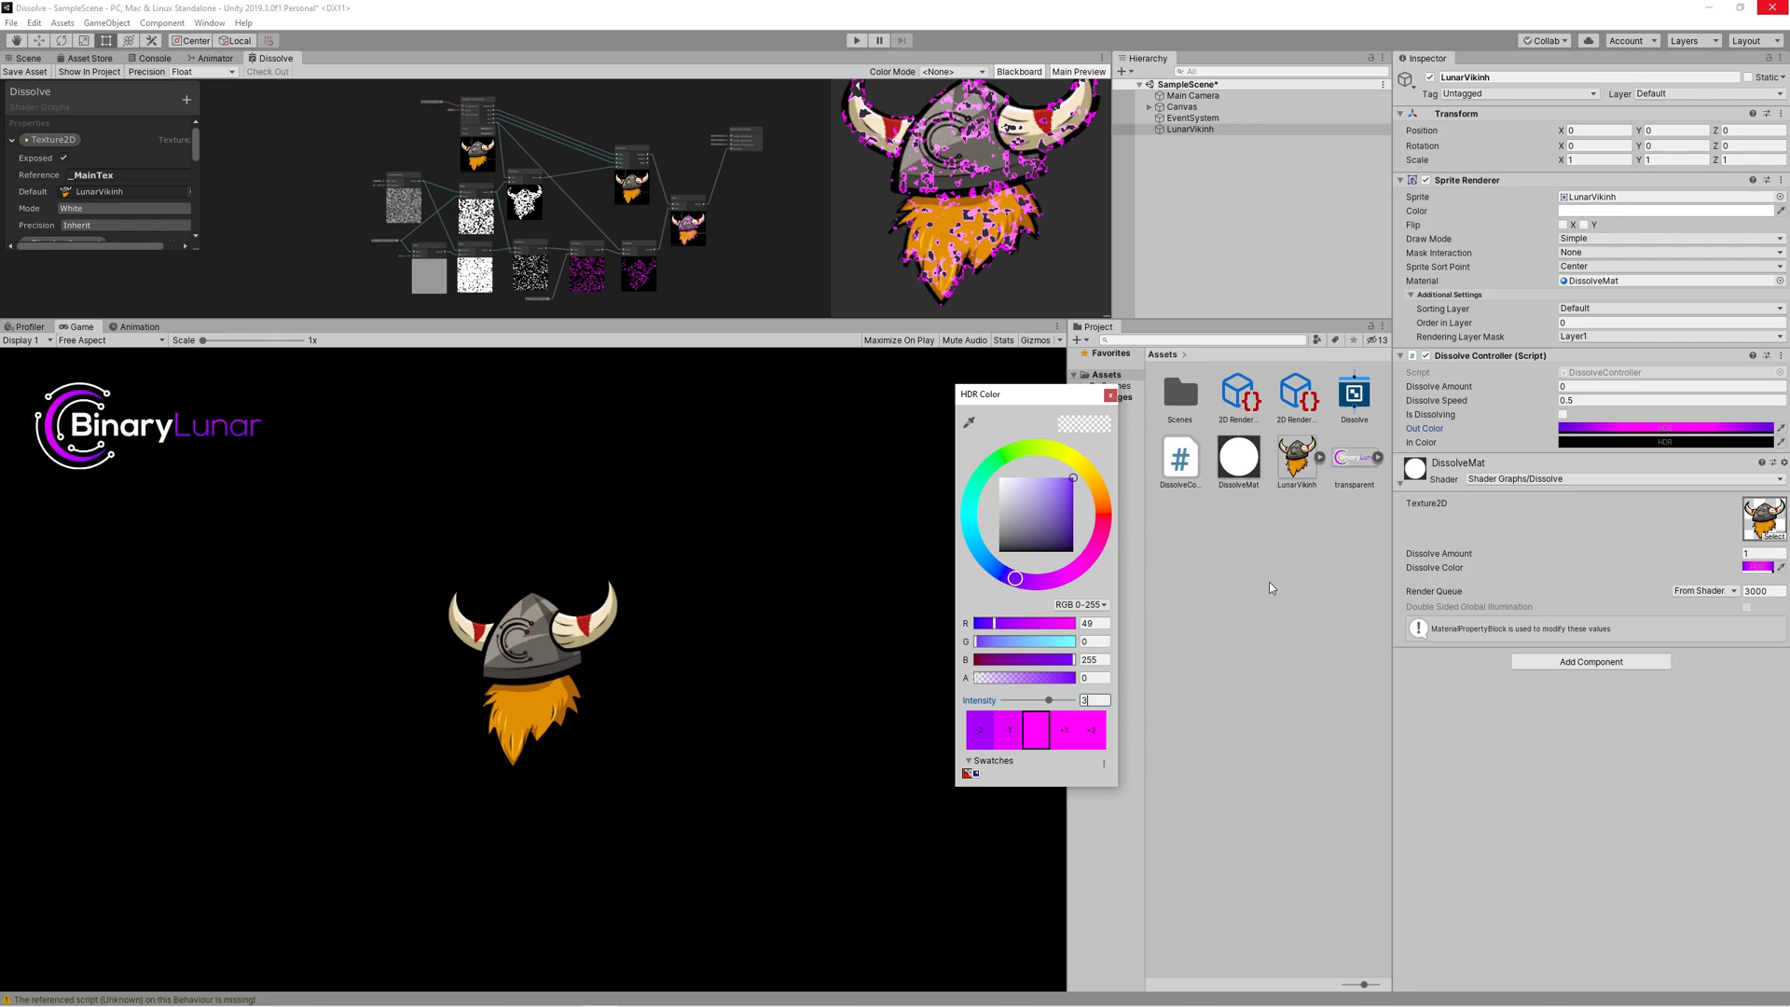
pyautogui.click(1102, 515)
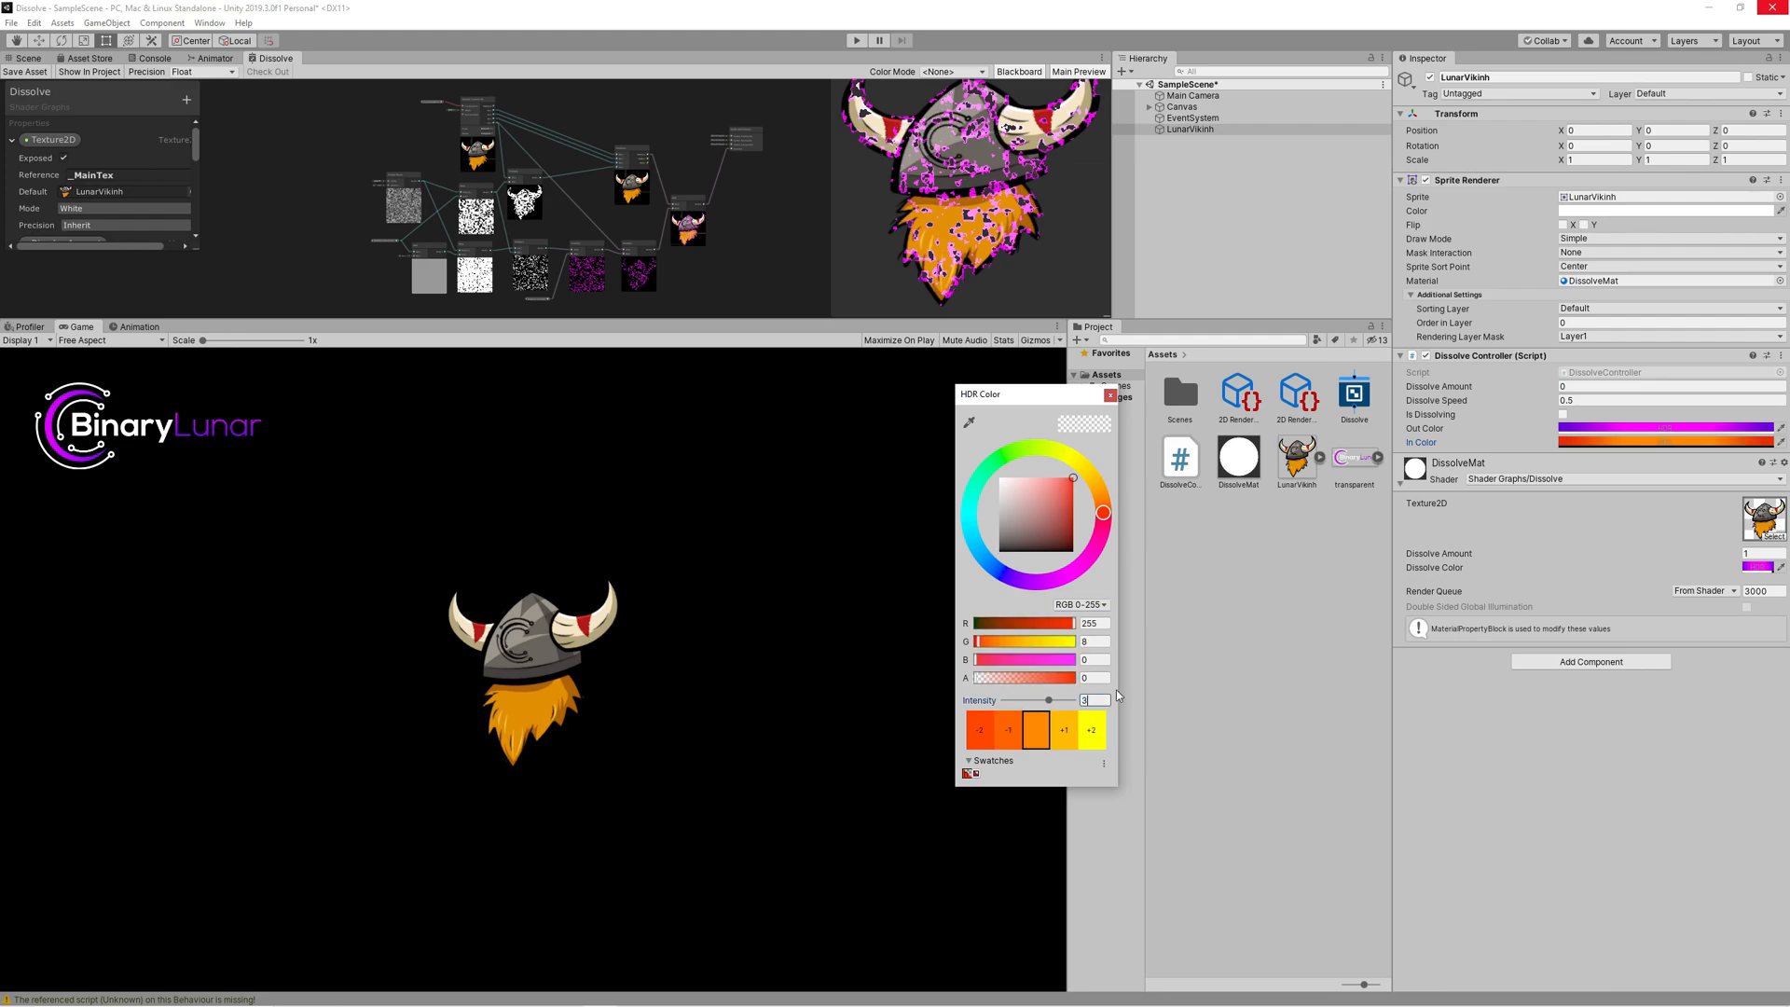
pyautogui.click(1110, 394)
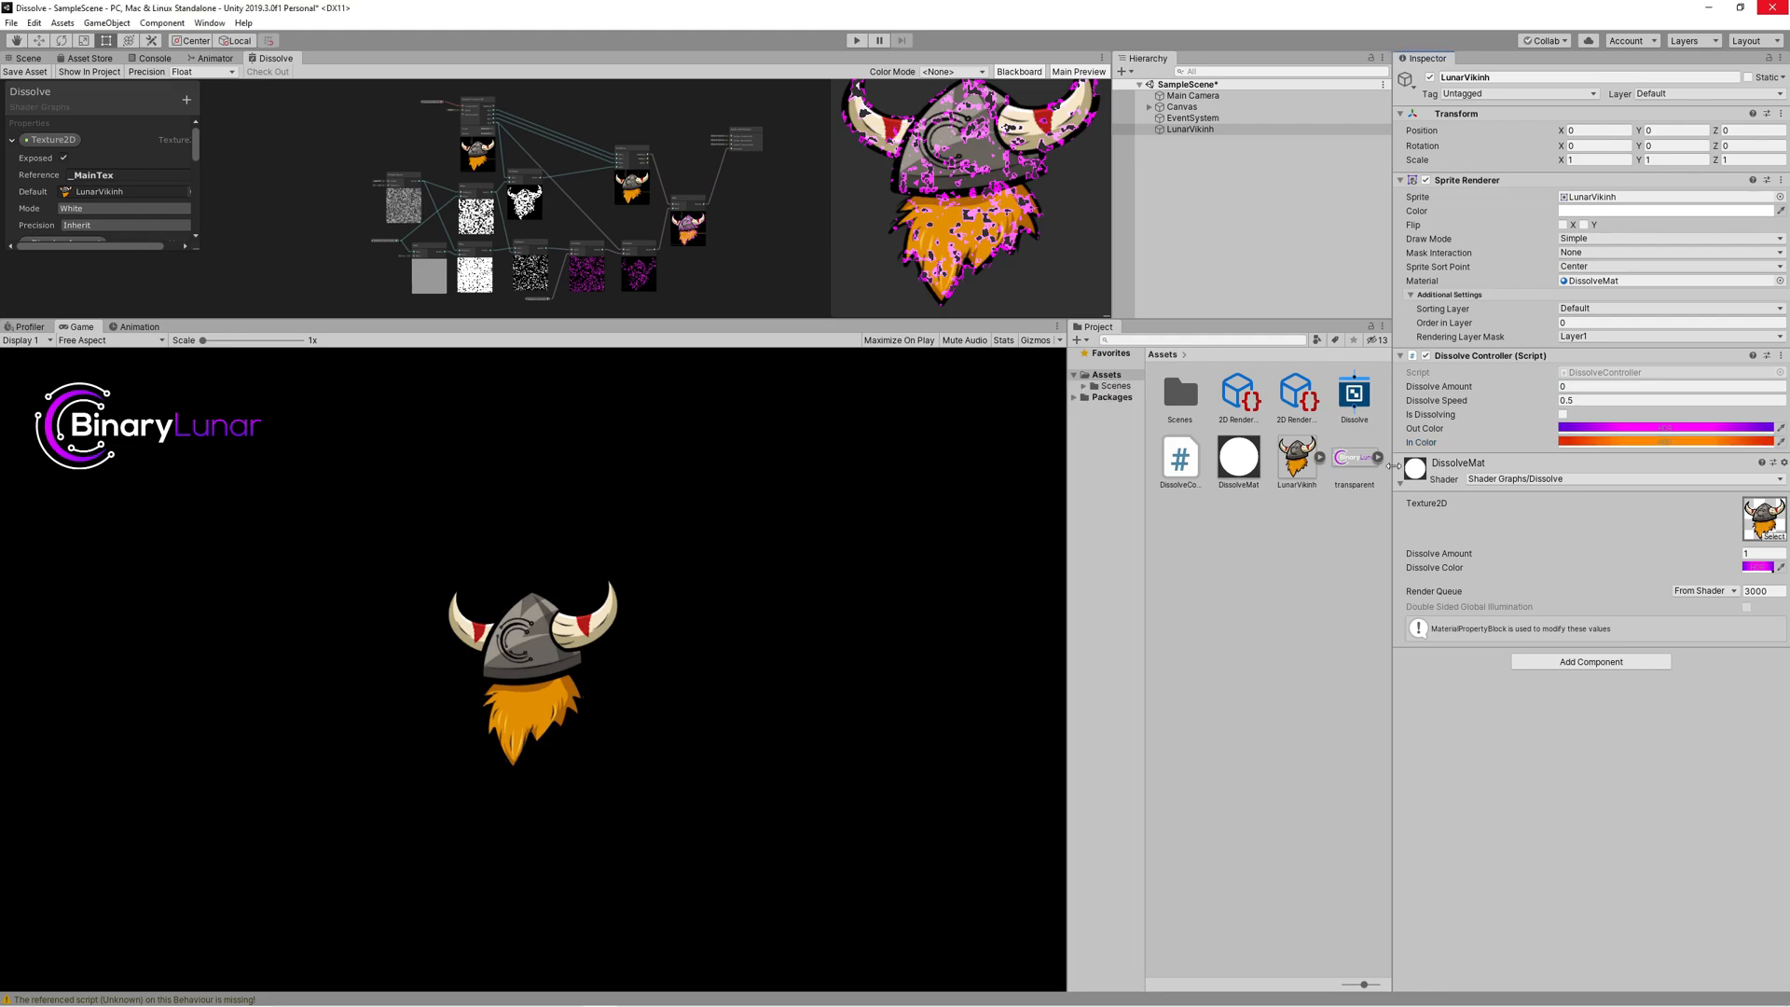
# Step: Enter play mode to watch the viking dissolve out and back in
pyautogui.click(856, 39)
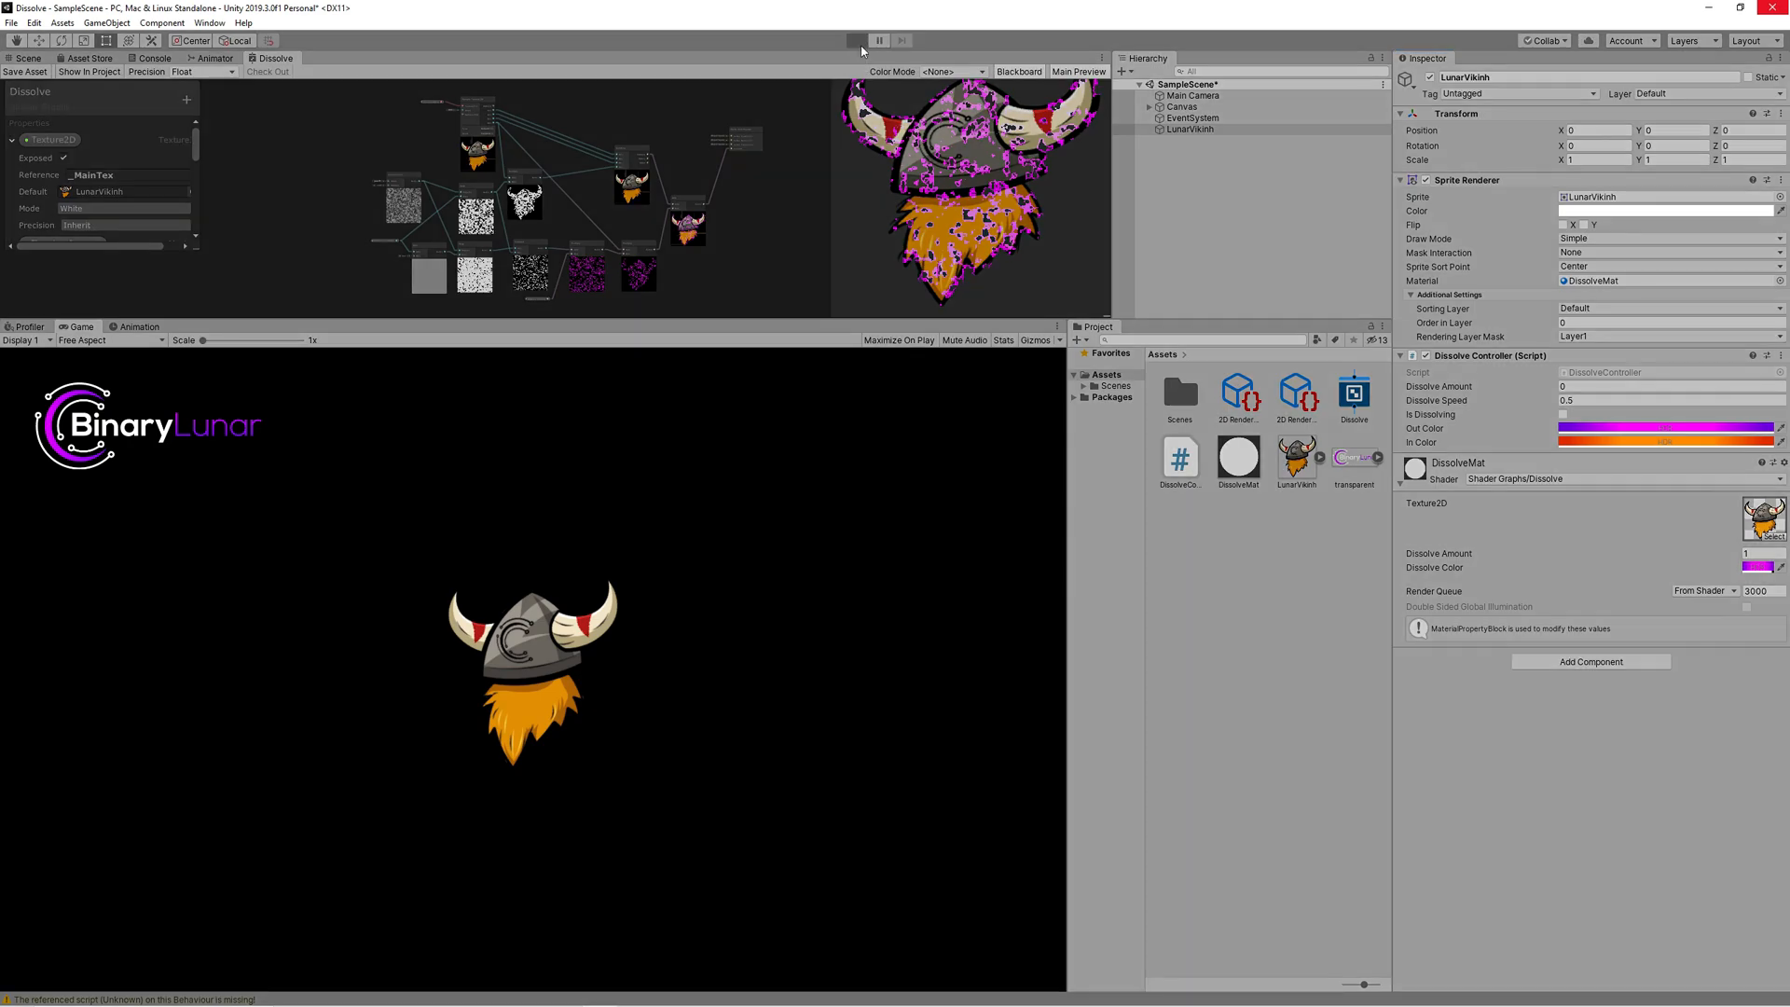
pyautogui.click(856, 40)
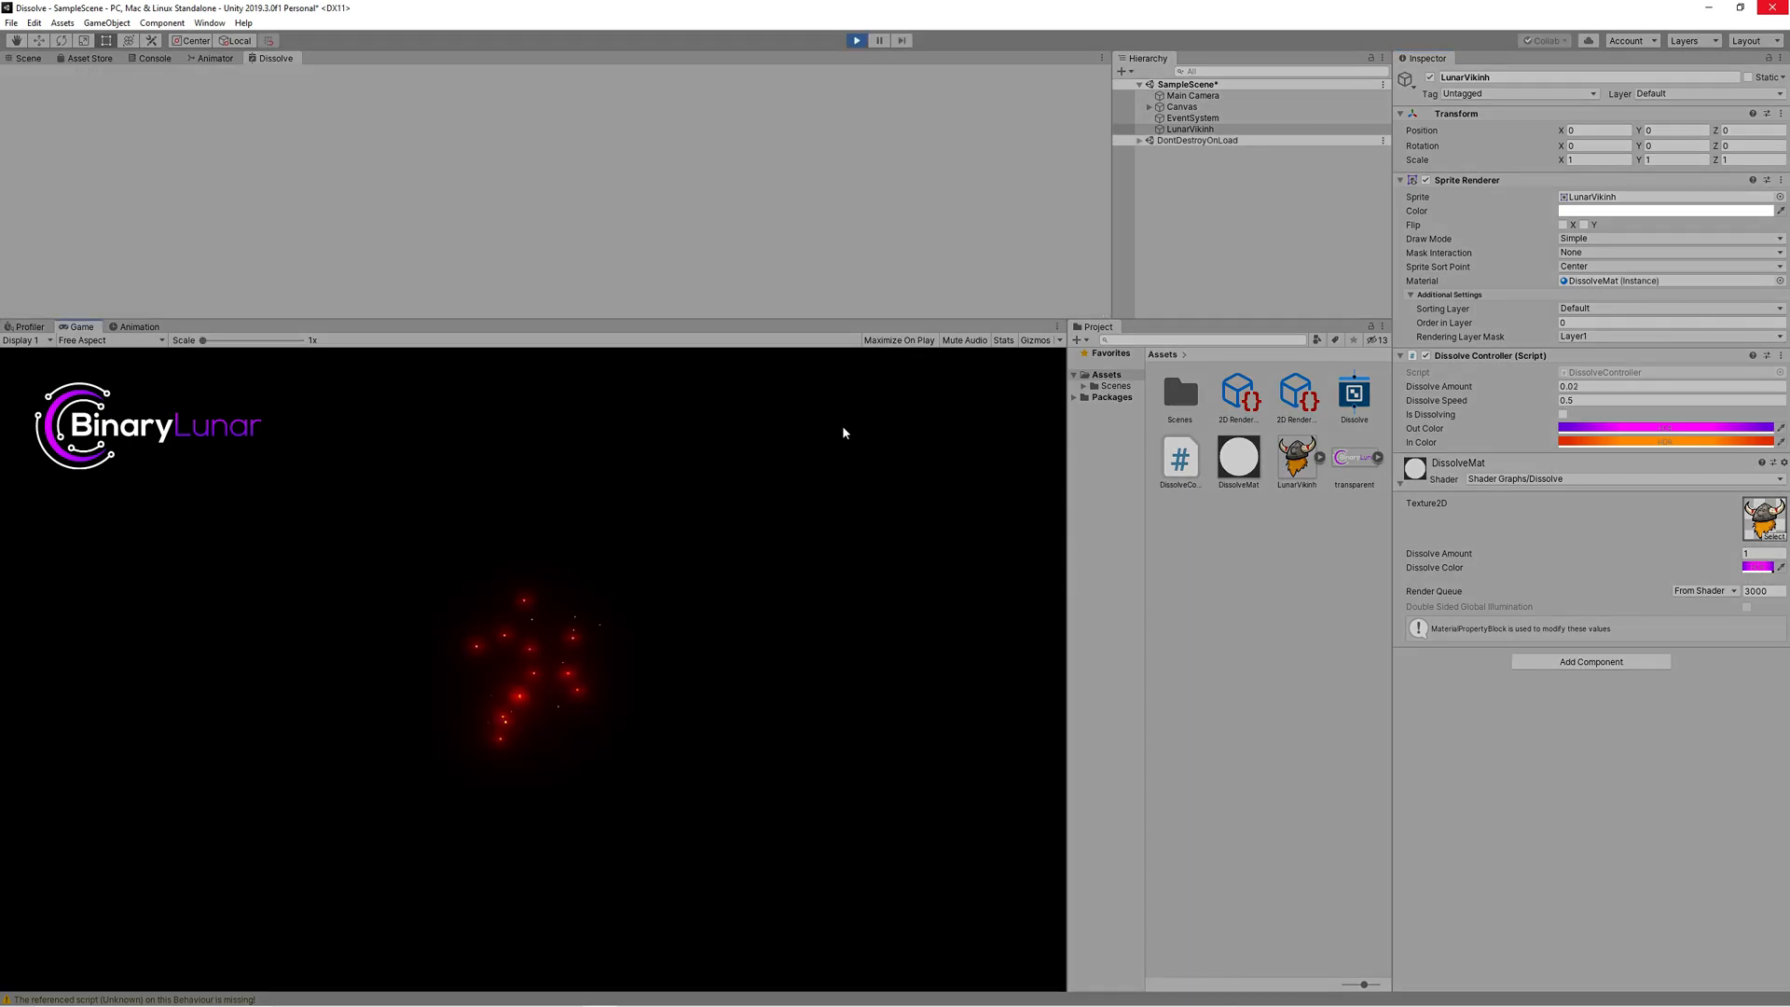